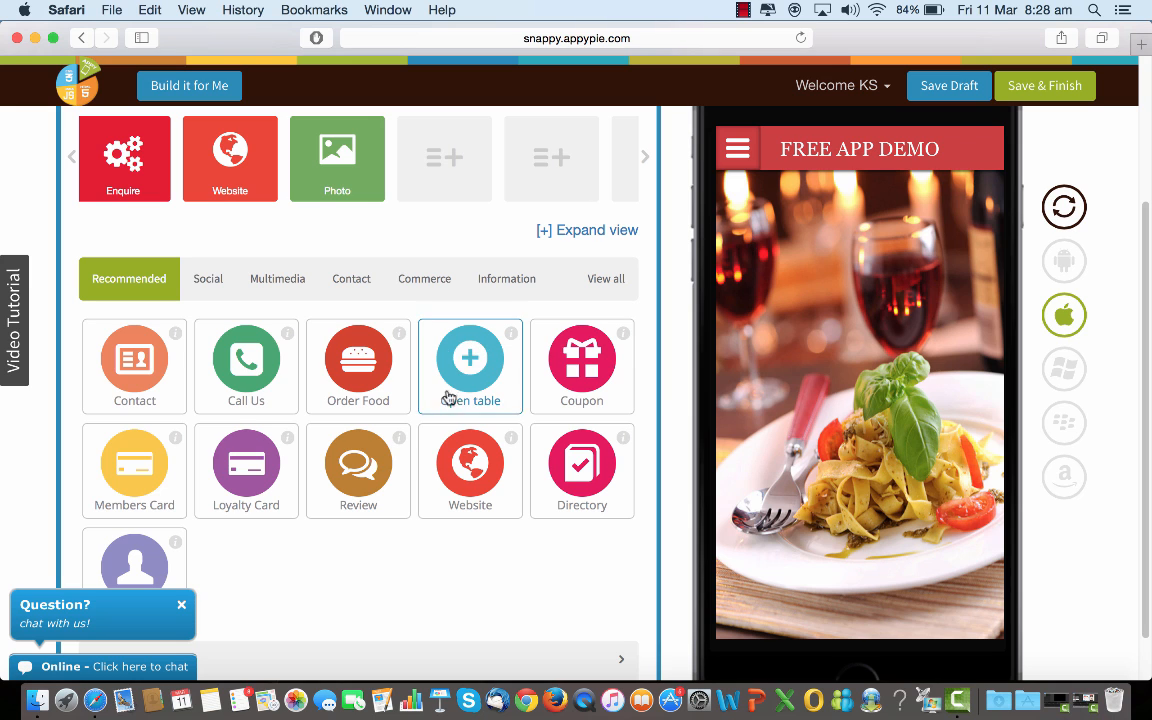
Add a Directory page from the Recommended features to the app
click(582, 472)
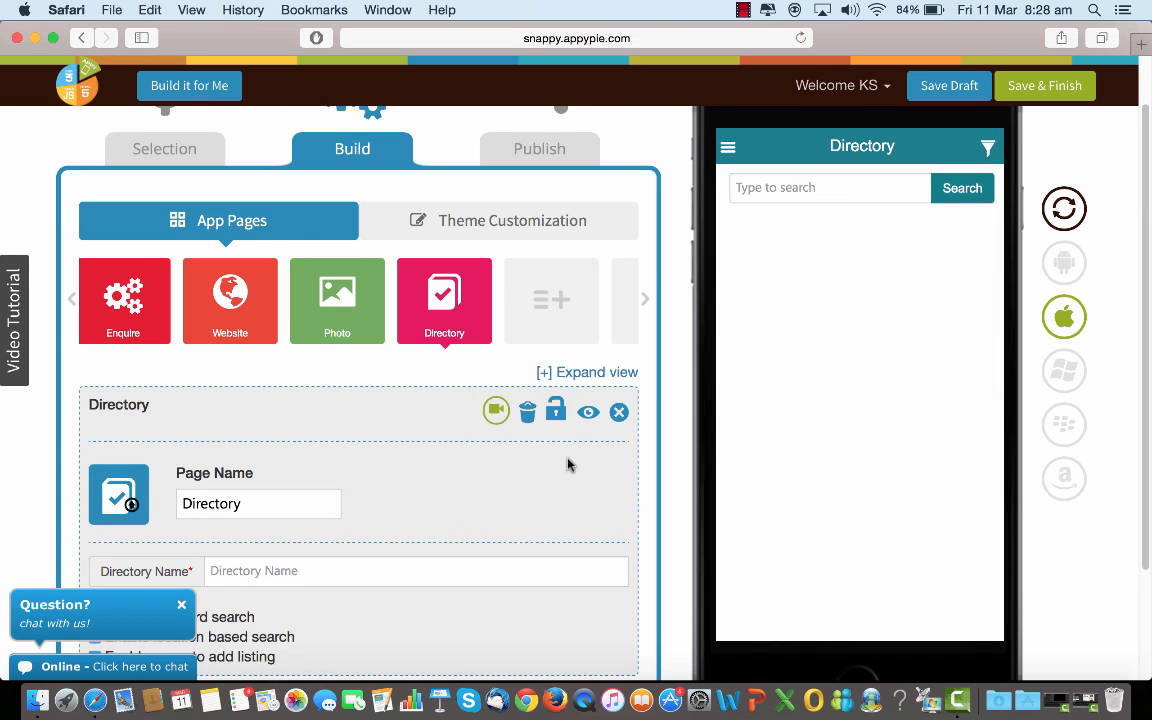
scroll(down, 3)
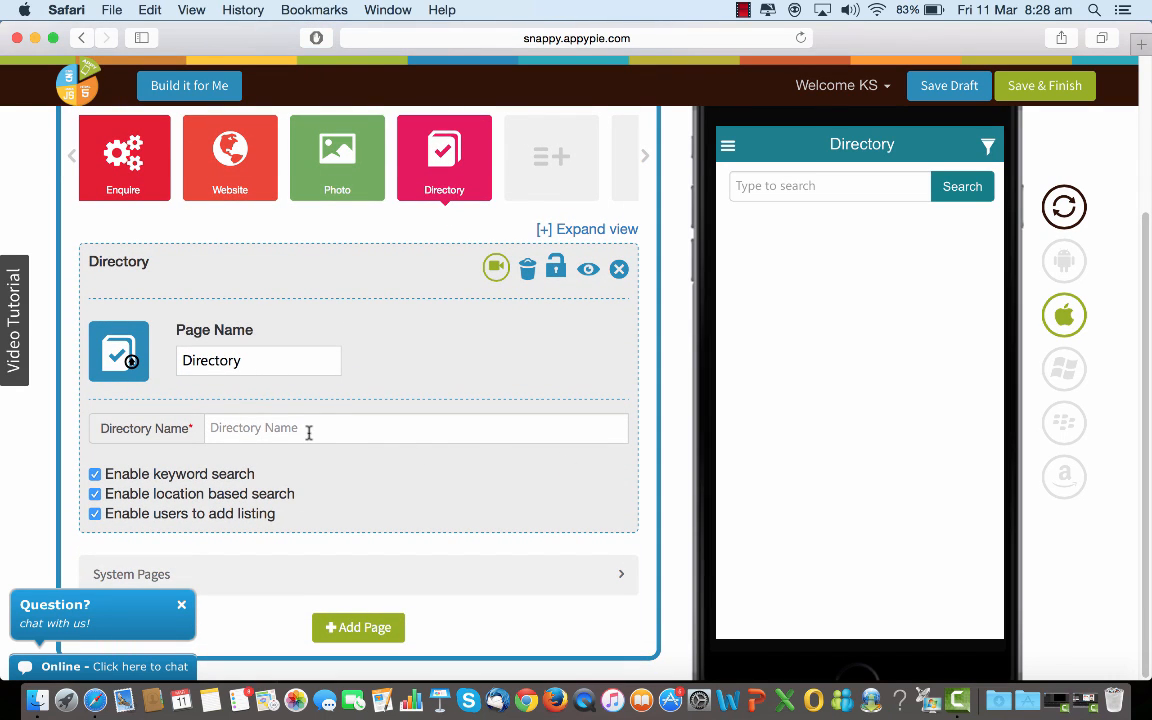
Enter 'My Dragon Chain Restaurants' as the Directory Name
text(M)
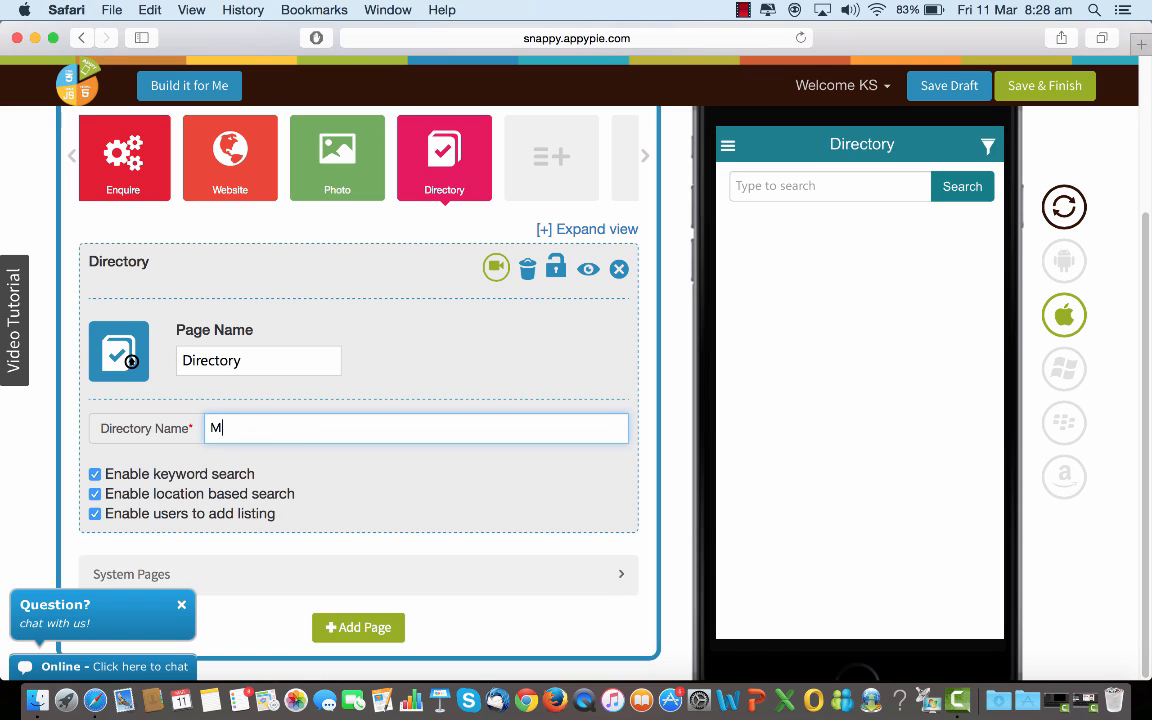
text(y Dra)
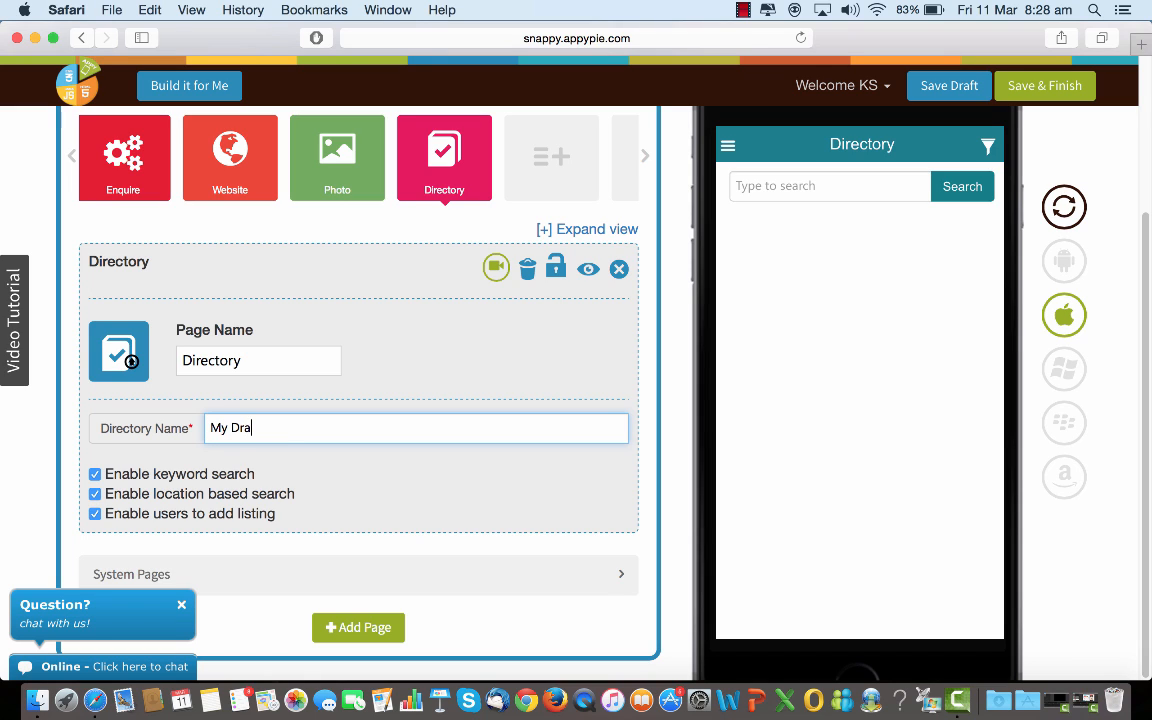
text(gon C)
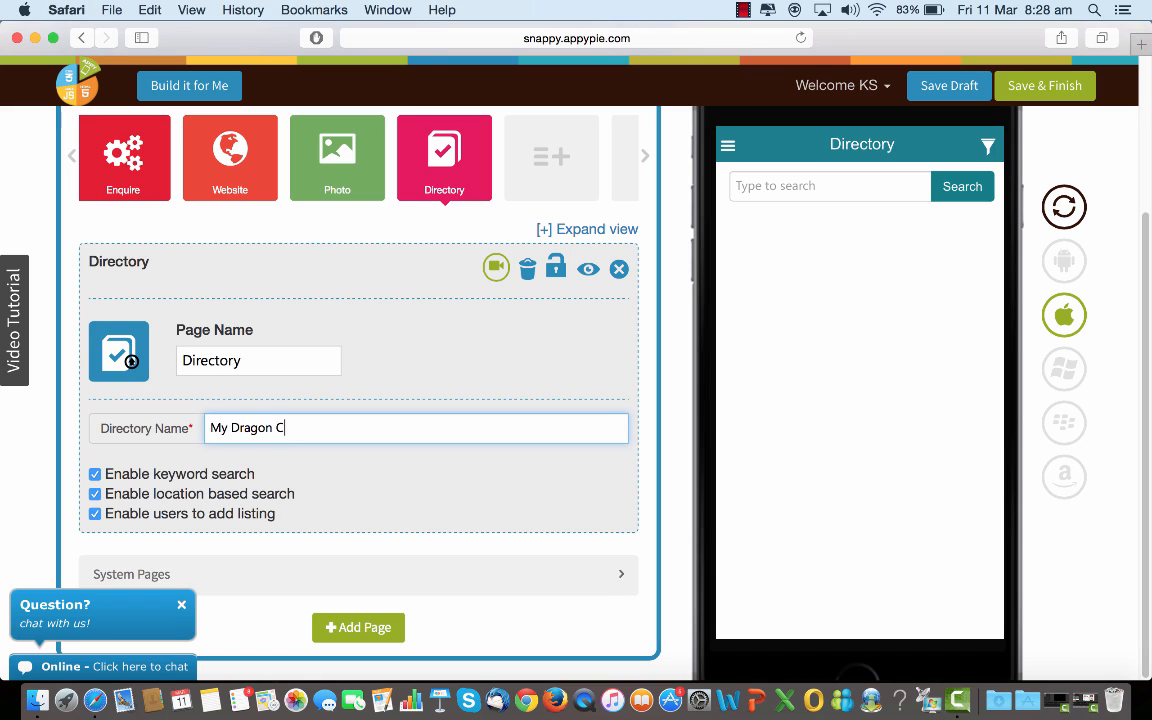
text(hain)
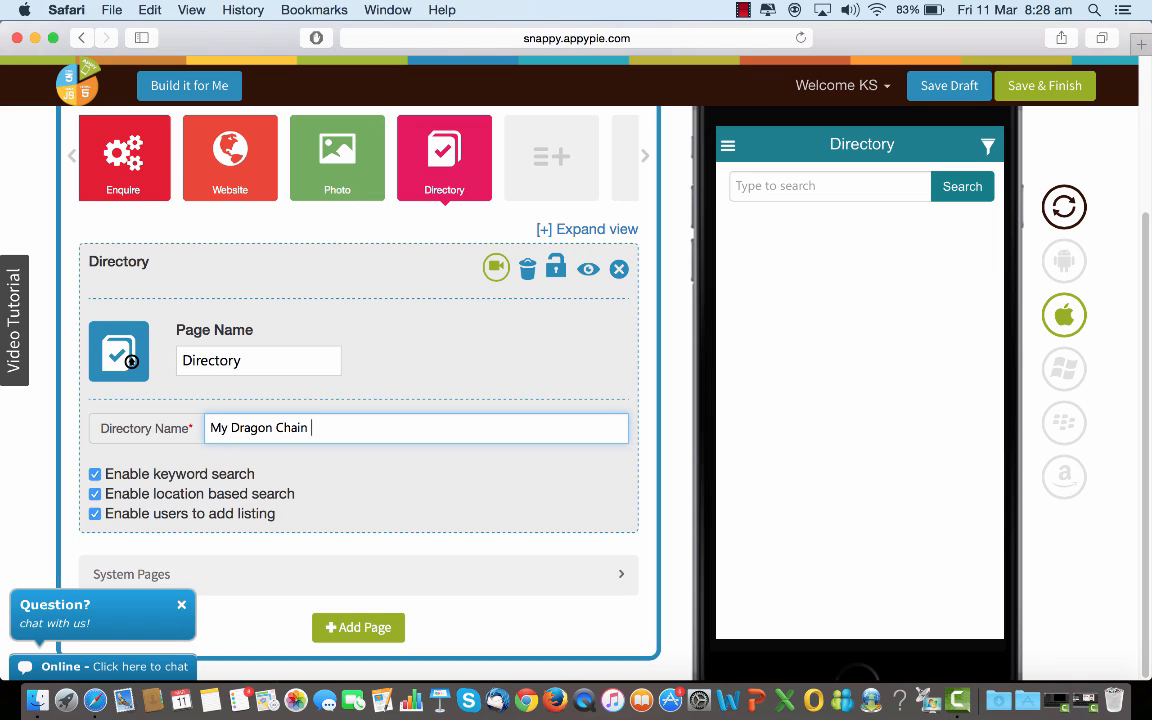
text(restauran)
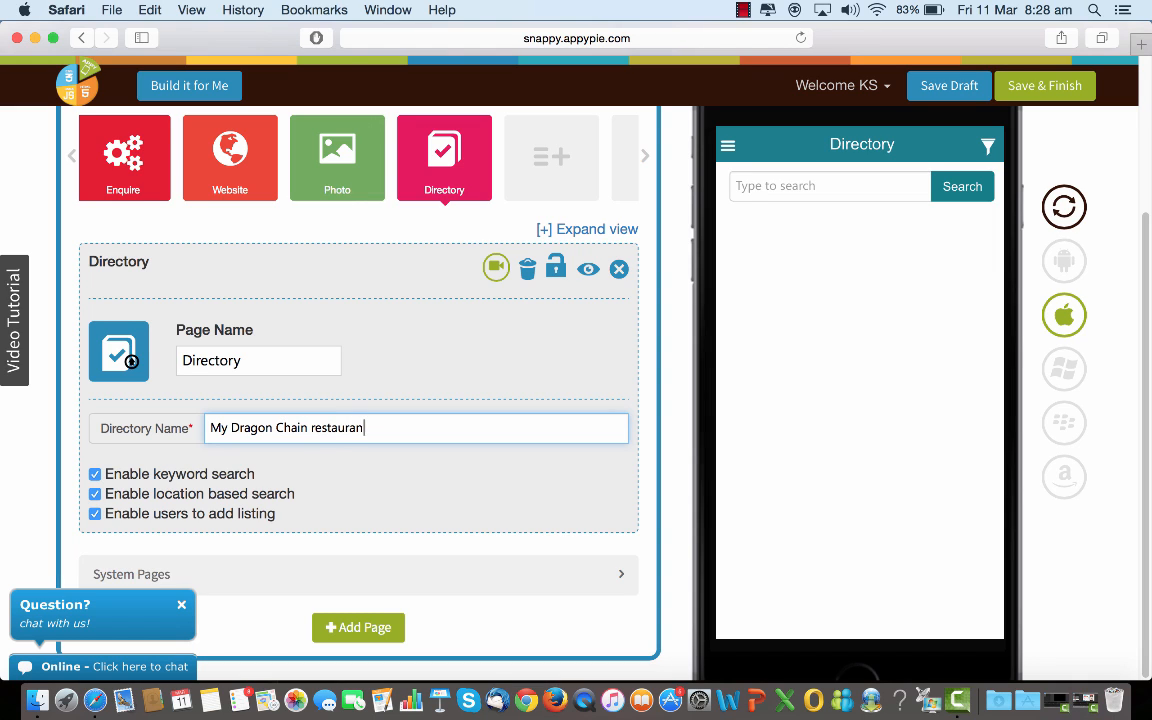
text(ts)
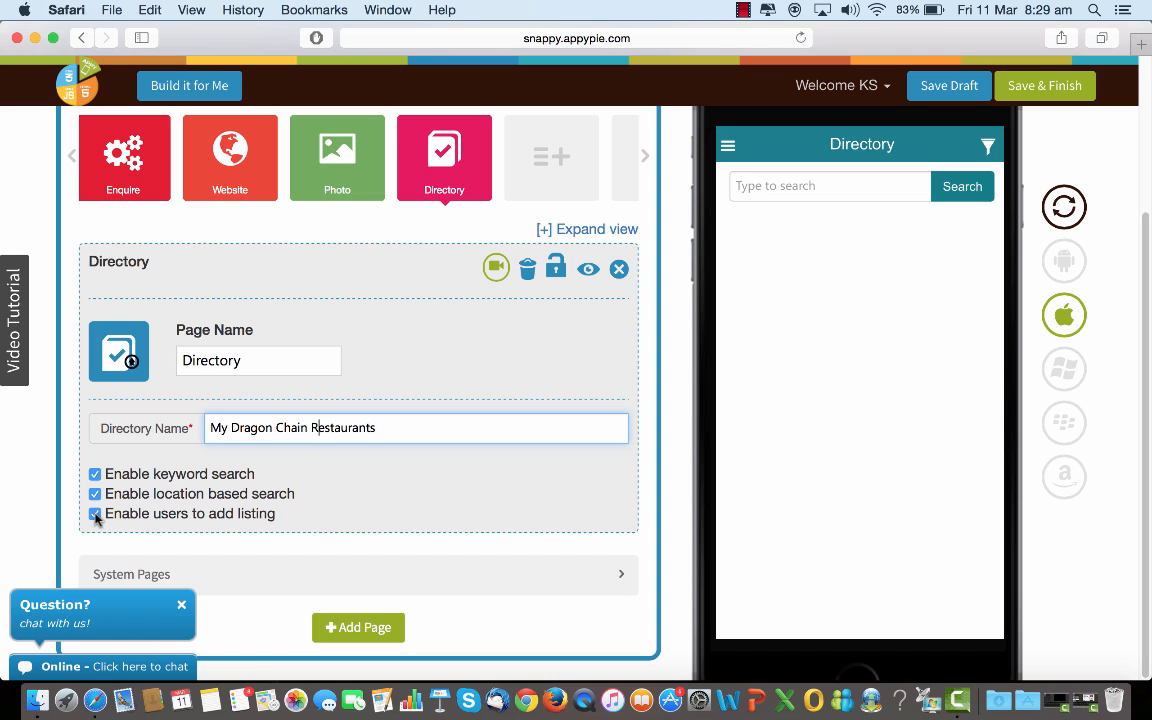
click(96, 512)
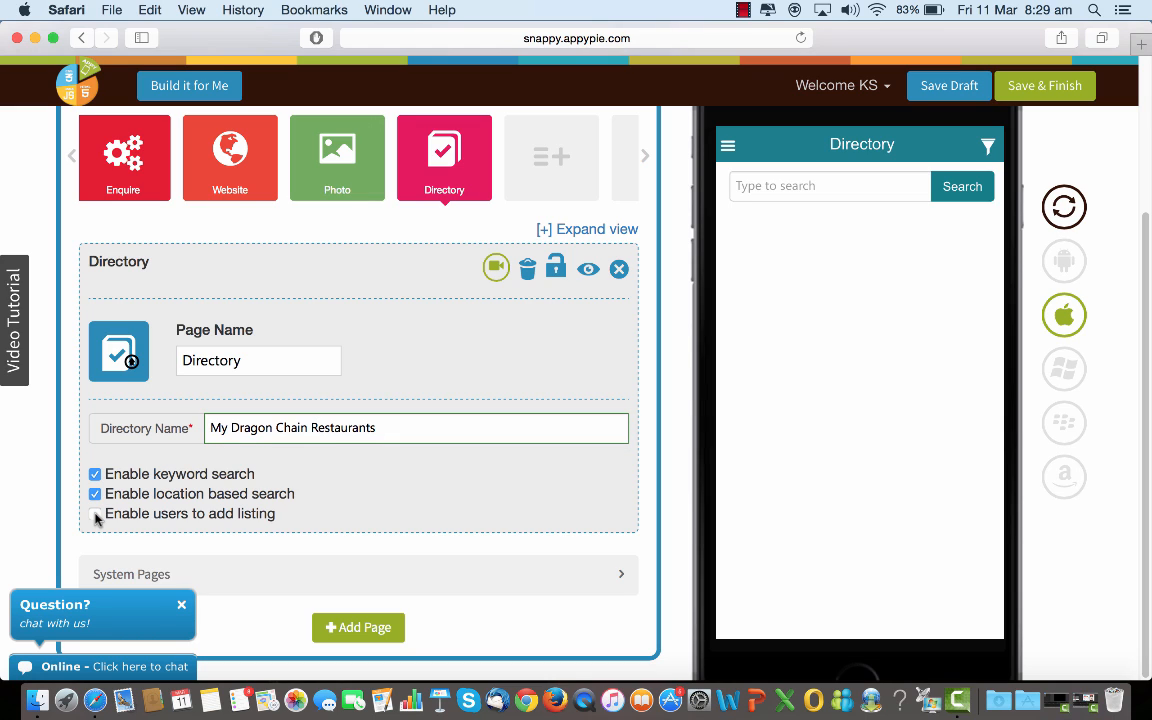
click(96, 512)
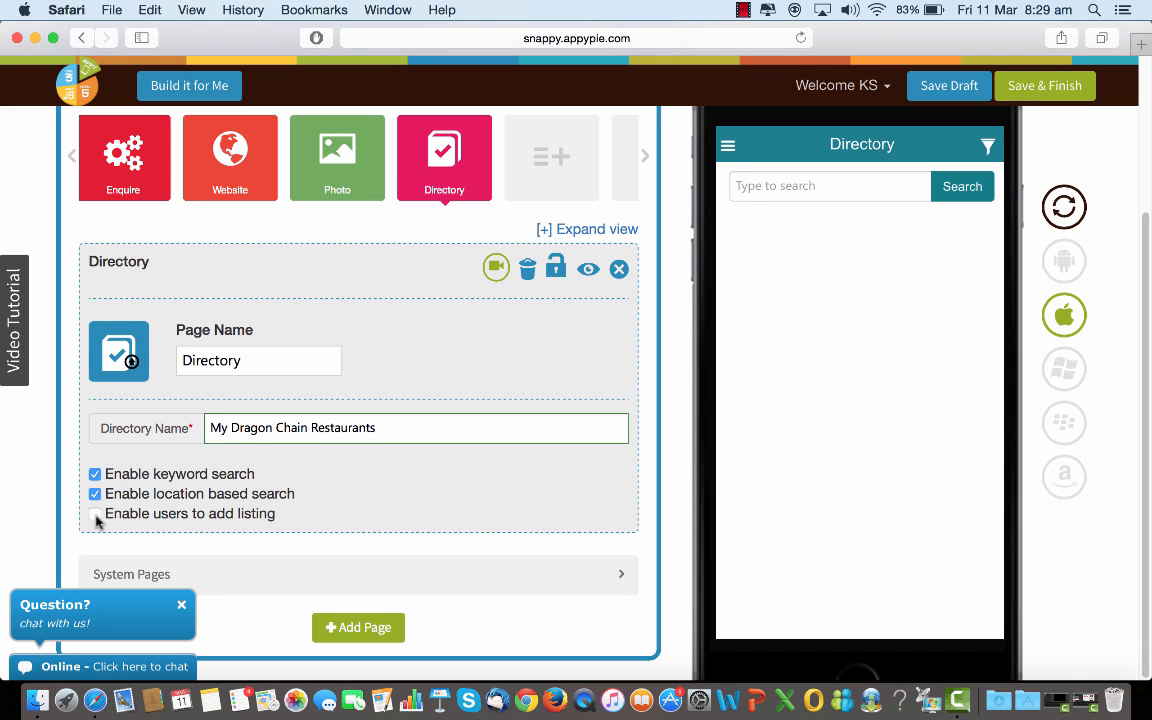
click(94, 512)
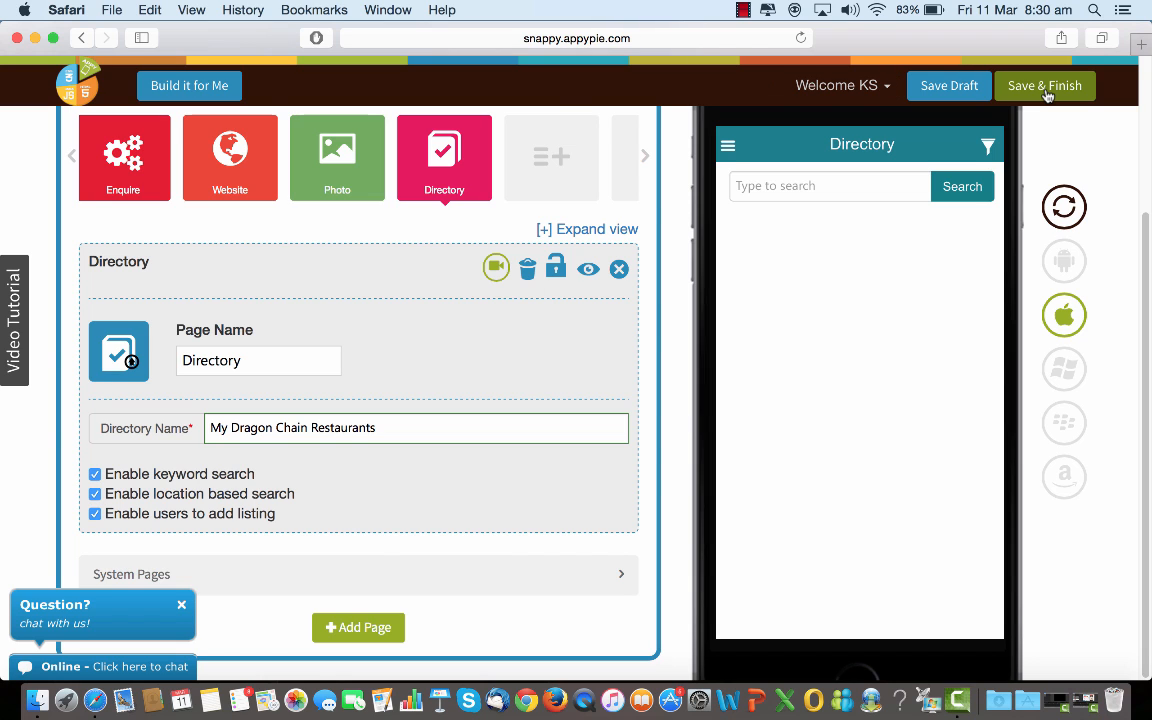
Save & Finish the app and enter the Directory manager for My Test Apps
click(1044, 84)
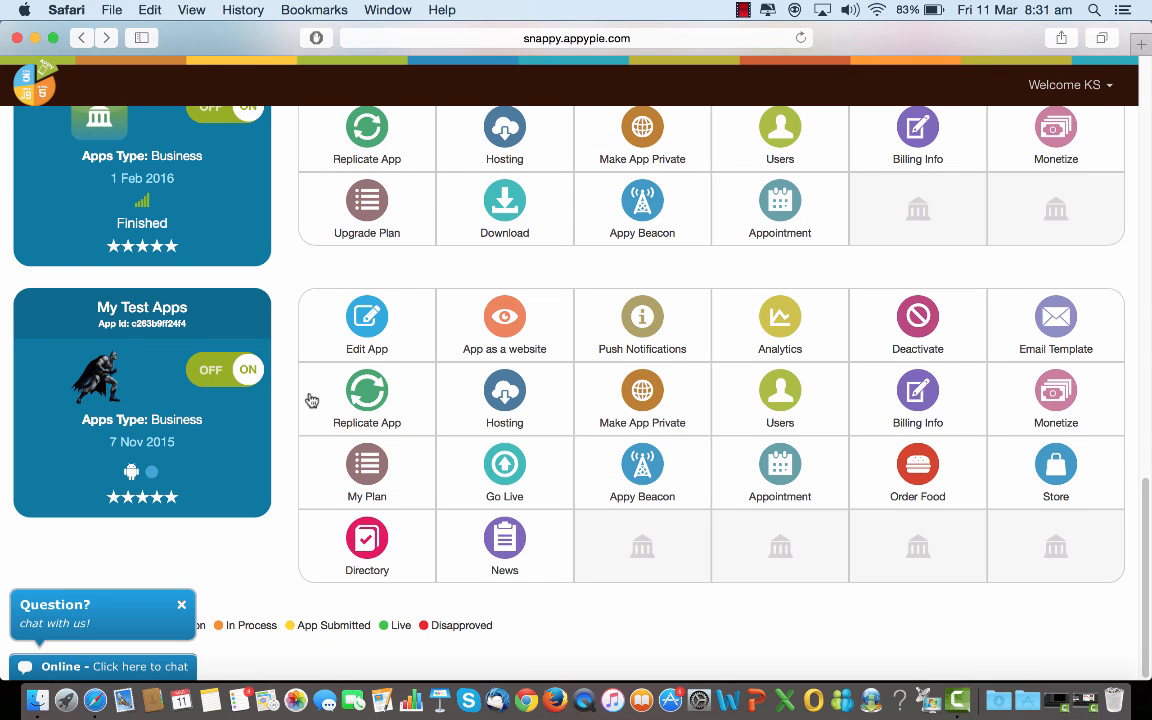
mouse_move(588, 398)
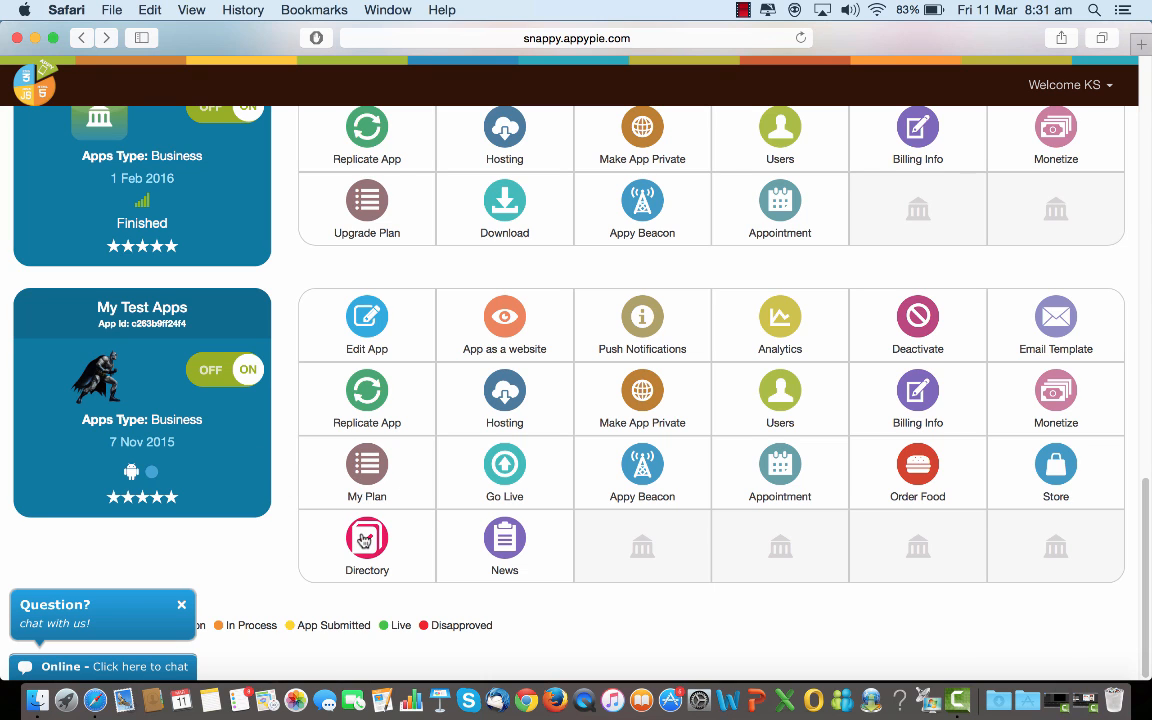
click(366, 544)
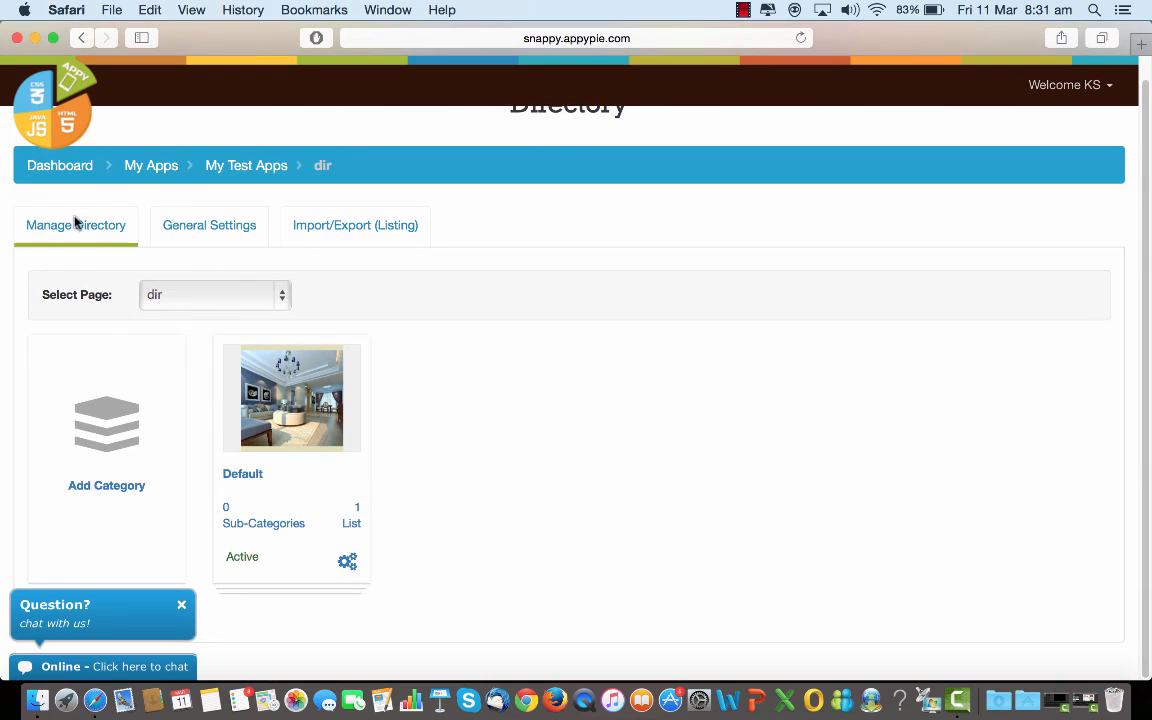
mouse_move(240, 244)
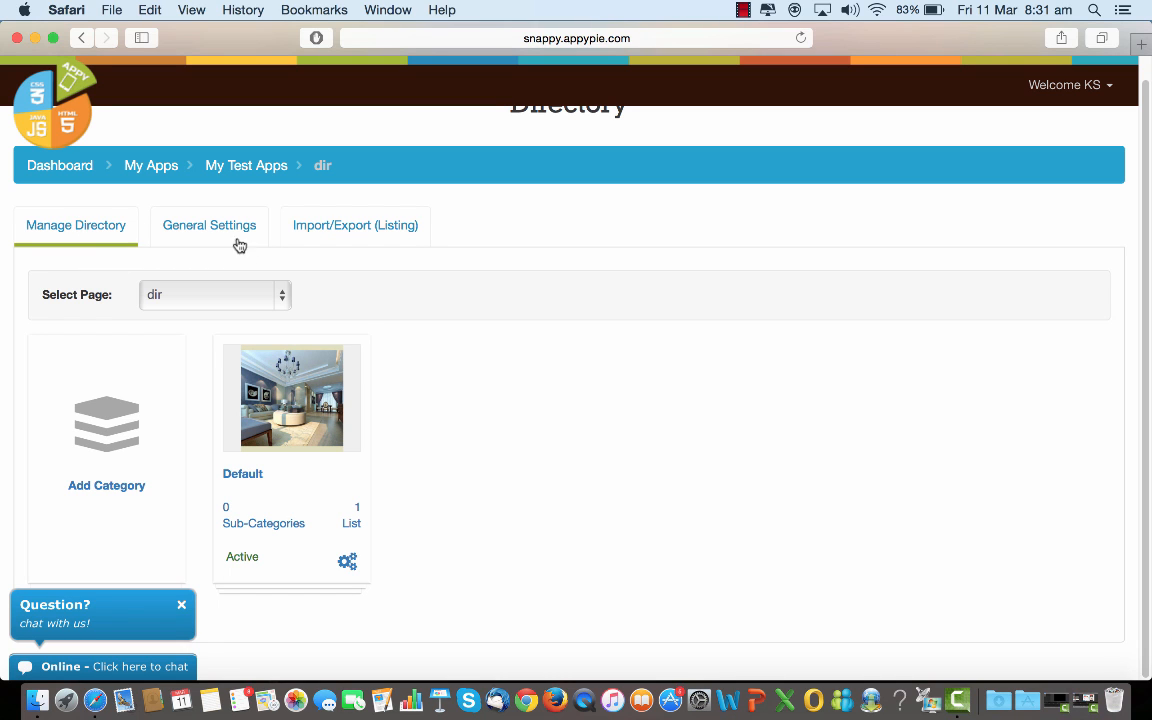
click(212, 294)
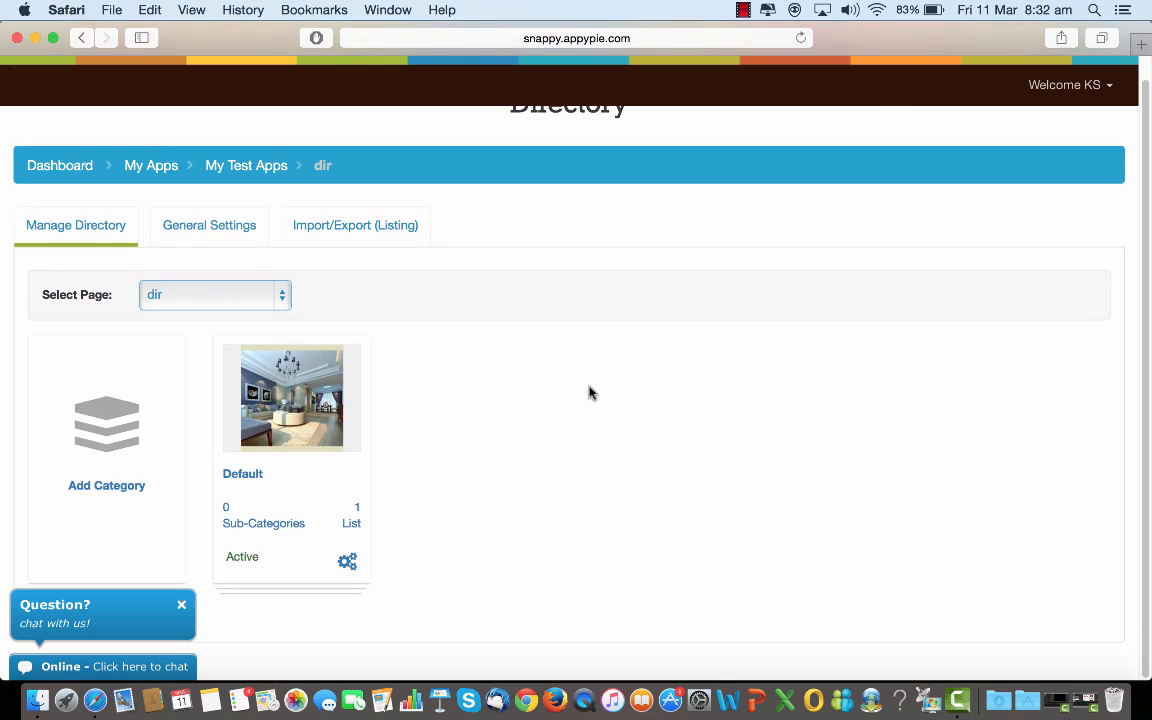
mouse_move(108, 430)
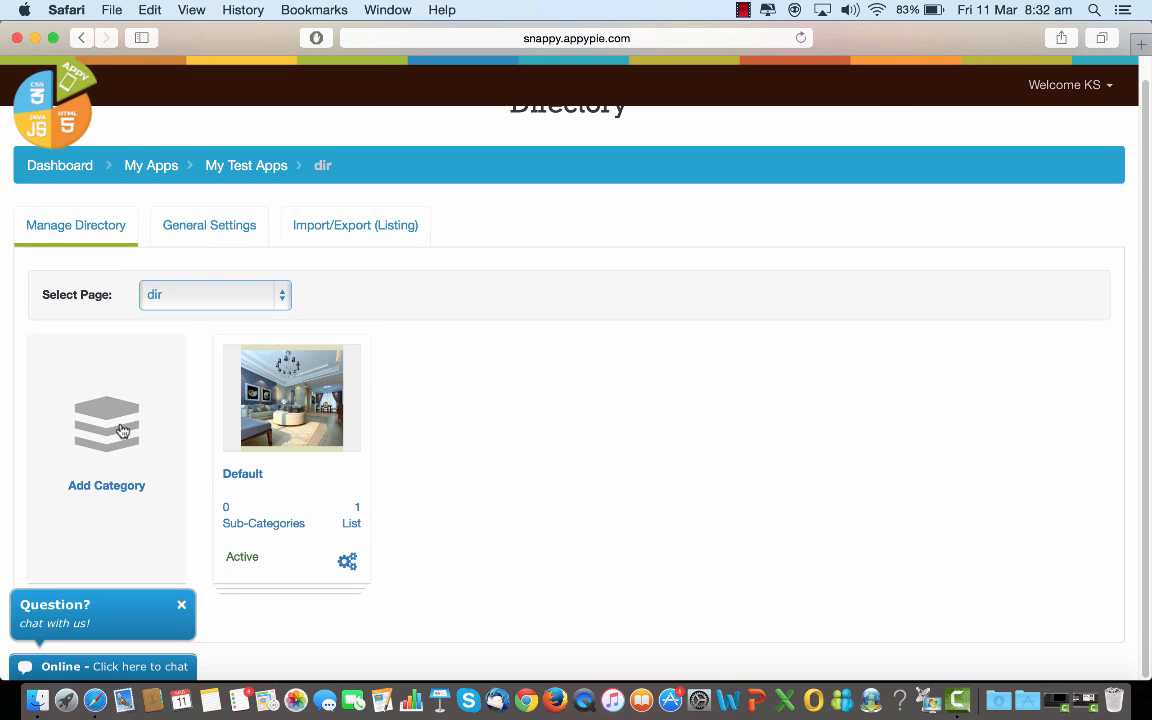
mouse_move(248, 432)
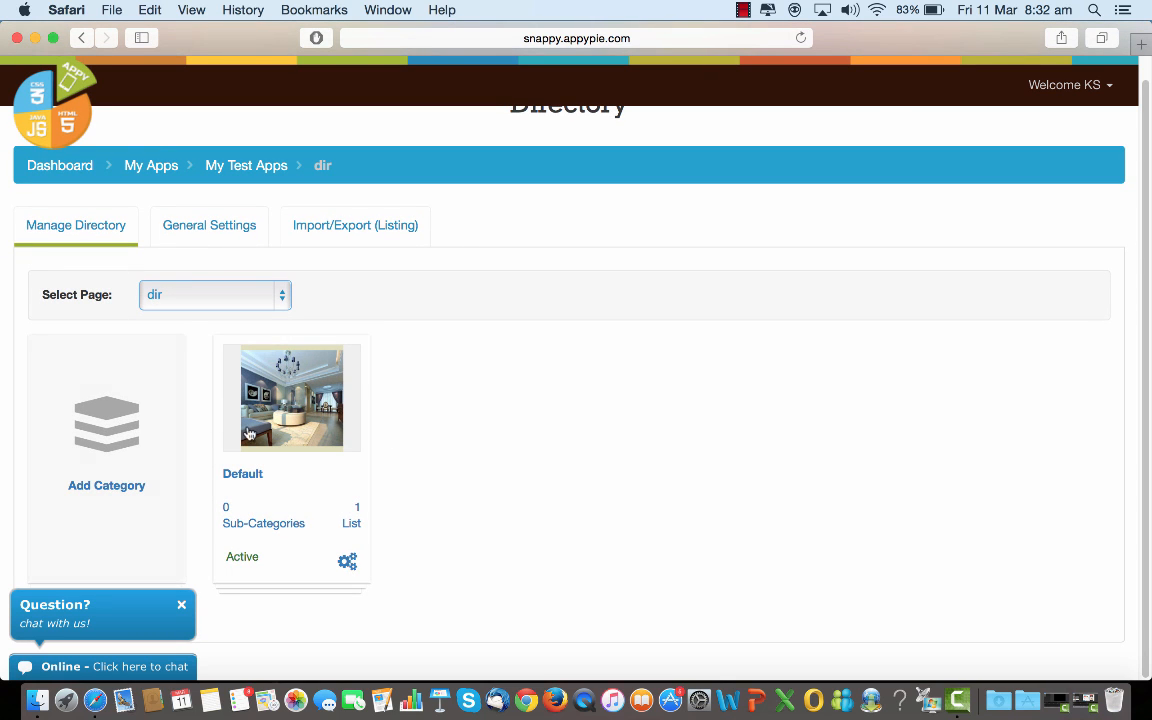
mouse_move(112, 442)
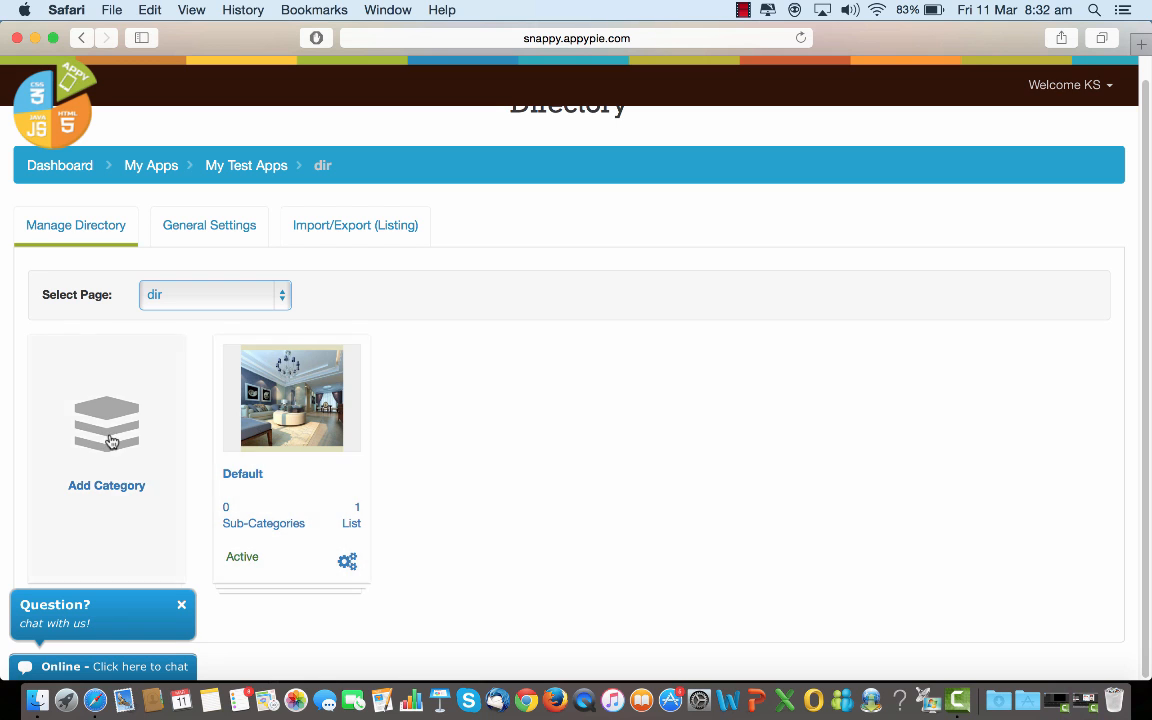
Begin an Add New Category form with category name 'cat2'
click(106, 440)
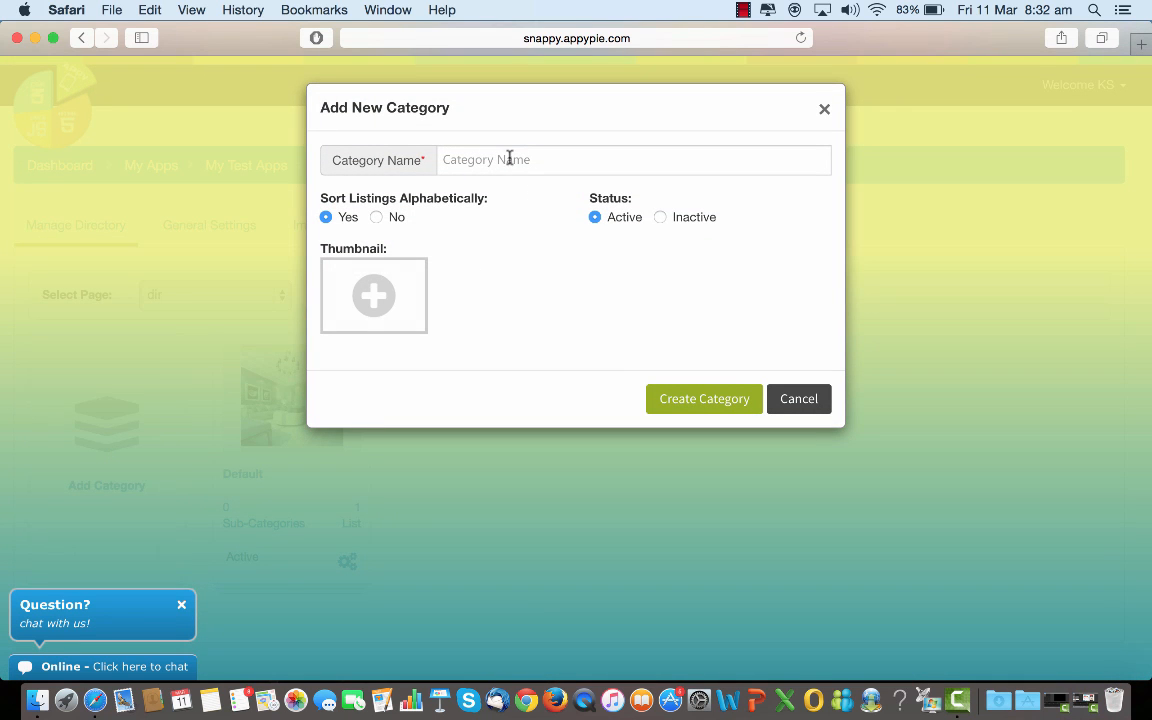
click(632, 160)
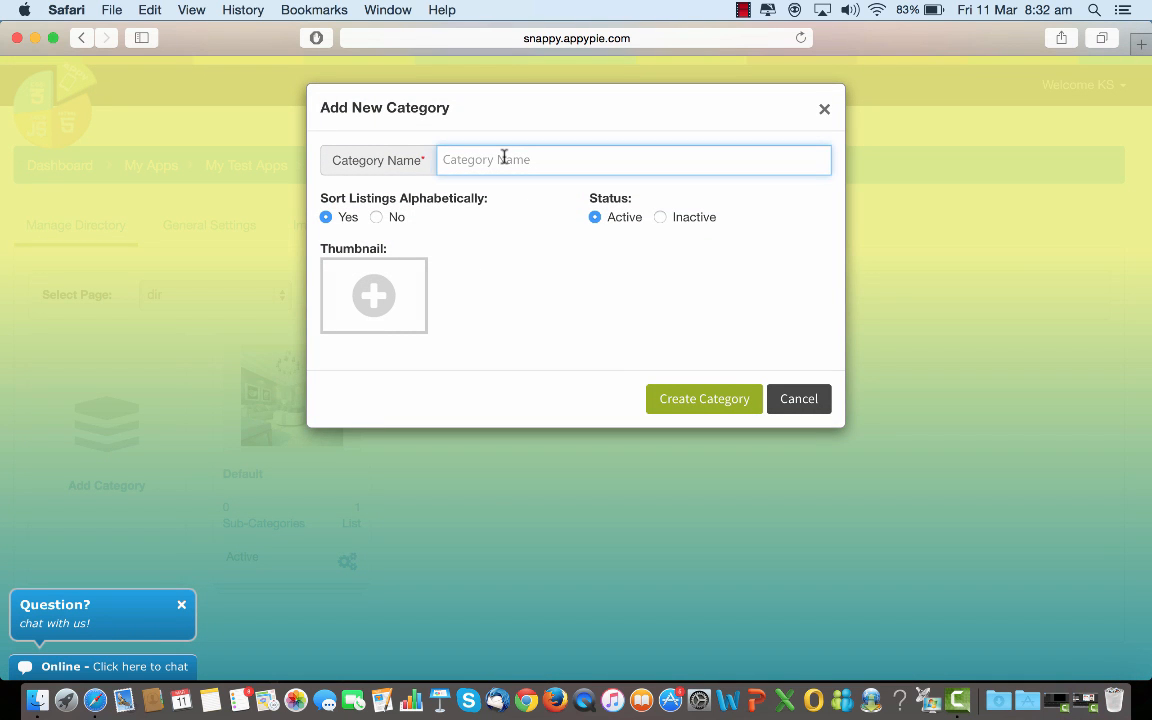
text(cat2)
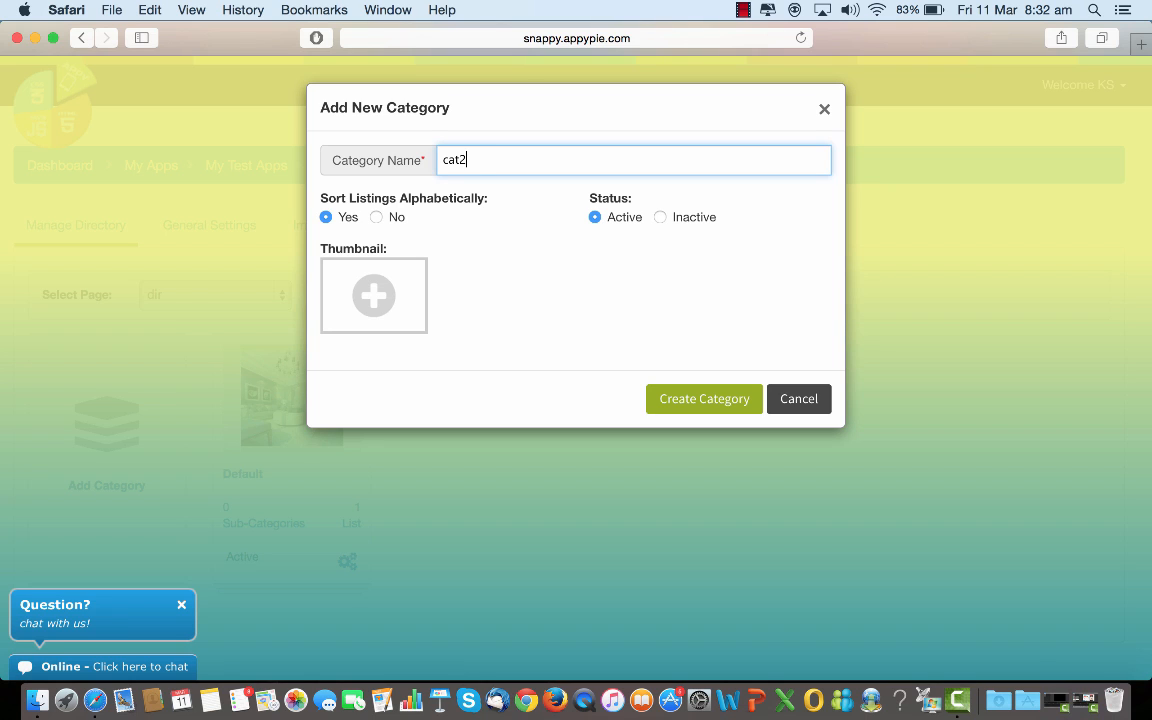
mouse_move(390, 200)
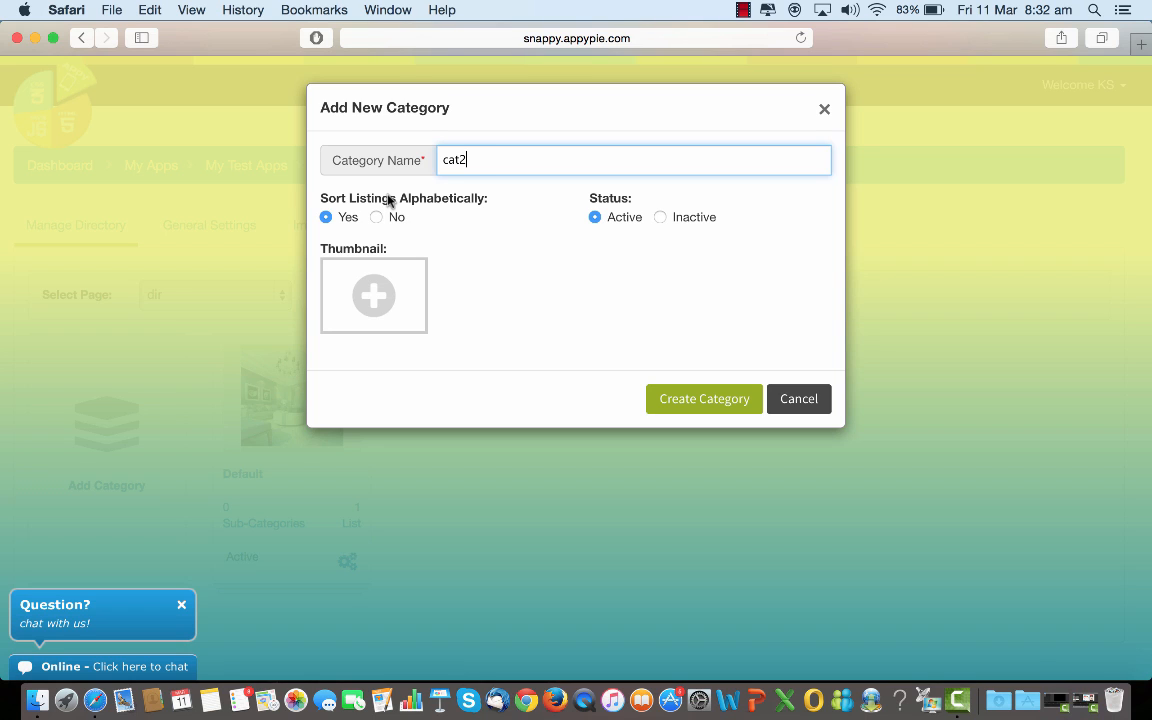
mouse_move(612, 246)
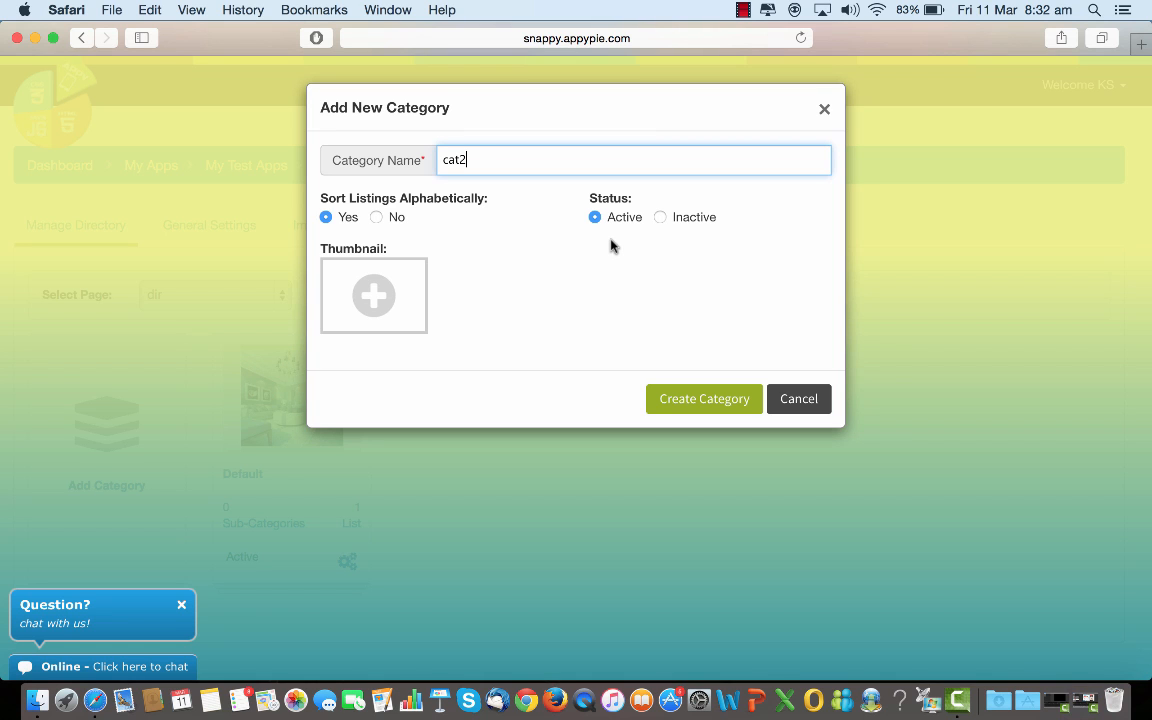
Attach the first photo from Photos as the cat2 category thumbnail
click(372, 296)
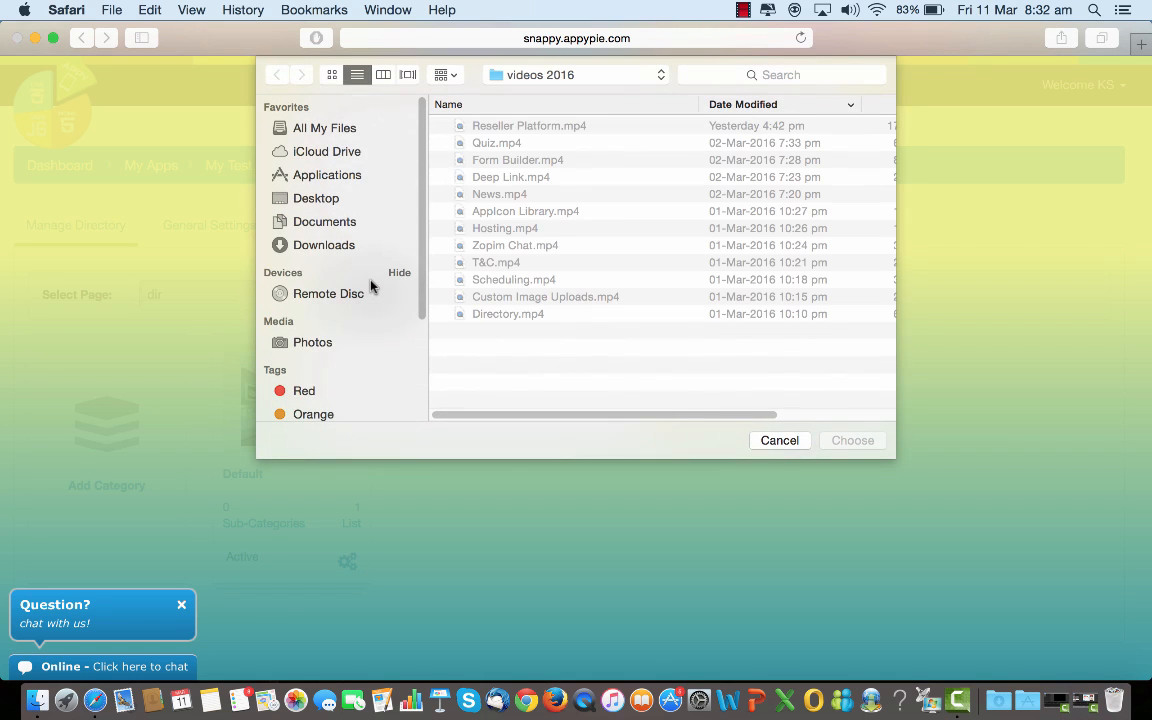
mouse_move(676, 380)
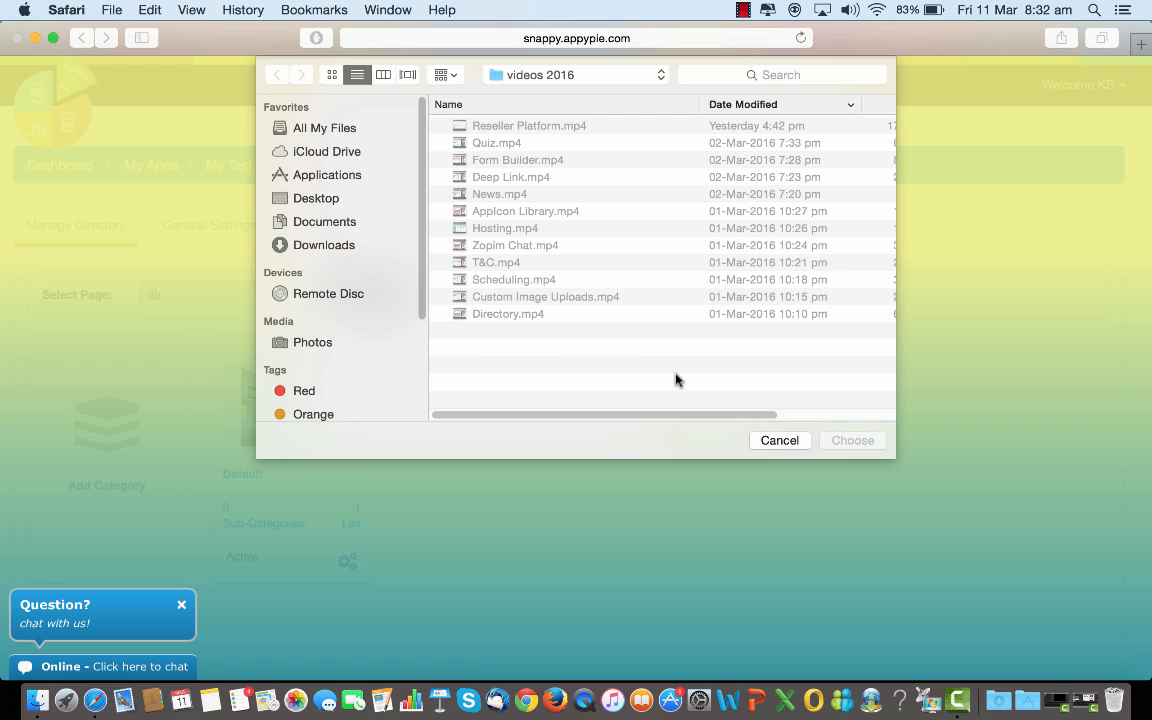
click(312, 342)
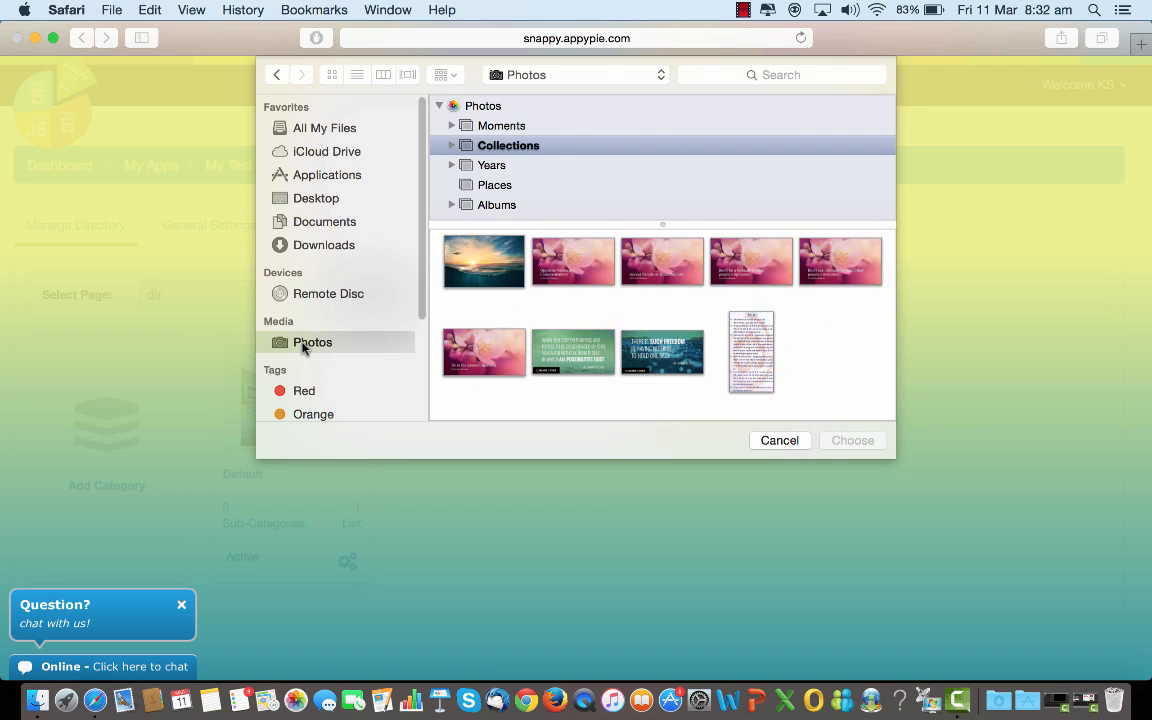
click(484, 260)
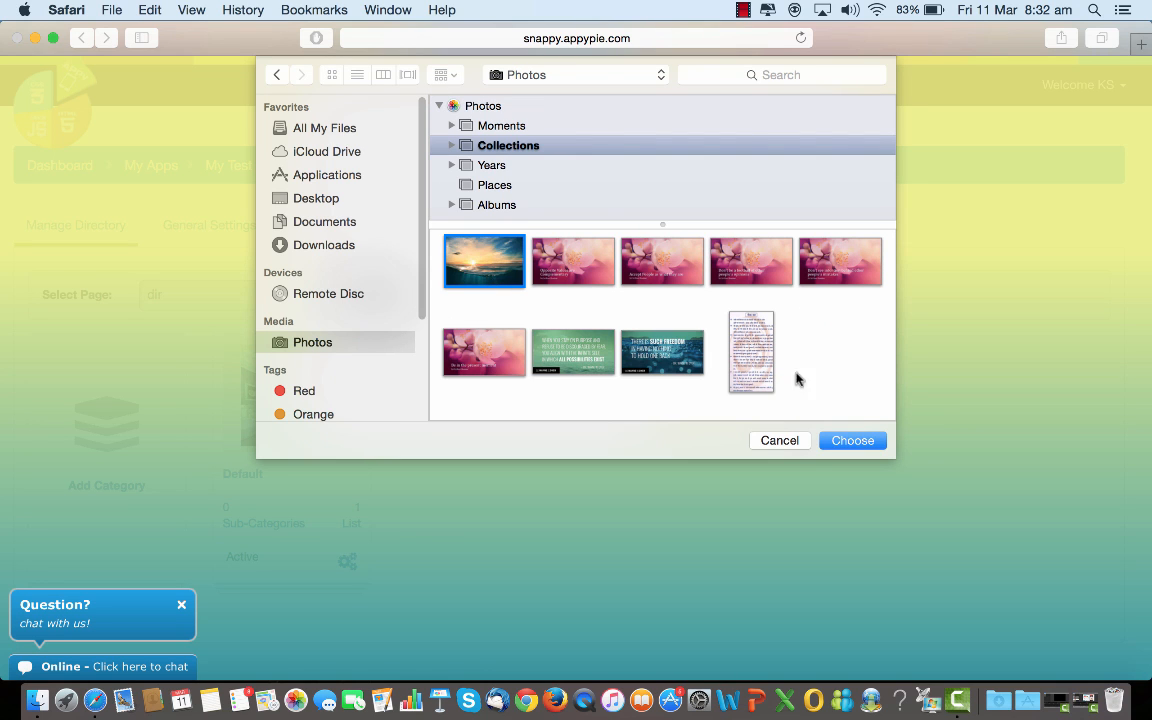
click(852, 440)
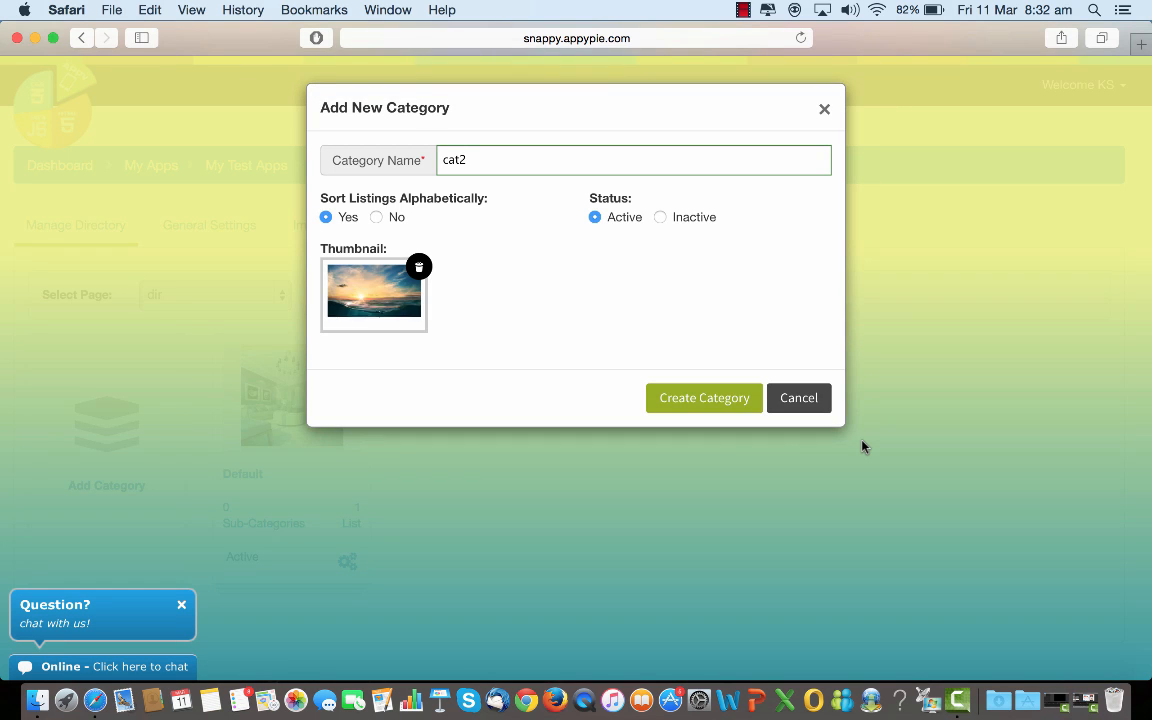
Create the cat2 category so it is listed ahead of Default
click(704, 398)
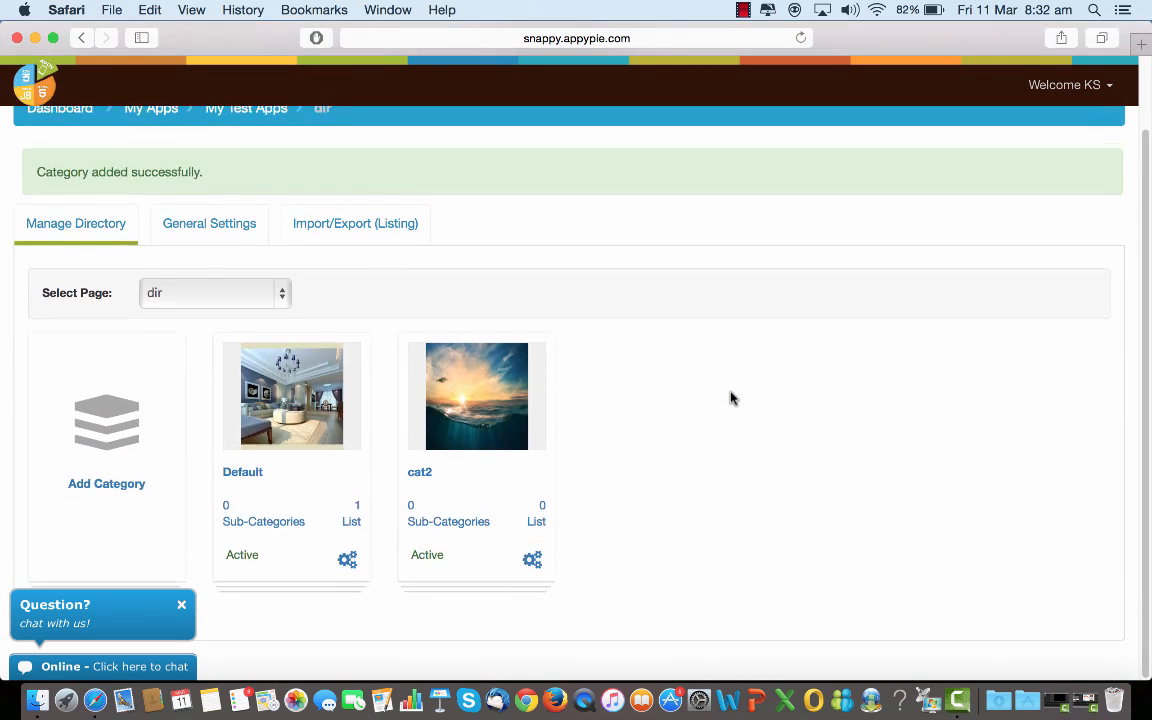
scroll(up, 3)
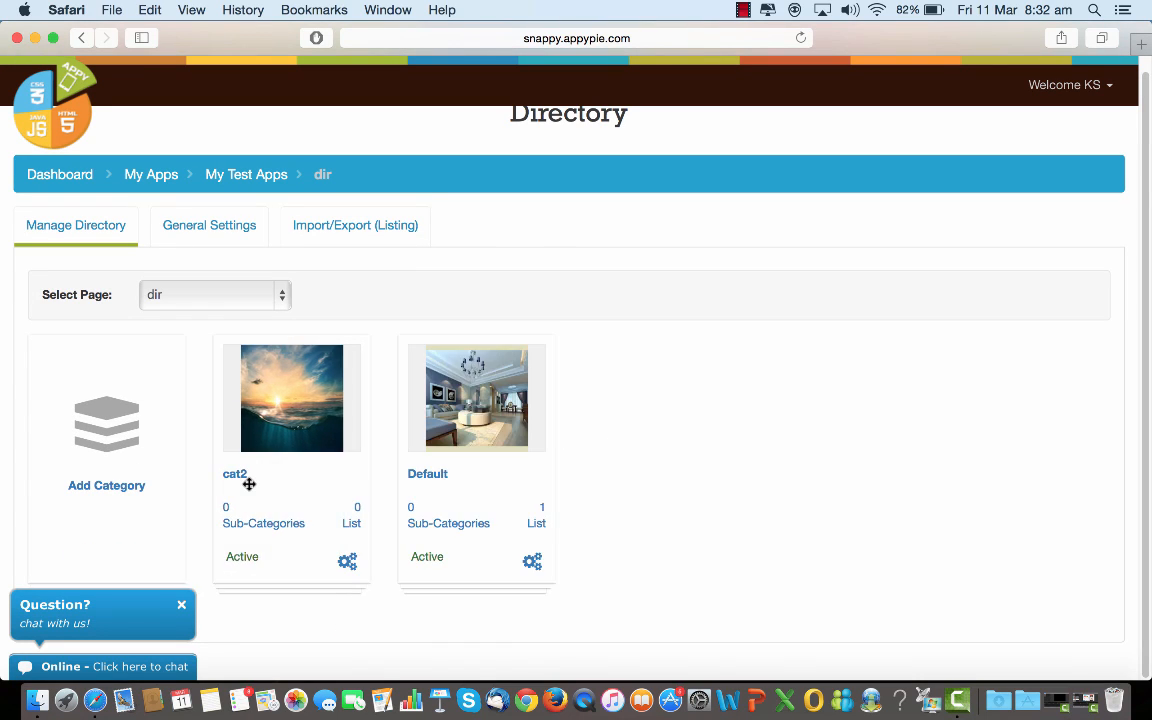
mouse_move(308, 488)
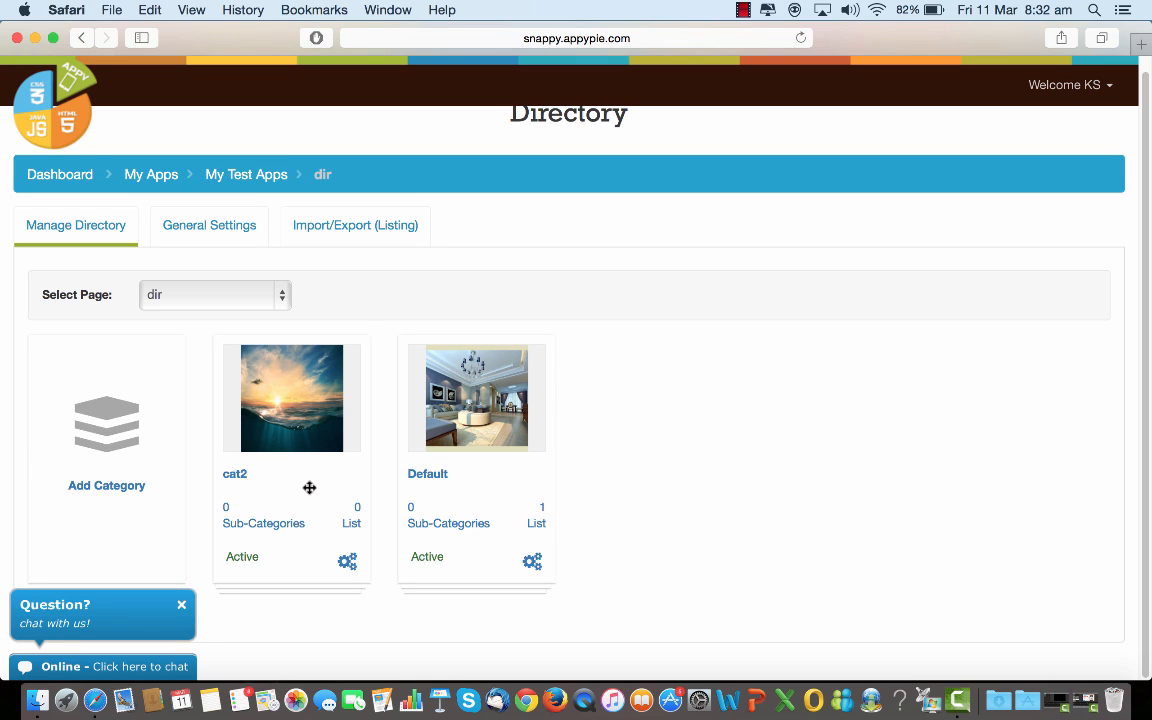
mouse_move(652, 500)
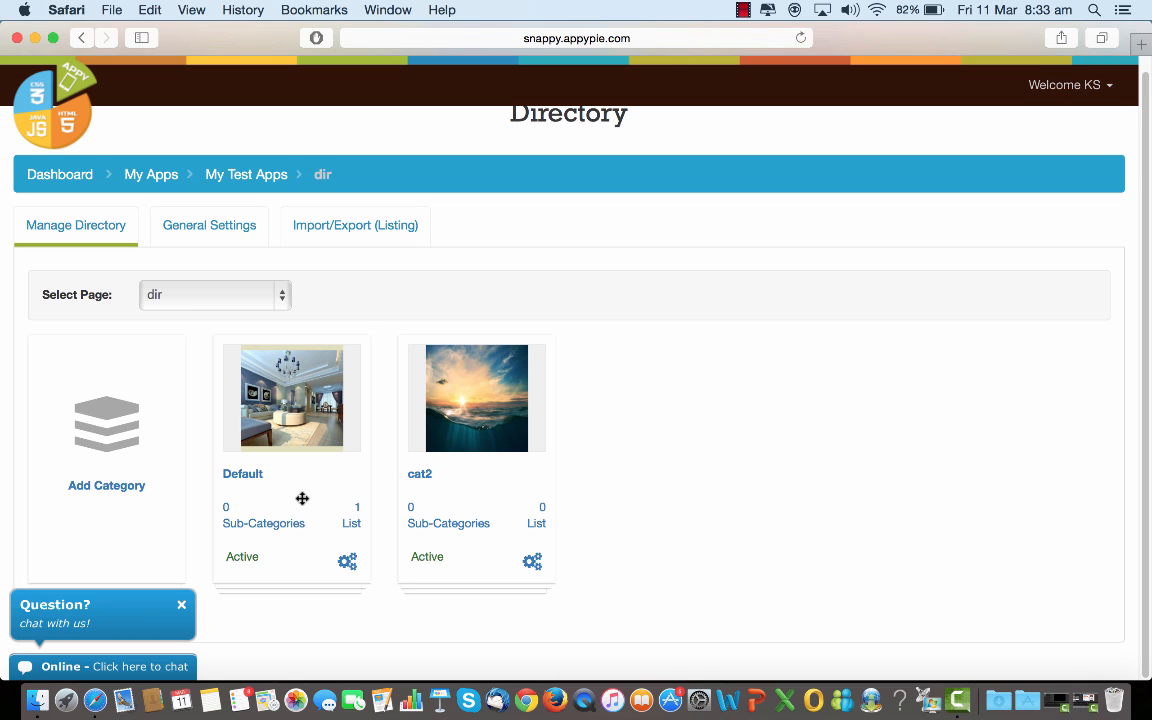
mouse_move(252, 534)
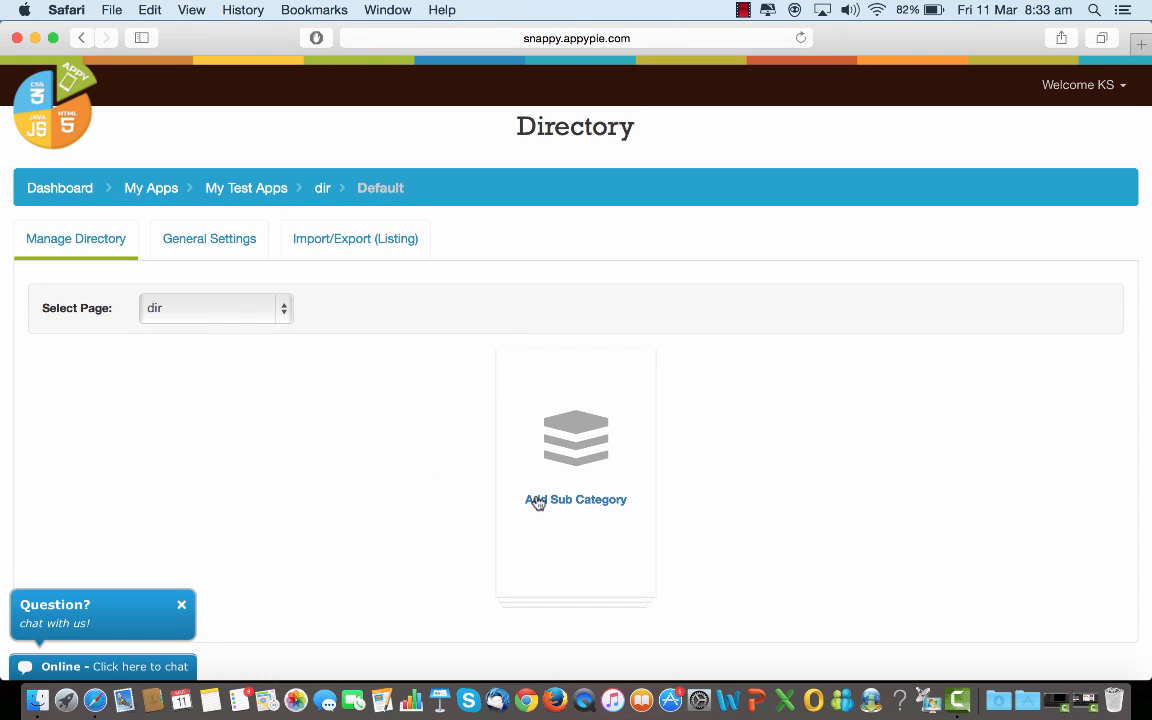
Begin an Add Sub Category form under Default named 'outlet A'
click(576, 500)
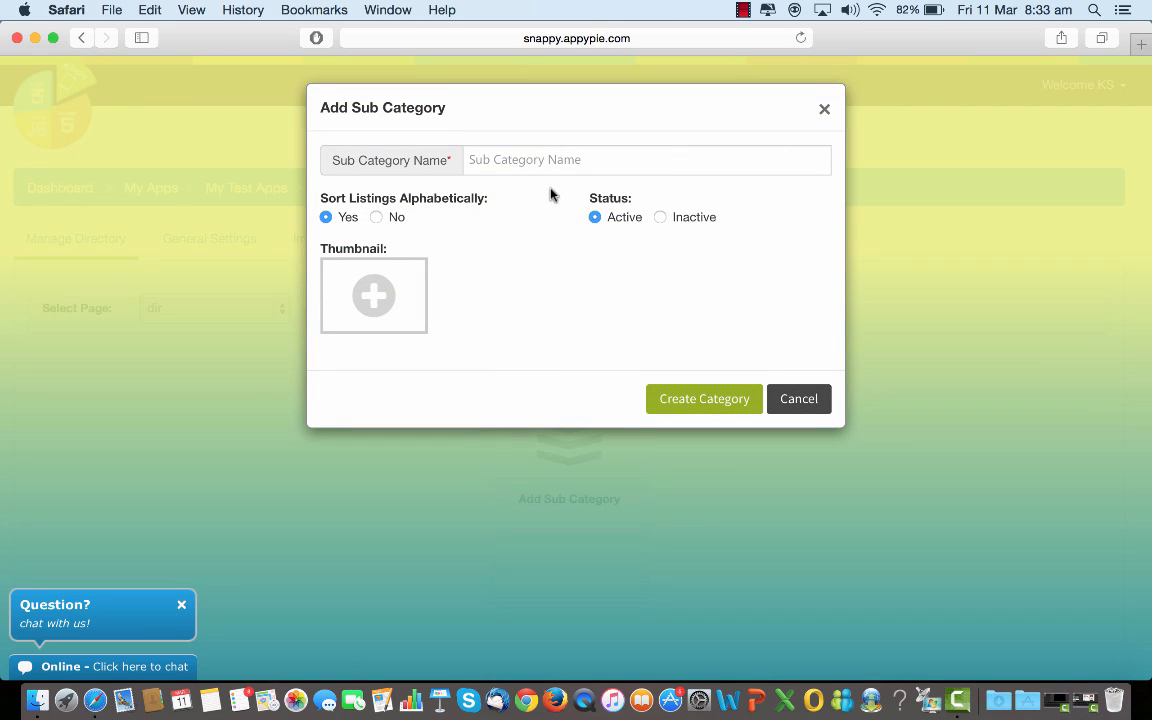
click(648, 160)
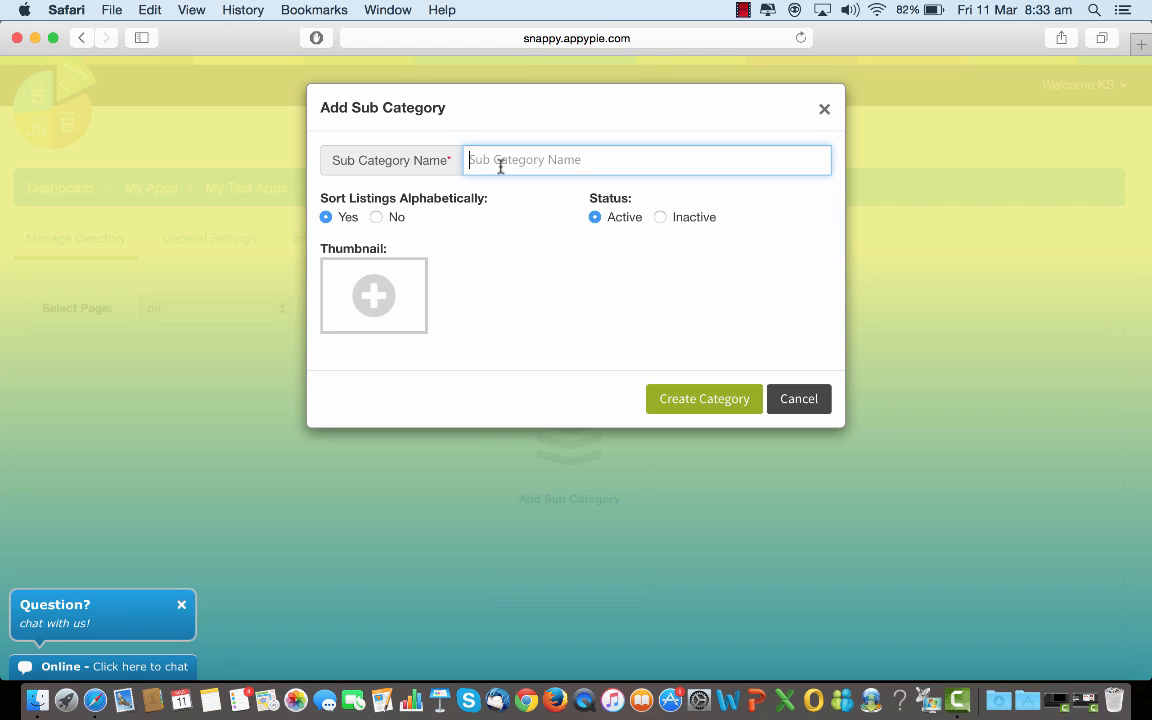
text(outl)
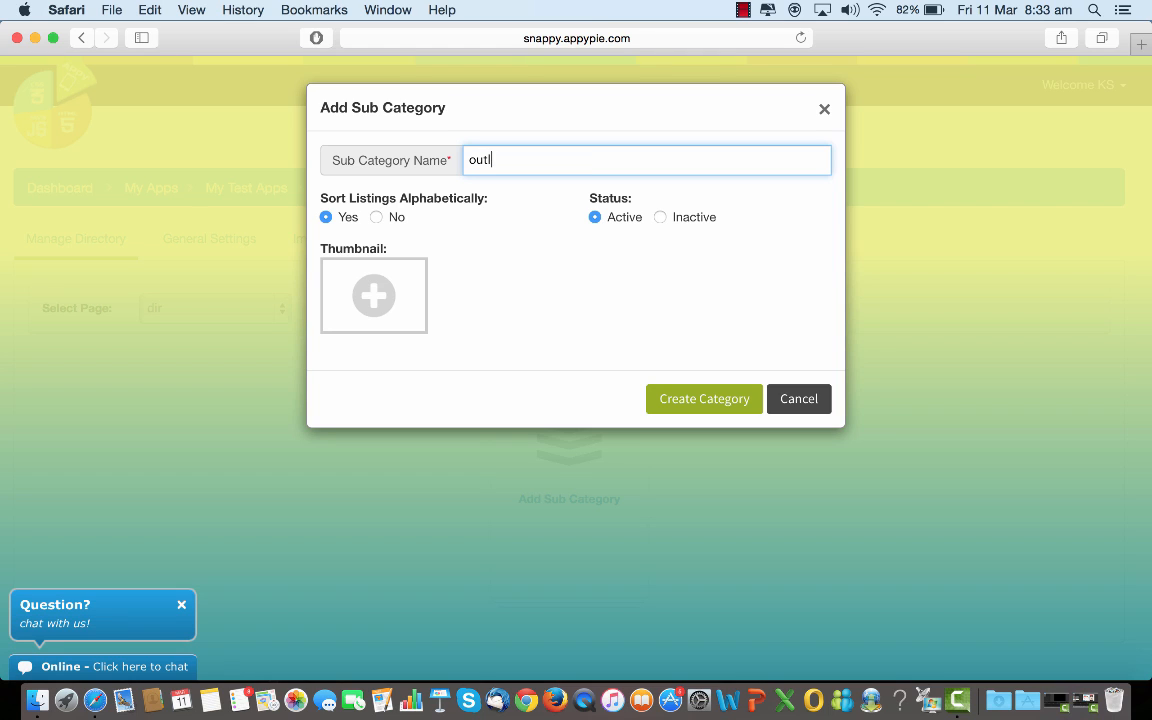
text(et)
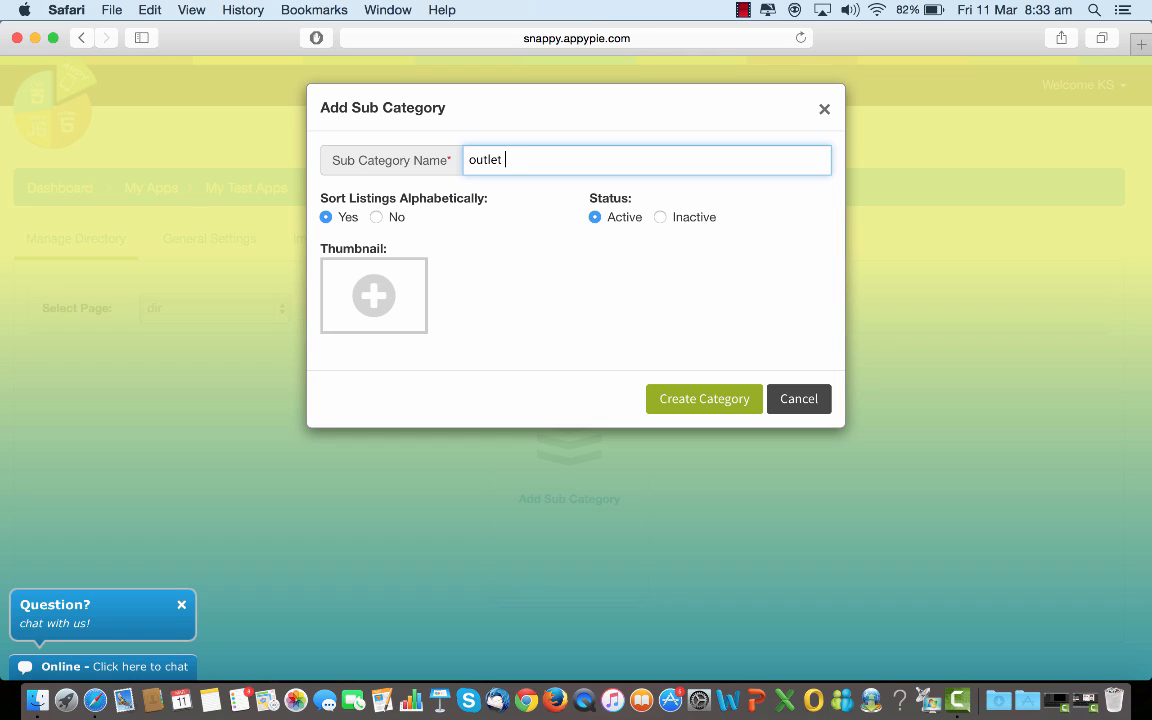
text(A)
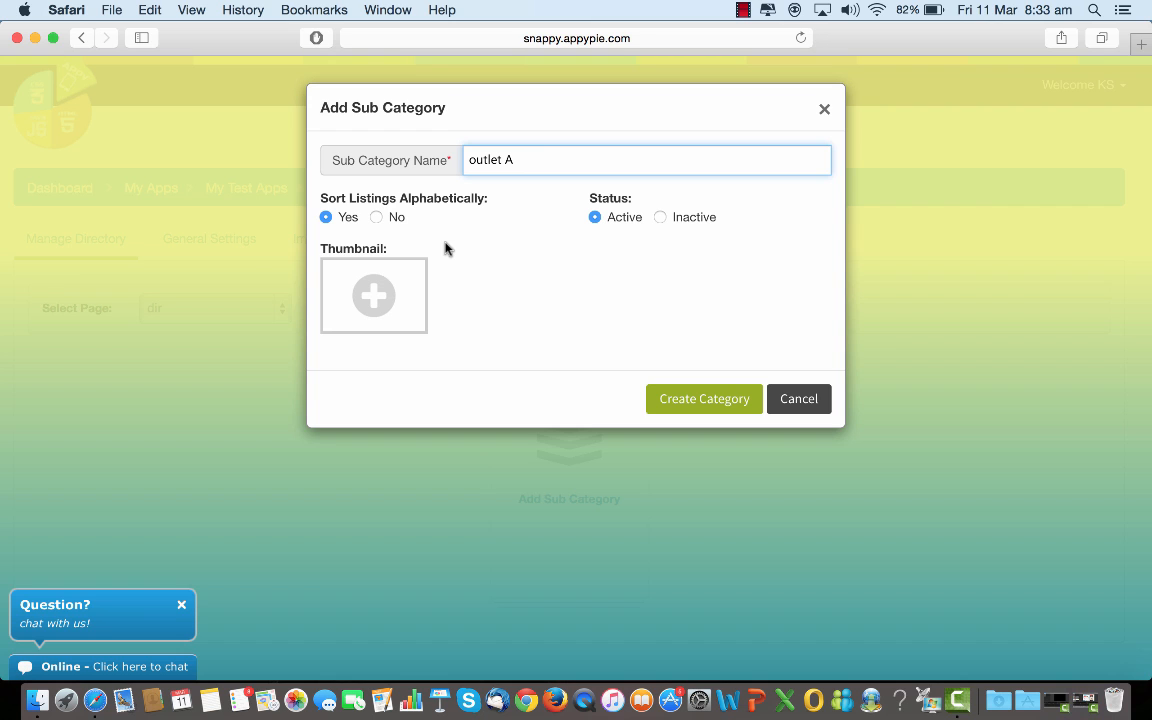
mouse_move(612, 238)
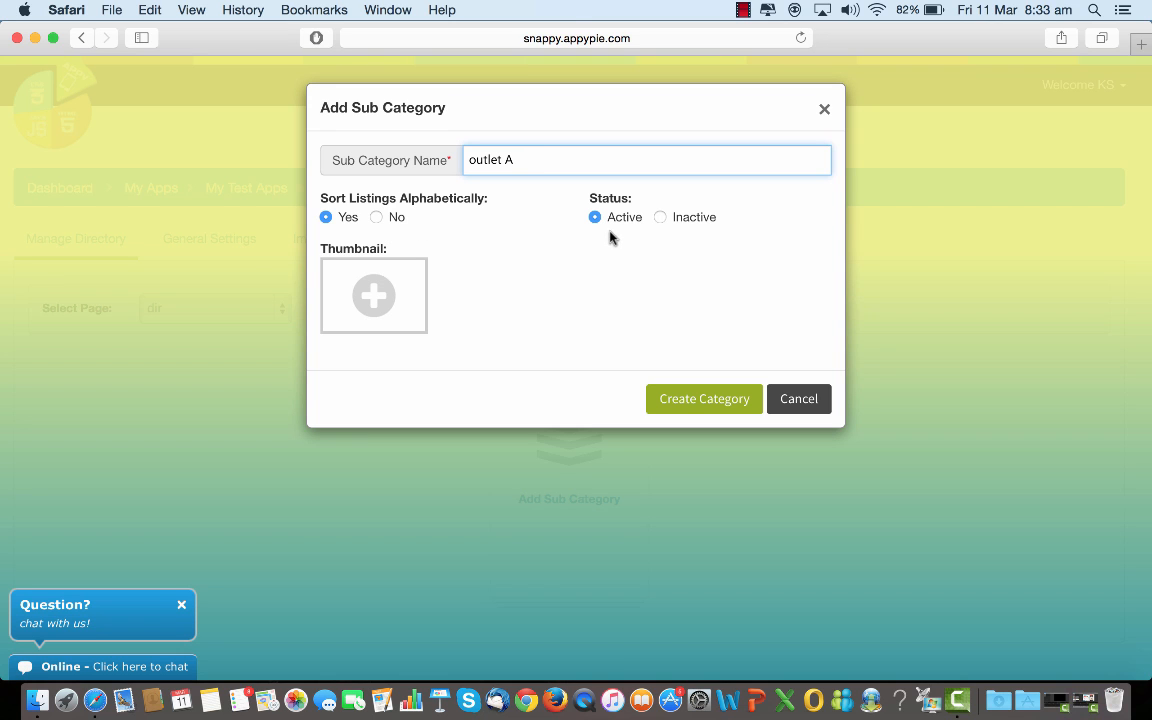
Attach the sunset photo from Photos as the outlet A thumbnail
click(372, 296)
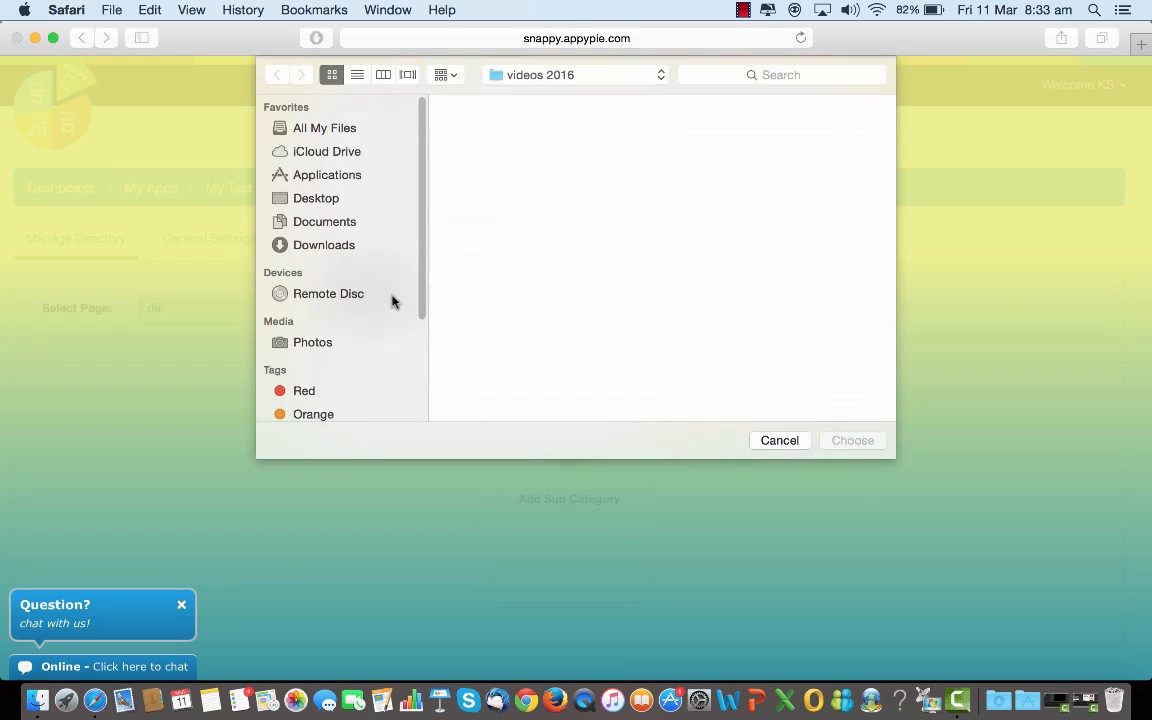
click(312, 342)
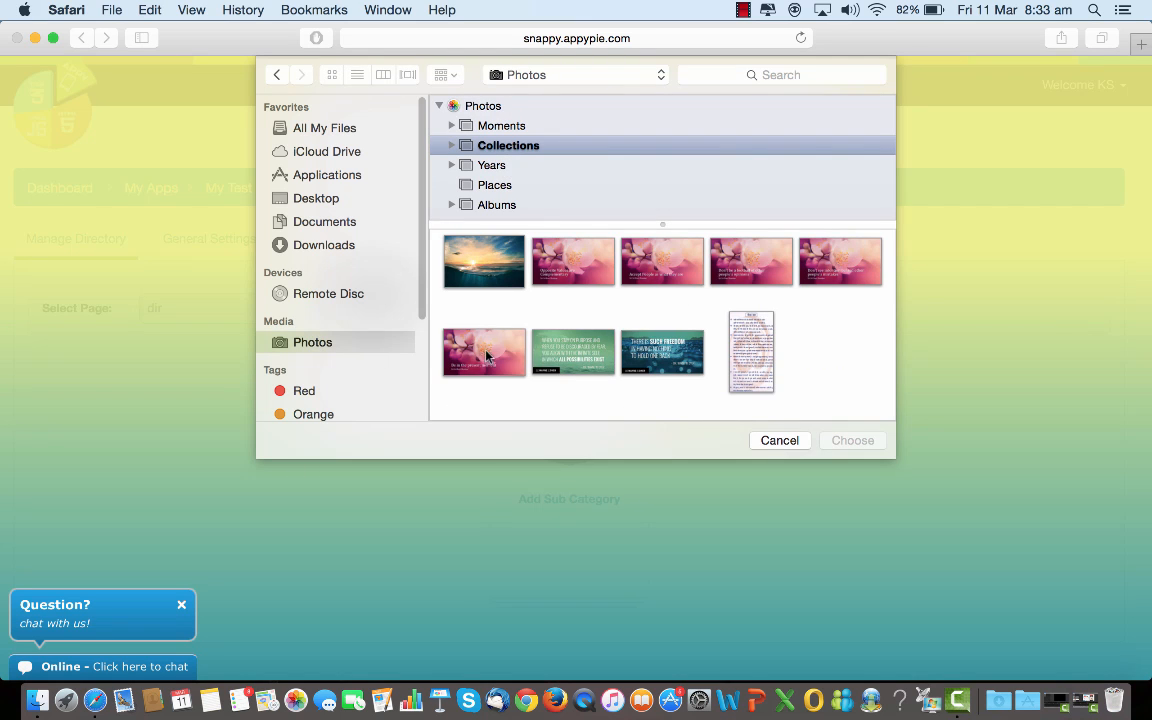
mouse_move(504, 284)
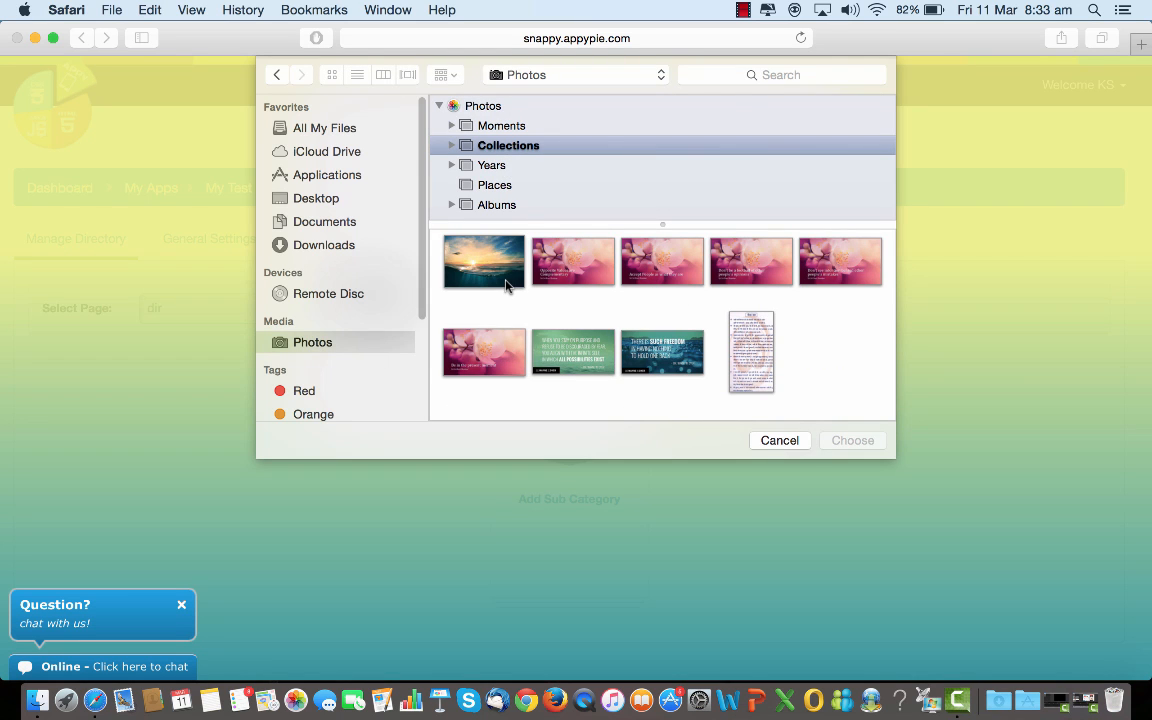
click(780, 440)
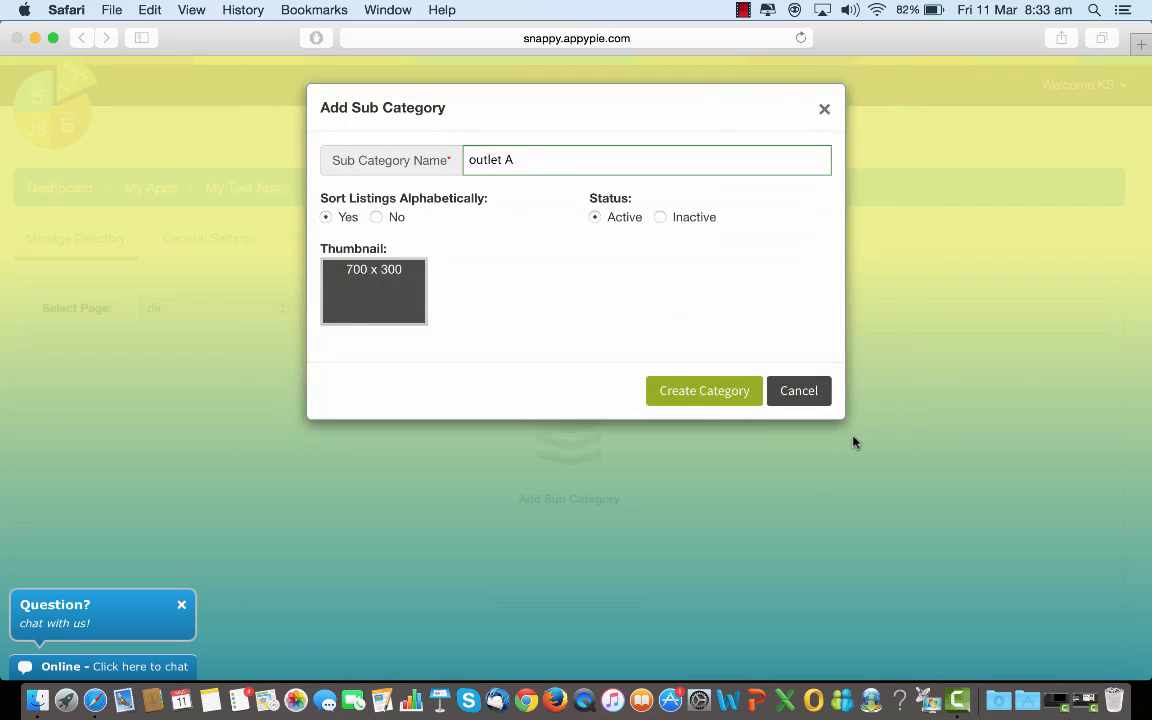
click(372, 292)
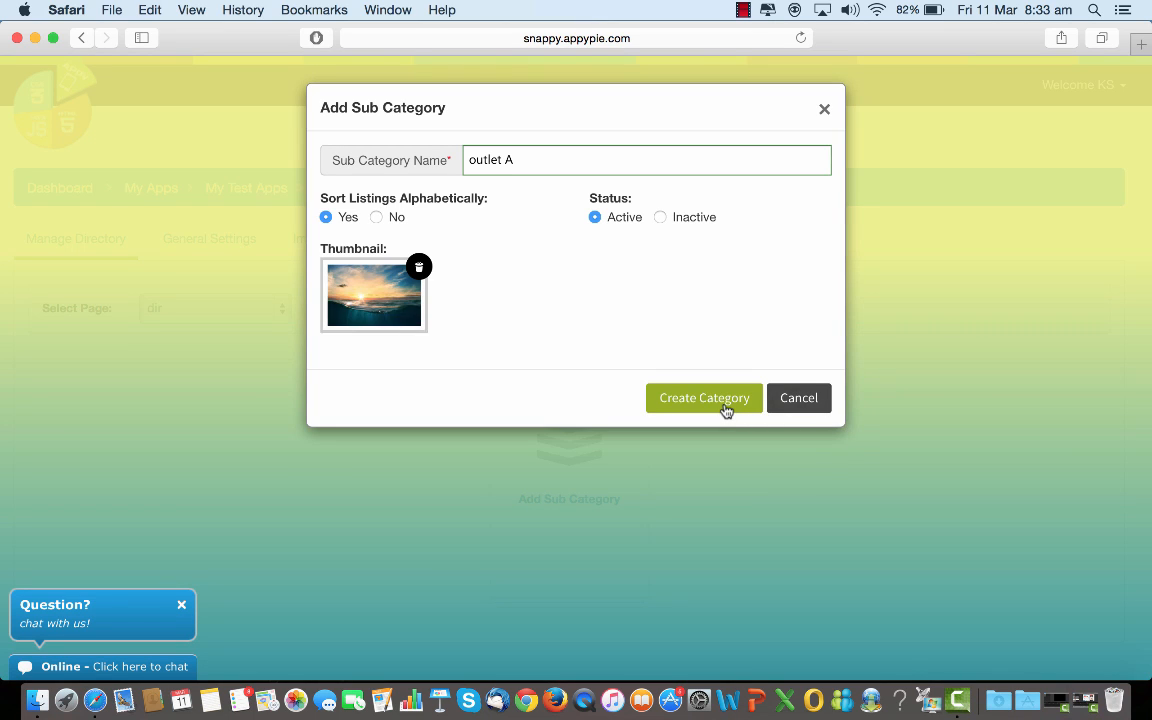
Create the outlet A sub-category and enter it
click(704, 396)
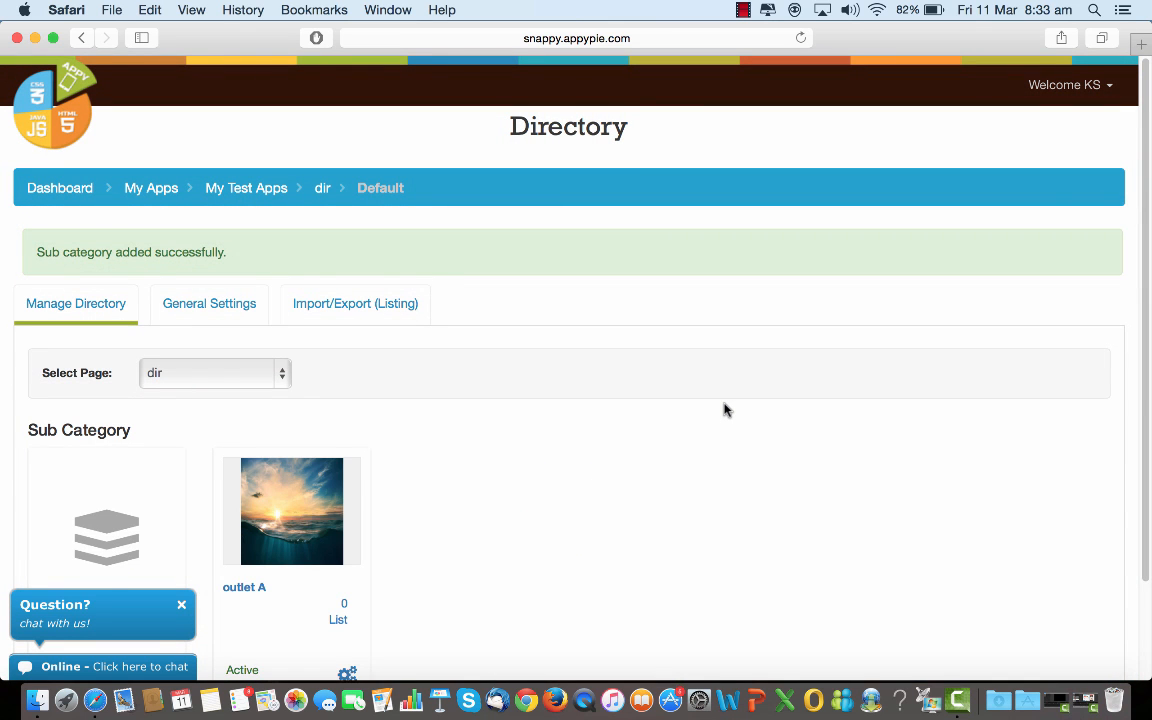
scroll(down, 3)
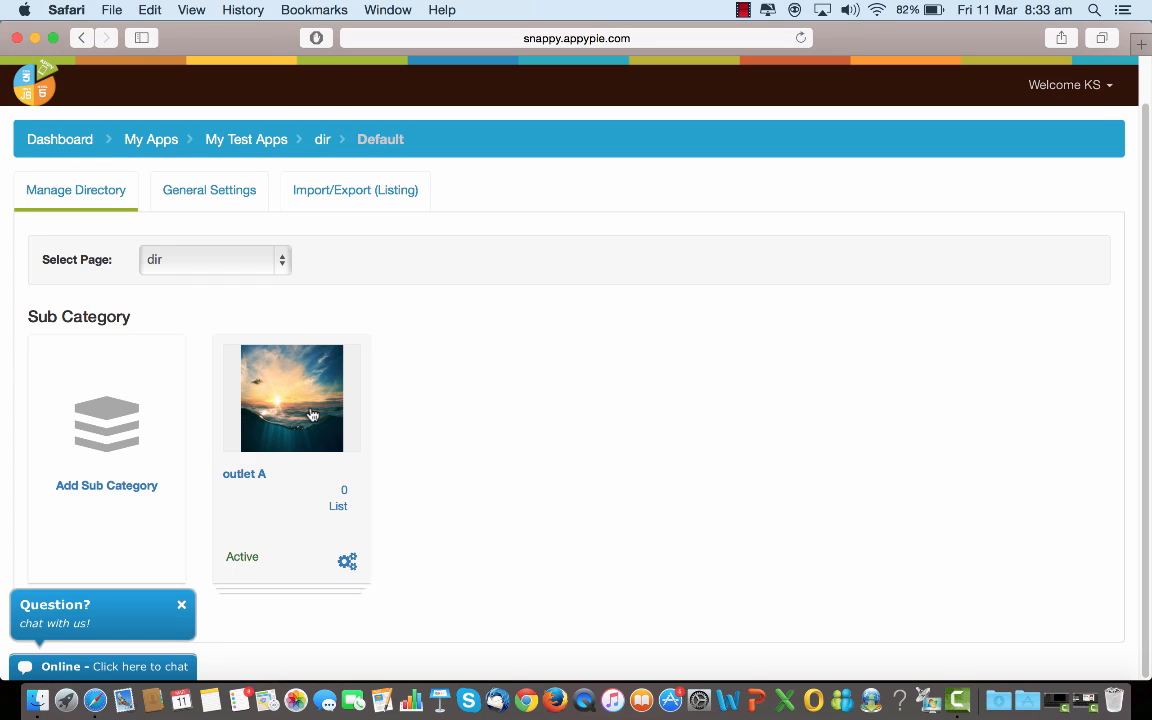
mouse_move(296, 436)
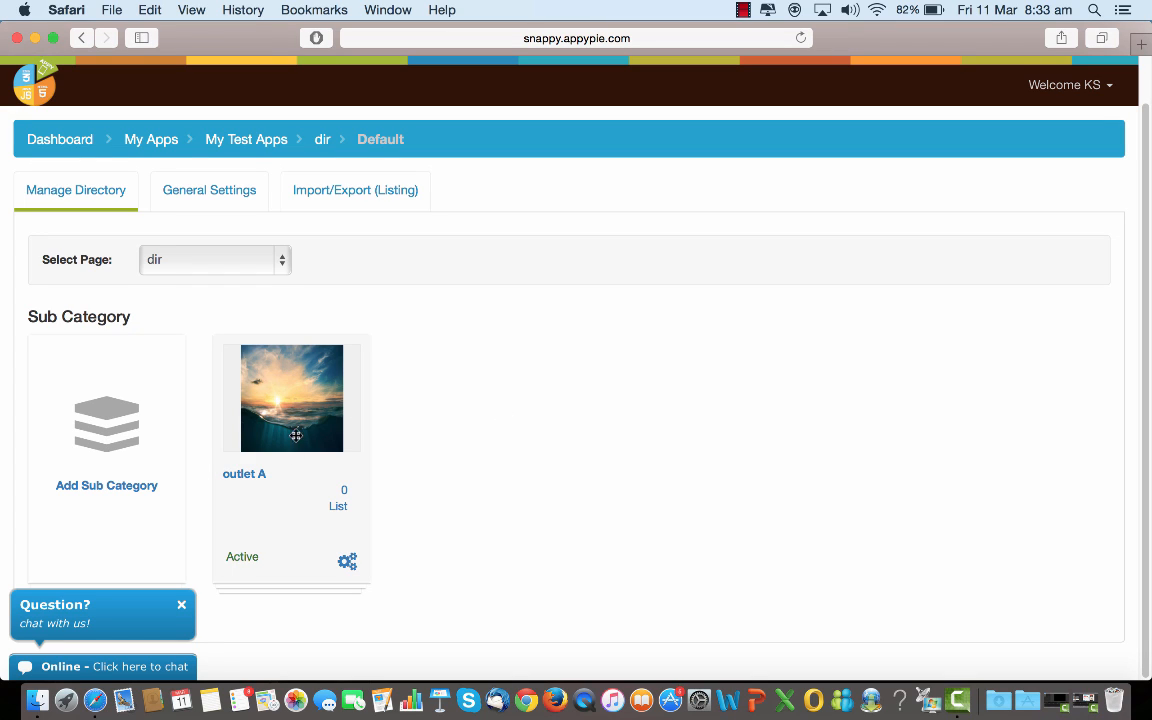
click(338, 504)
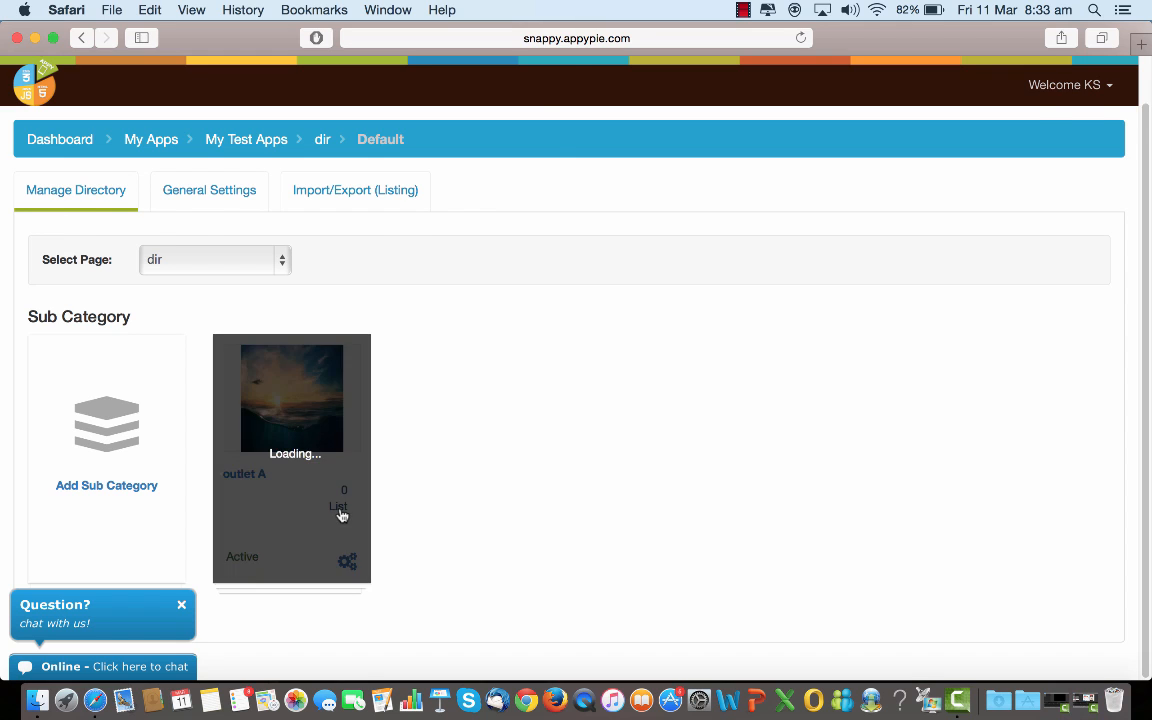
Start a new listing in outlet A with heading 'heading1'
click(292, 472)
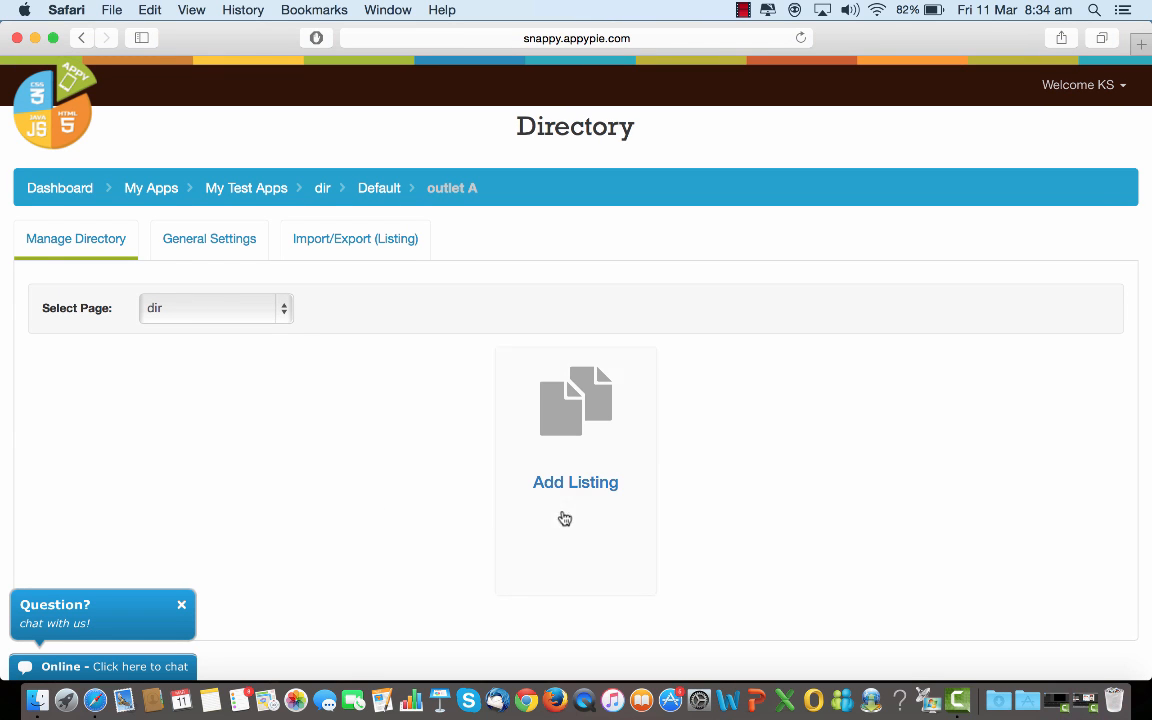
click(576, 482)
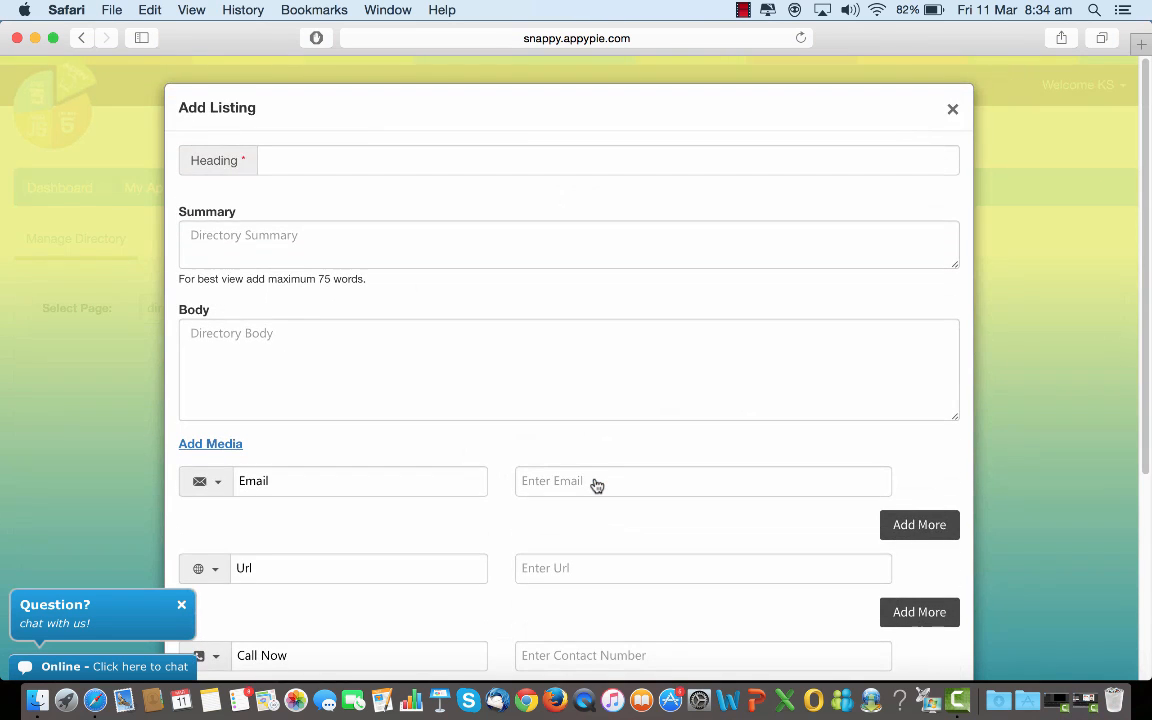
mouse_move(384, 180)
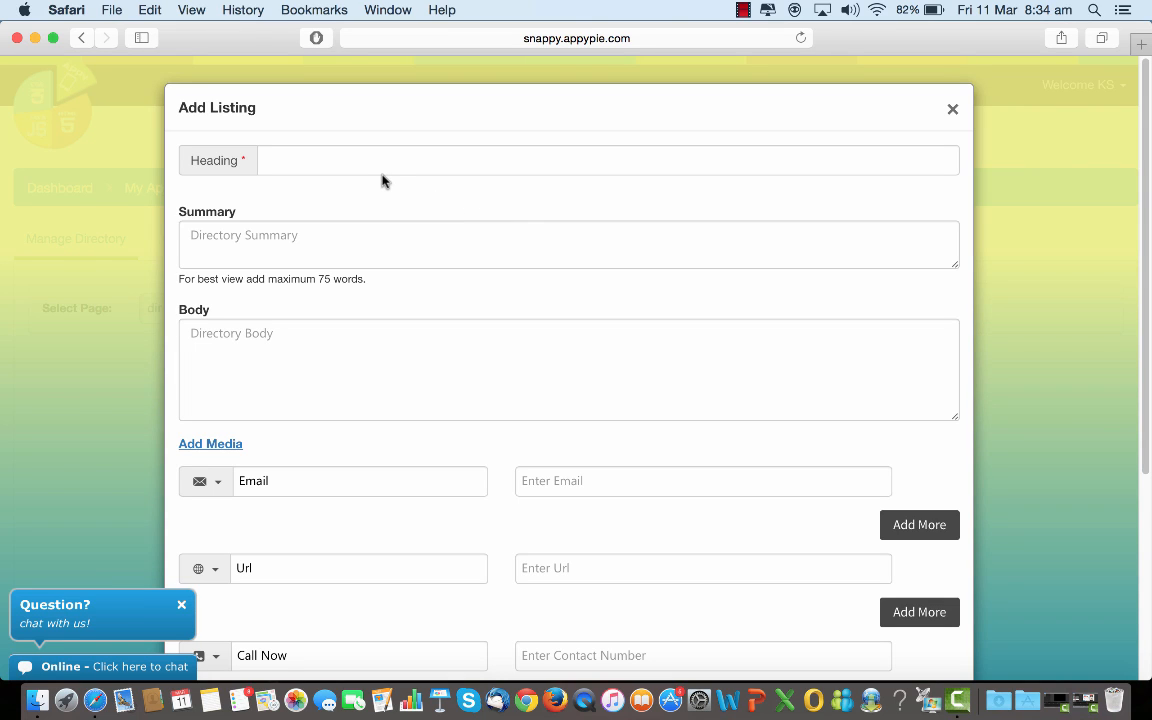
click(608, 160)
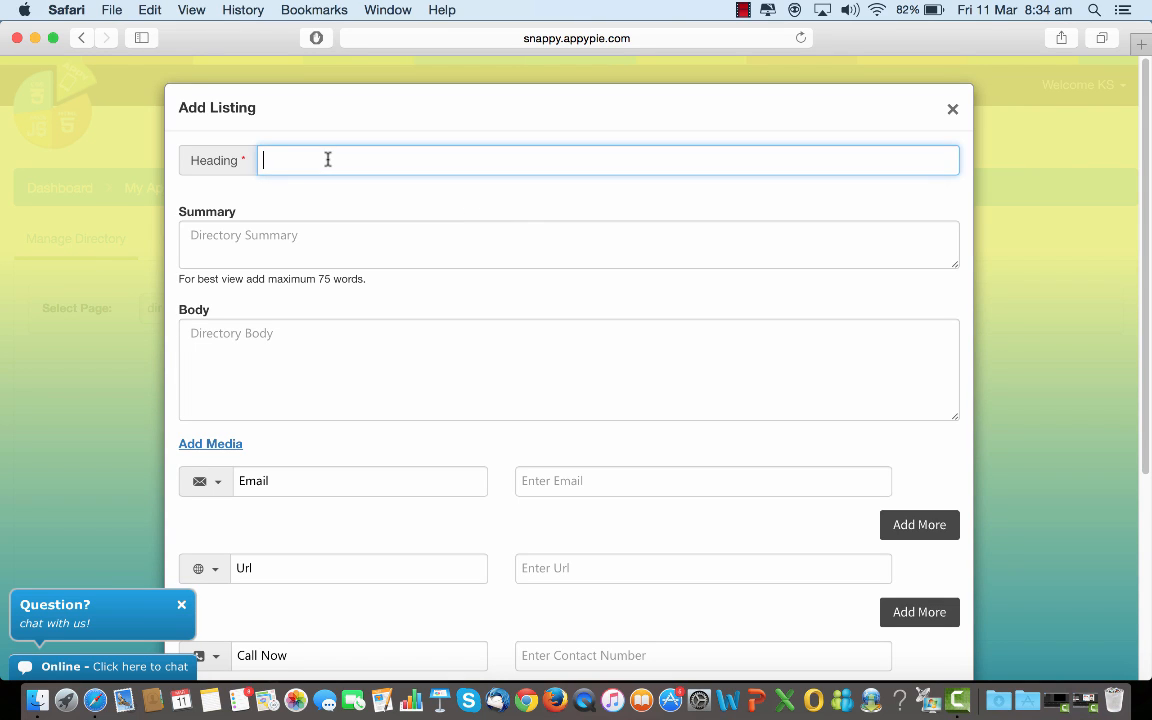
text(hea)
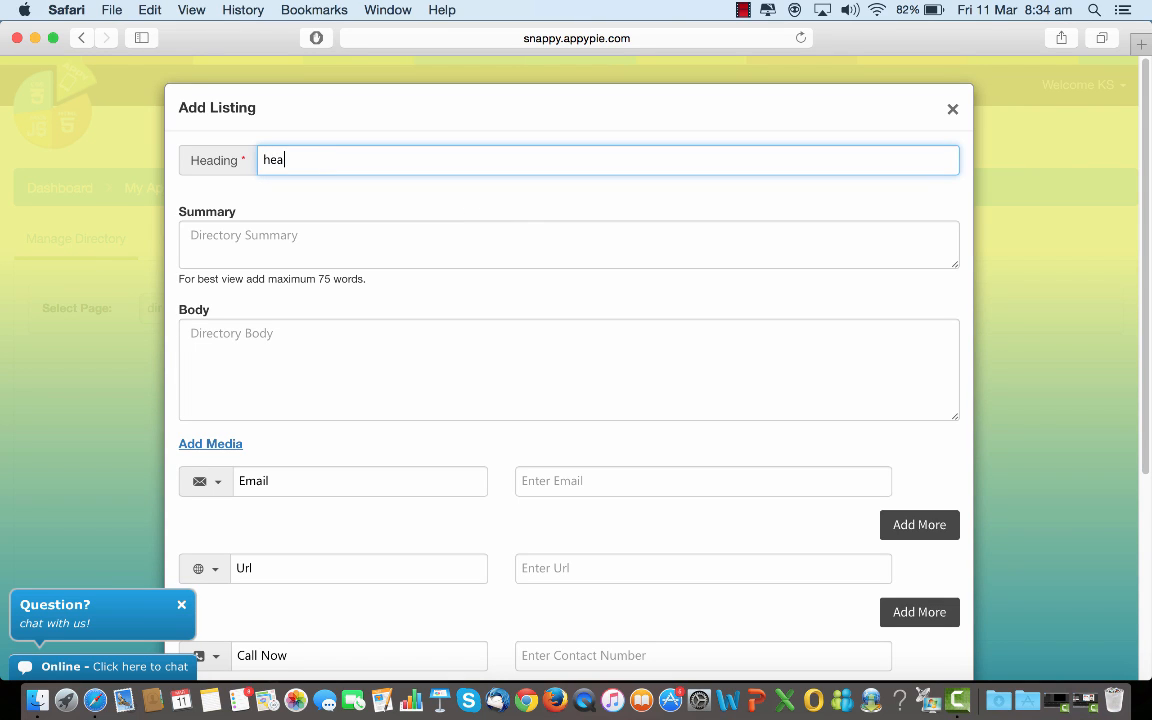
text(ding1)
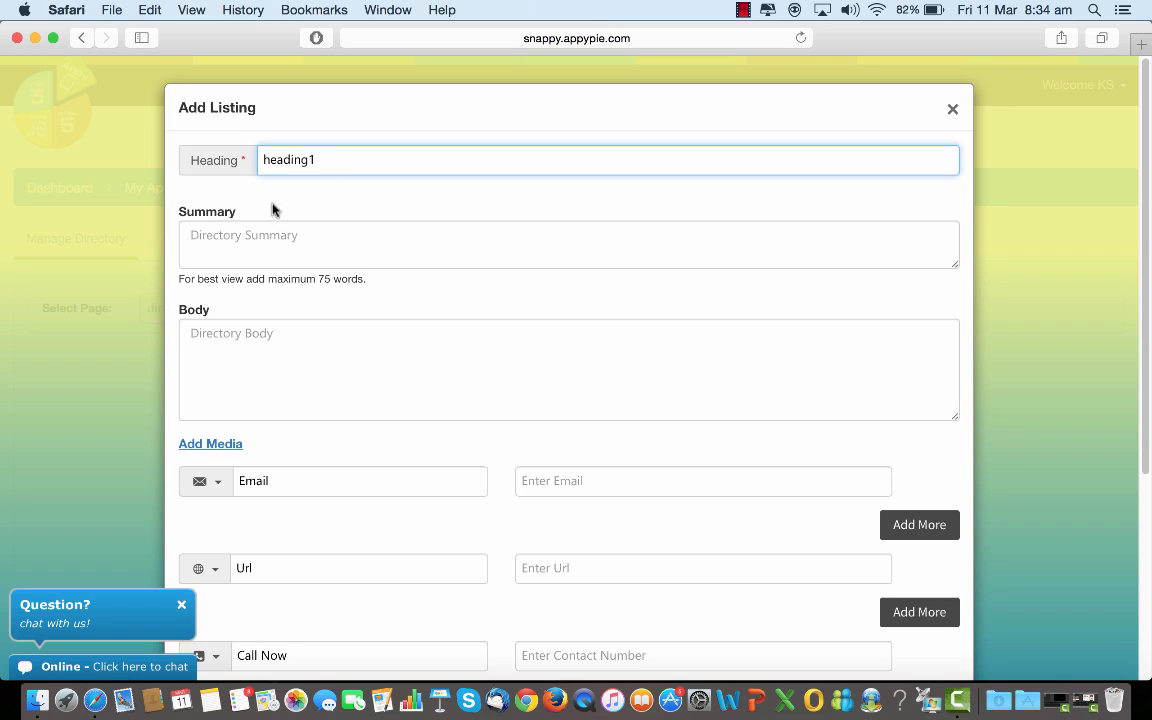
Fill the listing summary 'wer' and body text 'wert the'
click(568, 244)
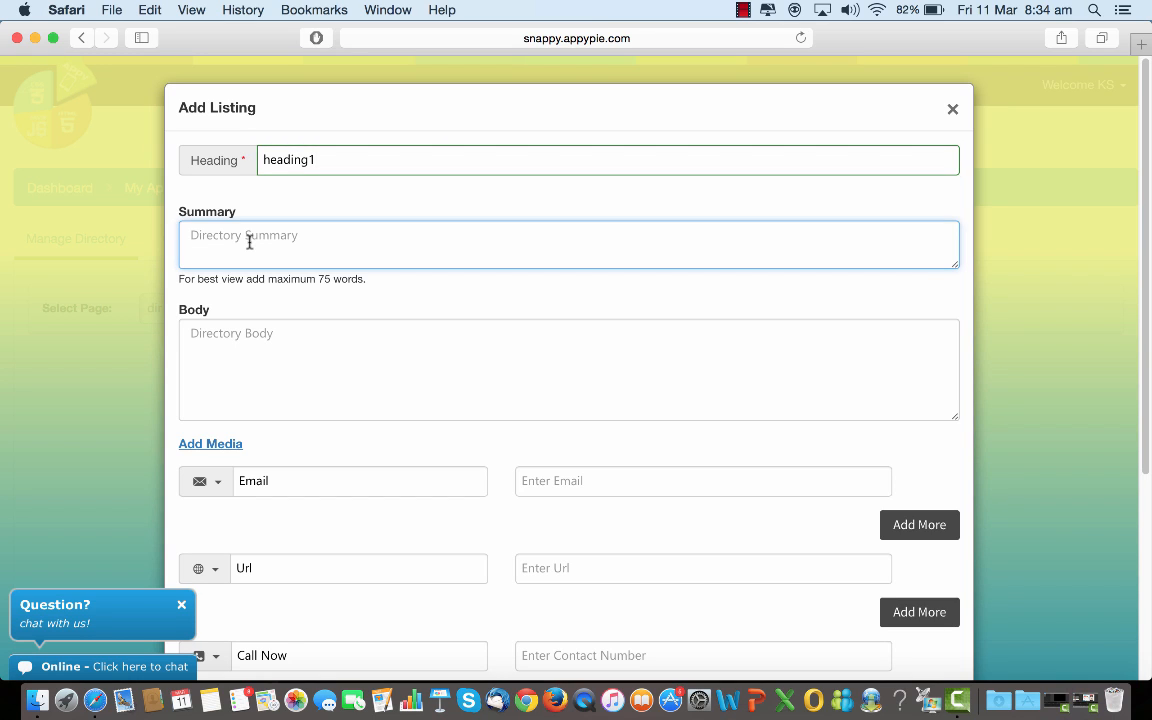
mouse_move(208, 278)
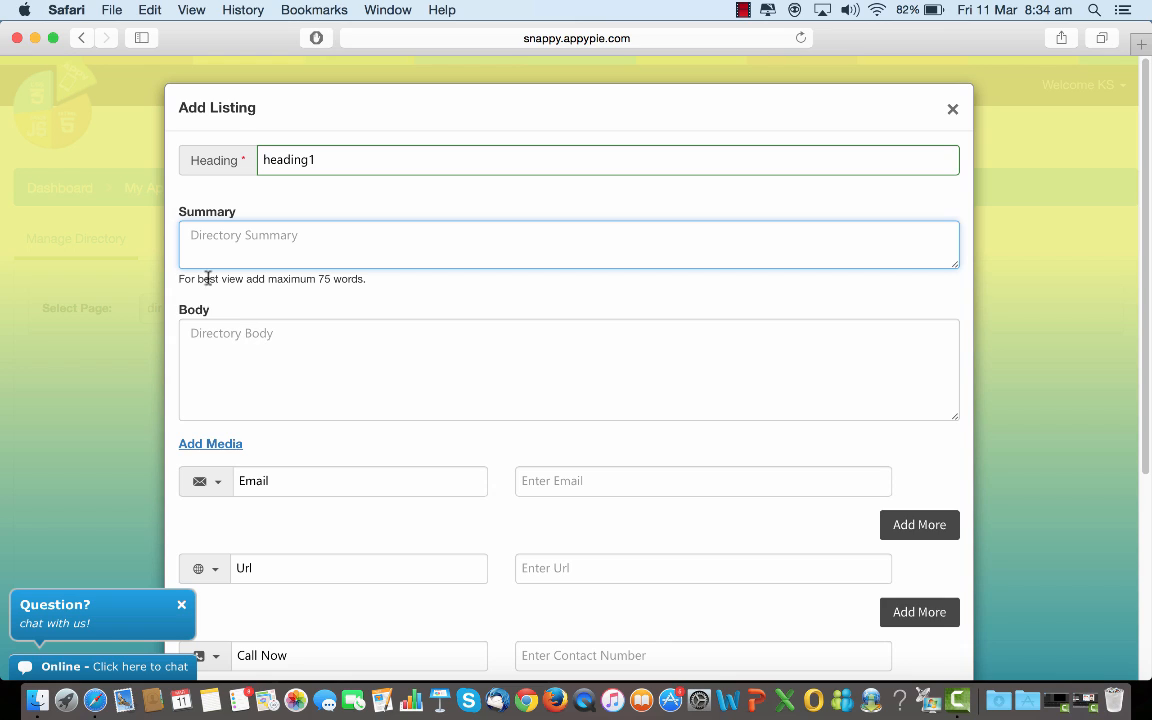
text(wer)
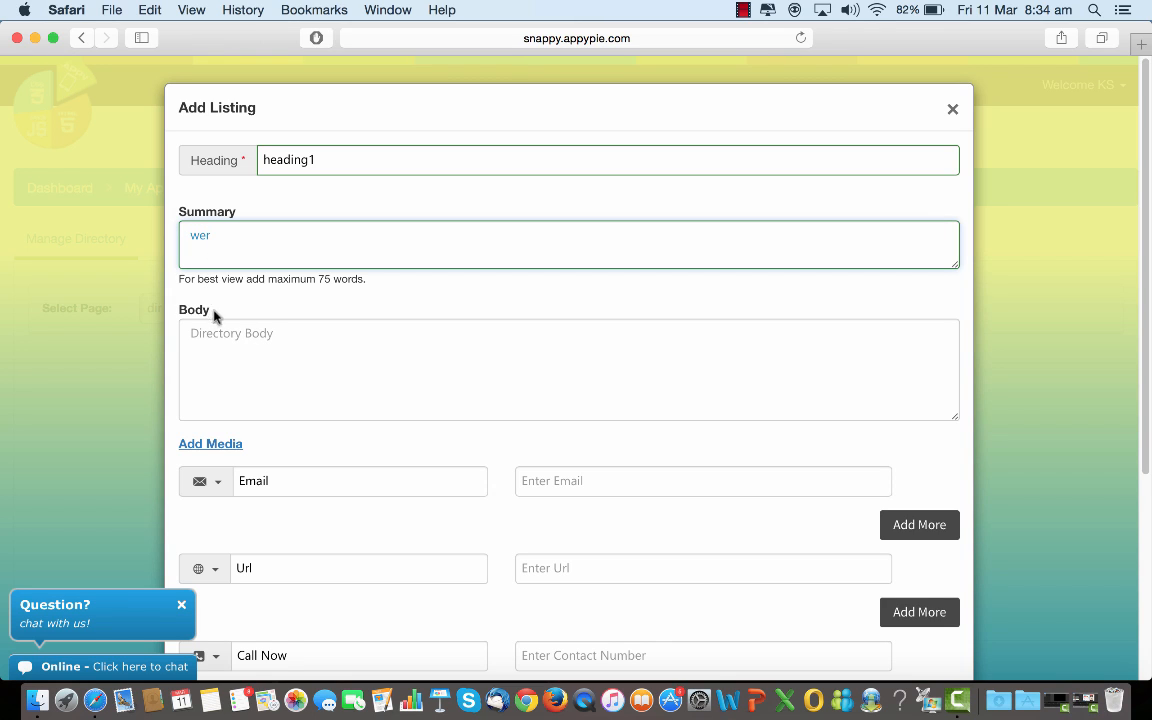
text(wer)
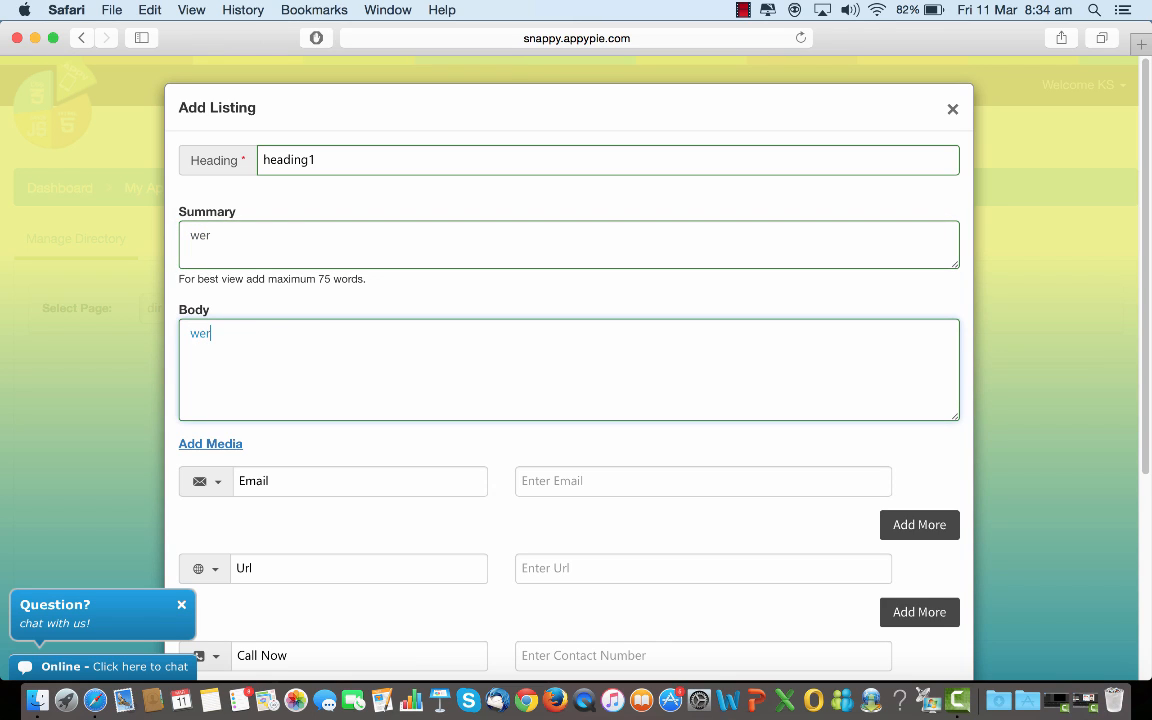
text(t the)
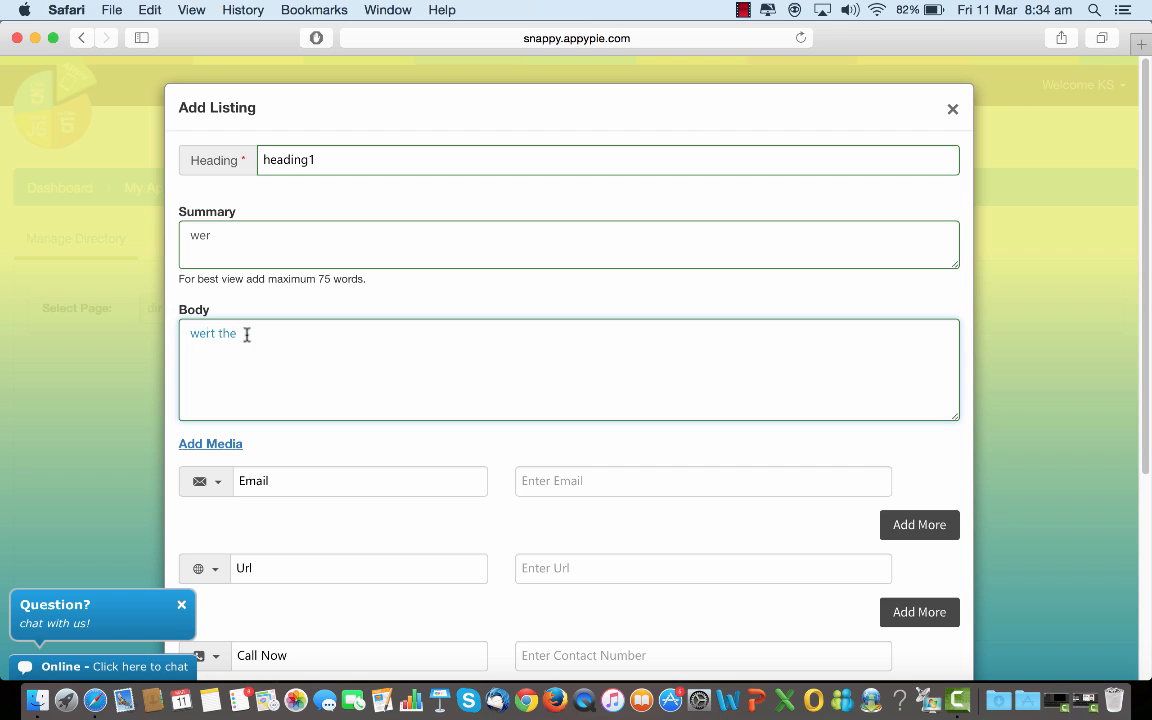
Enable launching the address in the device's native maps and save the heading1 listing
scroll(down, 3)
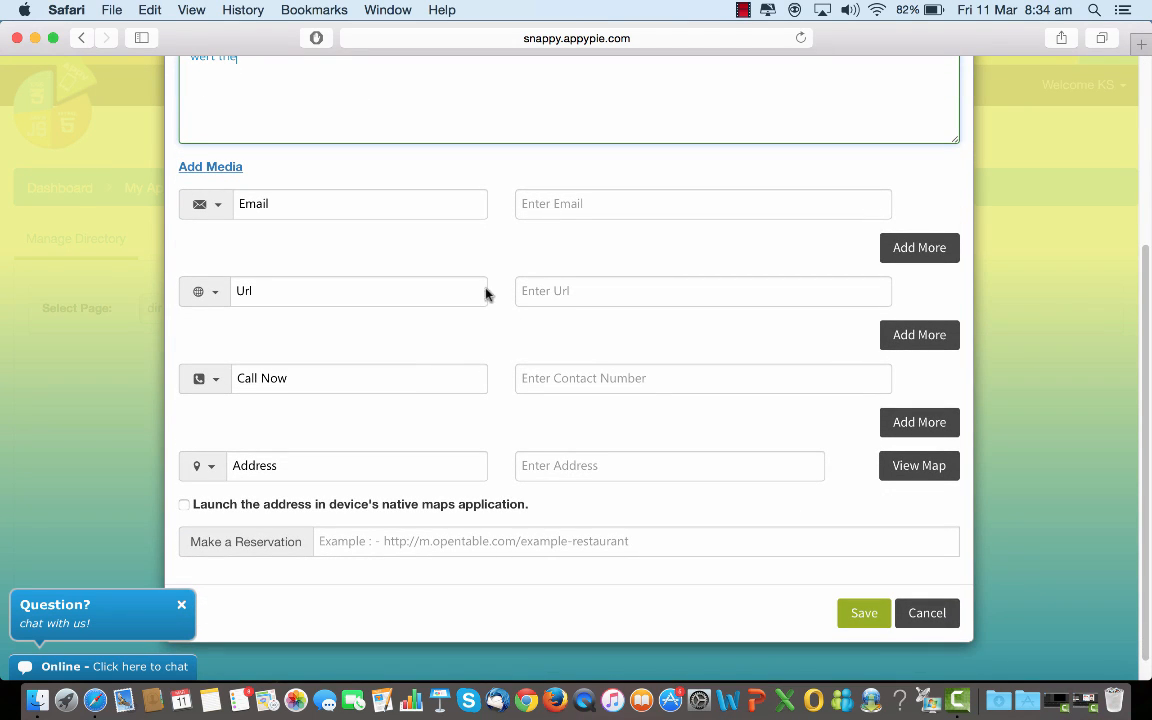
mouse_move(568, 232)
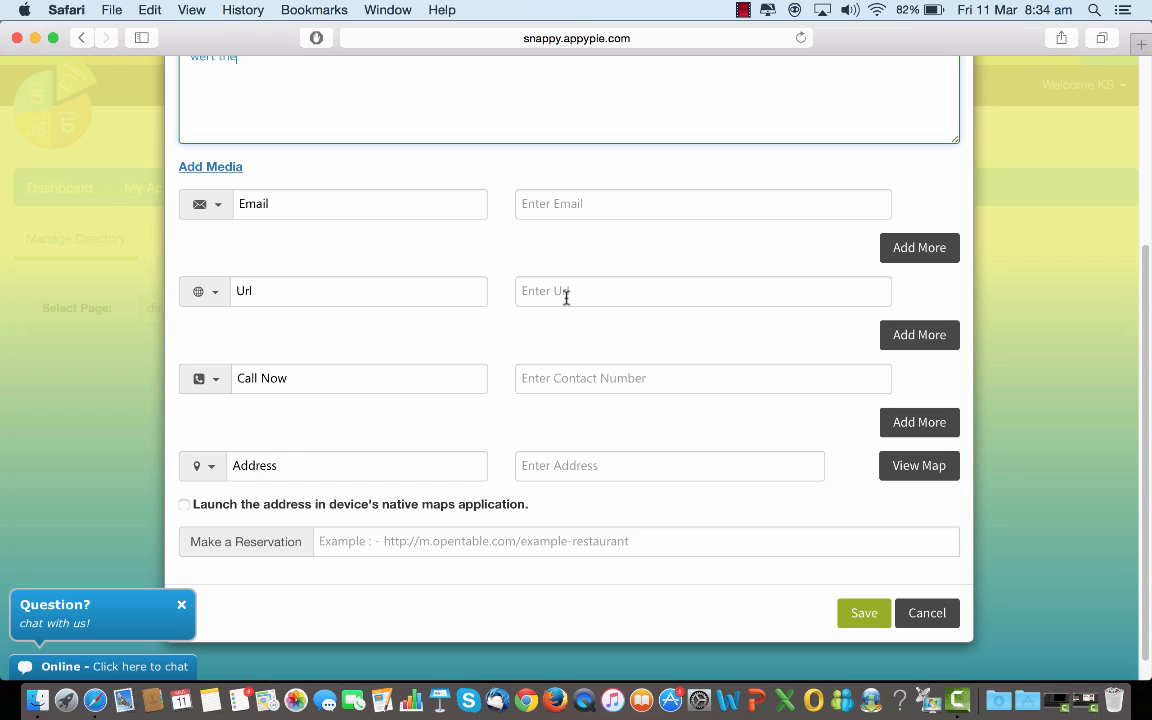
mouse_move(568, 378)
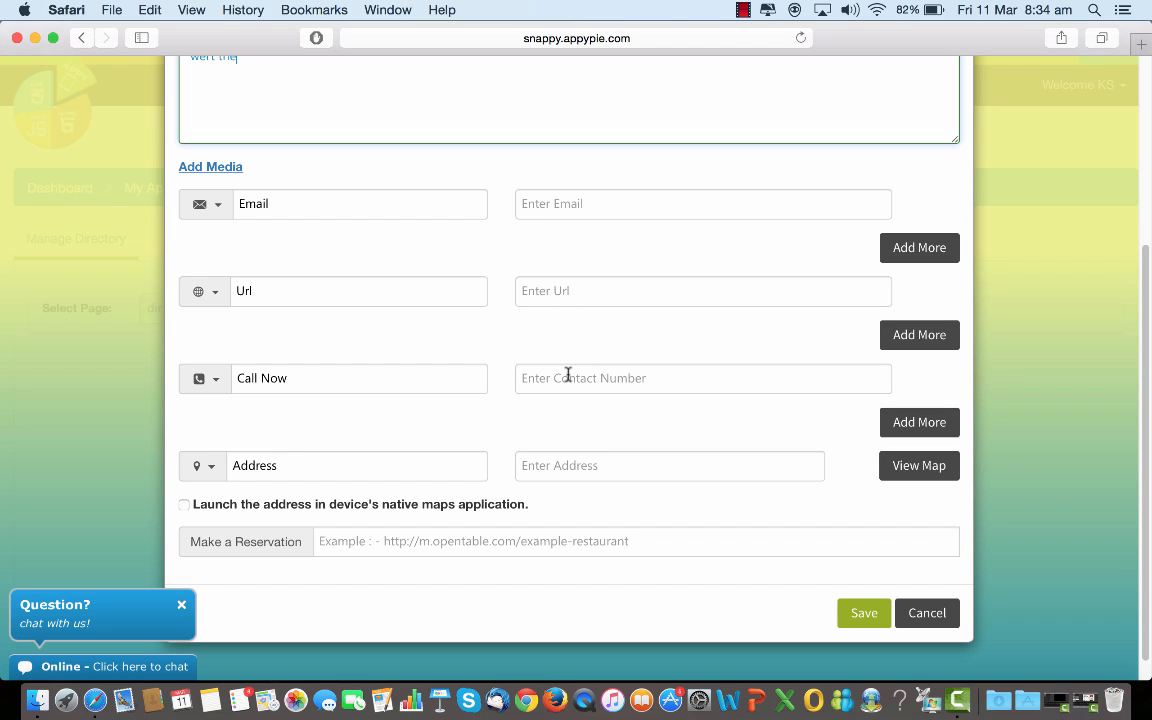
mouse_move(580, 464)
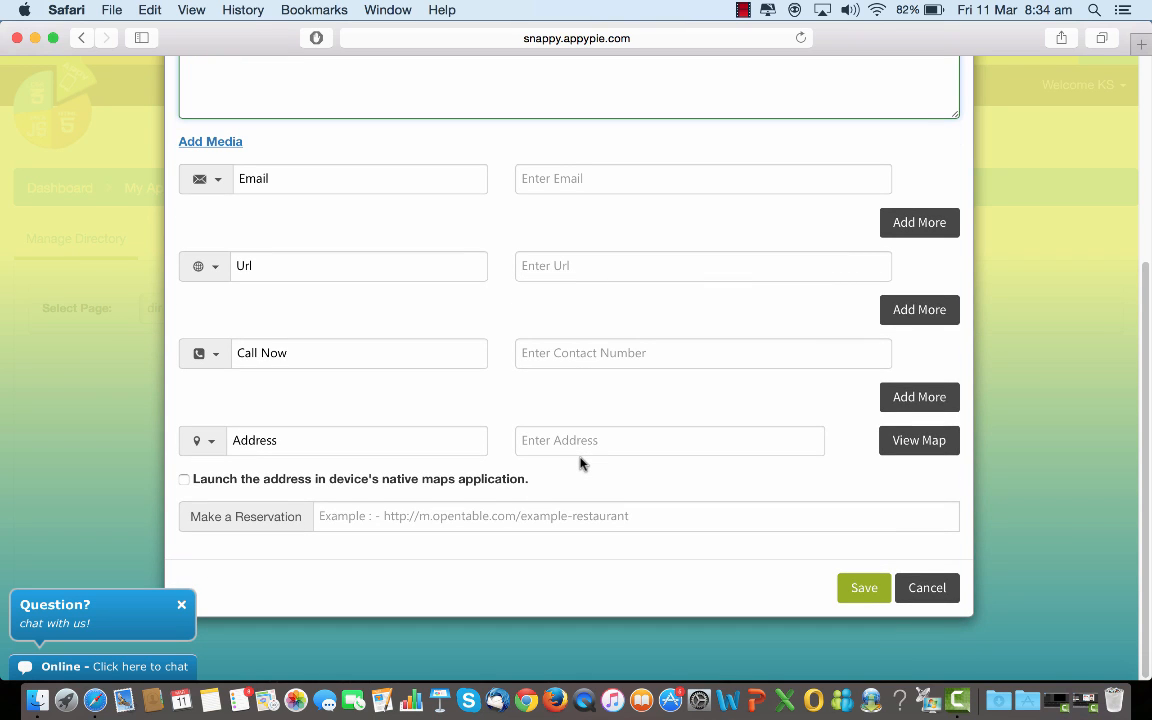
mouse_move(844, 452)
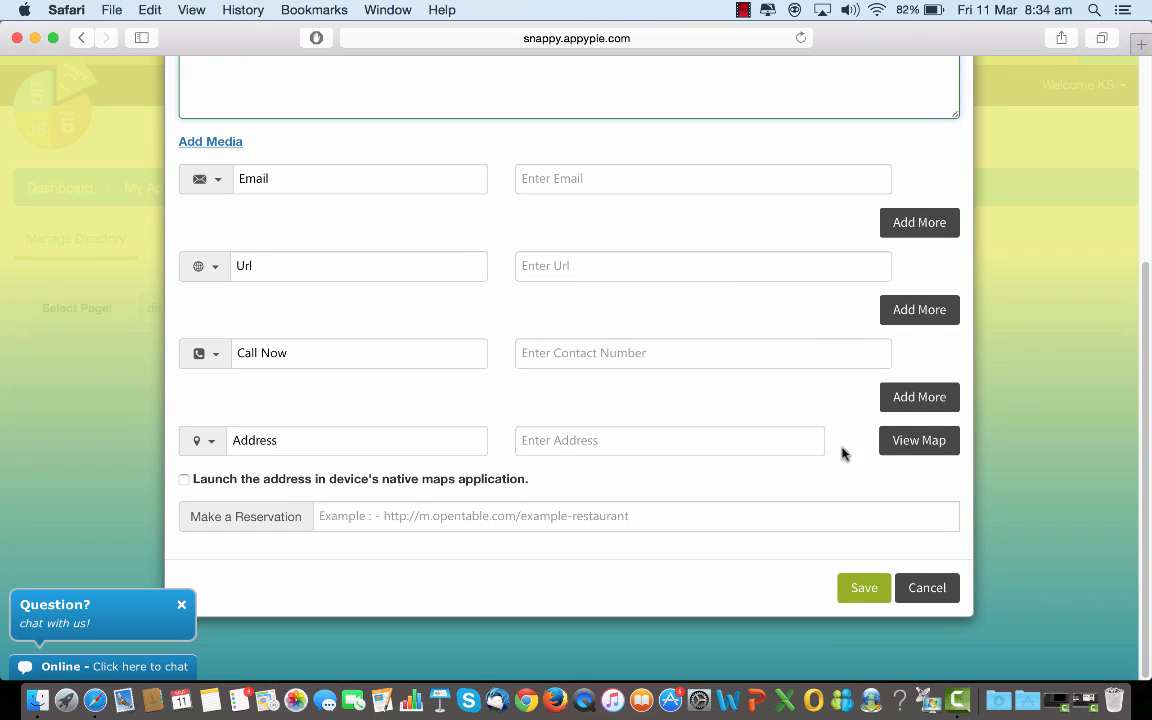
mouse_move(840, 454)
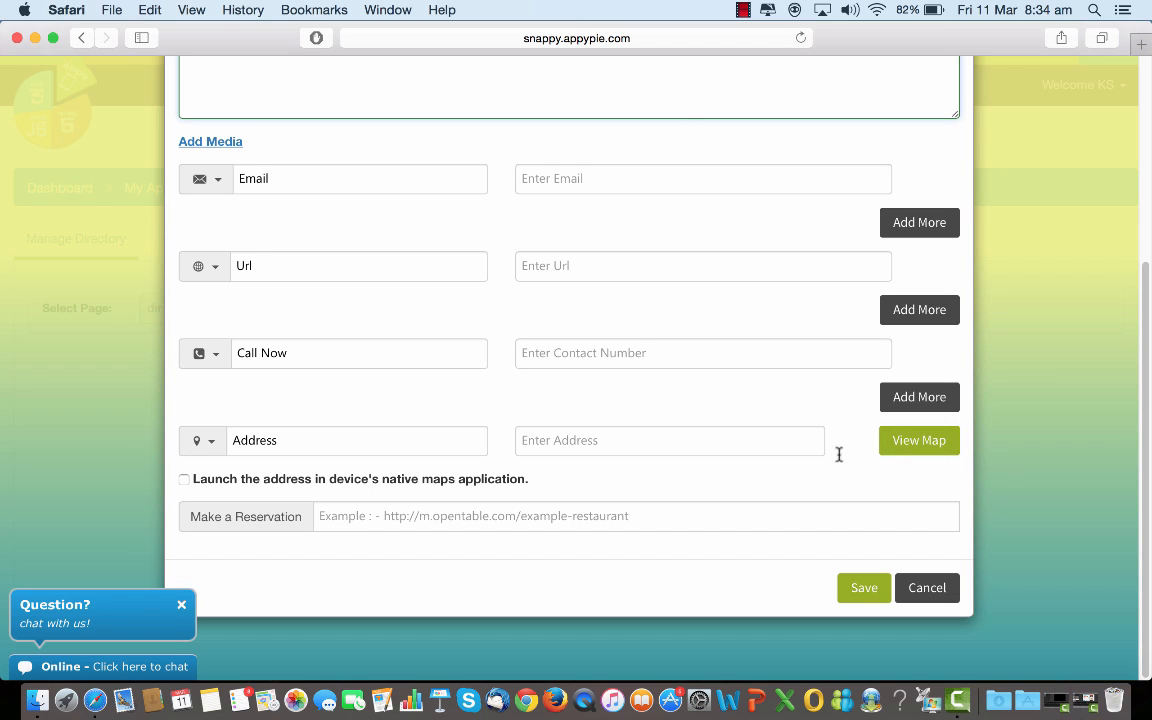
mouse_move(188, 488)
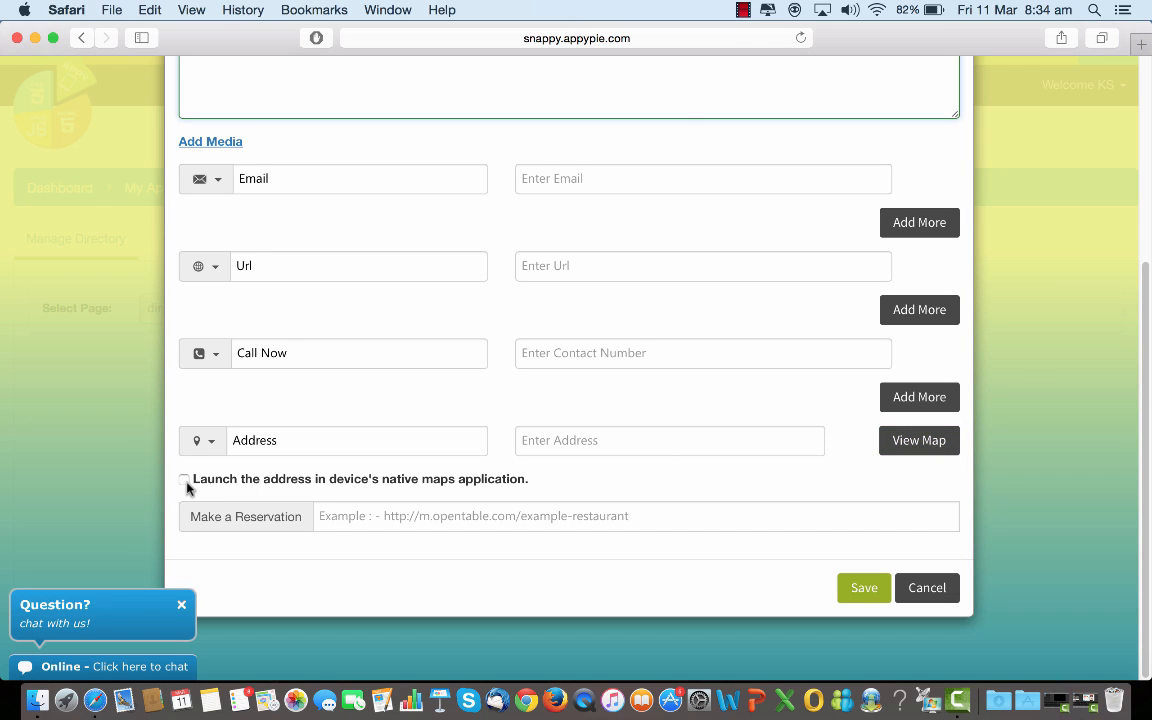
click(184, 480)
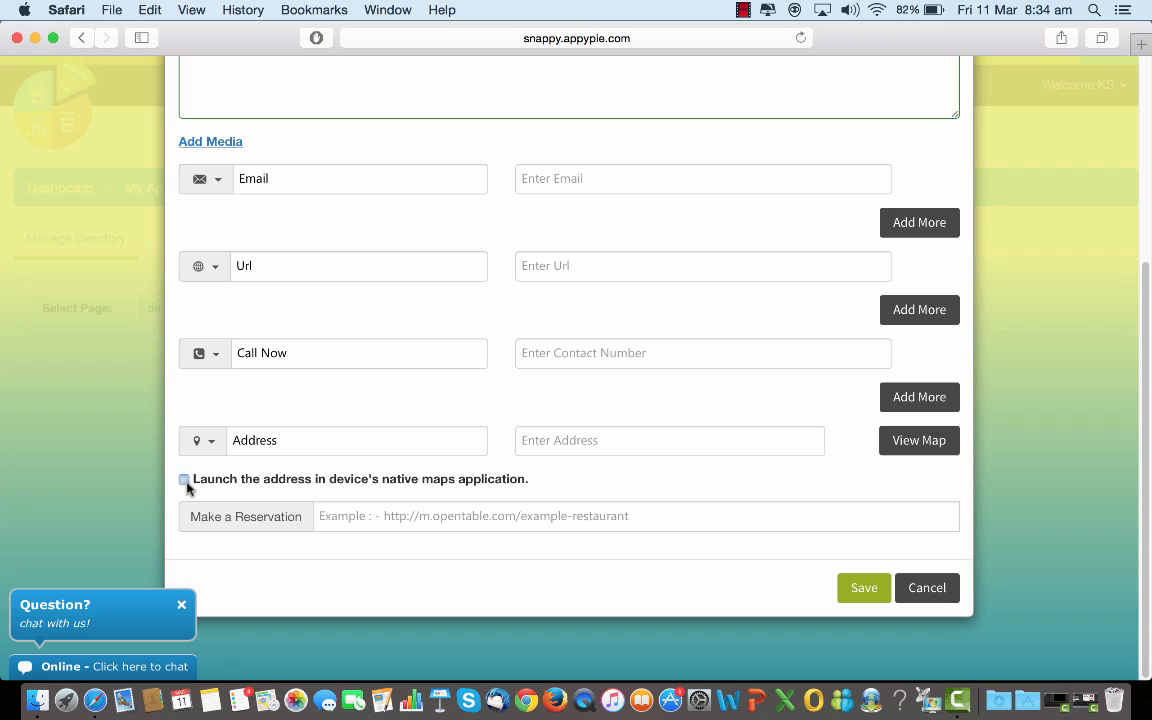
click(184, 480)
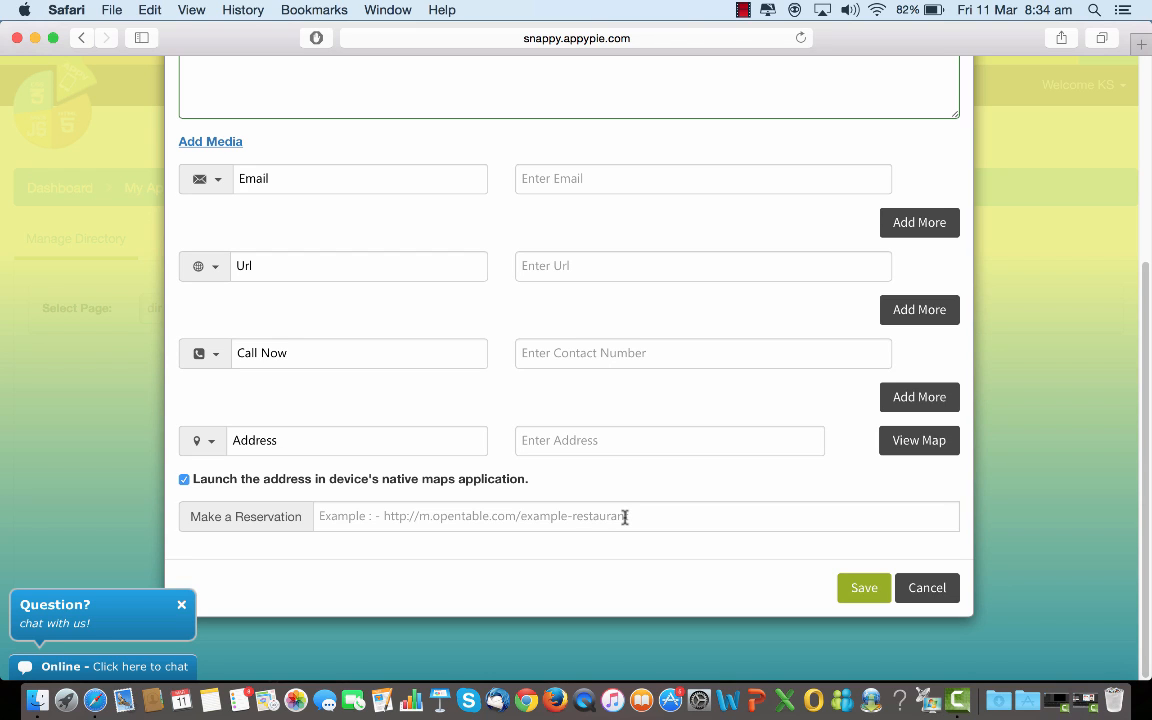
mouse_move(680, 516)
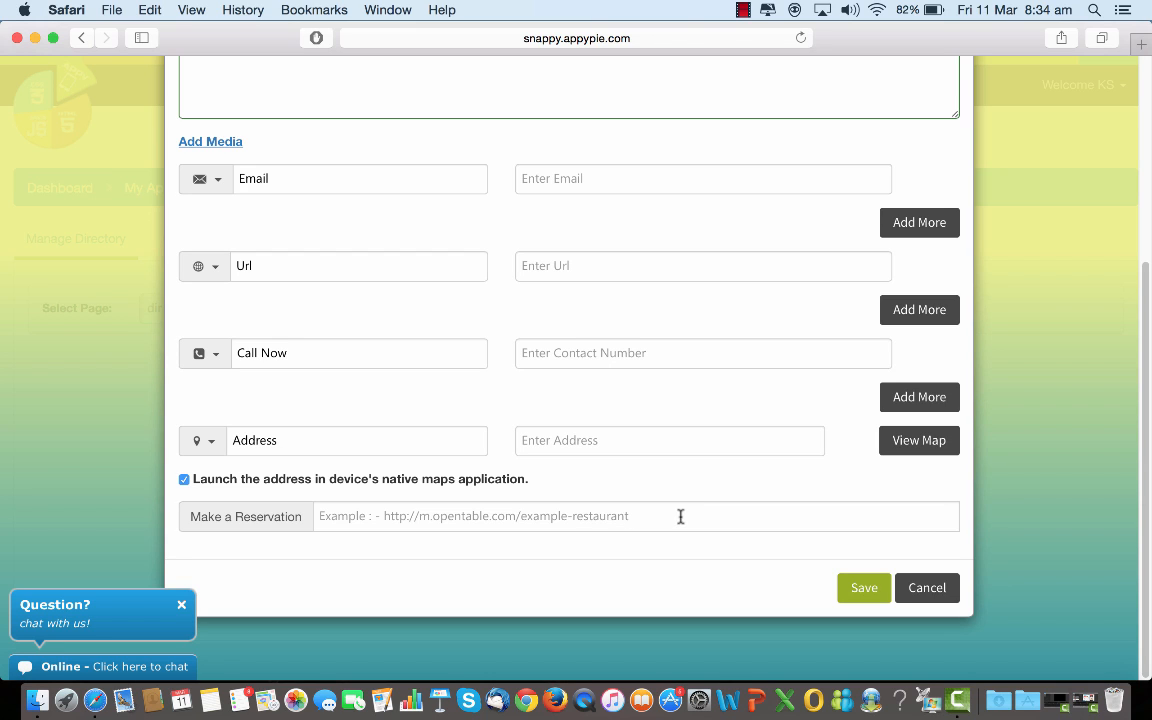
scroll(up, 3)
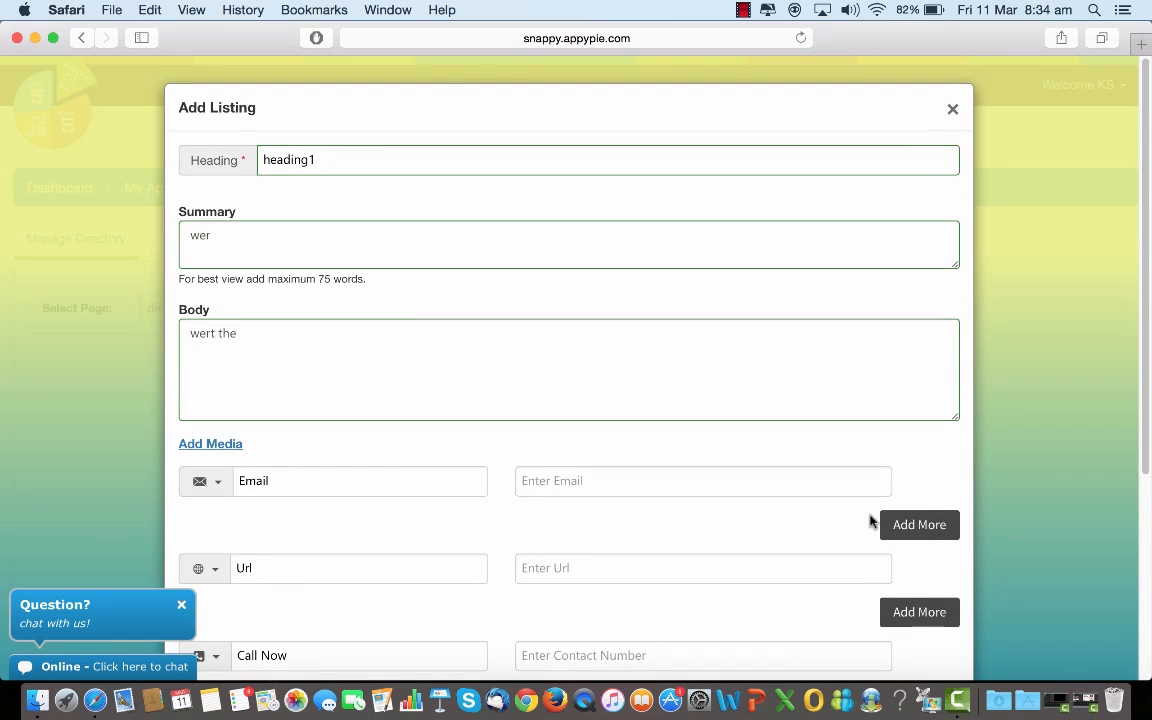
scroll(down, 3)
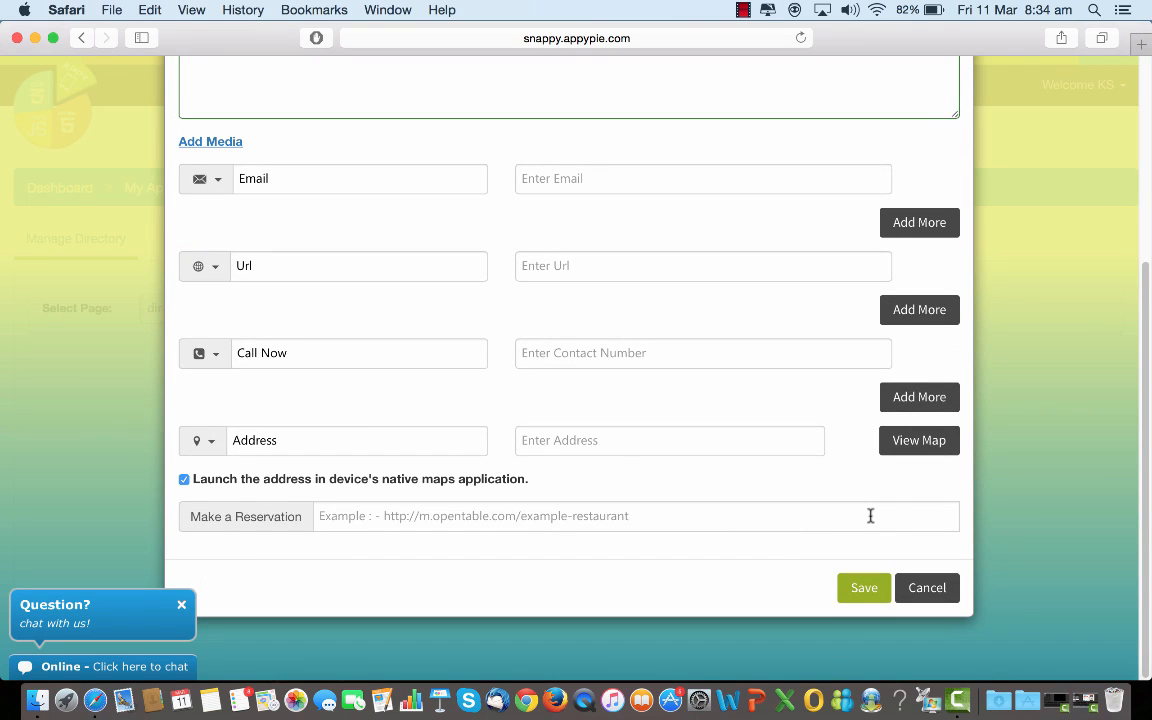
click(864, 588)
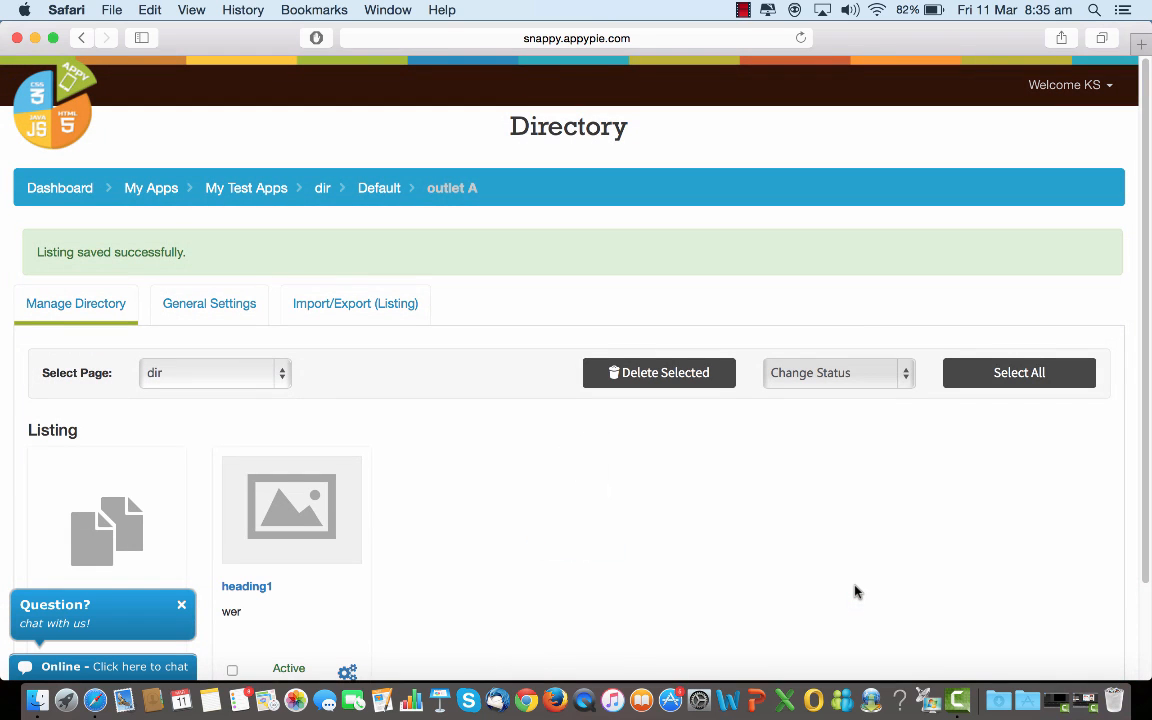
Show the heading1 listing's options menu with edit, inactive, media, review and delete choices
scroll(up, 3)
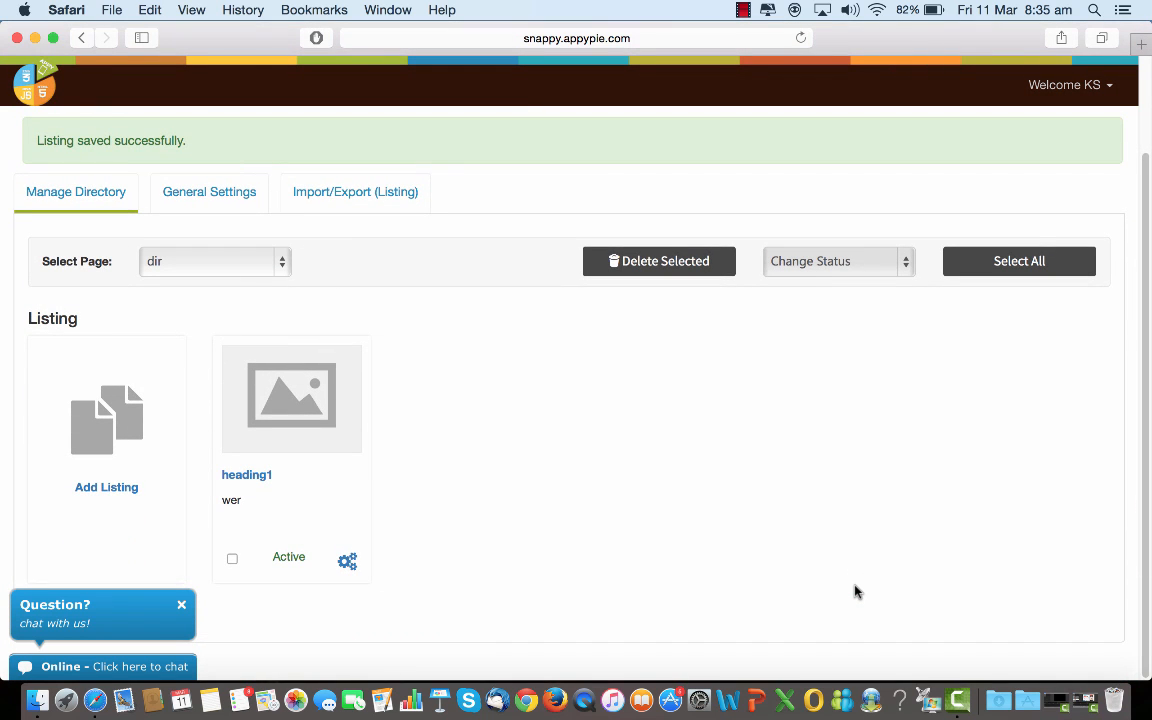
mouse_move(772, 560)
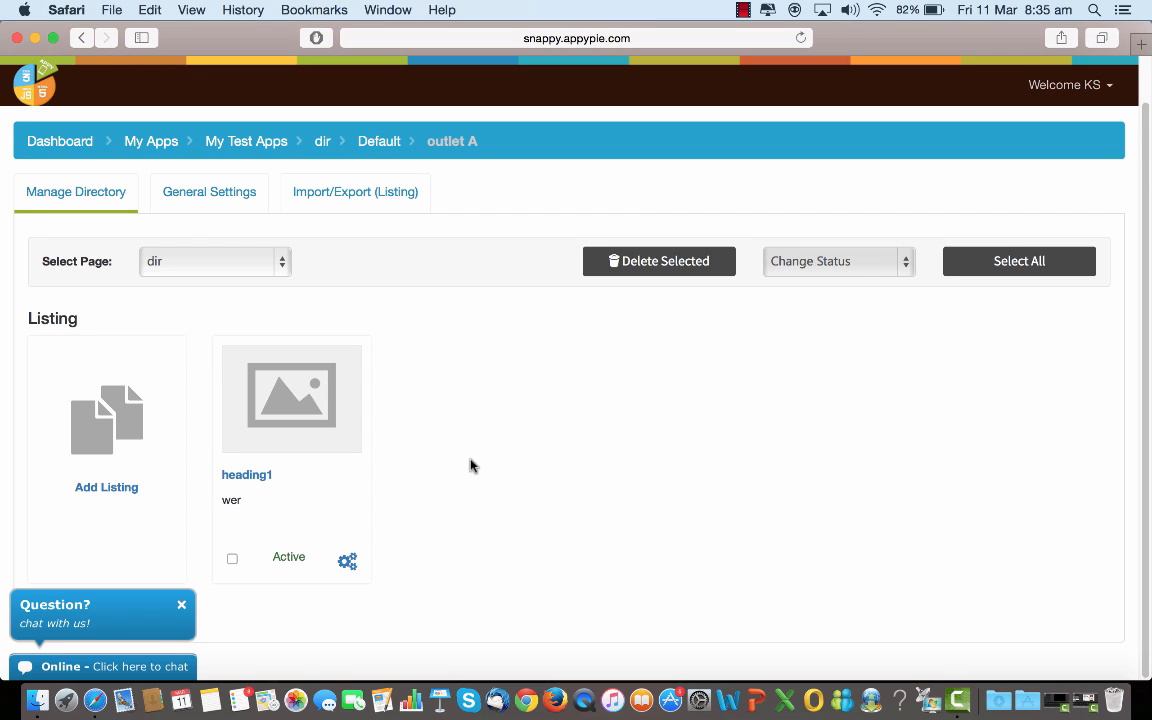
mouse_move(320, 416)
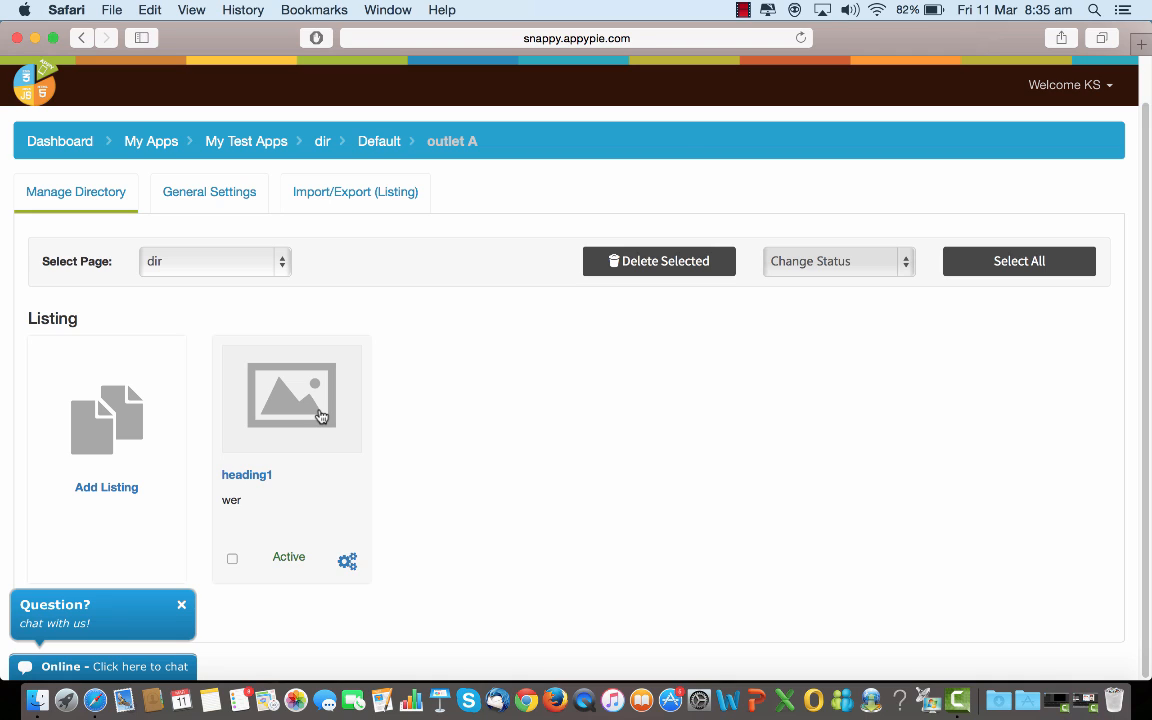
mouse_move(348, 560)
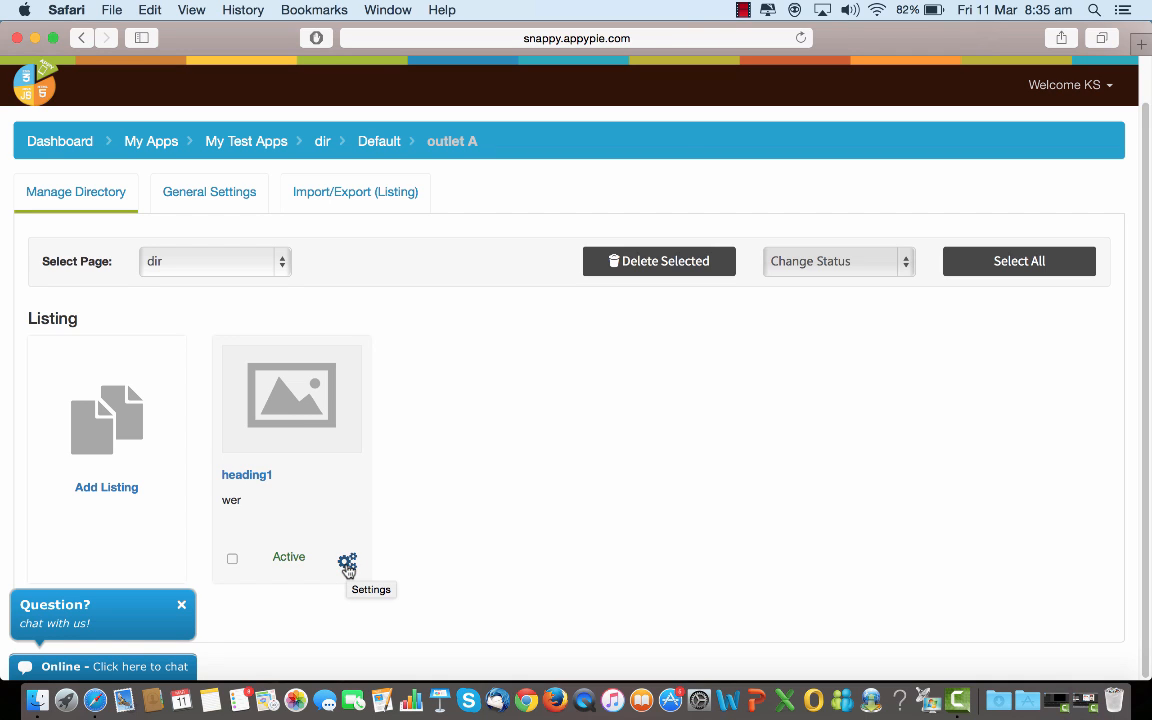
click(348, 562)
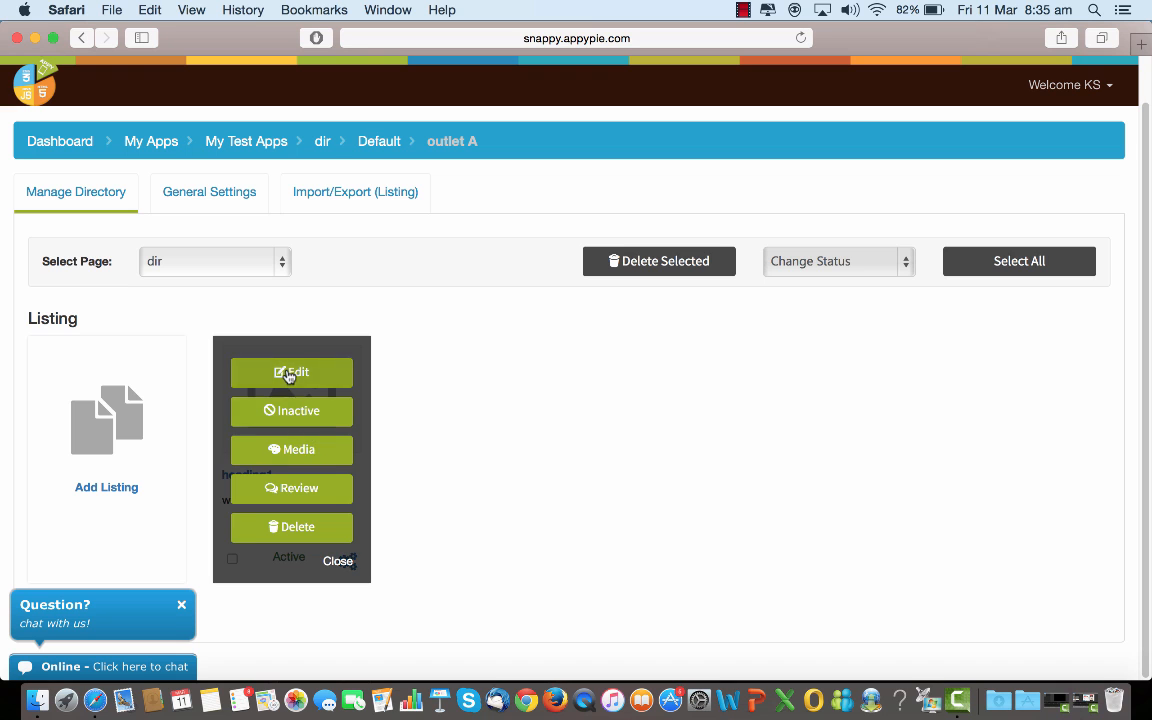
click(292, 372)
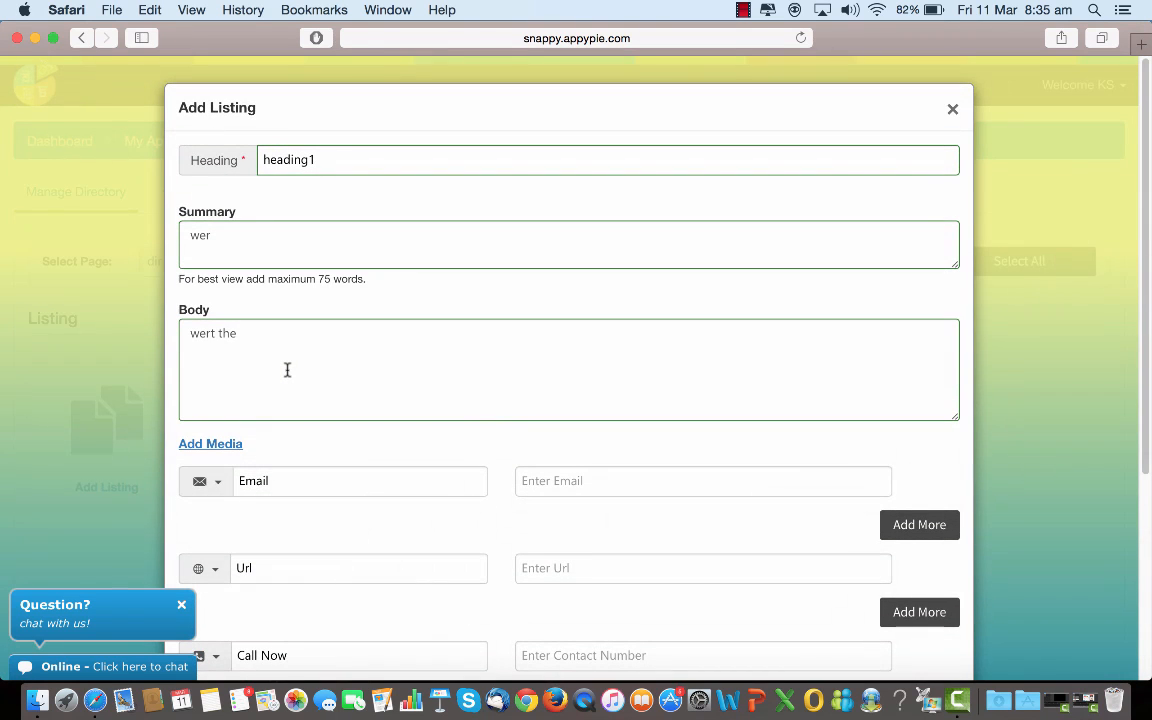
scroll(down, 3)
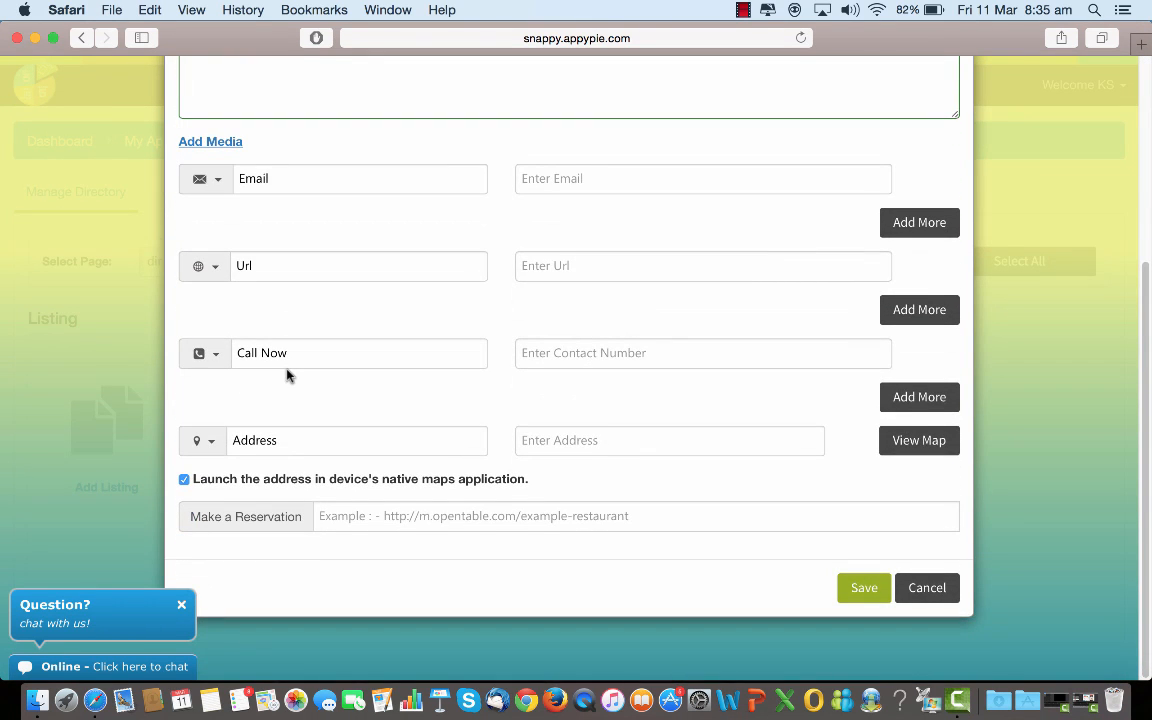
scroll(up, 3)
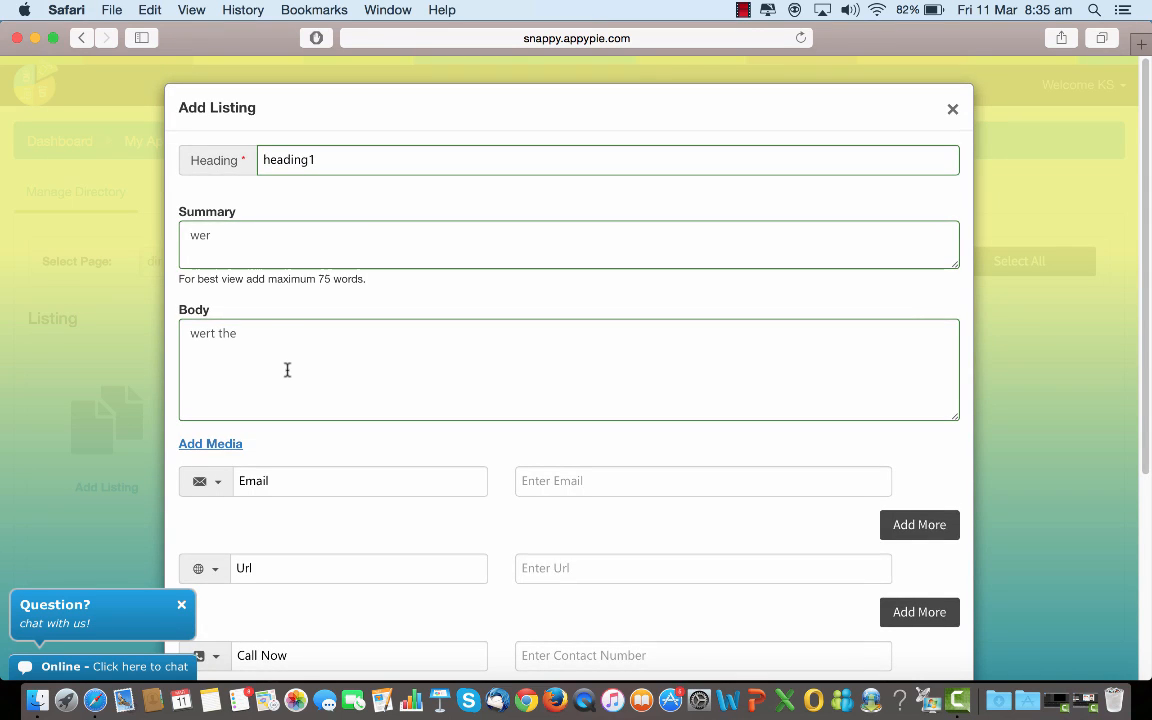
scroll(down, 3)
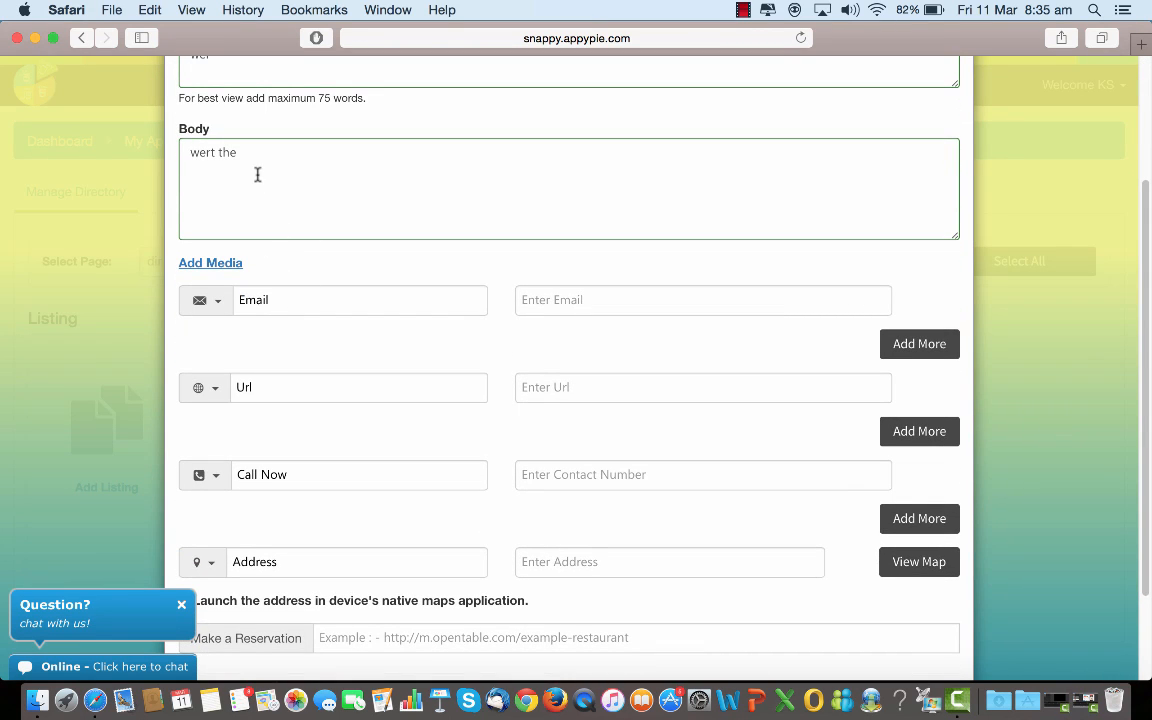
scroll(down, 3)
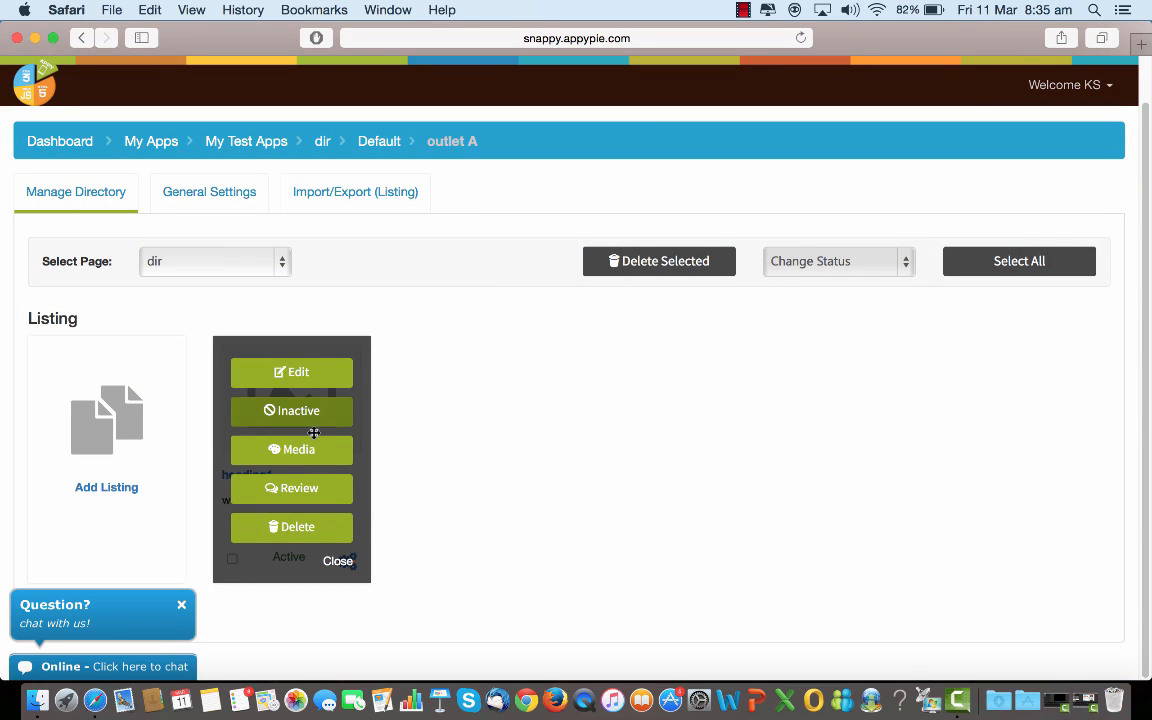
In the listing's media manager, queue the sunset photo from the Photos library as an image
click(292, 448)
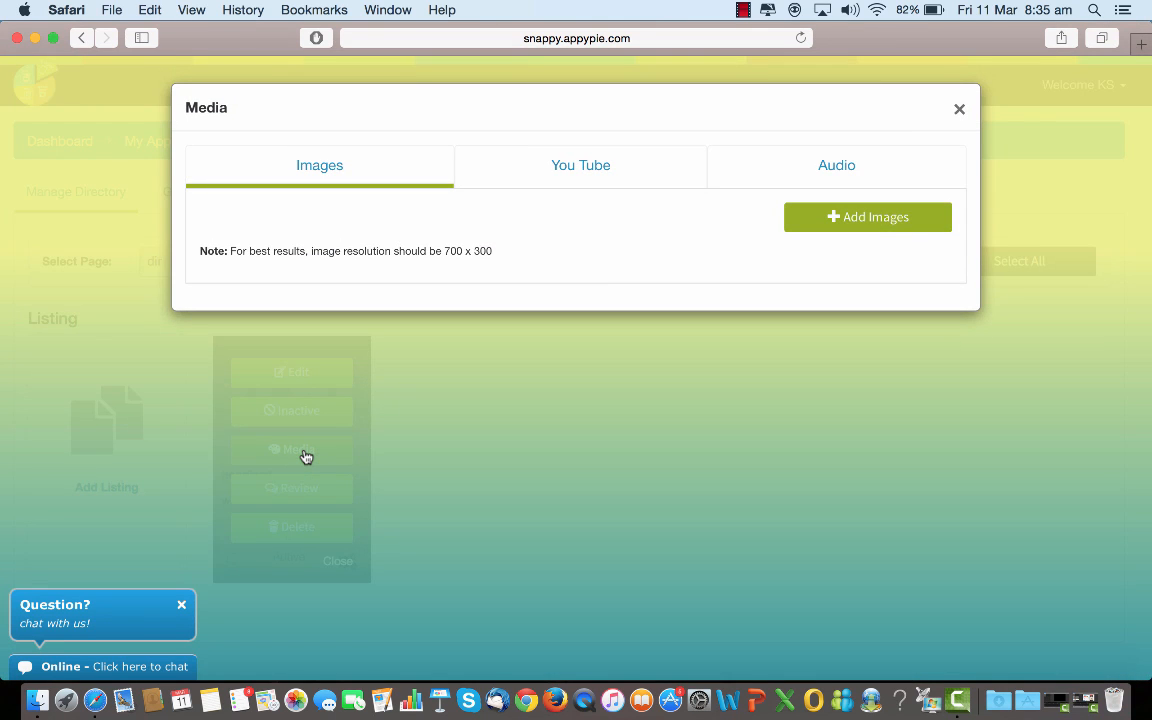
mouse_move(814, 224)
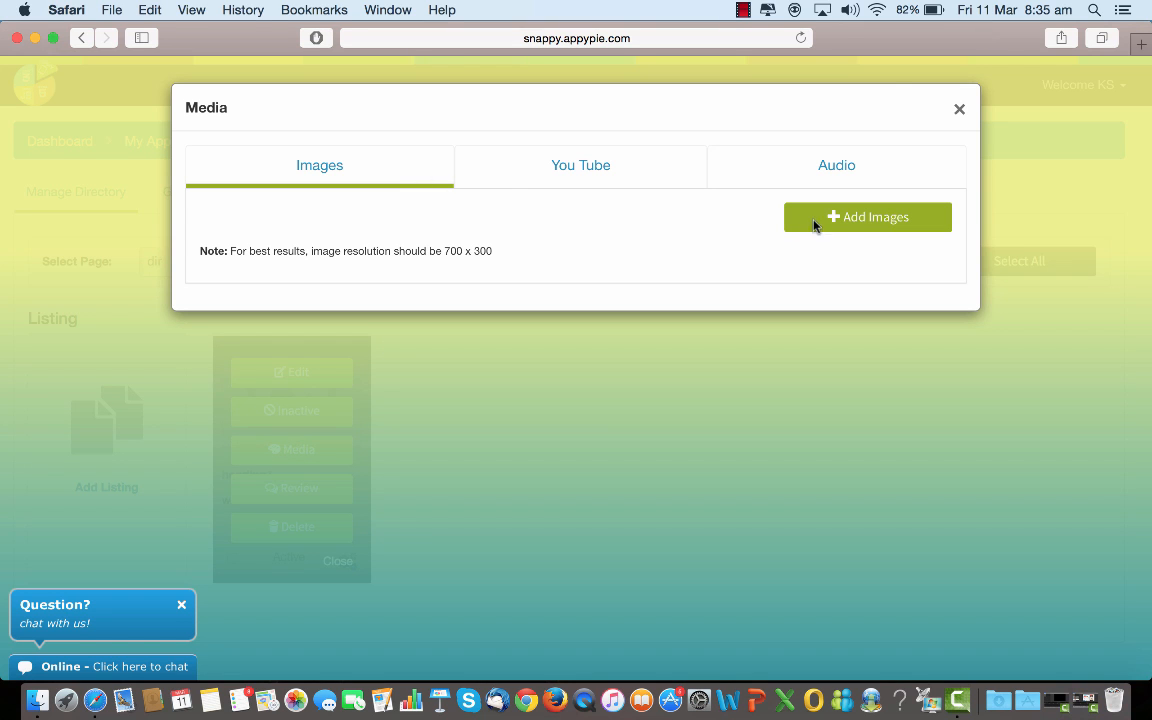
click(868, 216)
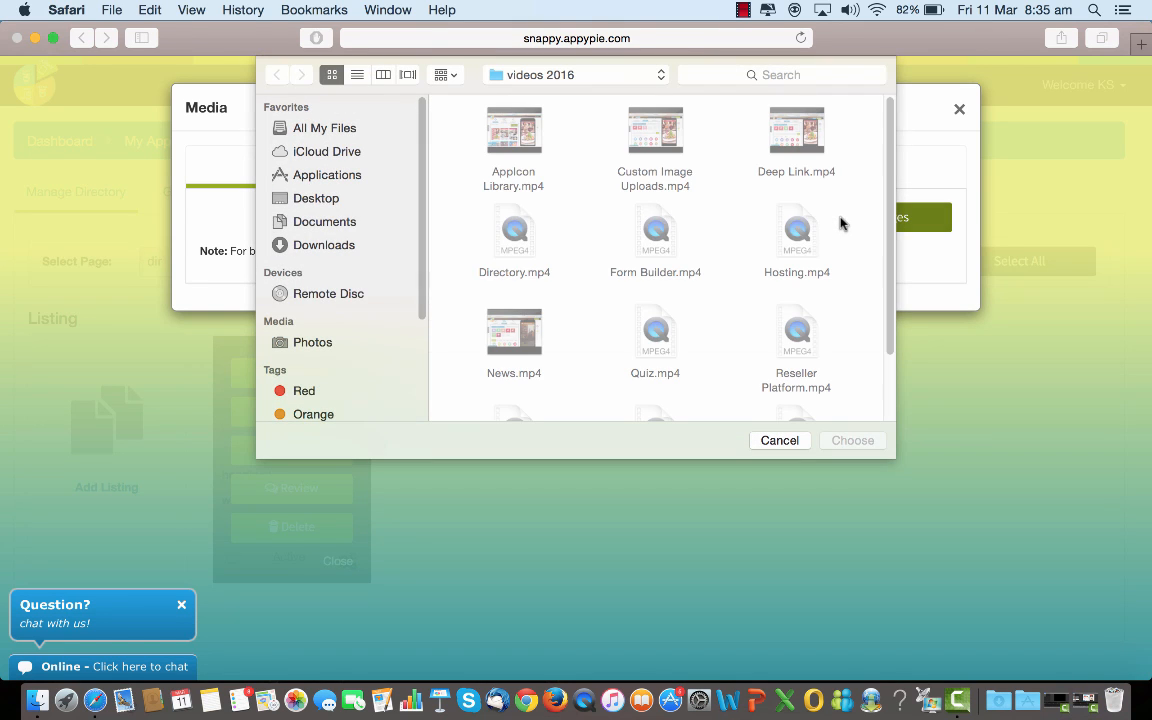
click(312, 342)
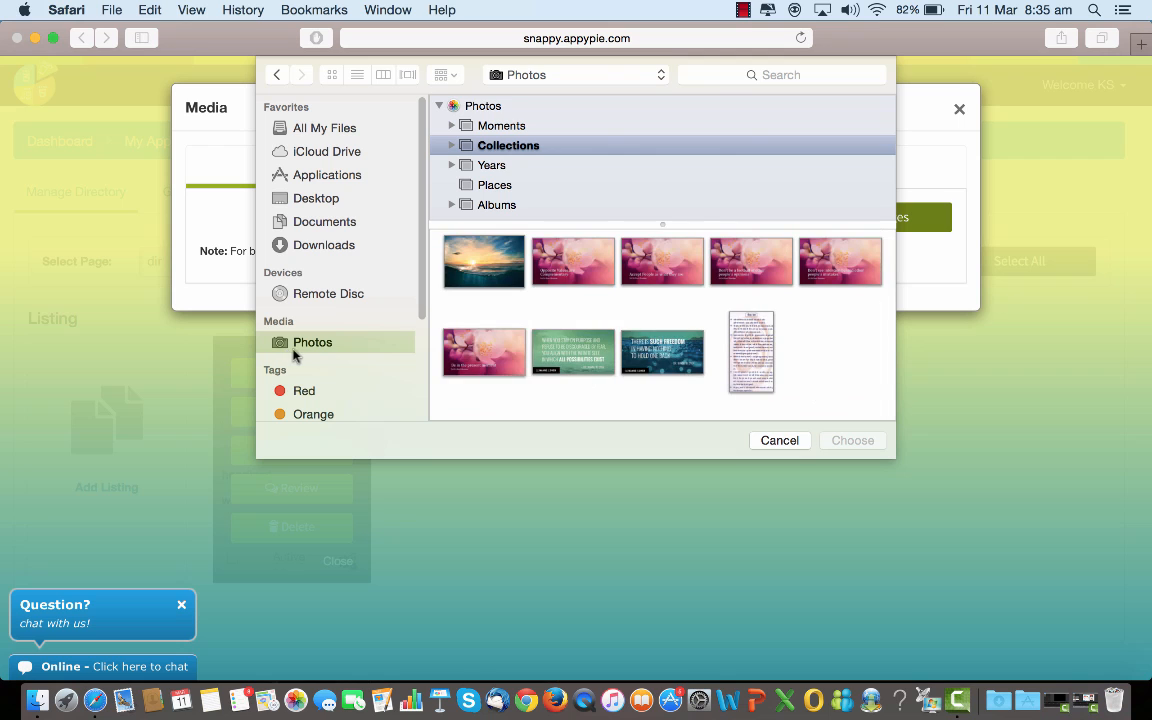
click(780, 440)
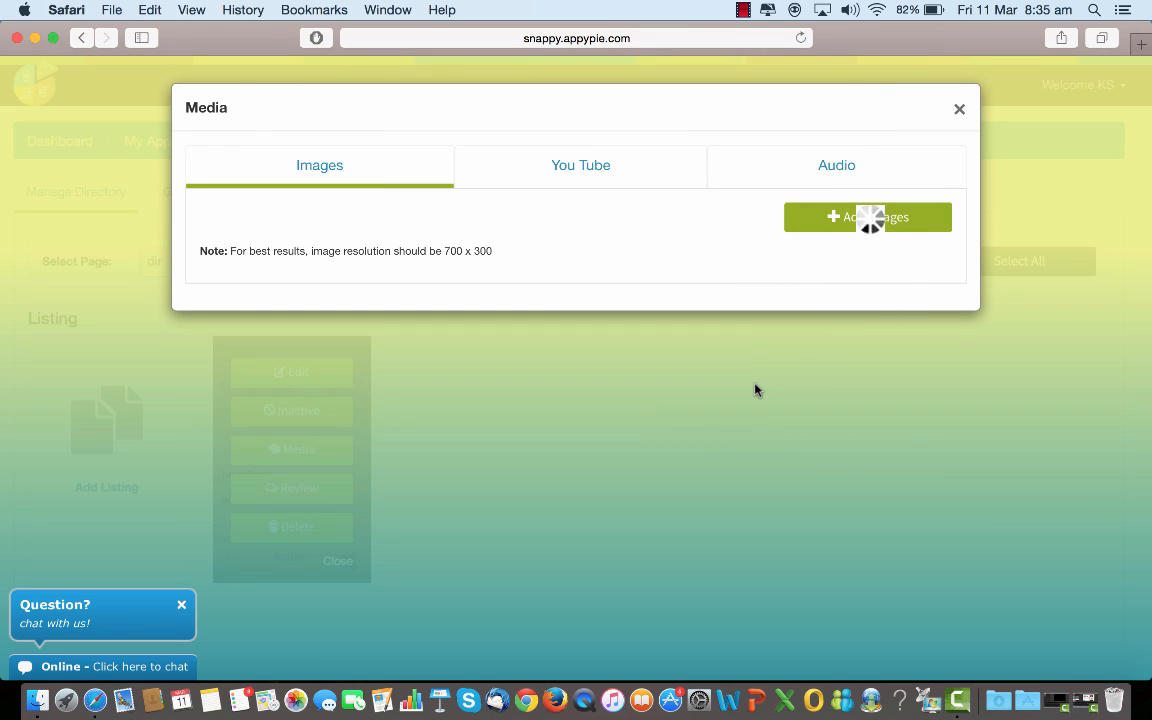
click(868, 216)
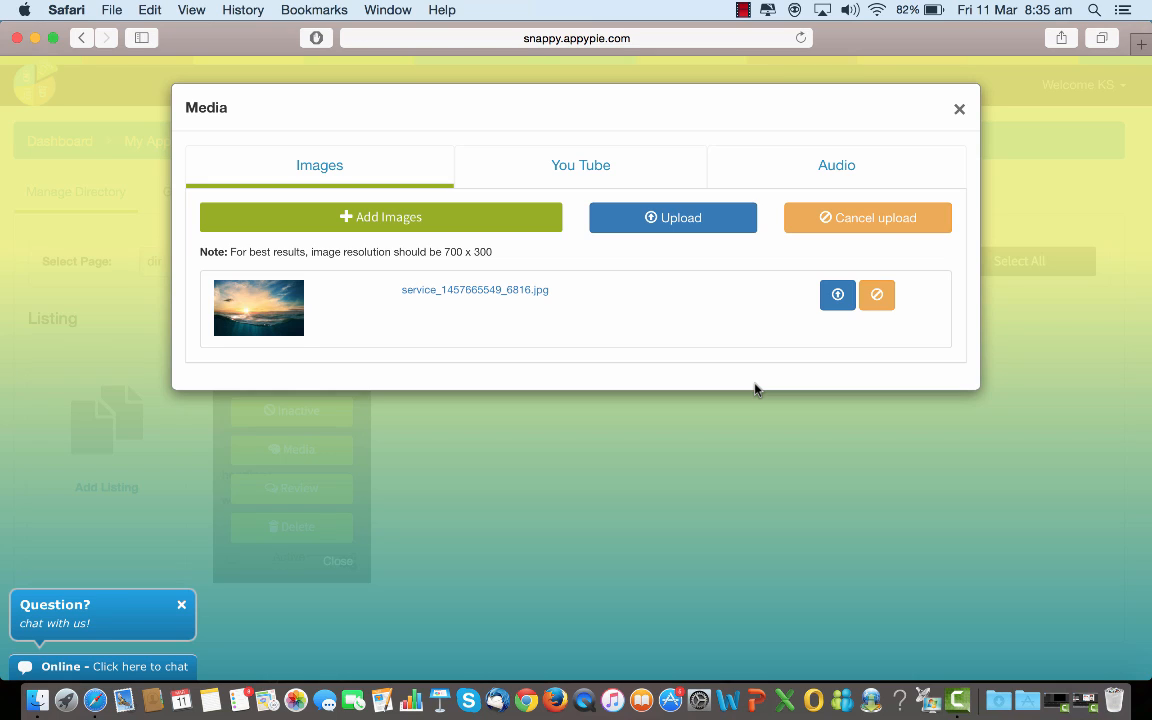
mouse_move(658, 186)
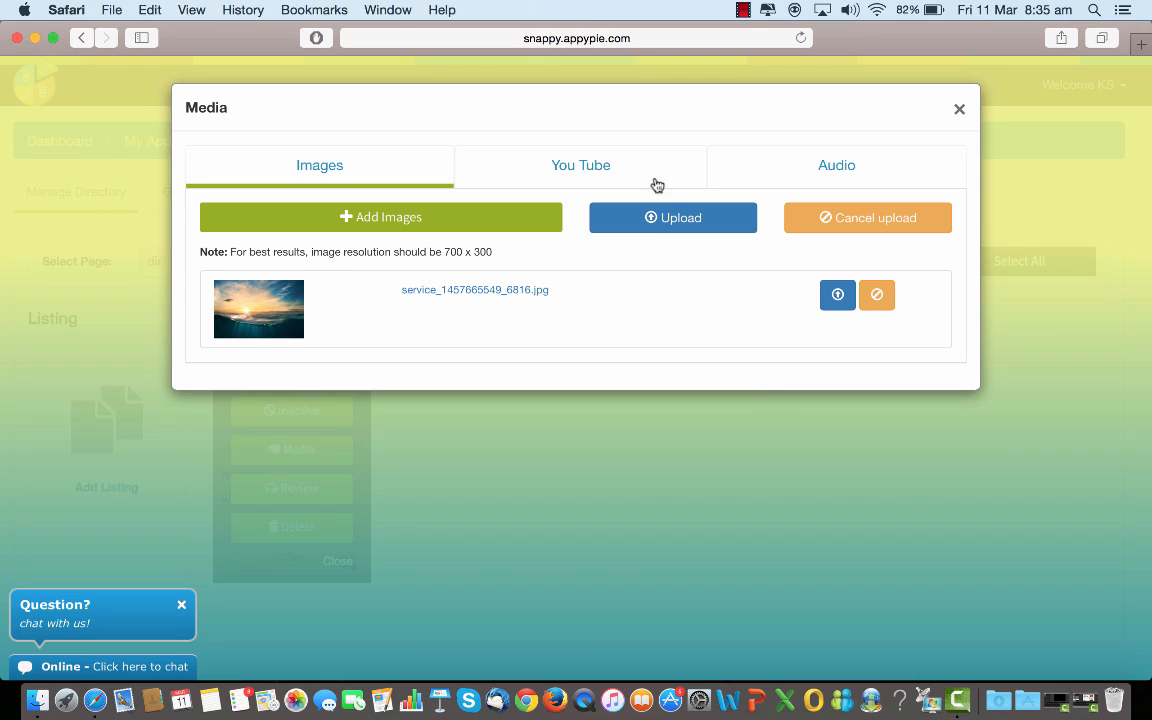
mouse_move(608, 170)
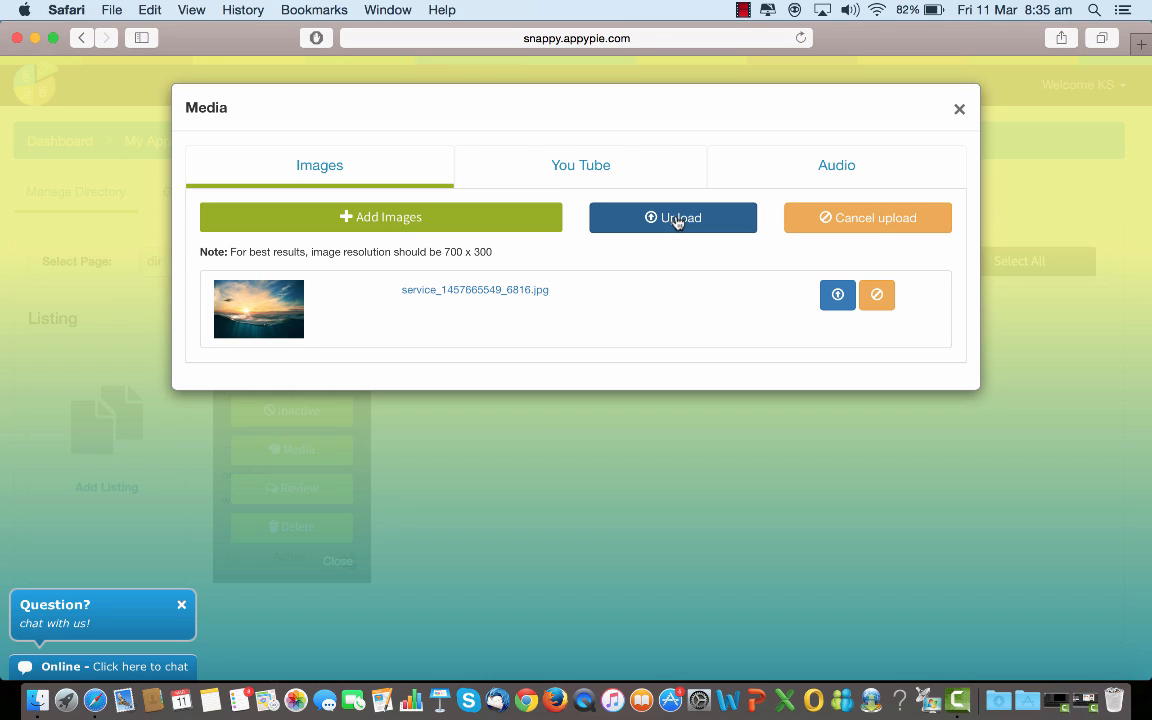
mouse_move(628, 184)
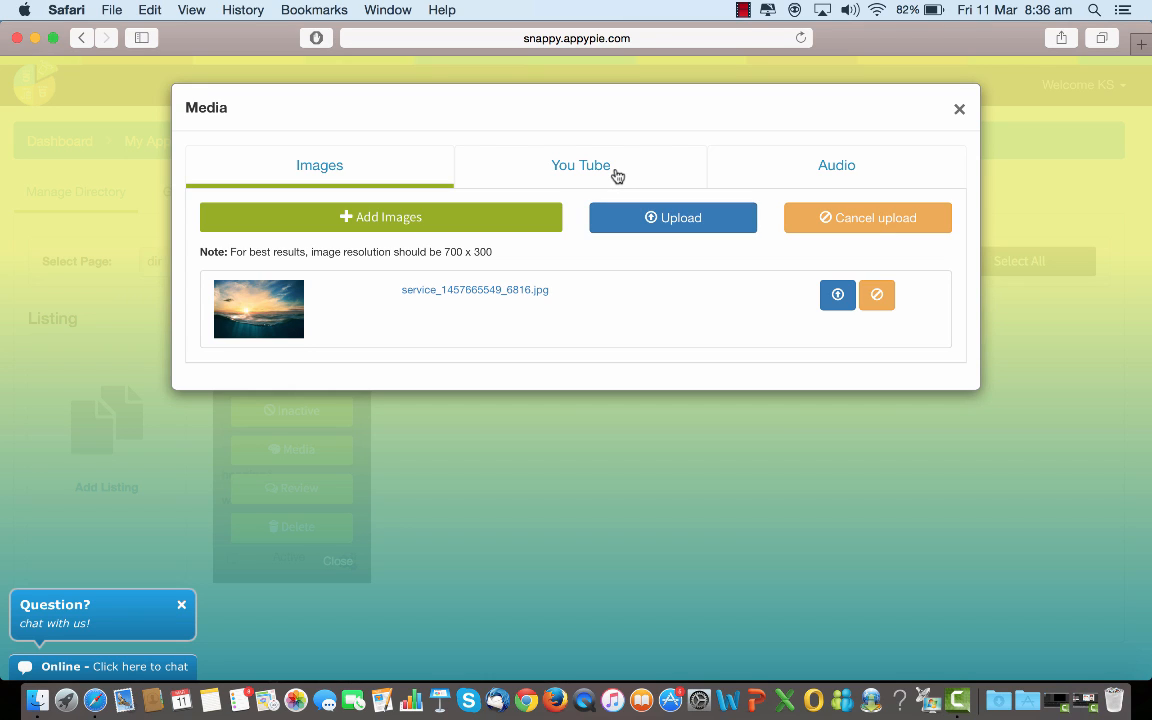
Review the YouTube and audio media options, ending on the custom audio track fields
click(580, 164)
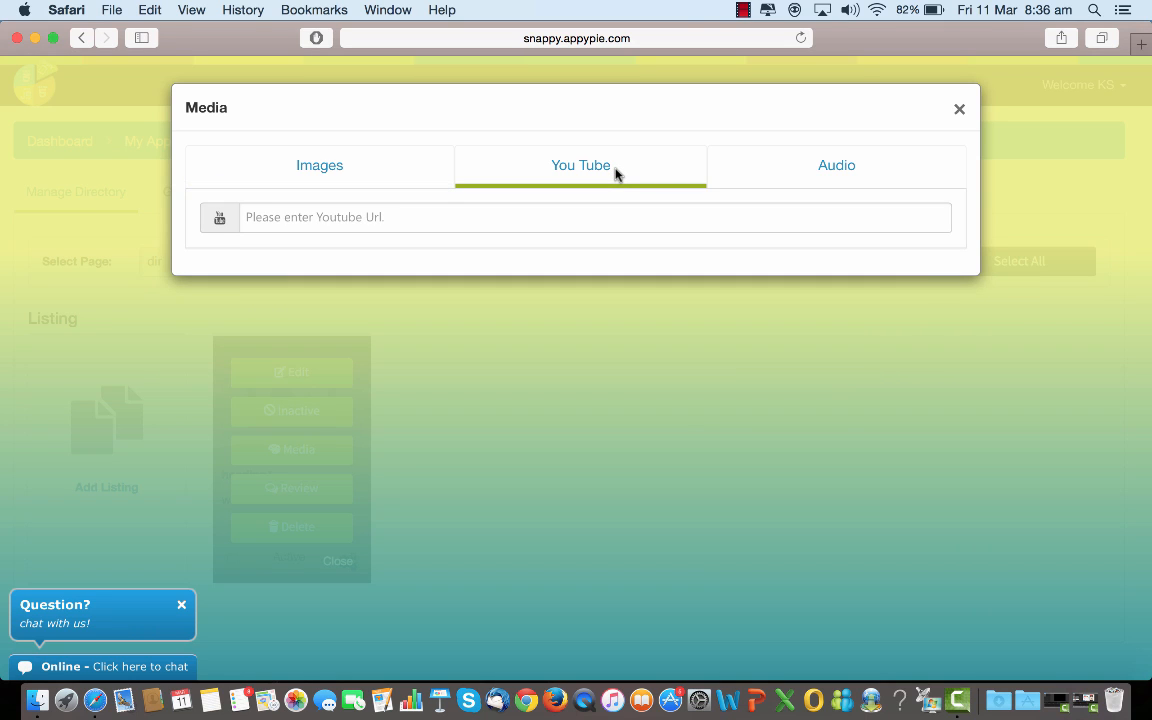
mouse_move(648, 172)
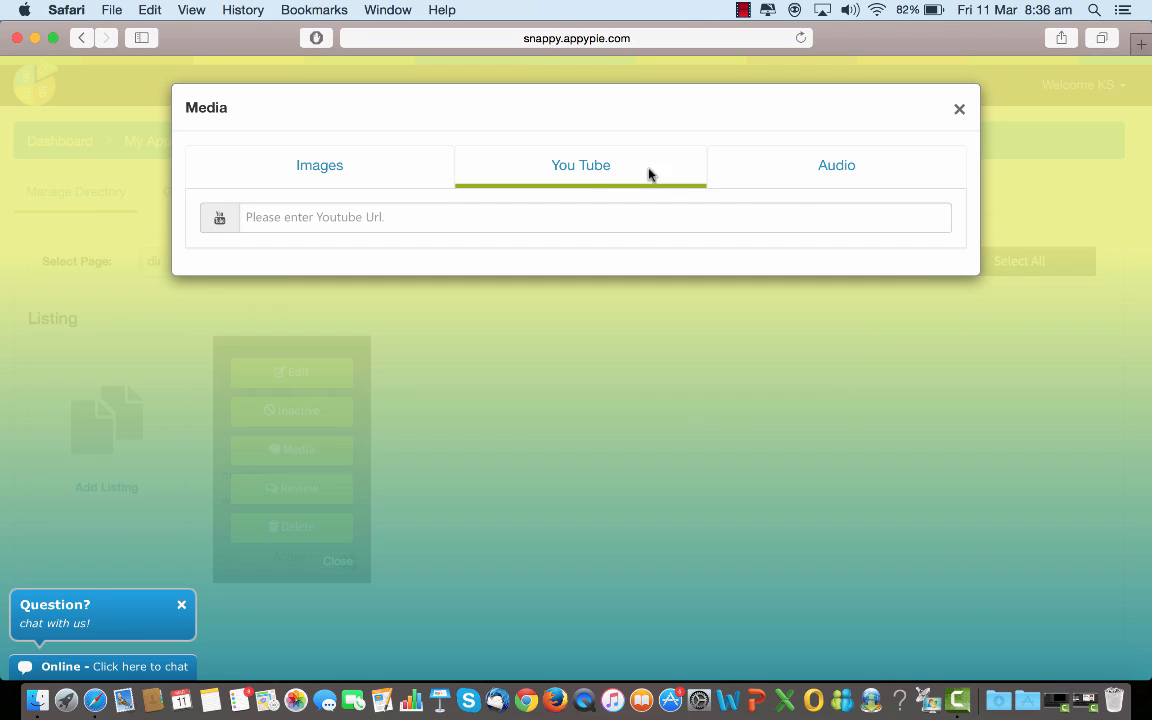
click(836, 164)
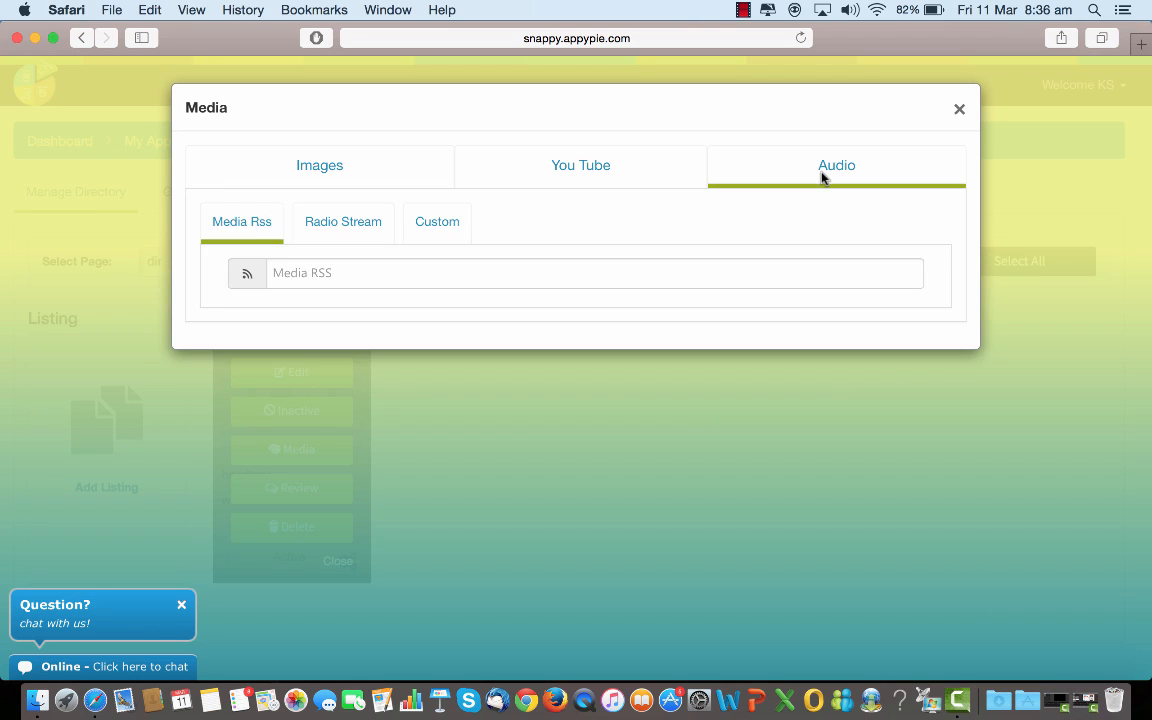
mouse_move(380, 206)
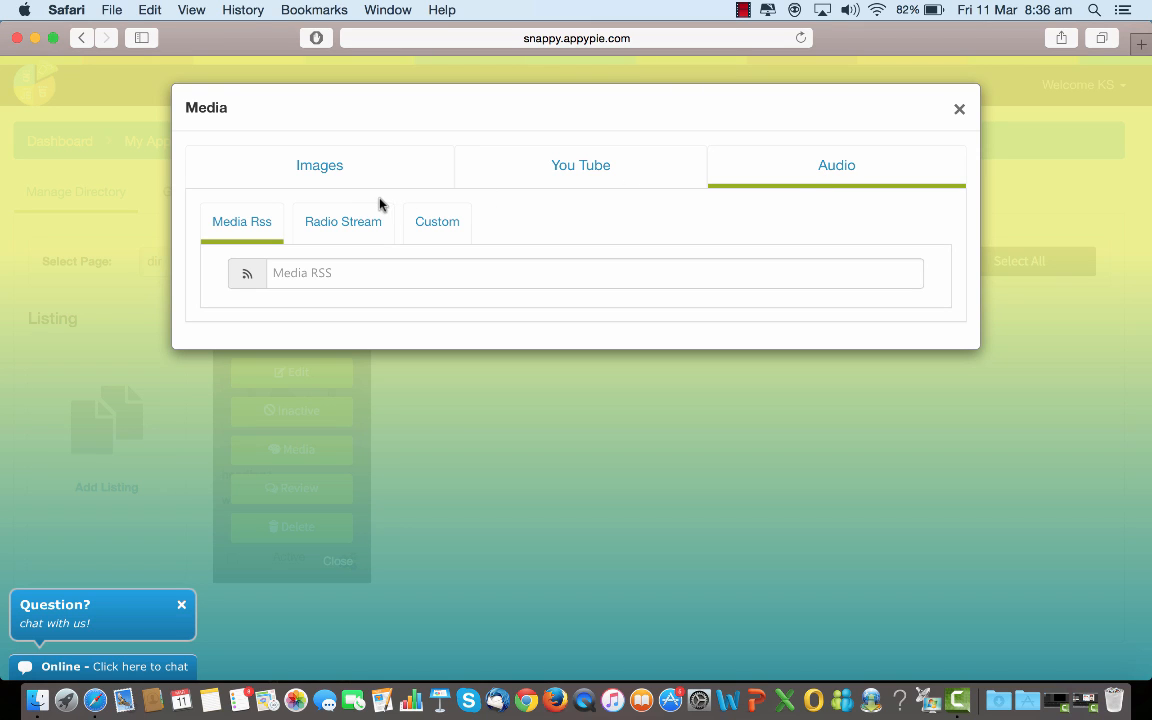
click(344, 220)
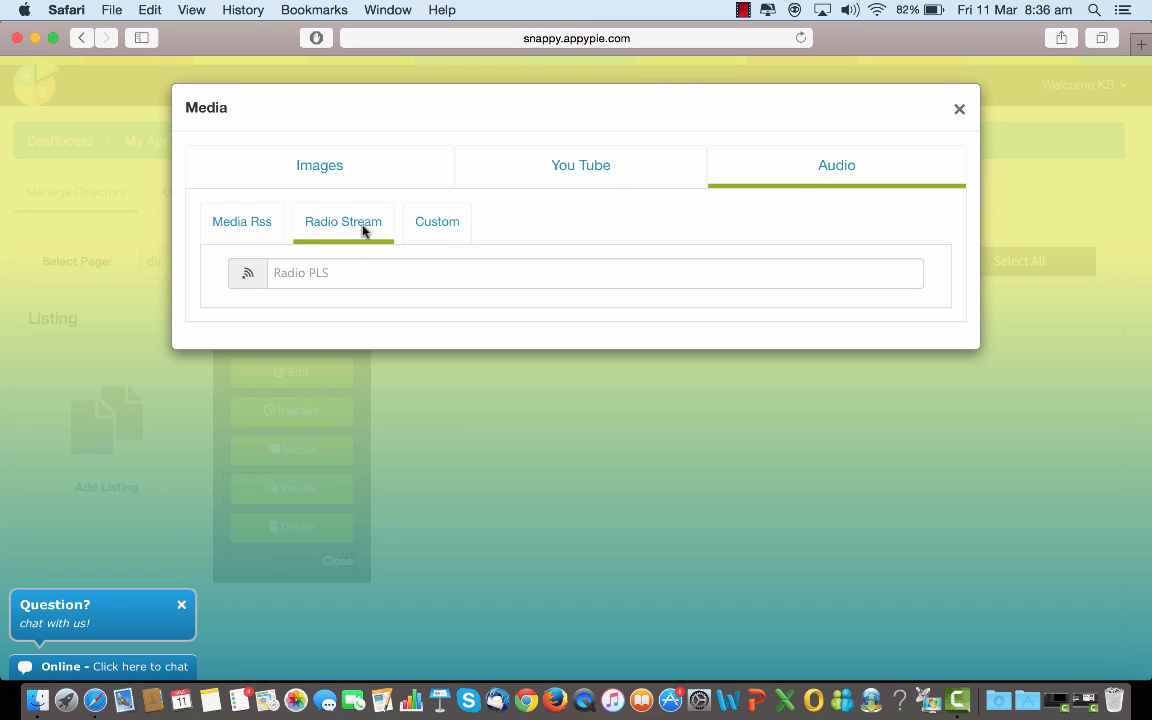
click(436, 220)
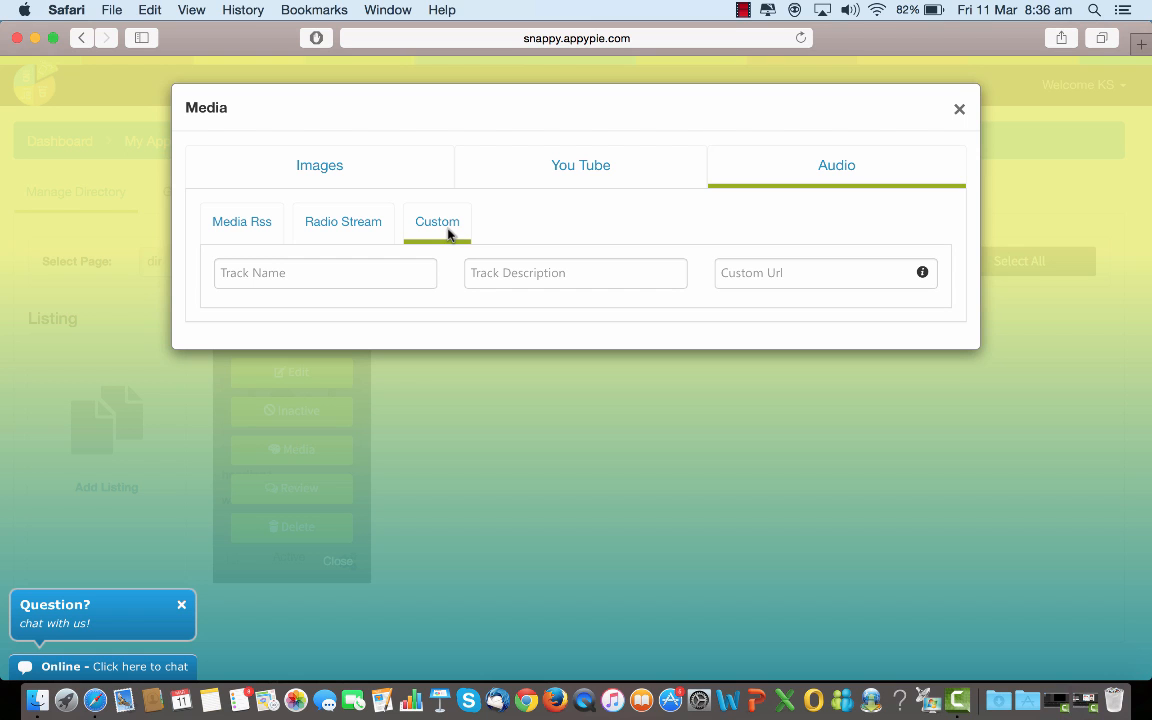
mouse_move(800, 138)
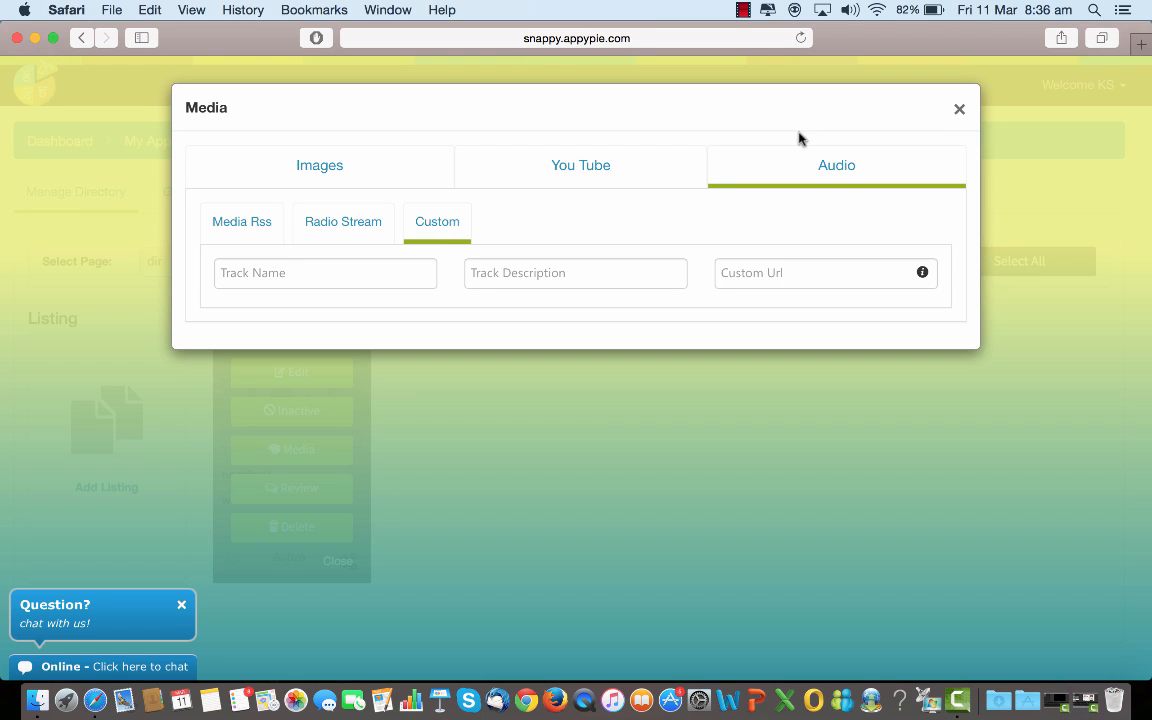
Close the media window and action panel, then select the heading1 listing
click(958, 108)
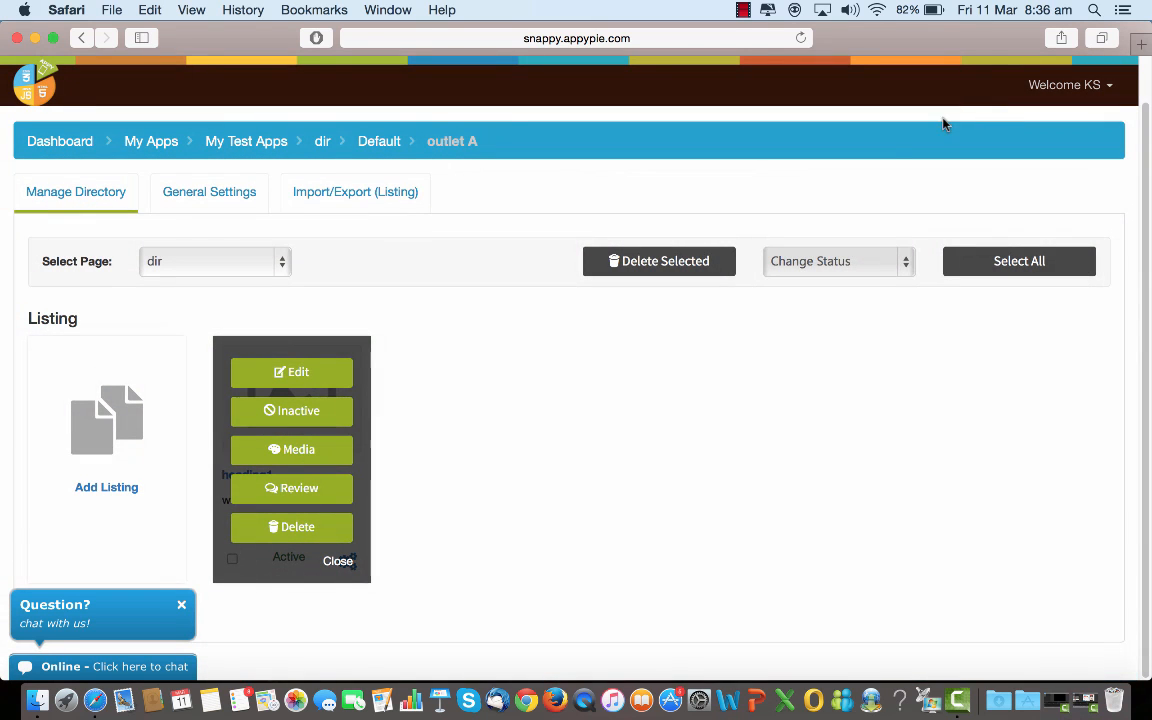
mouse_move(304, 528)
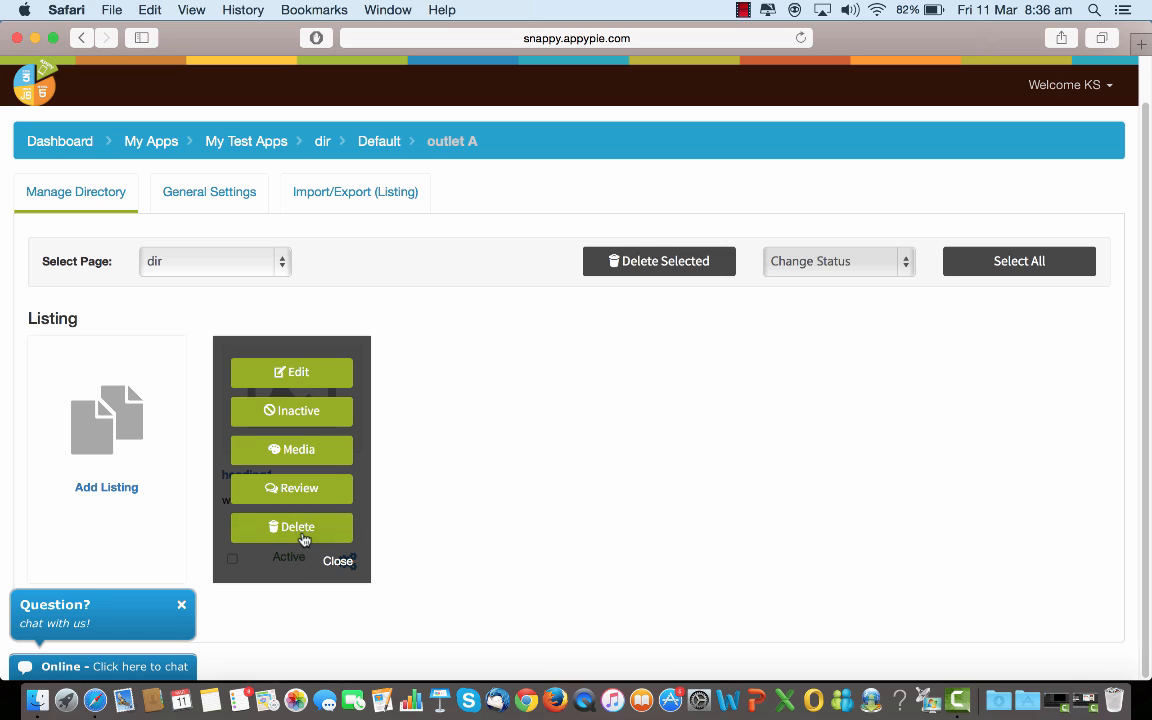
click(338, 560)
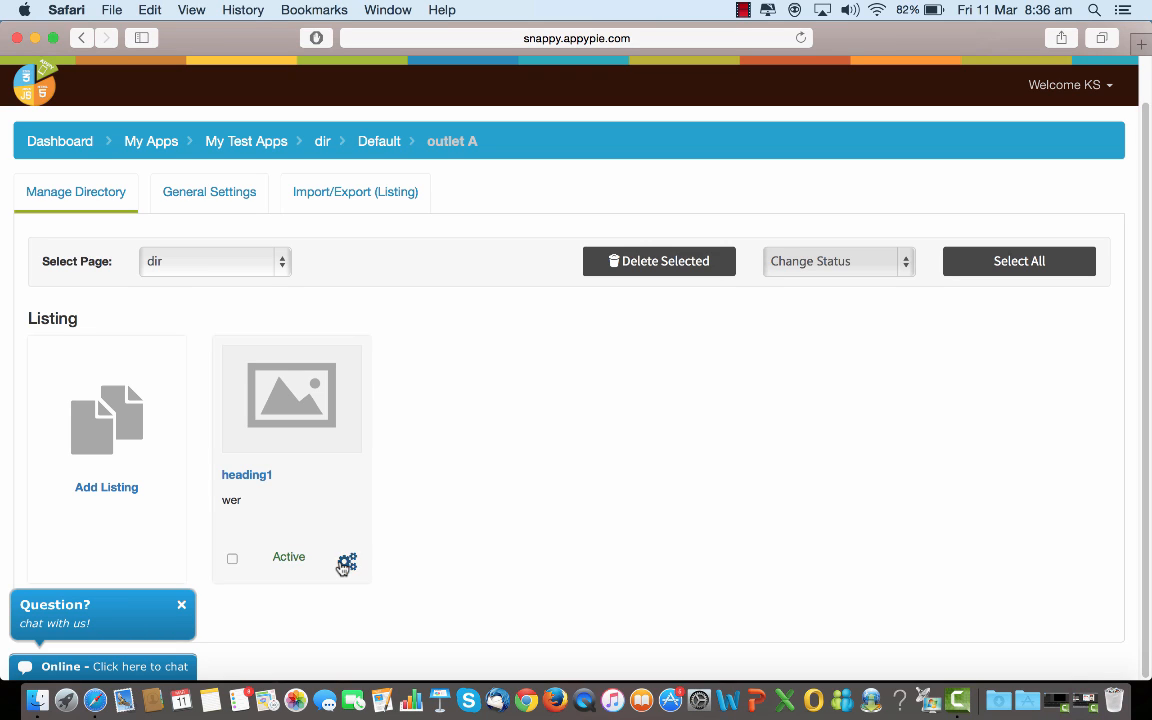
mouse_move(608, 478)
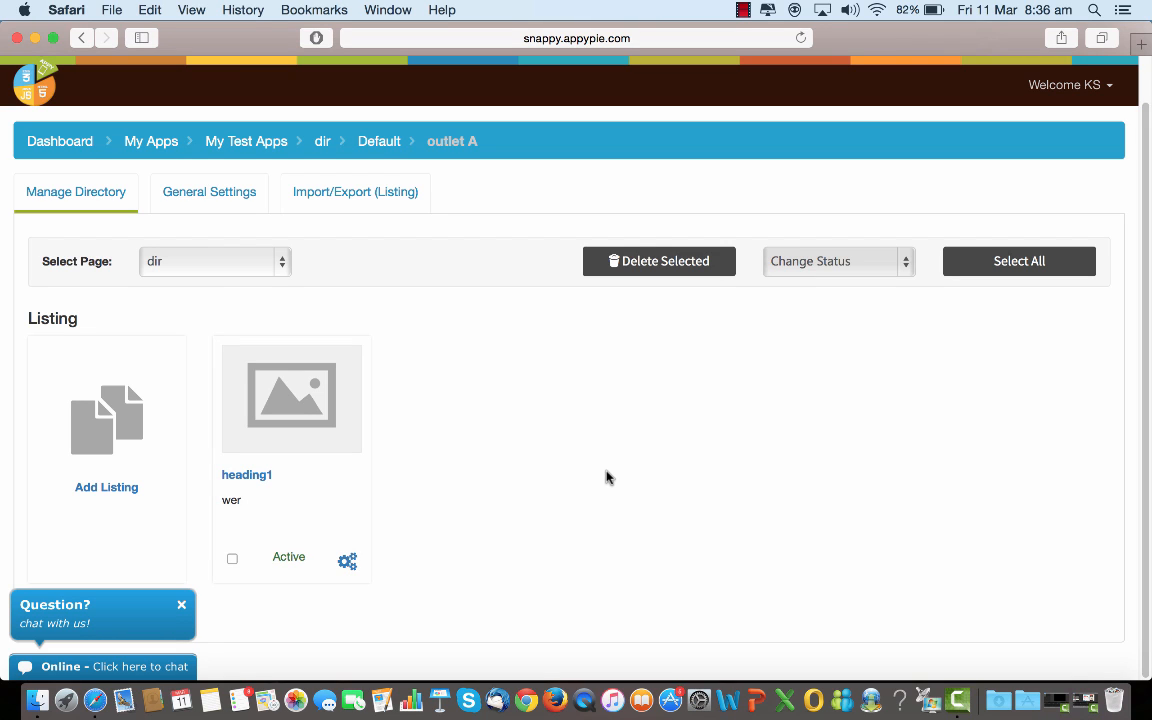
click(1018, 260)
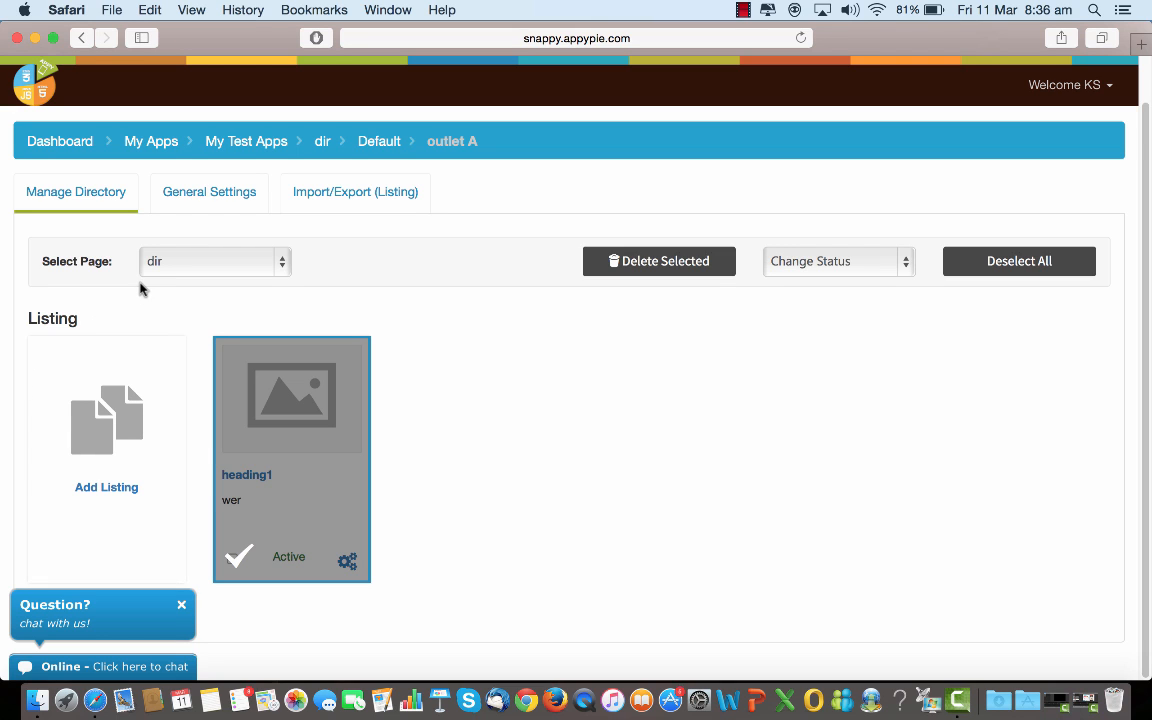
mouse_move(92, 200)
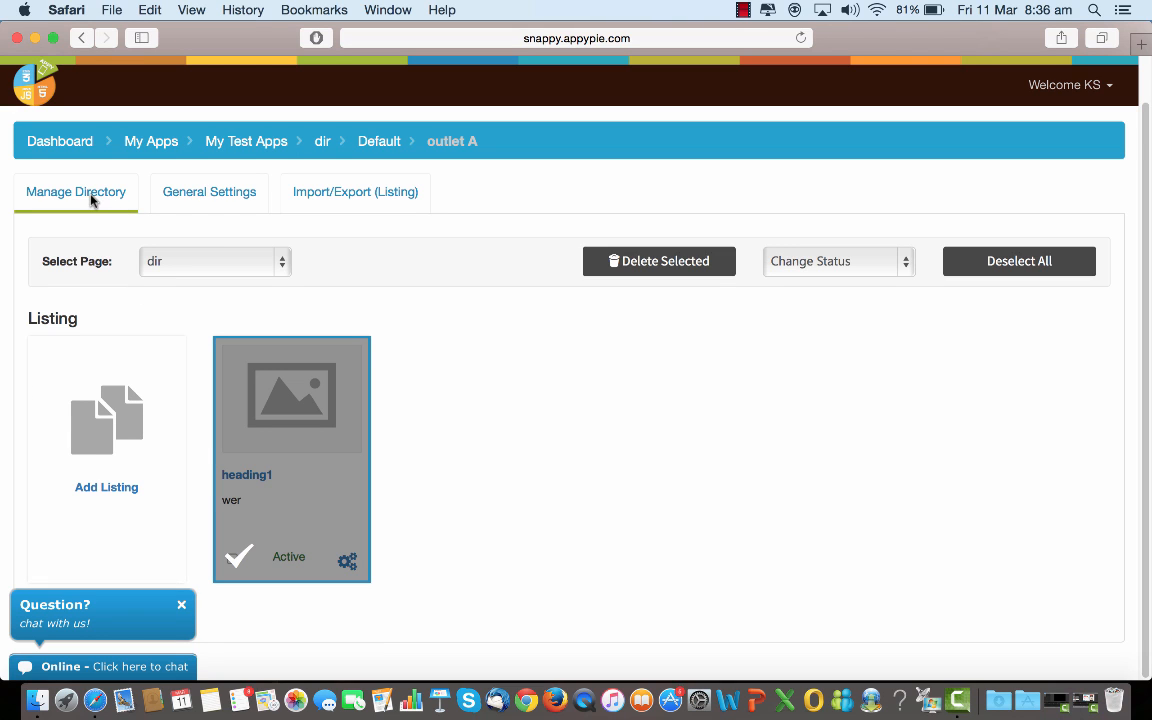
Return to the category overview showing the Default and cat2 categories
click(322, 140)
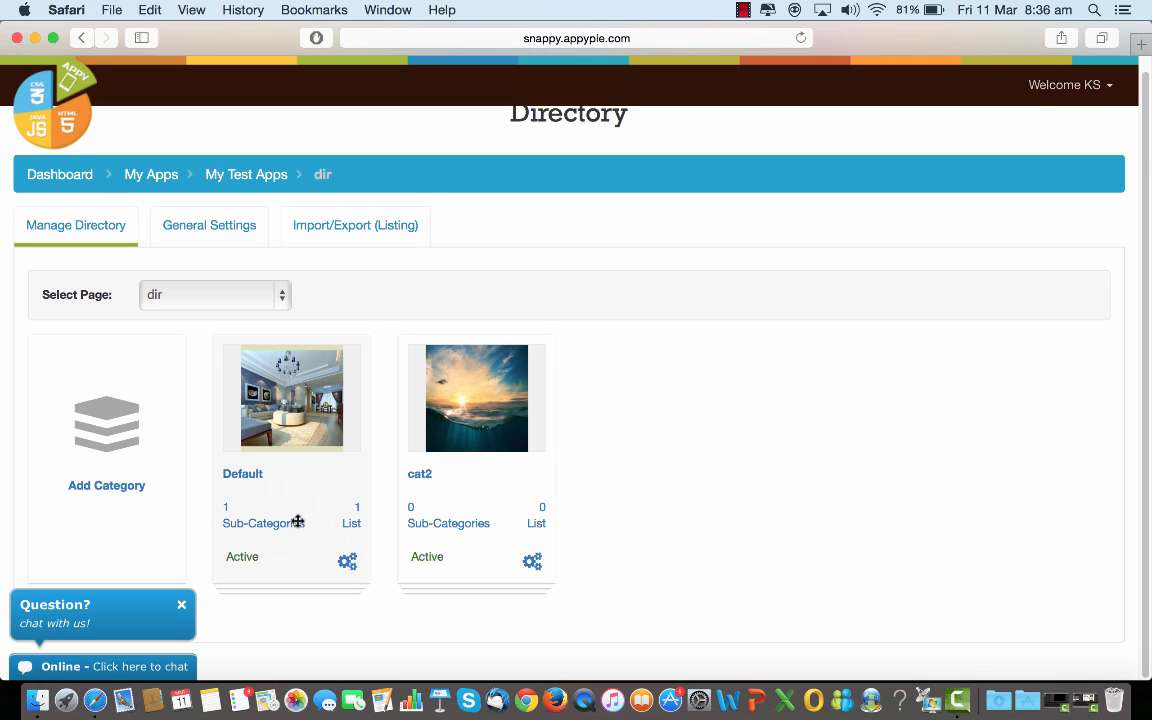
mouse_move(256, 532)
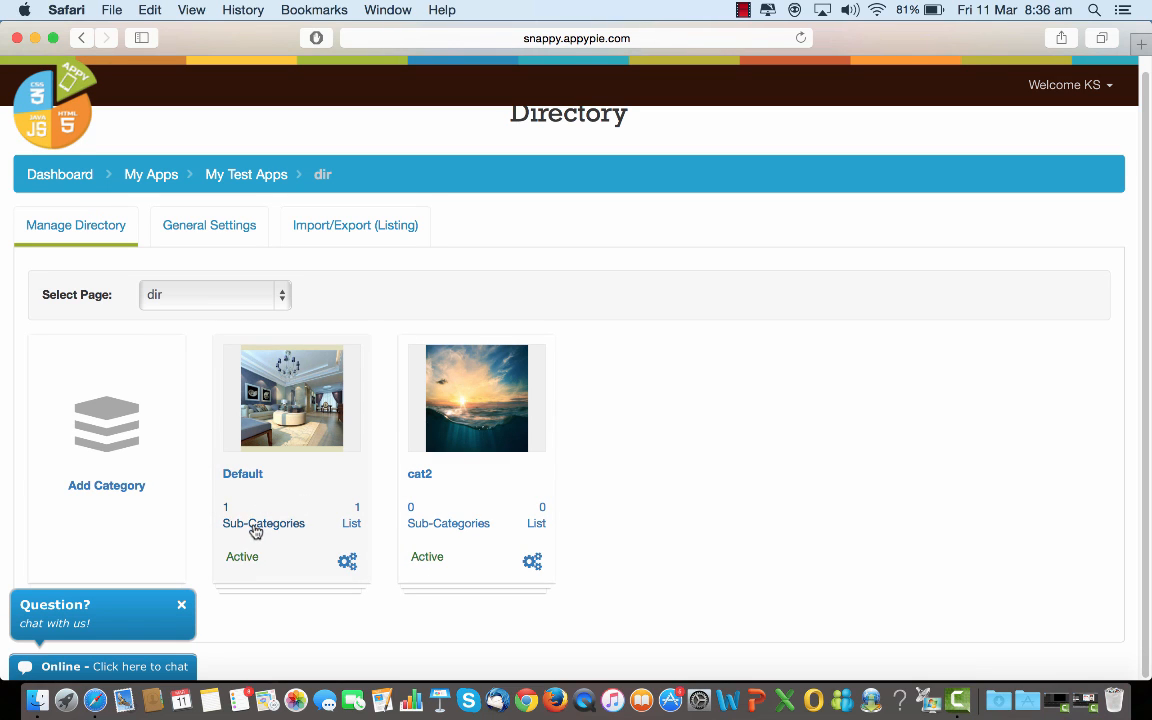
mouse_move(358, 524)
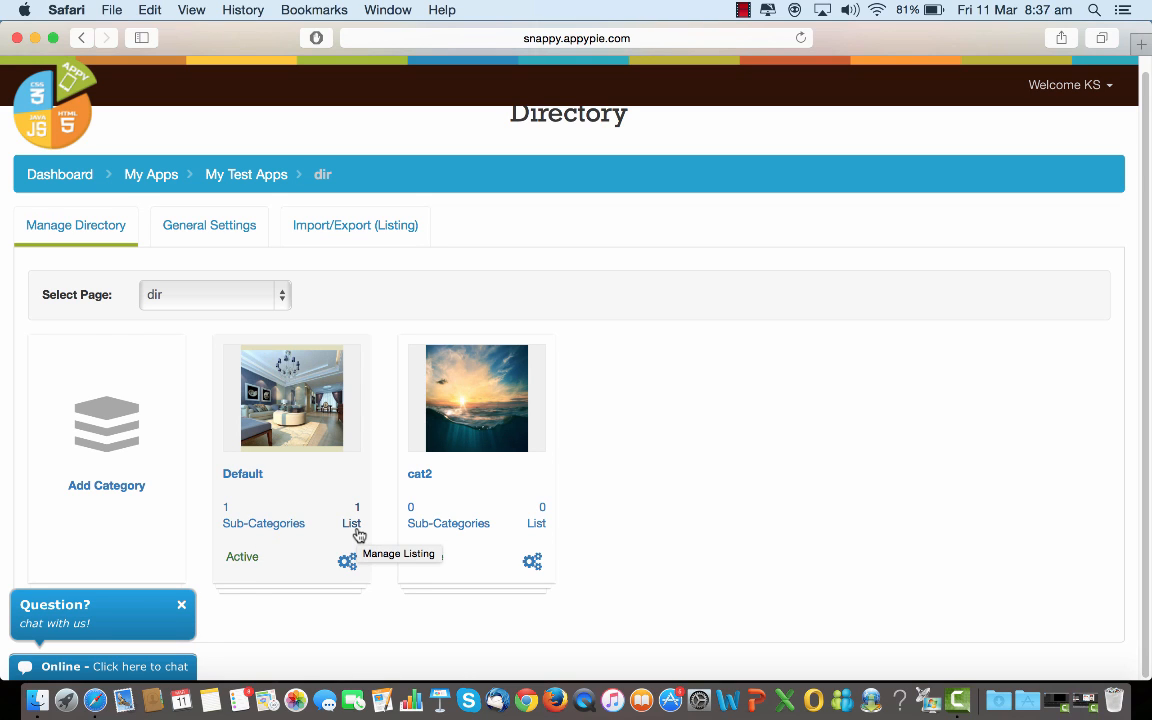
mouse_move(488, 508)
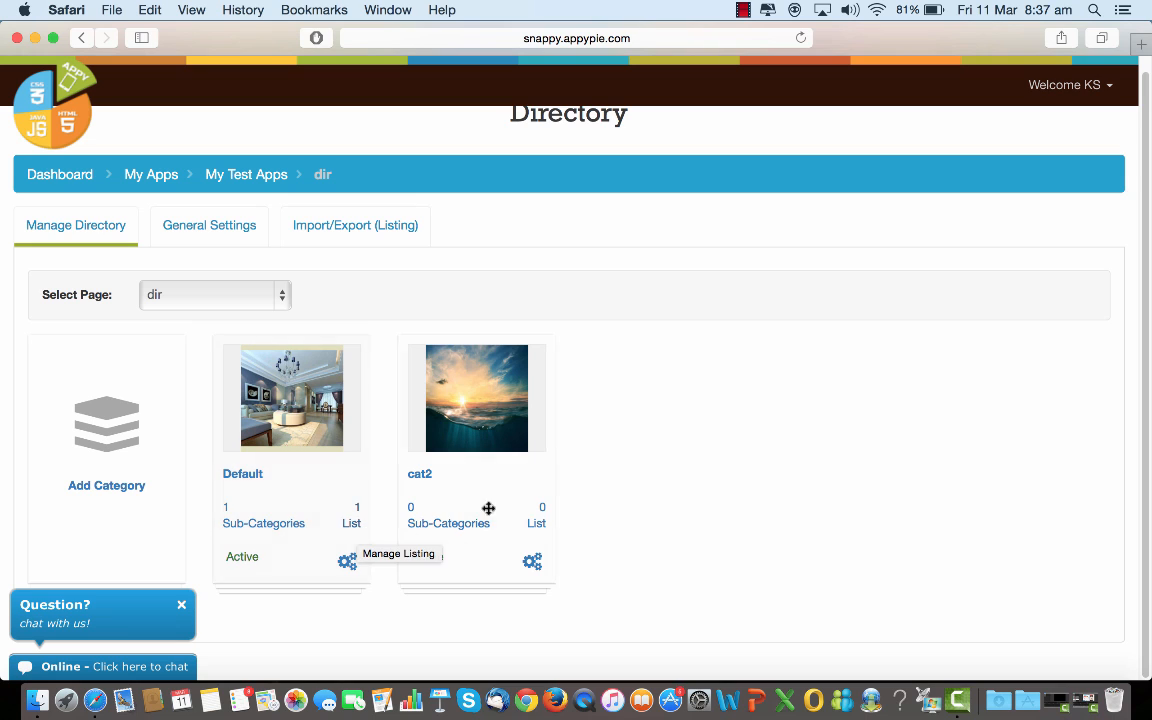
mouse_move(672, 504)
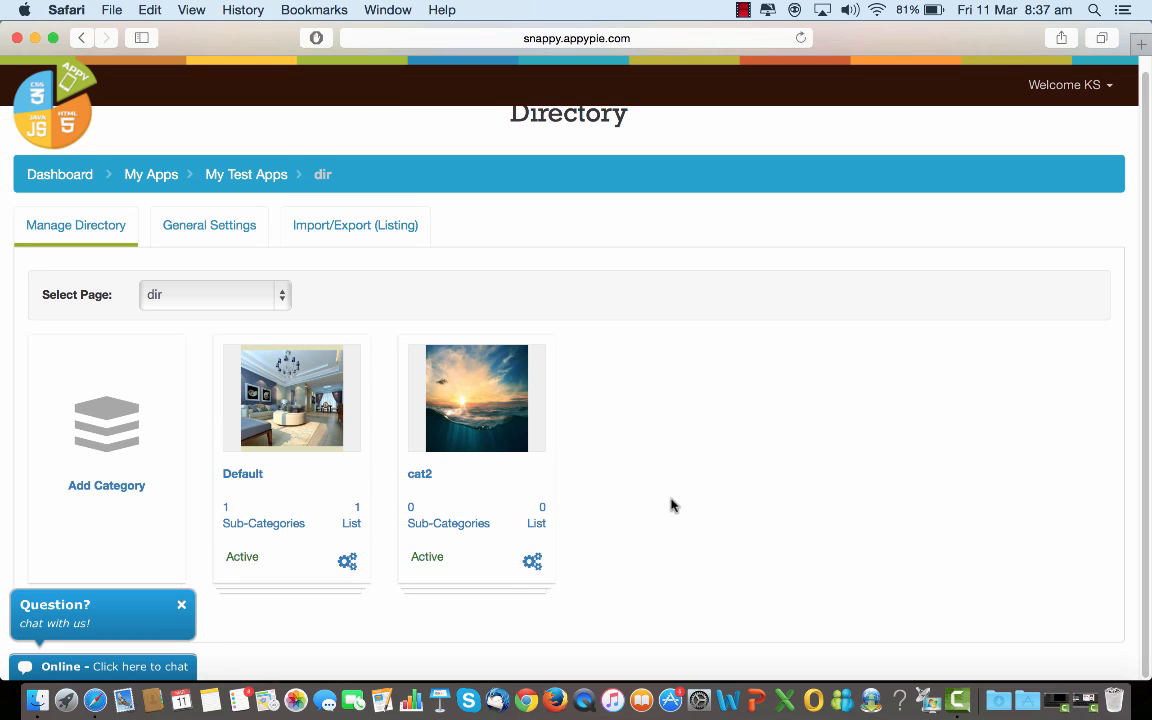
mouse_move(584, 516)
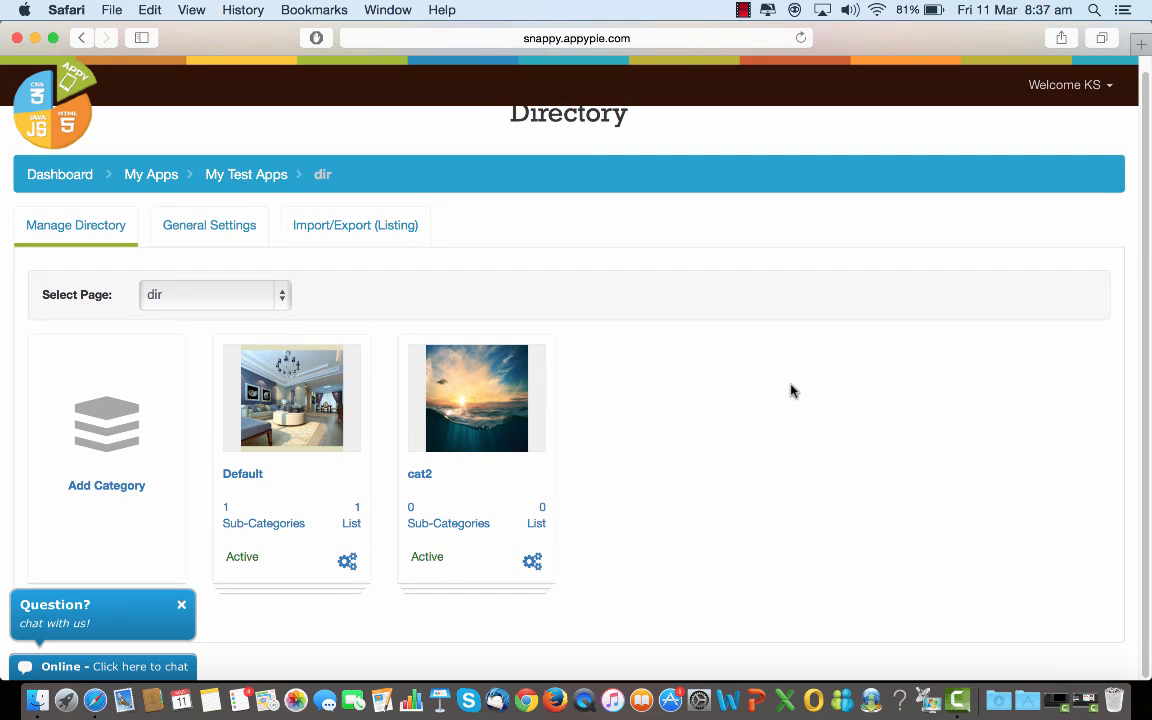
Show the directory's General Settings and scan the Configuration Settings toggles
click(208, 224)
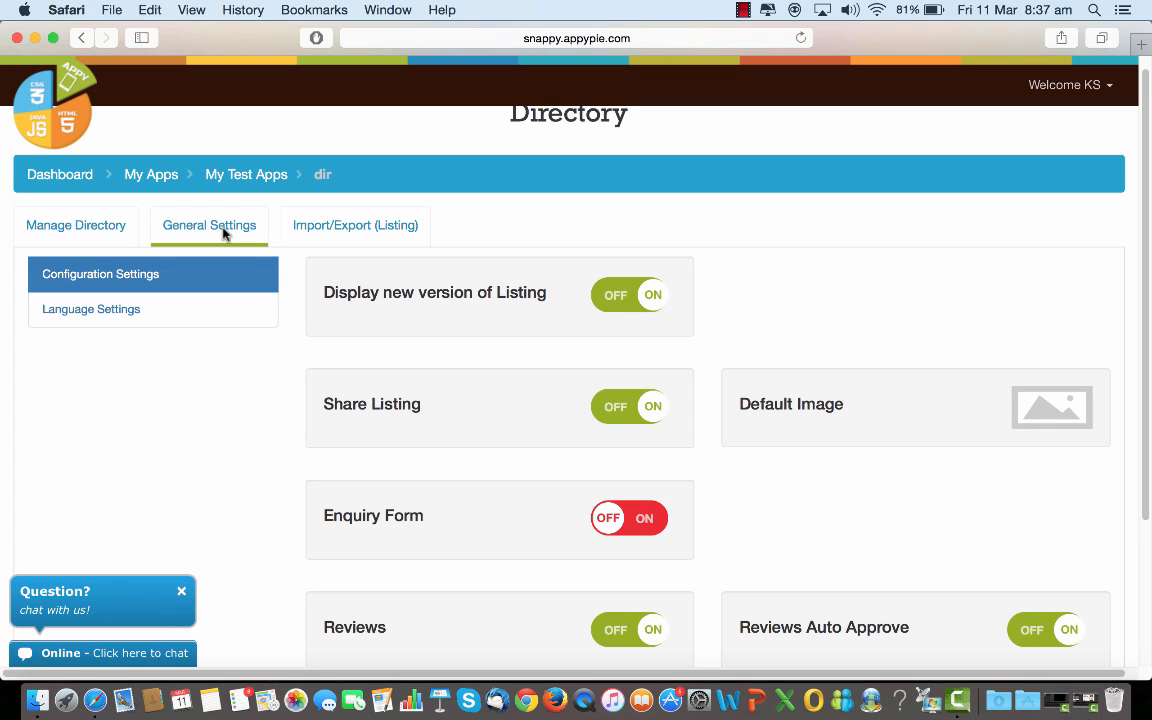
mouse_move(324, 216)
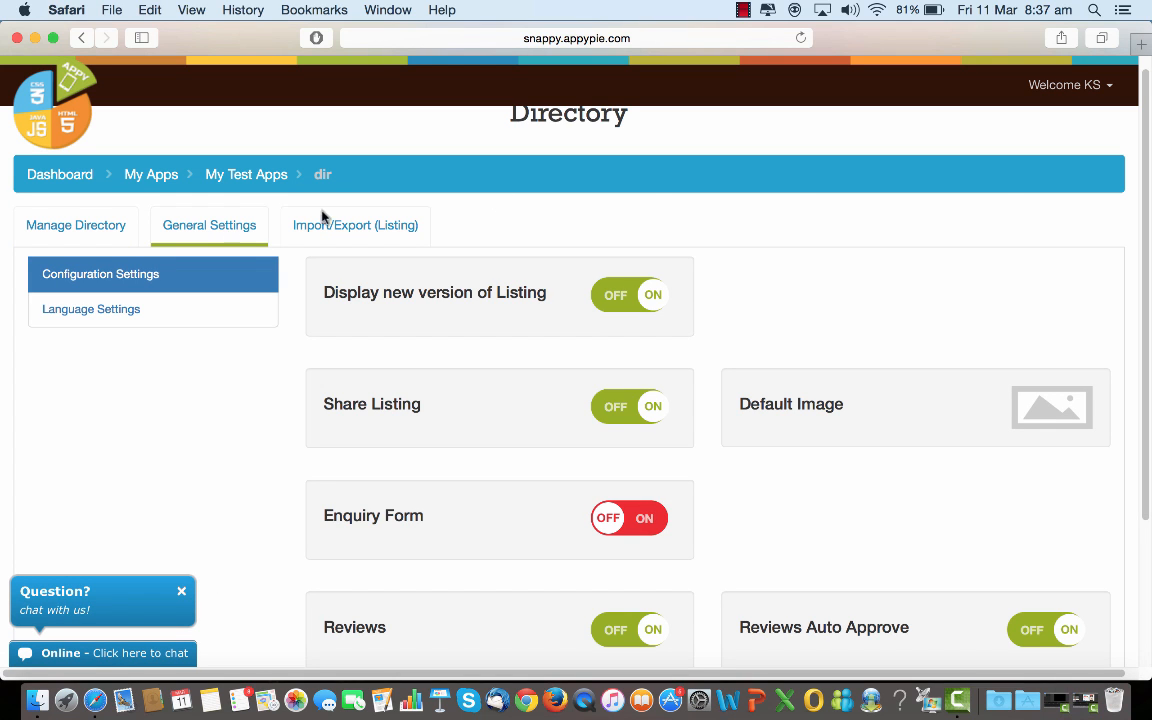
scroll(down, 3)
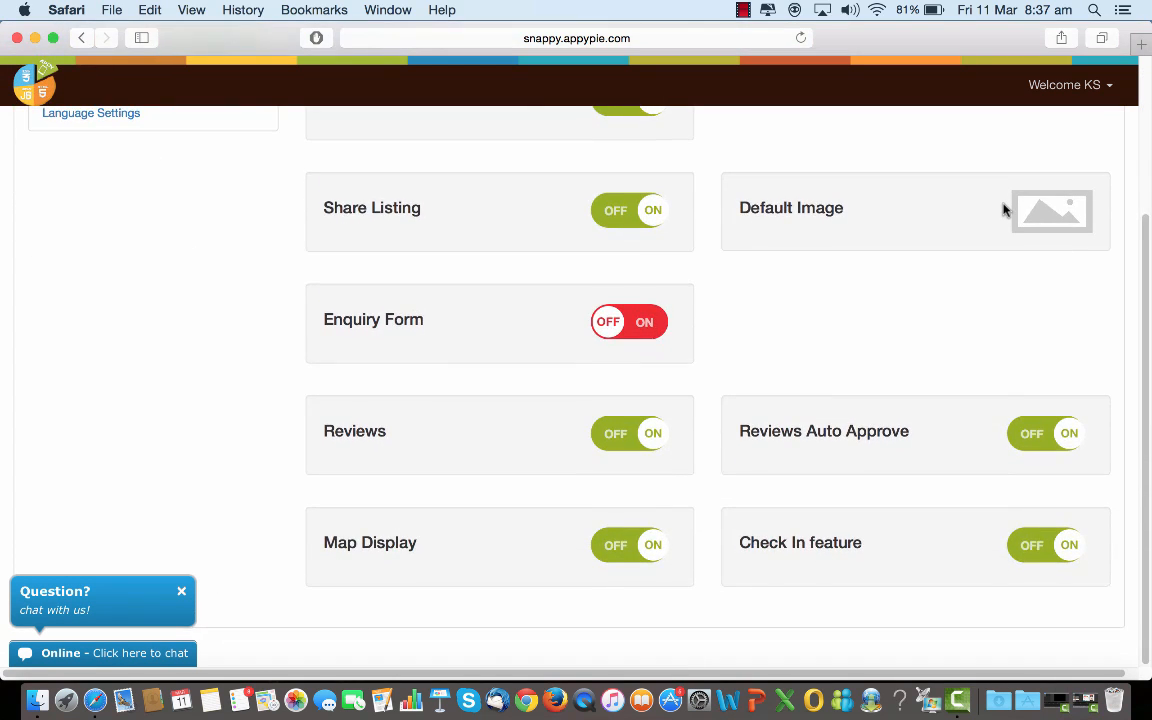
scroll(up, 3)
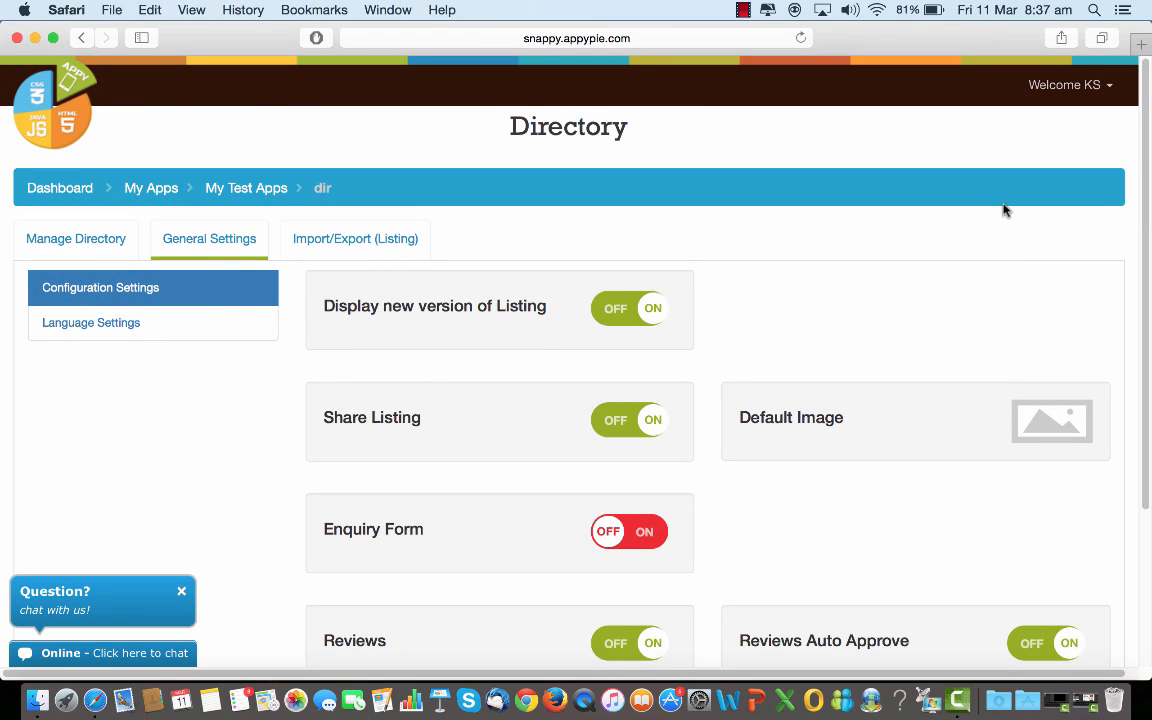
mouse_move(578, 280)
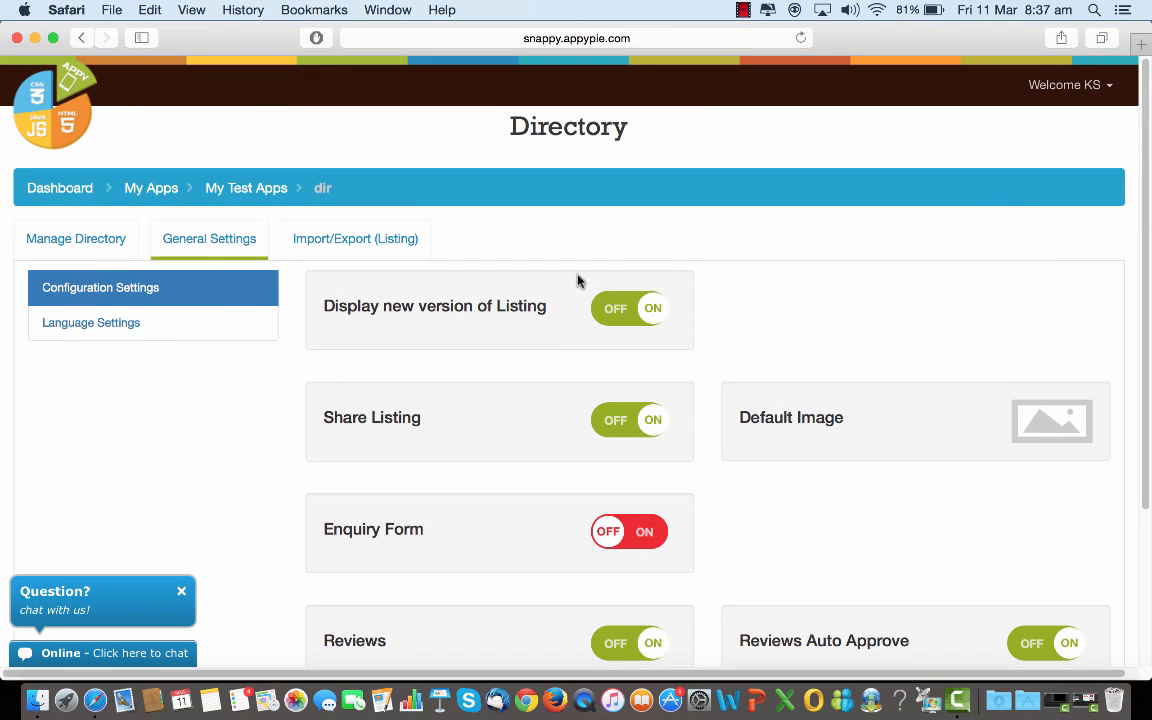
mouse_move(528, 324)
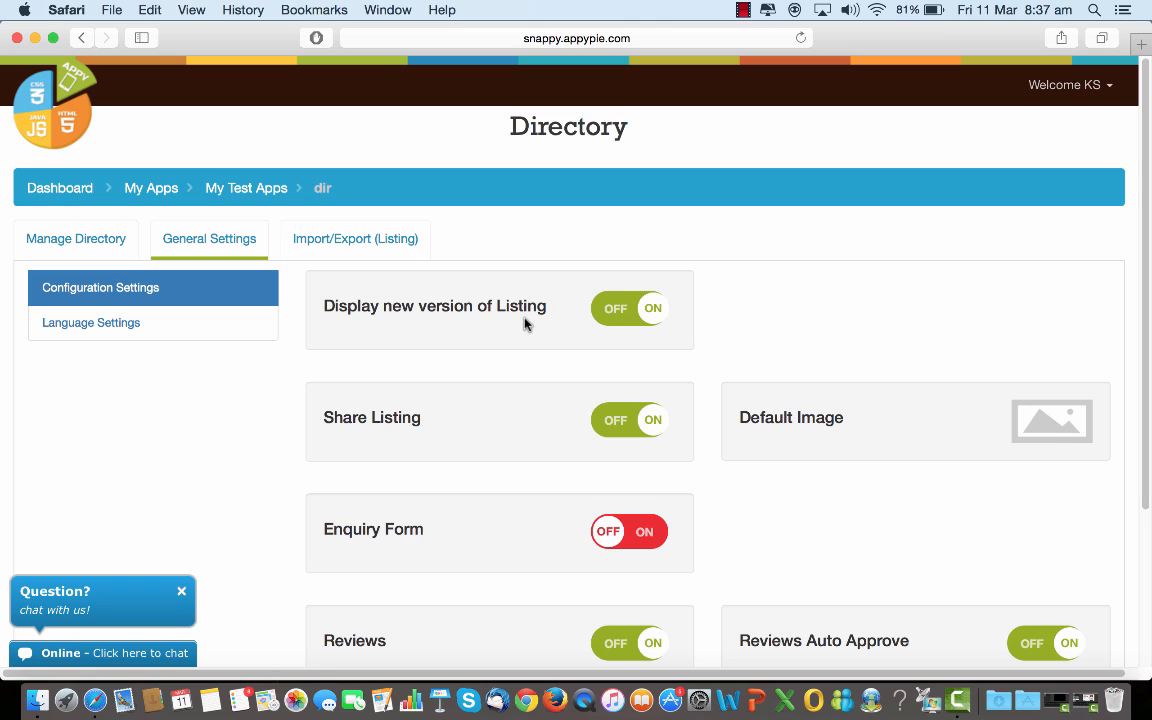
mouse_move(658, 308)
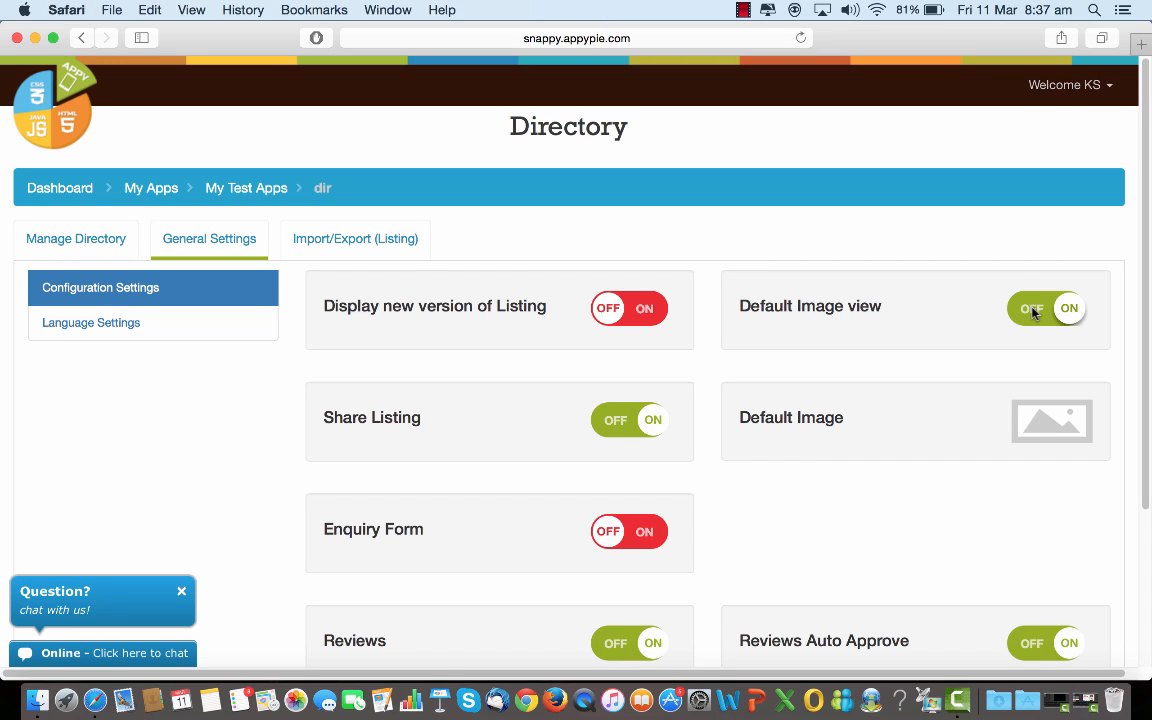
Toggle the Default Image view setting, leaving it switched off
click(1046, 308)
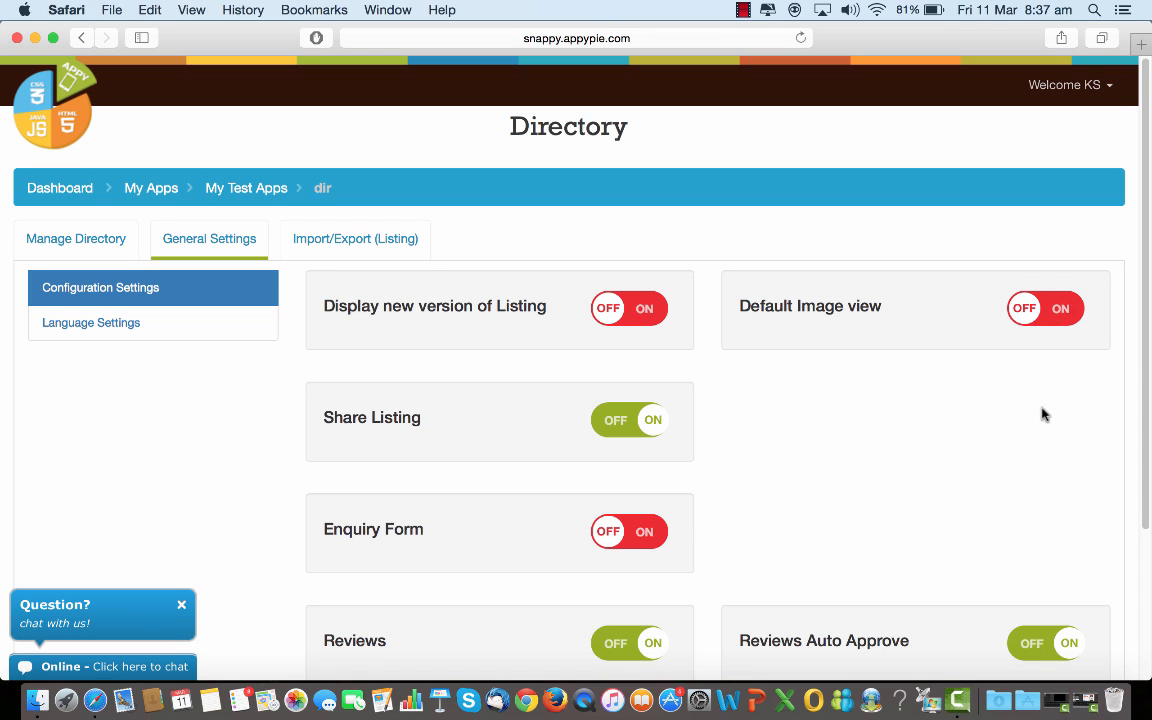
click(1044, 308)
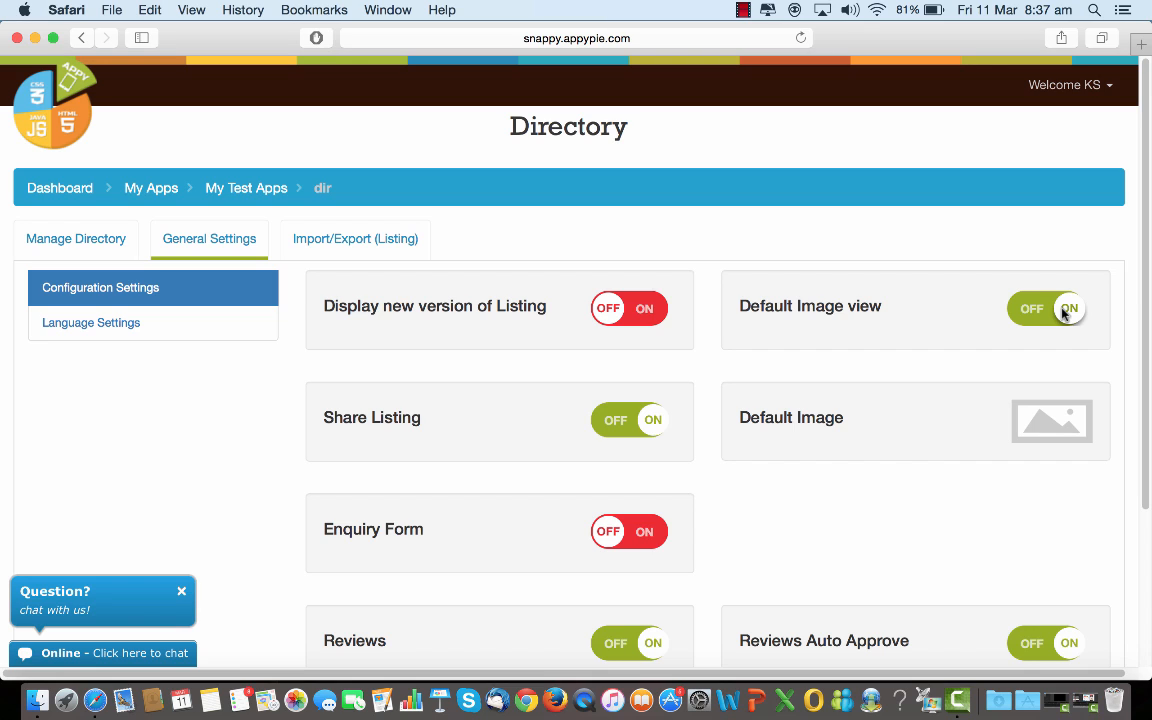
mouse_move(1032, 318)
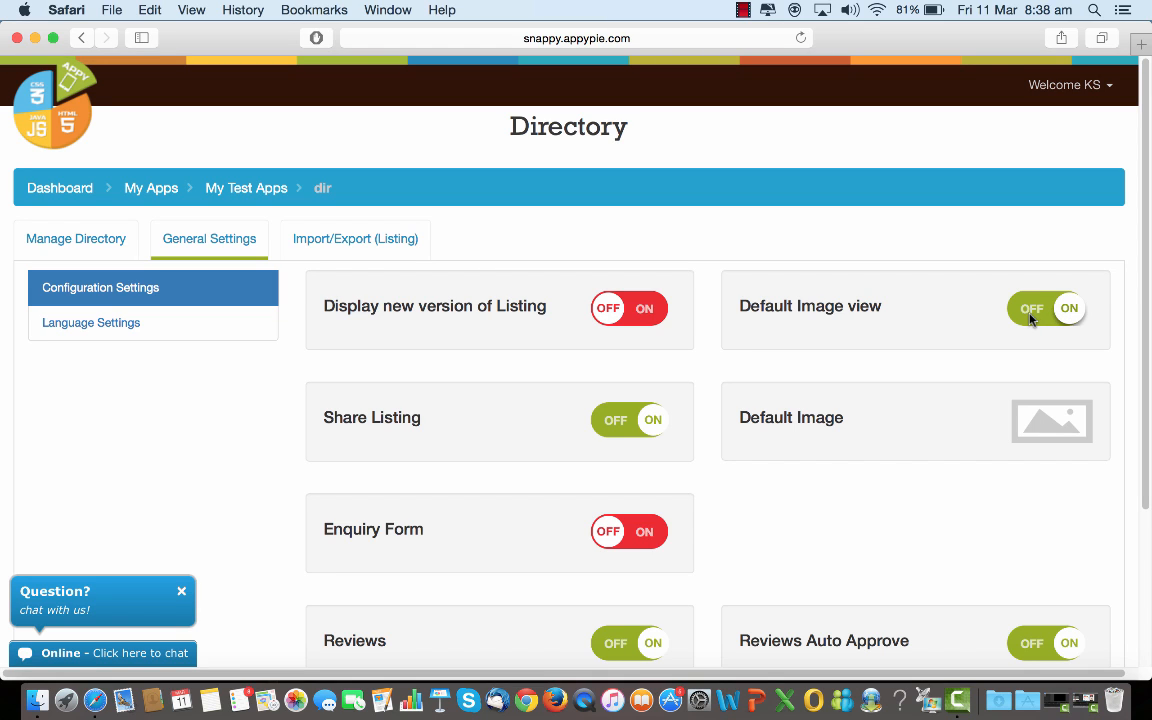
mouse_move(1036, 312)
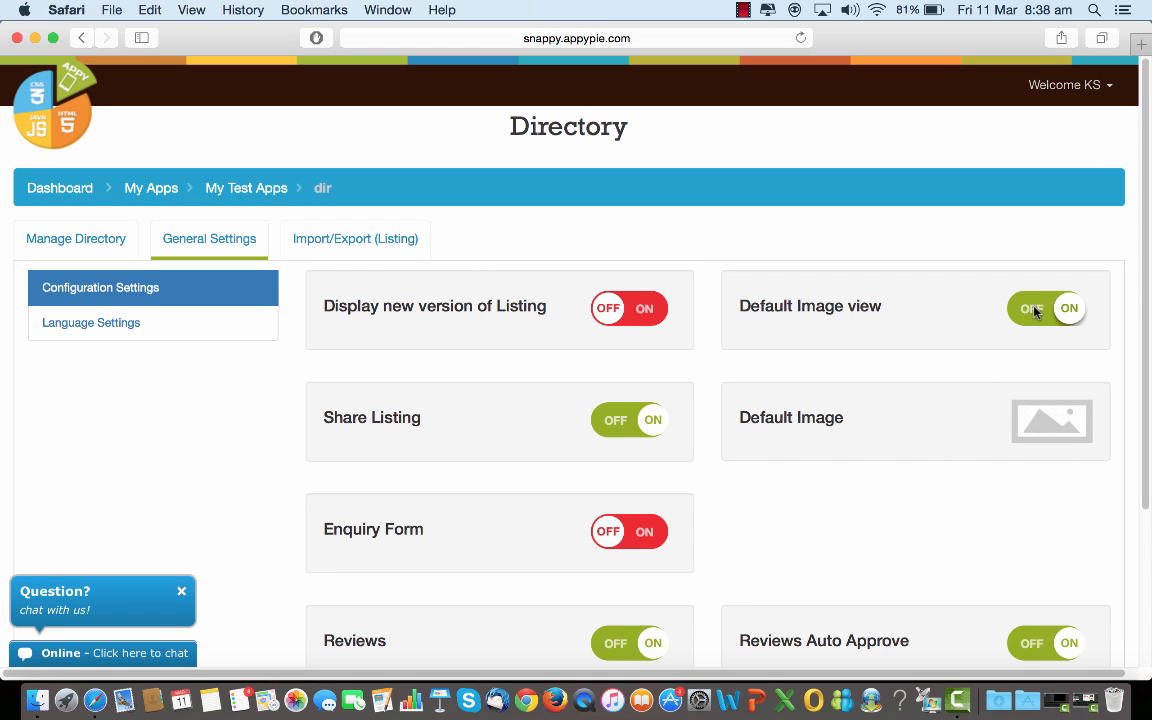
click(1046, 308)
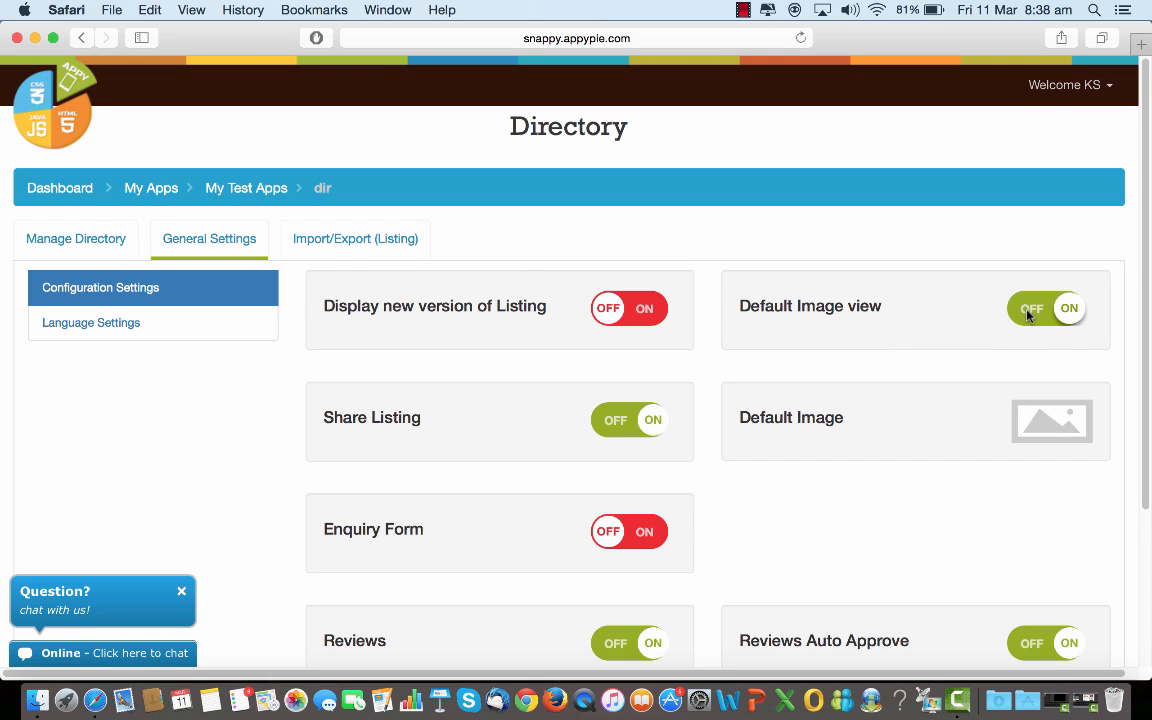
click(1046, 308)
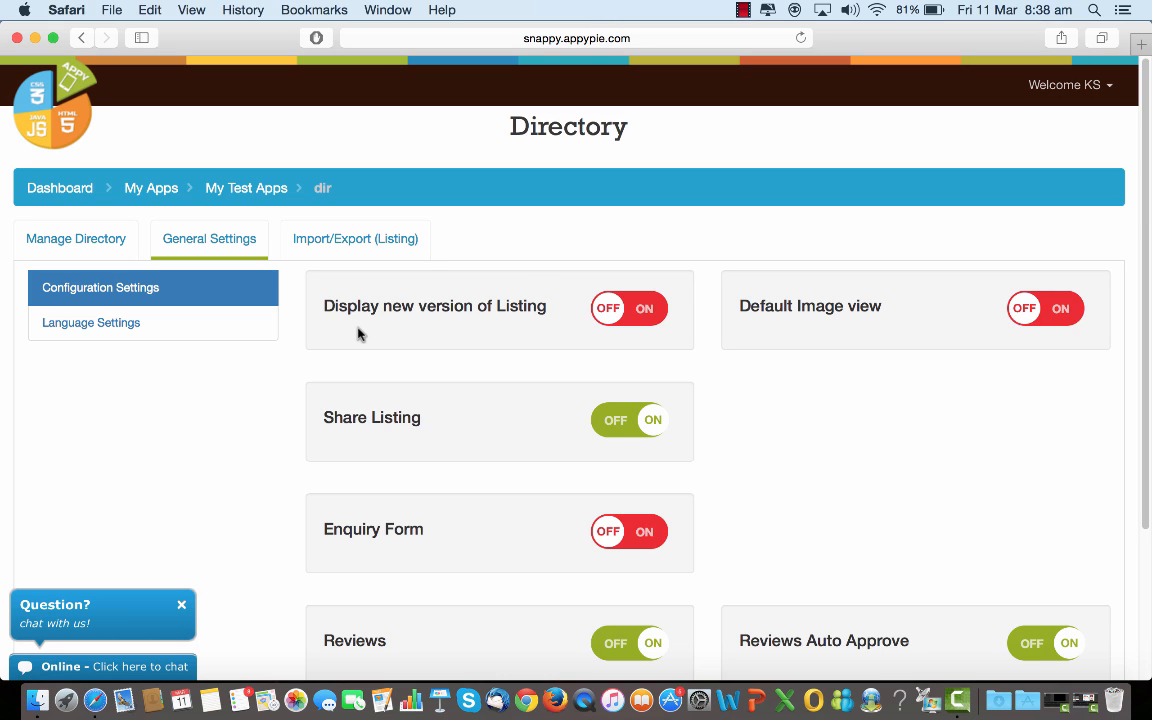
mouse_move(448, 324)
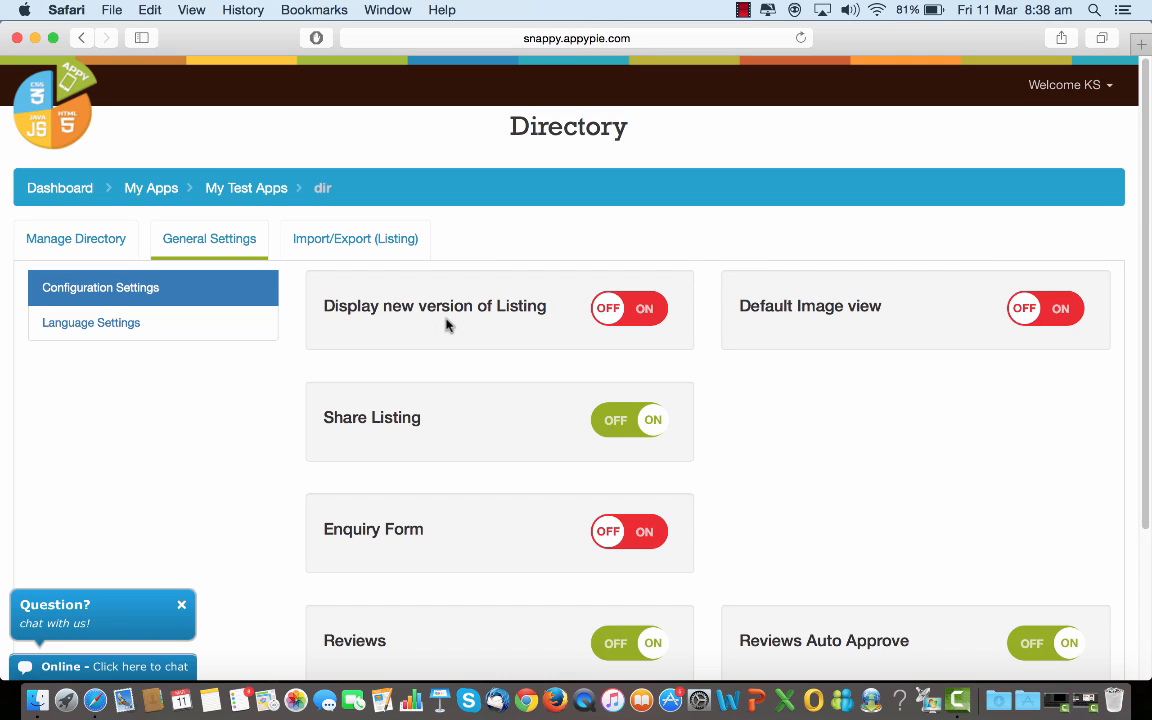
mouse_move(828, 338)
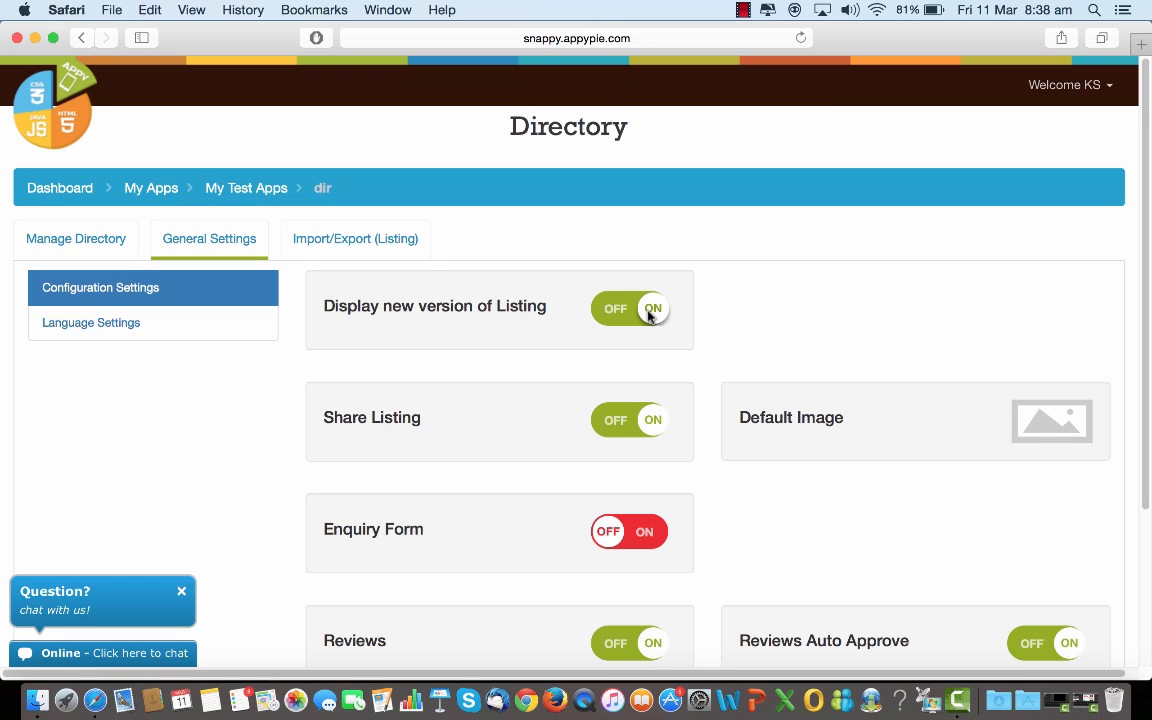
mouse_move(640, 386)
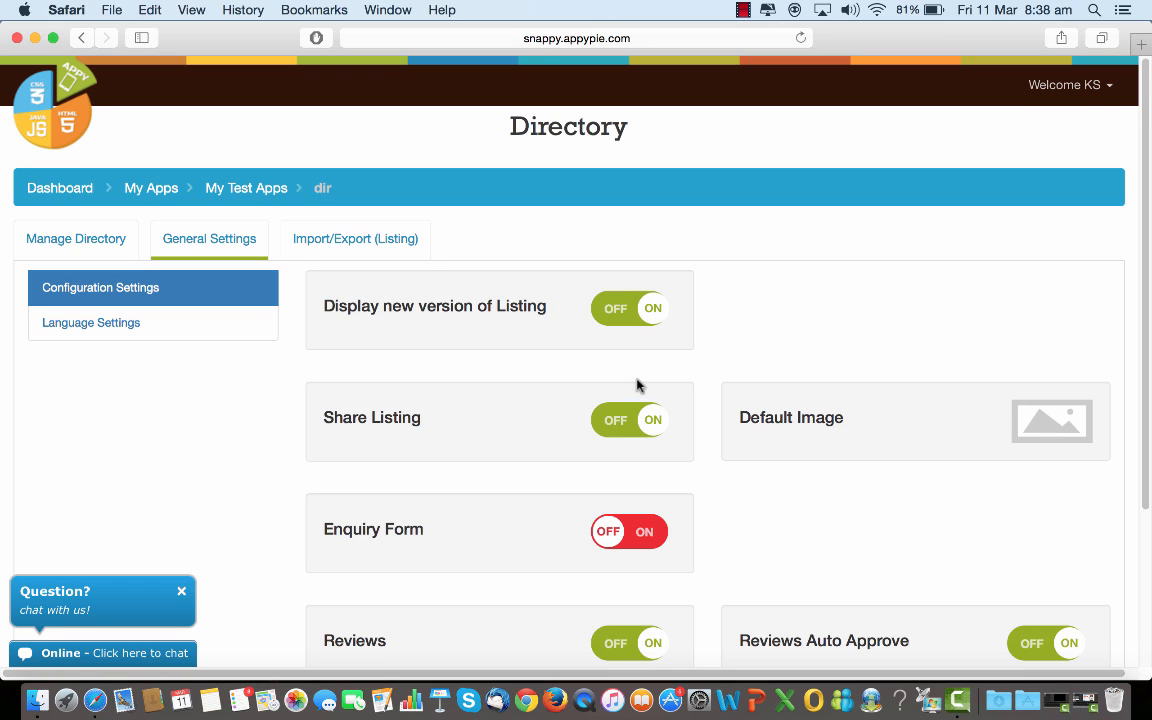
Leave Share Listing on, enable the Enquiry Form and keep owner e-mail notifications on
click(628, 420)
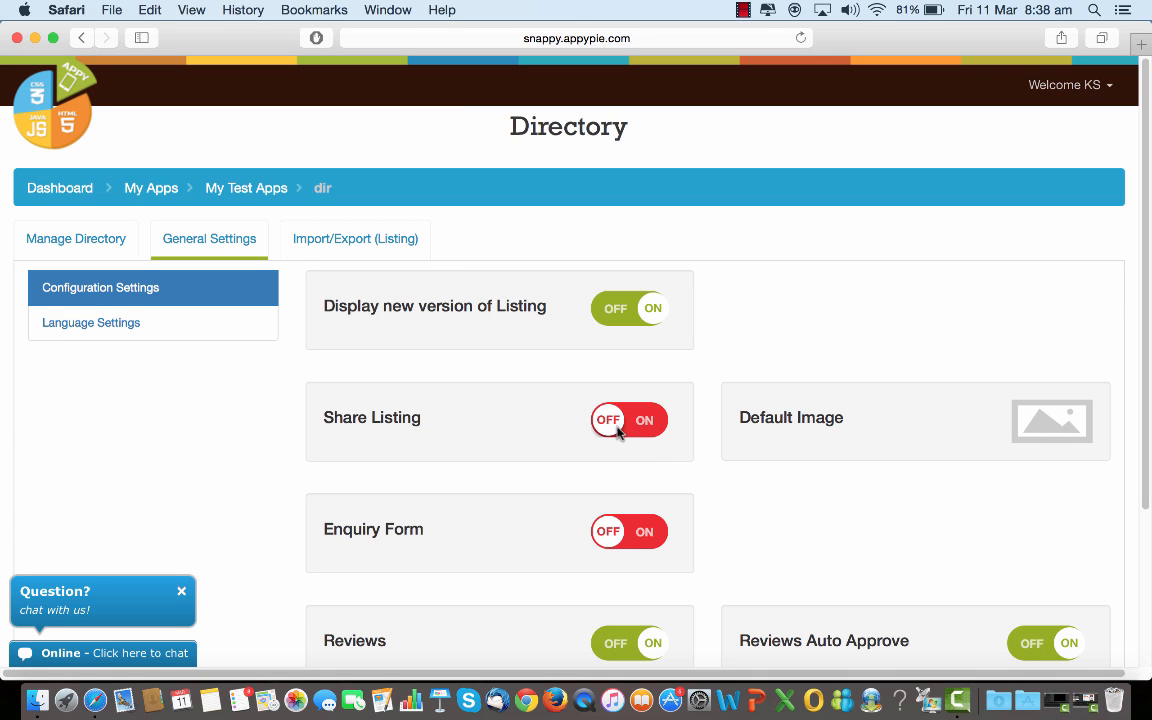
click(628, 420)
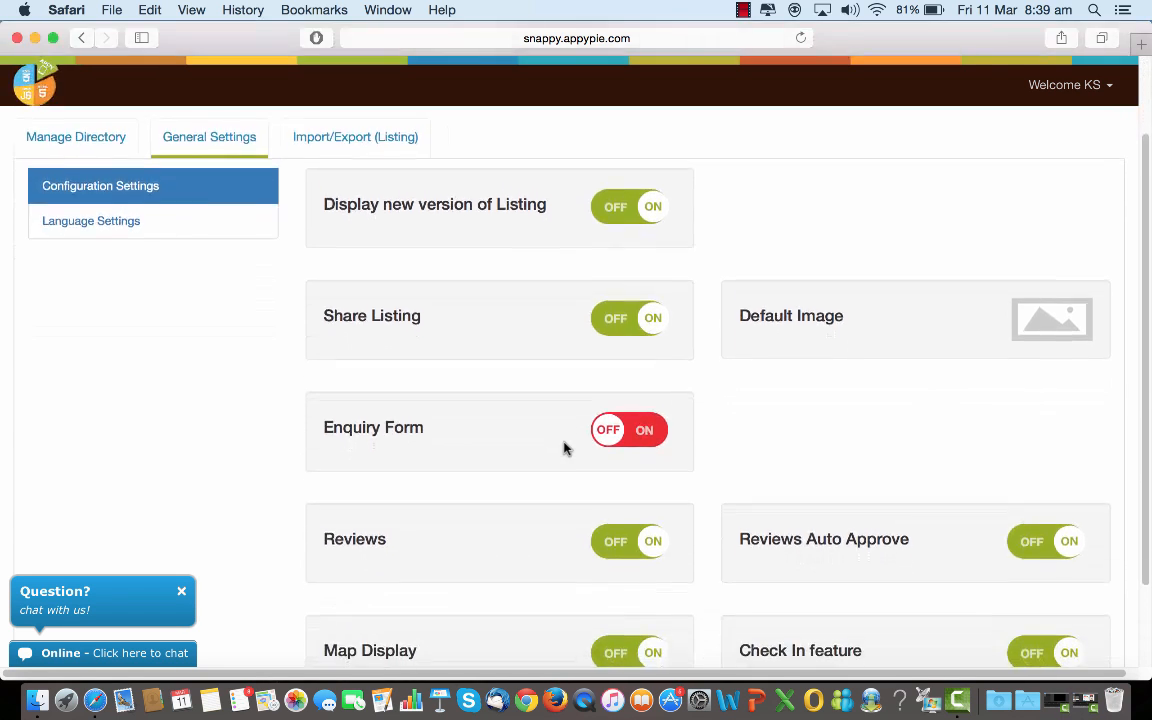
scroll(down, 3)
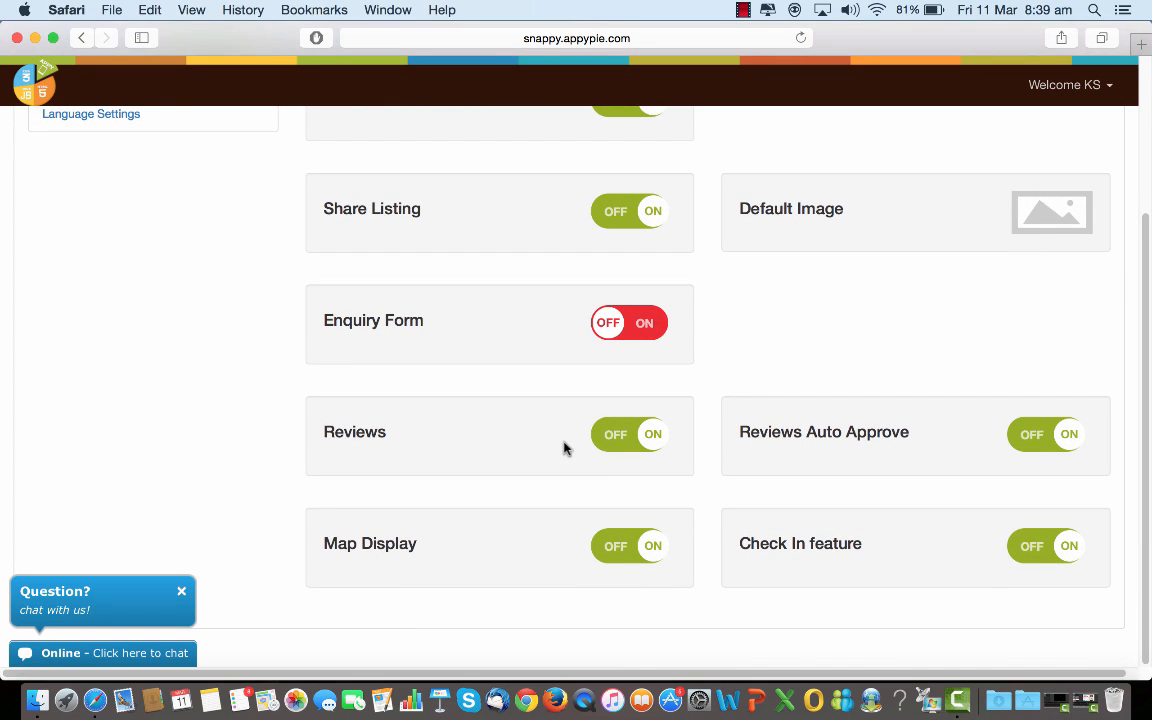
click(628, 322)
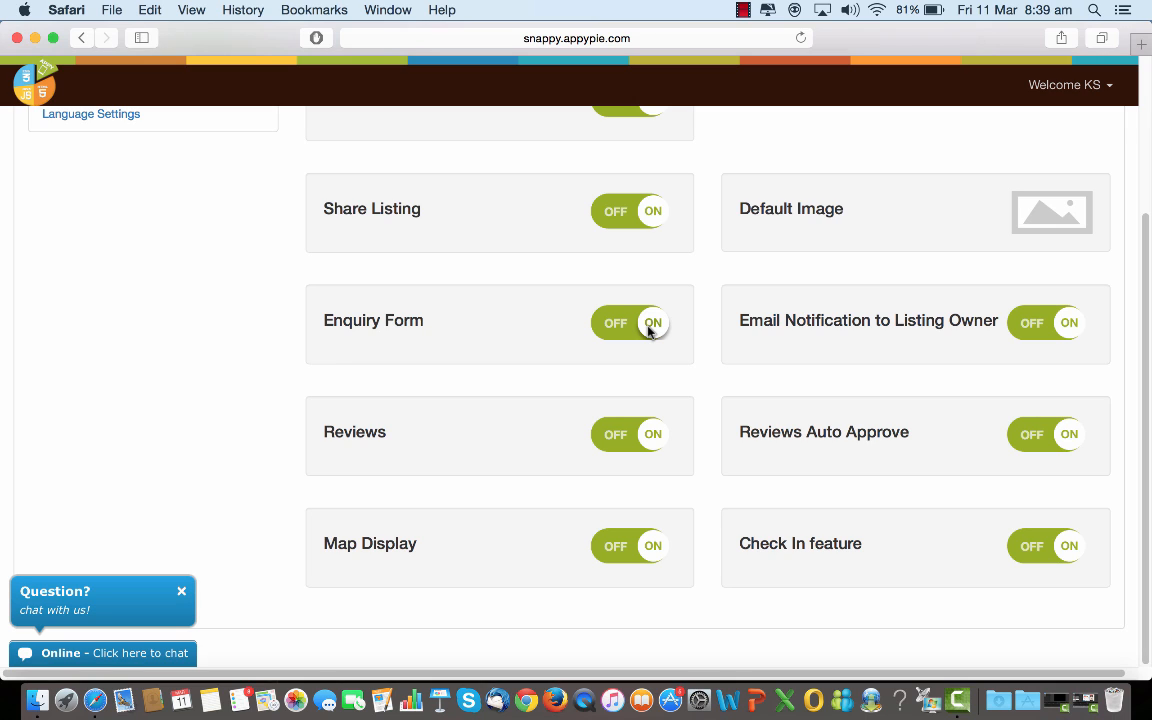
mouse_move(920, 328)
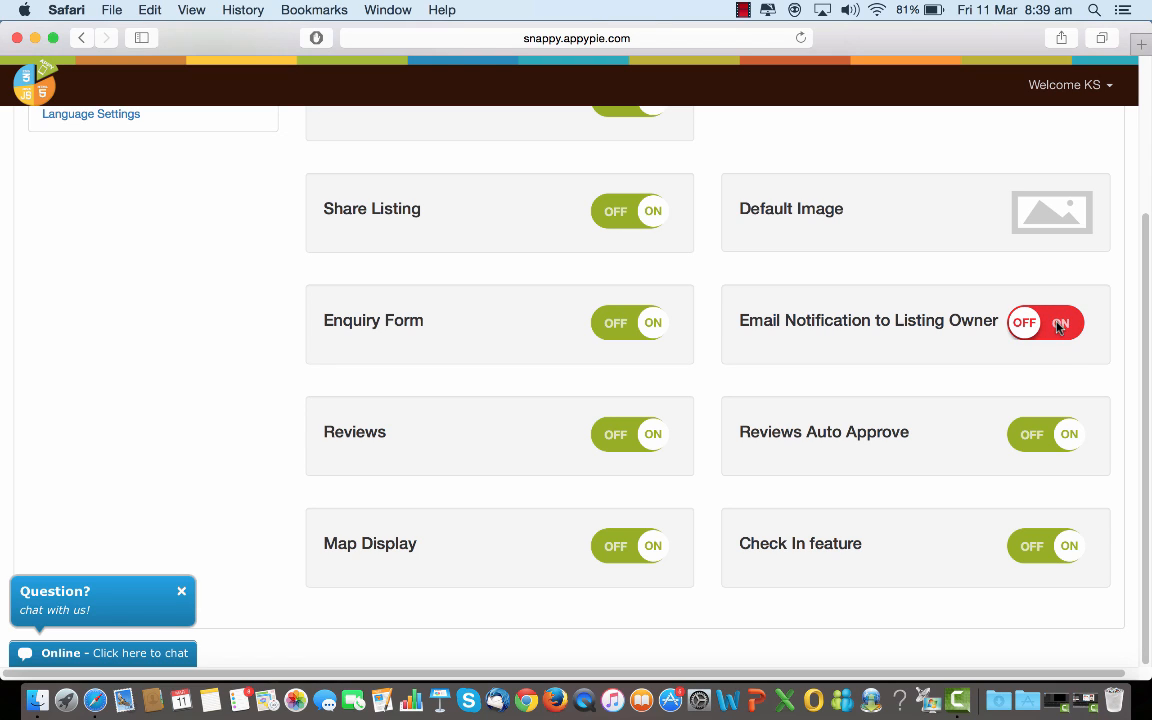
click(1044, 322)
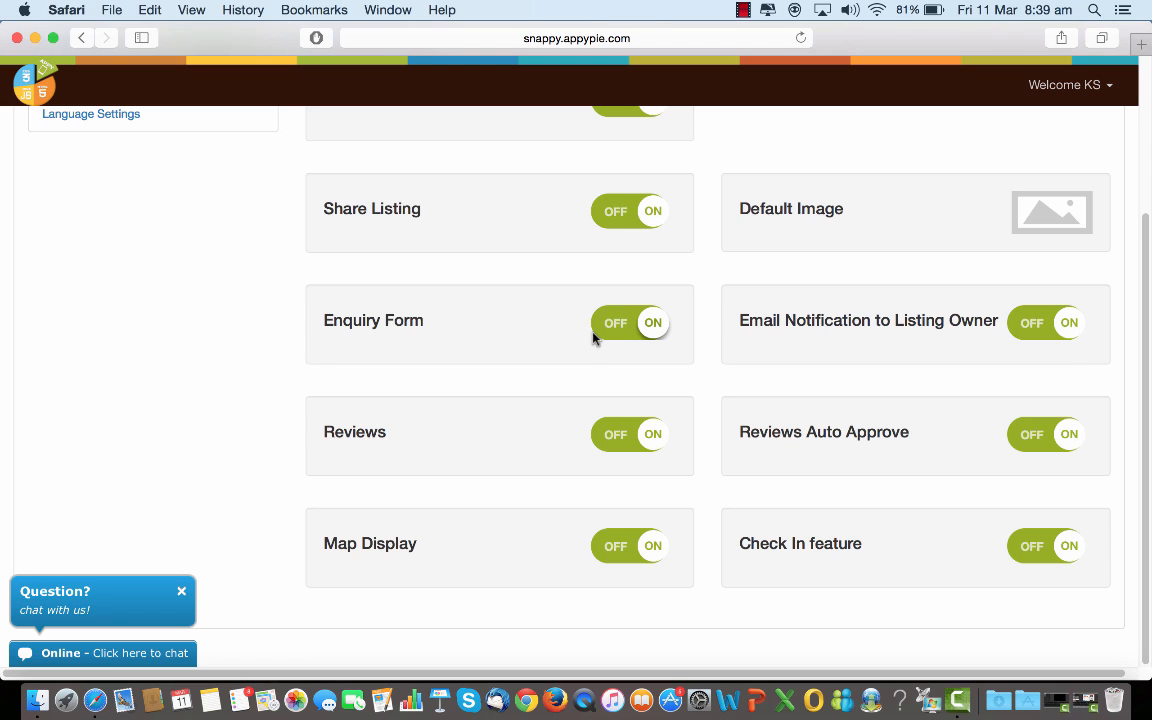
click(630, 322)
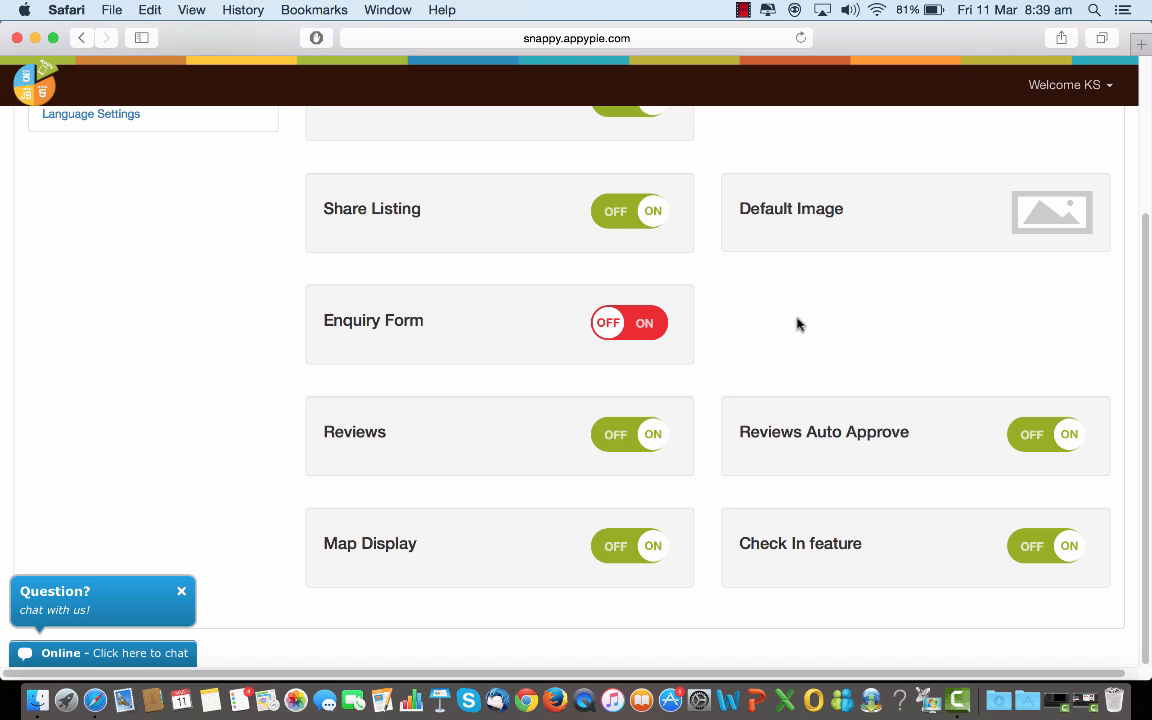
click(628, 322)
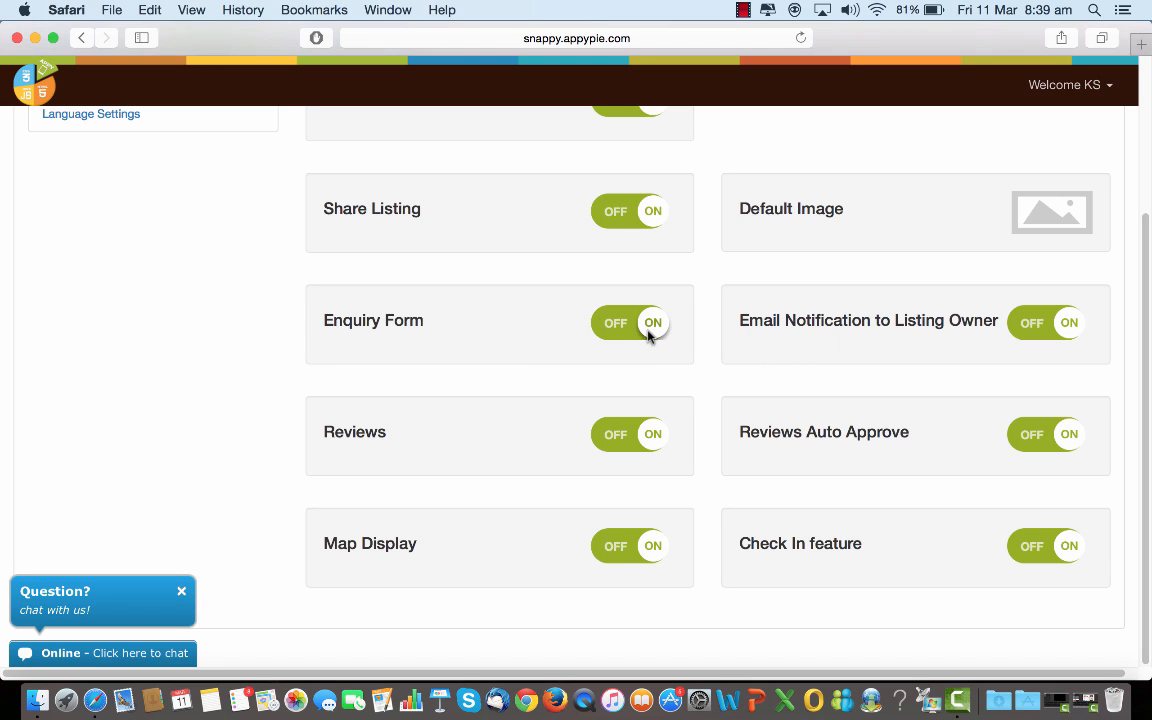
mouse_move(896, 350)
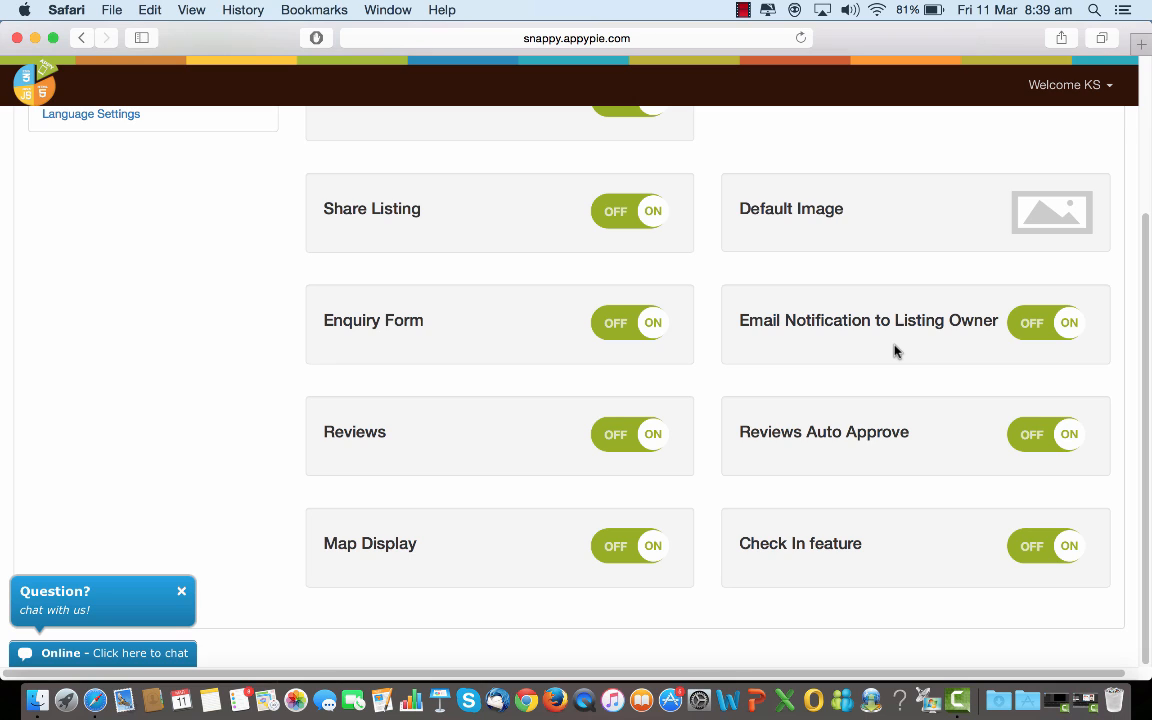
mouse_move(544, 380)
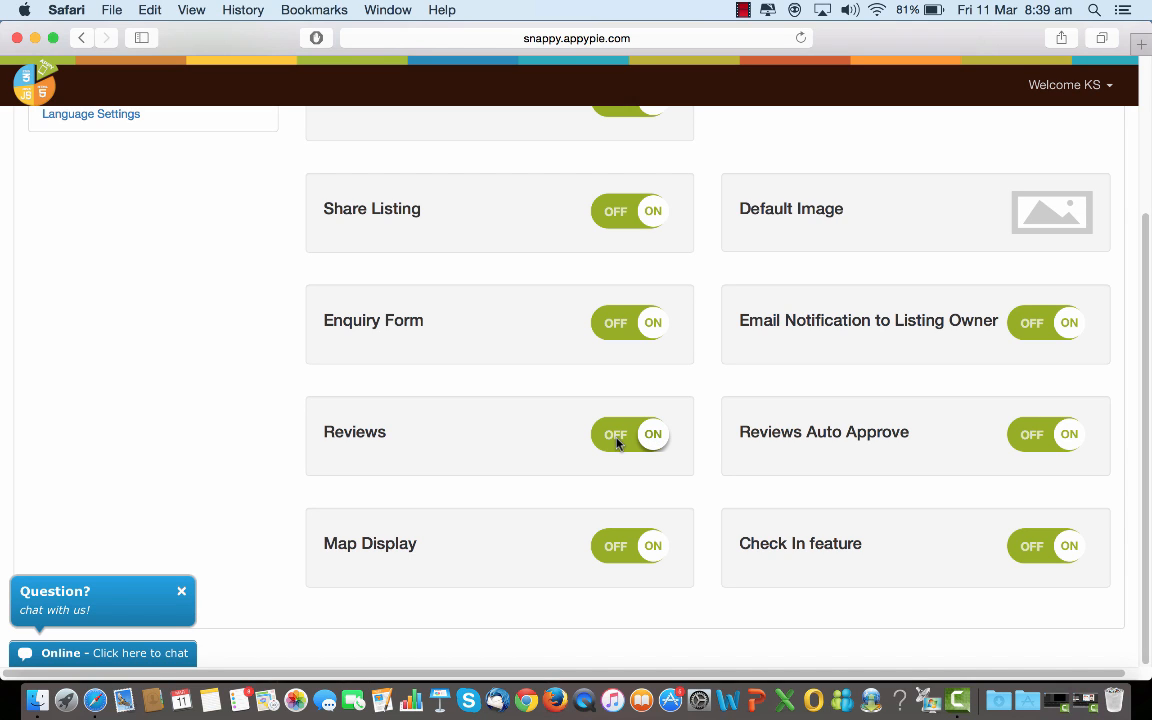
Toggle Reviews and Reviews Auto Approve, leaving both switched on
click(616, 434)
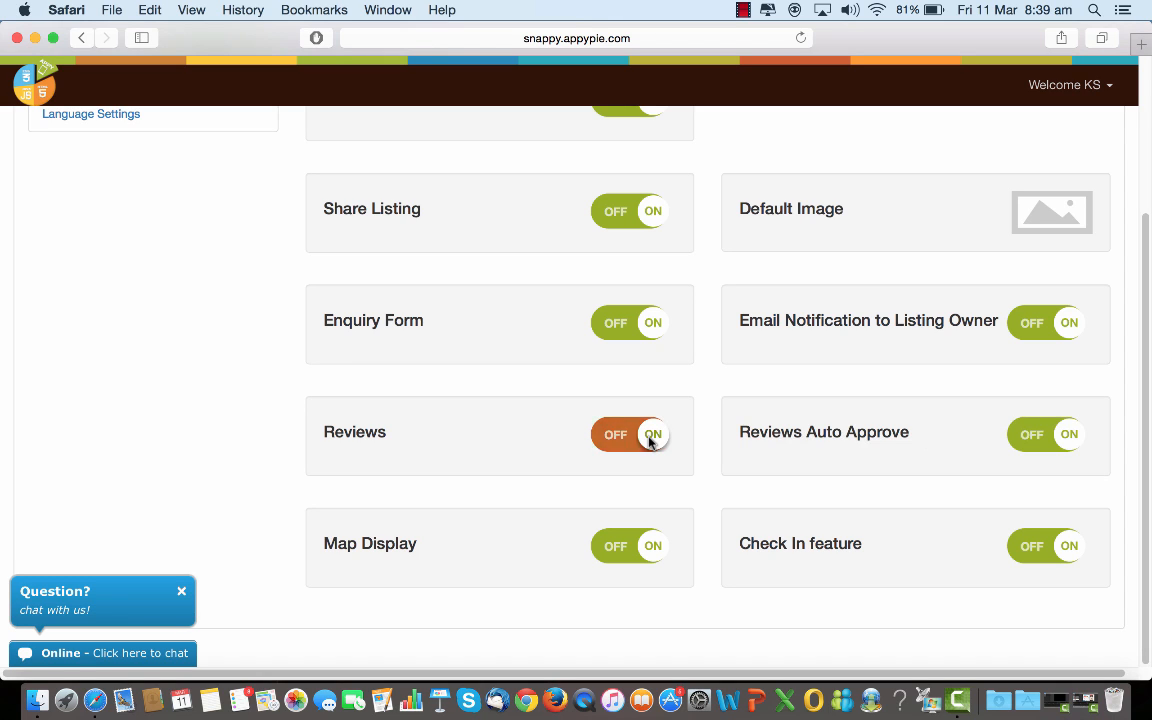
click(630, 434)
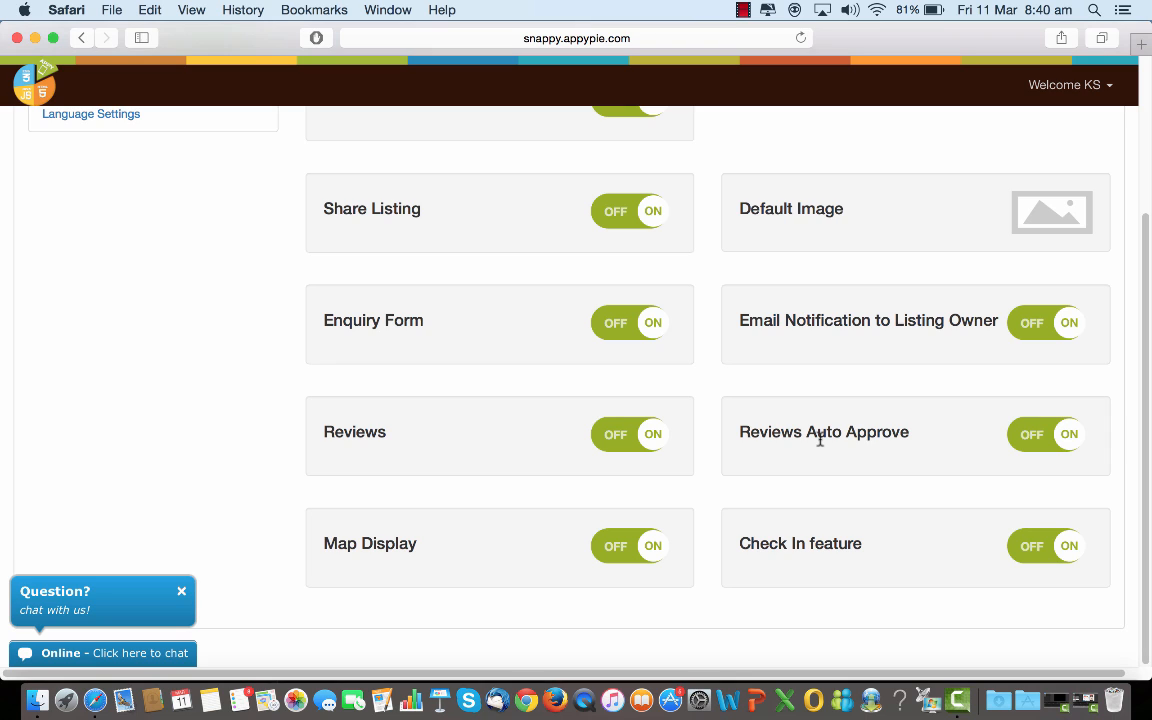
mouse_move(980, 434)
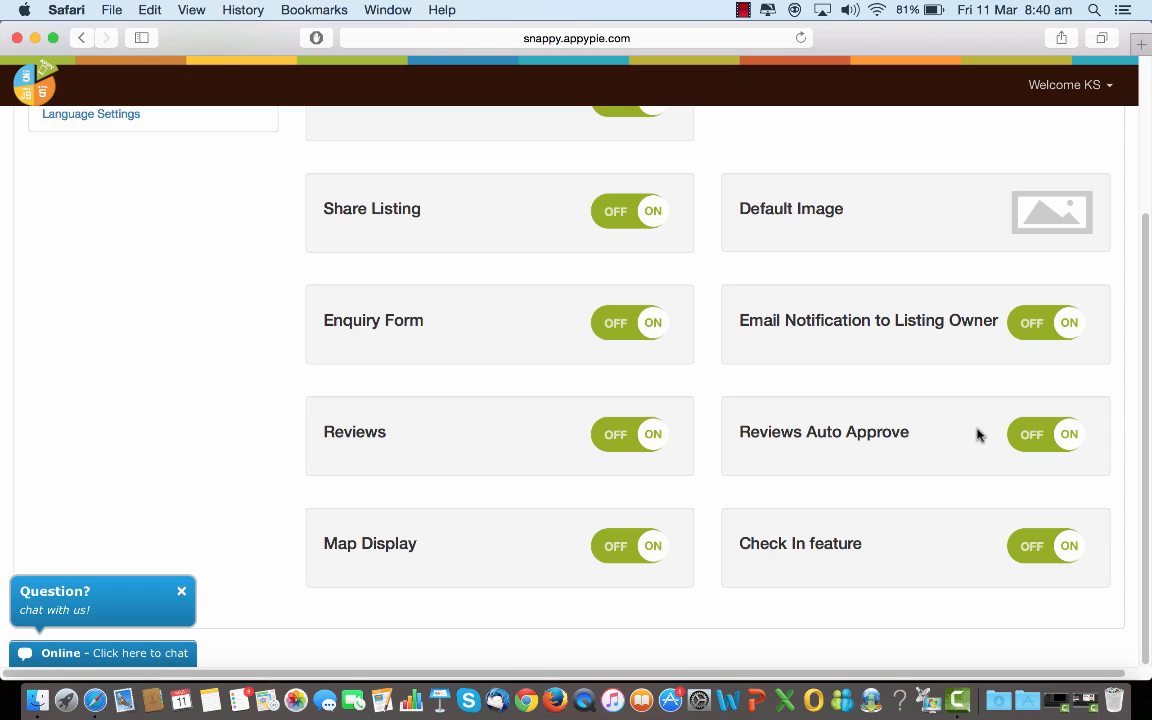
click(1044, 434)
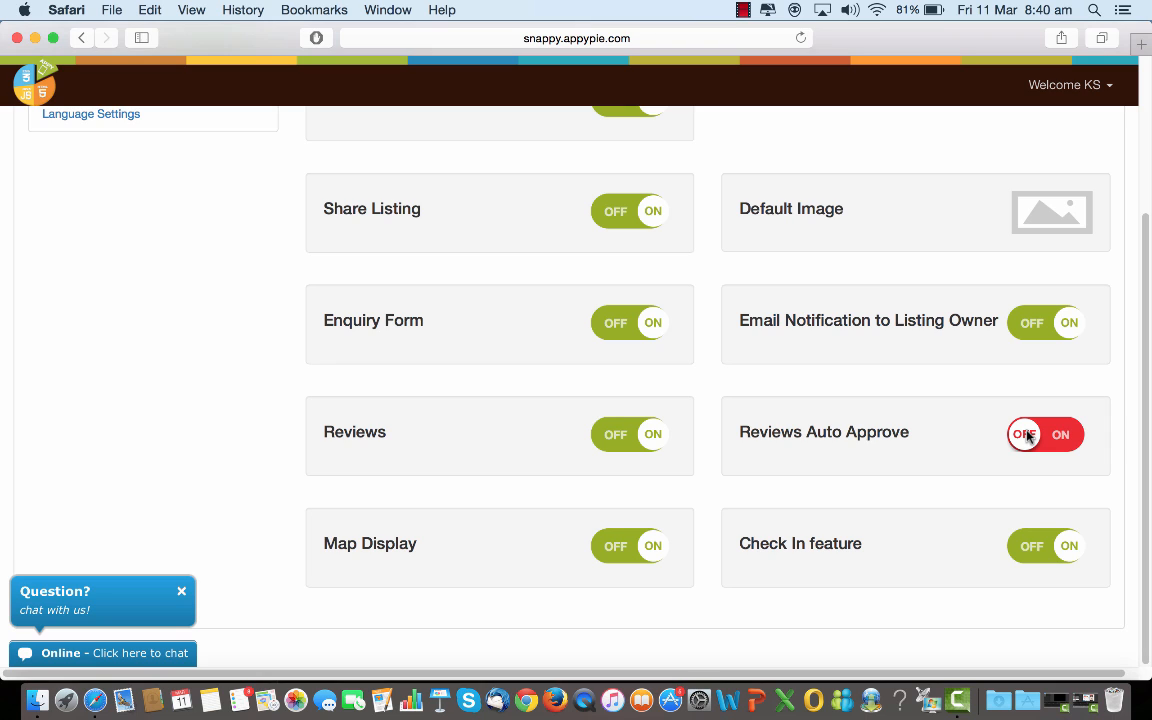
click(1044, 434)
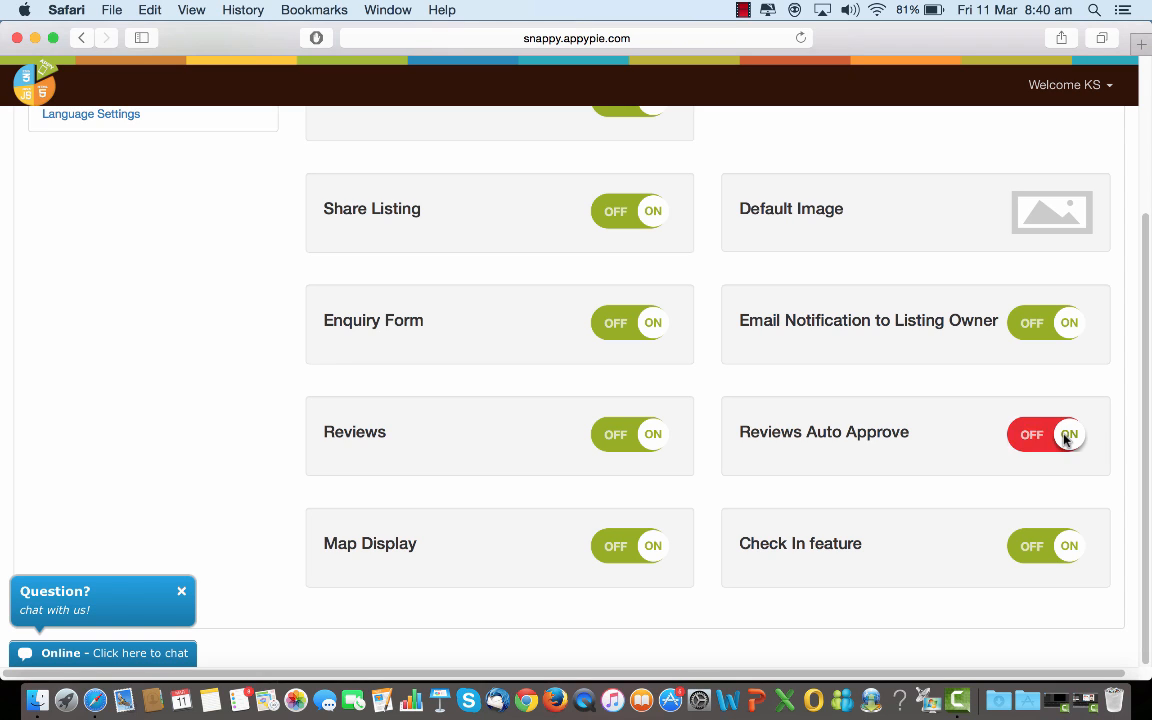
click(1044, 434)
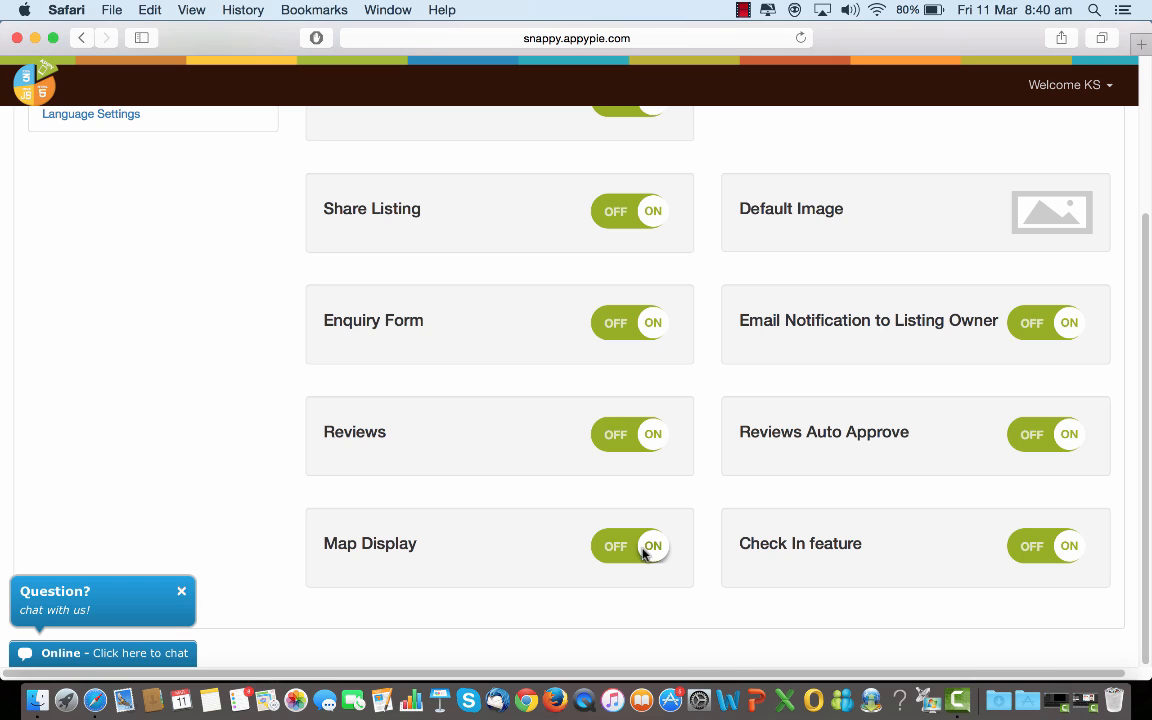
mouse_move(932, 532)
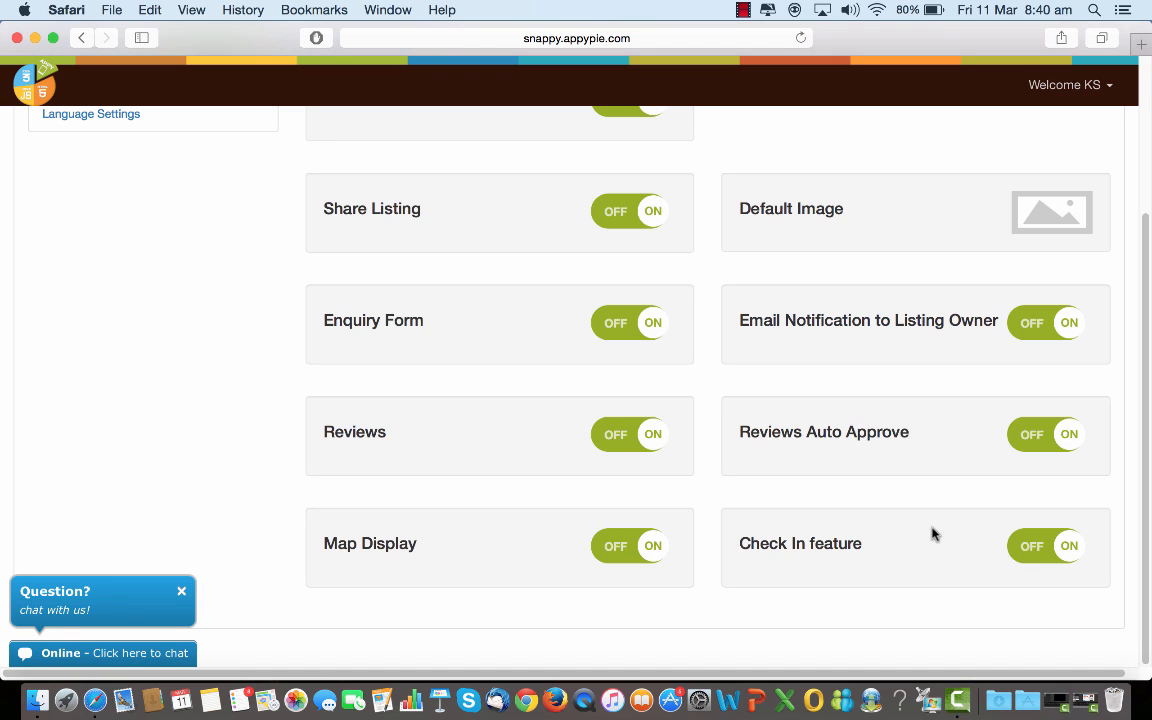
mouse_move(978, 532)
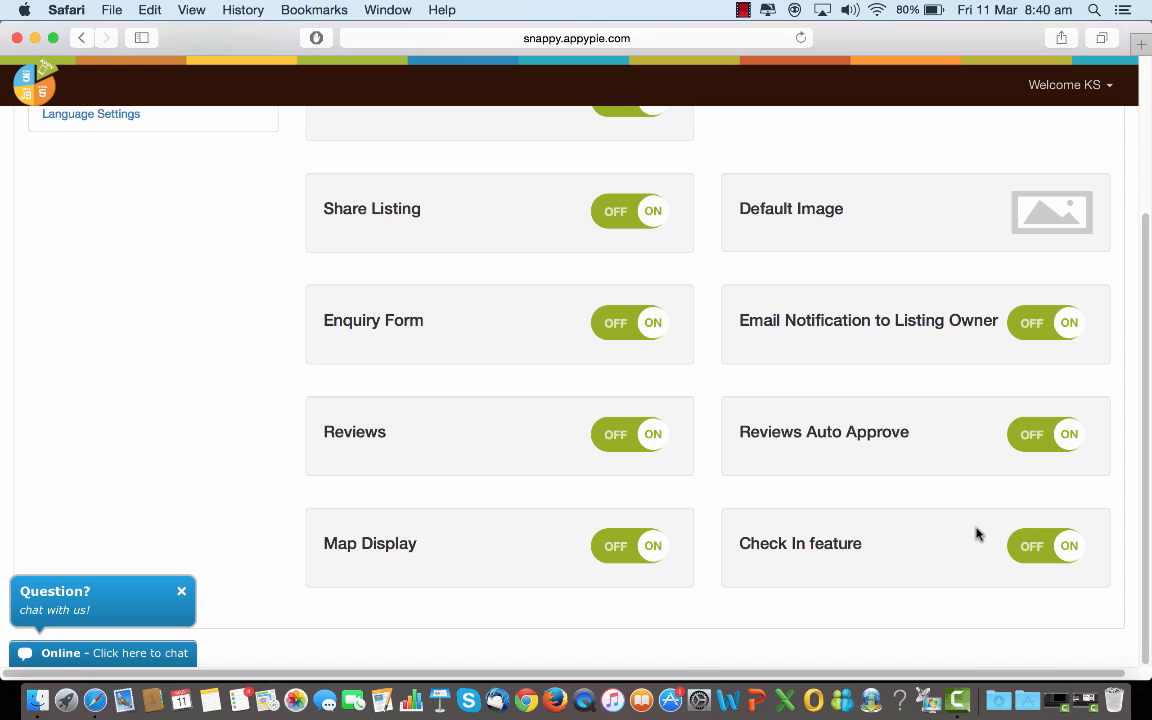
mouse_move(988, 534)
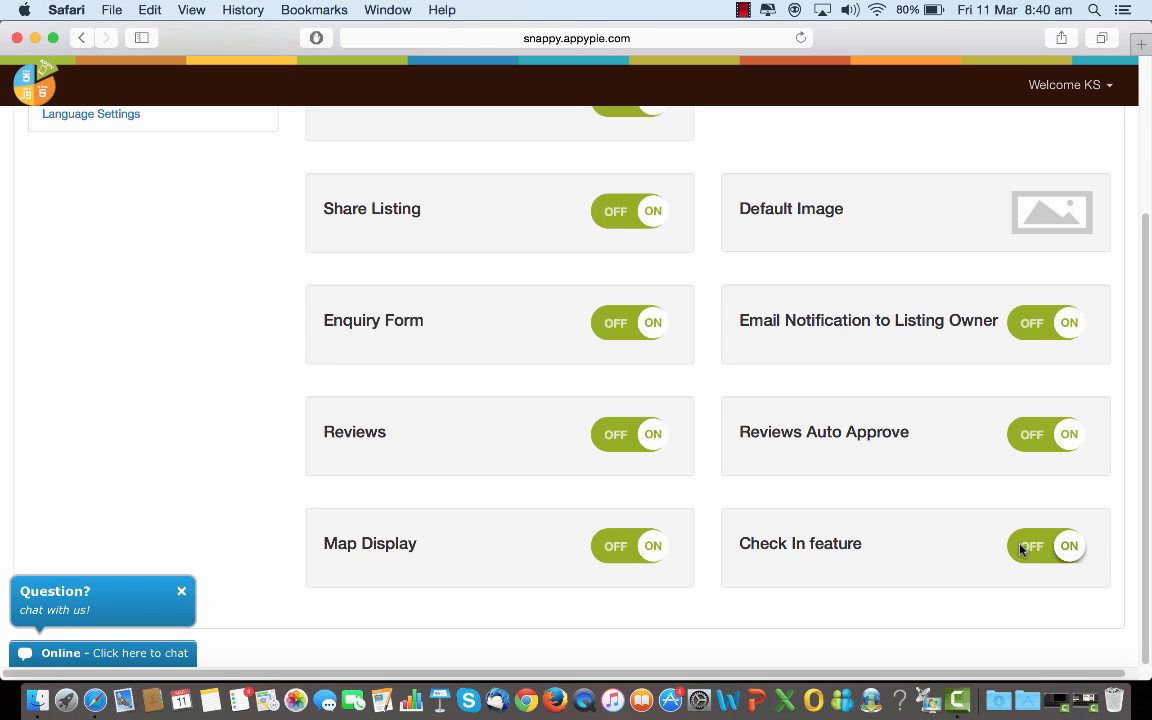
Switch off the Check In feature and listing owner e-mail notifications
click(1044, 546)
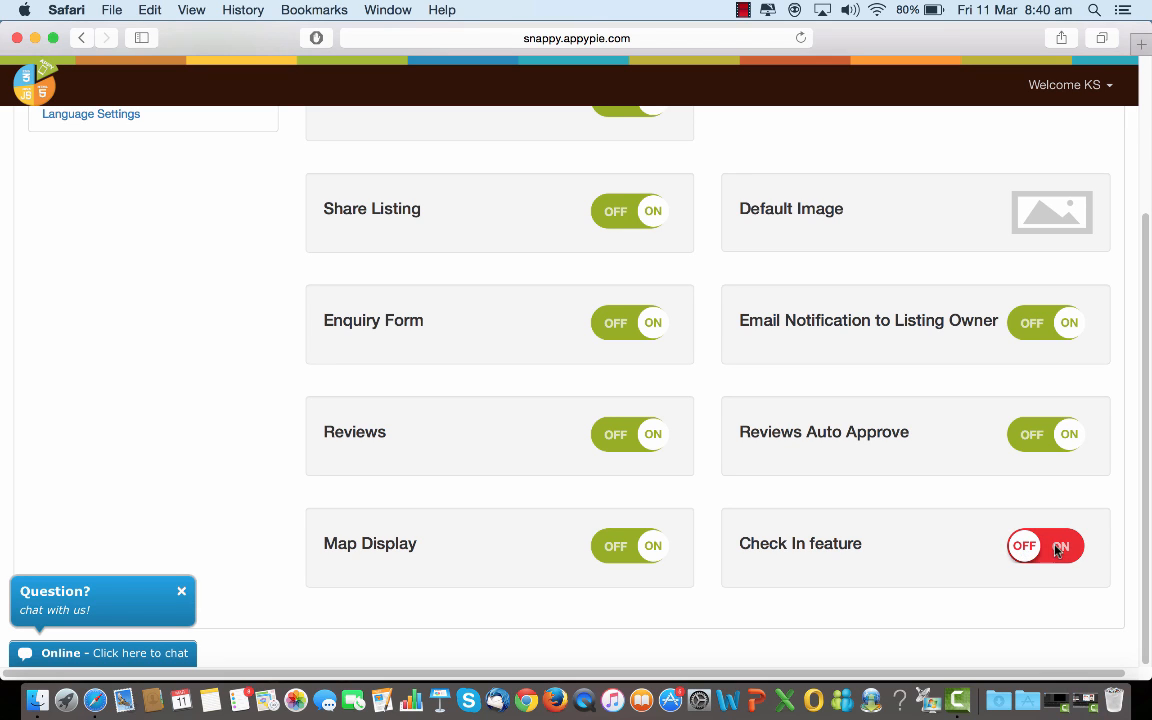
scroll(up, 3)
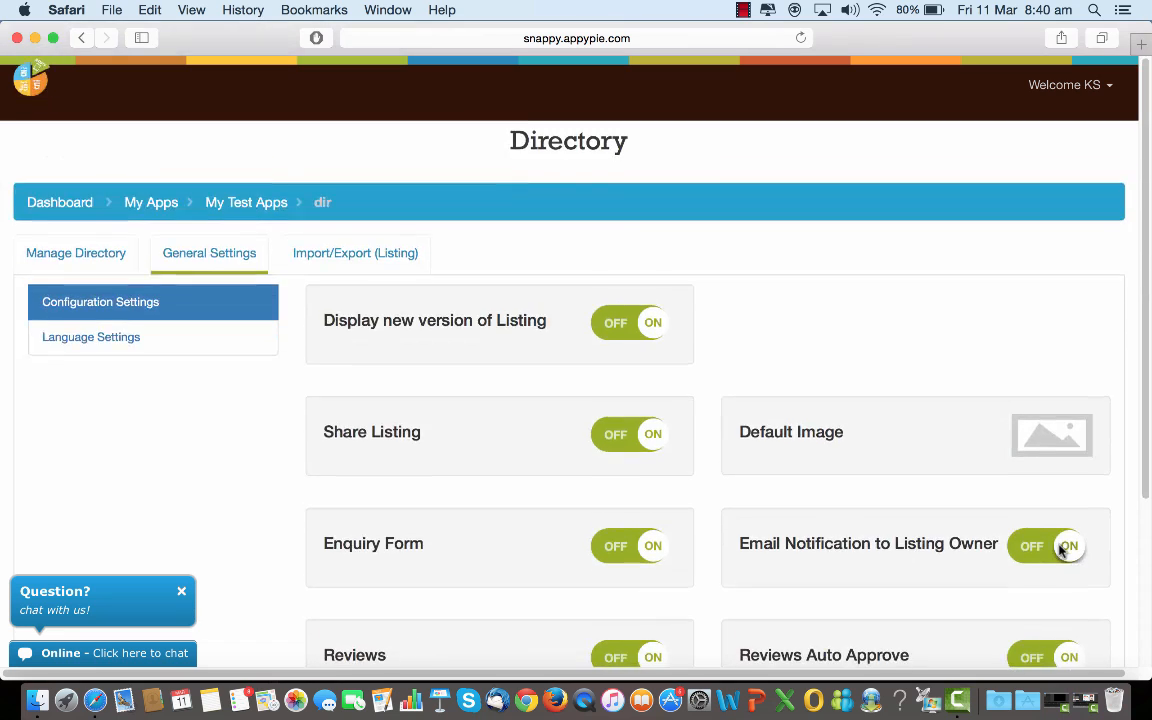
click(1024, 546)
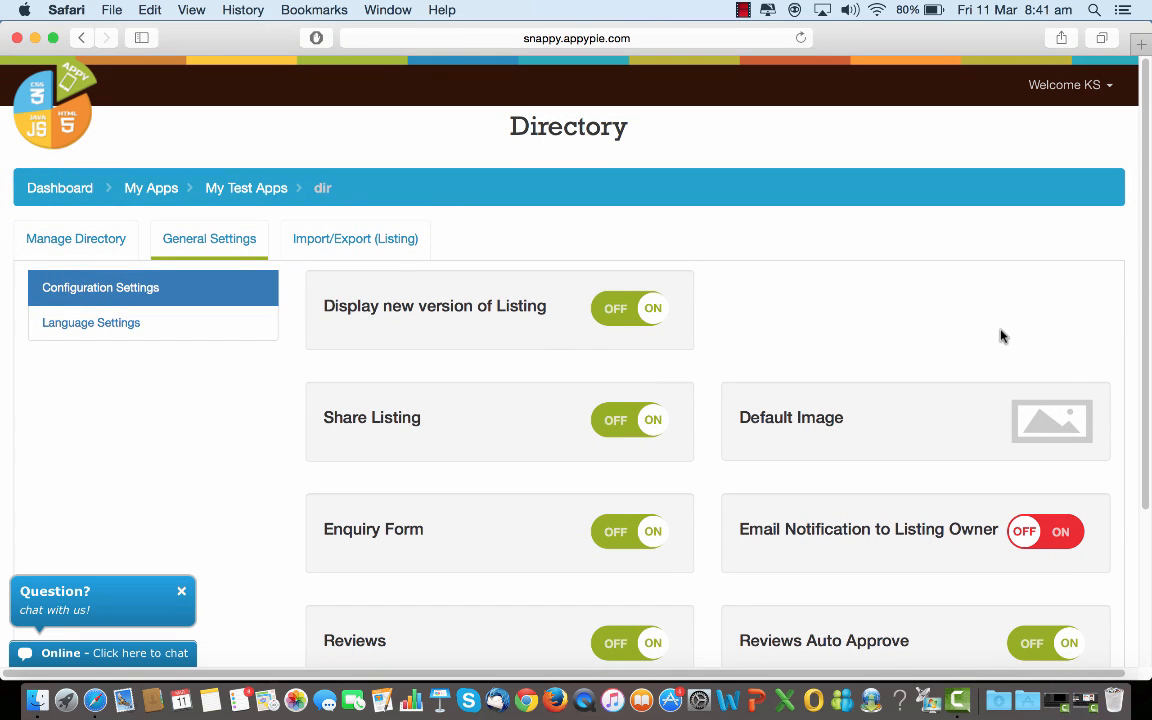
mouse_move(876, 184)
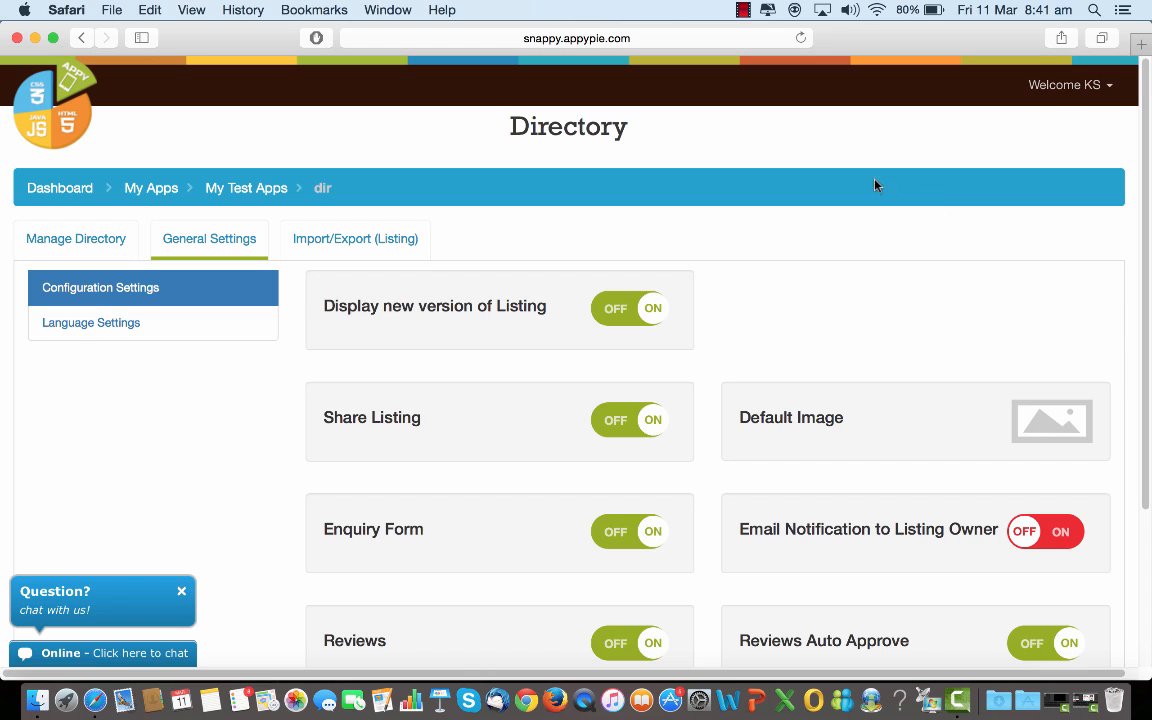
mouse_move(386, 254)
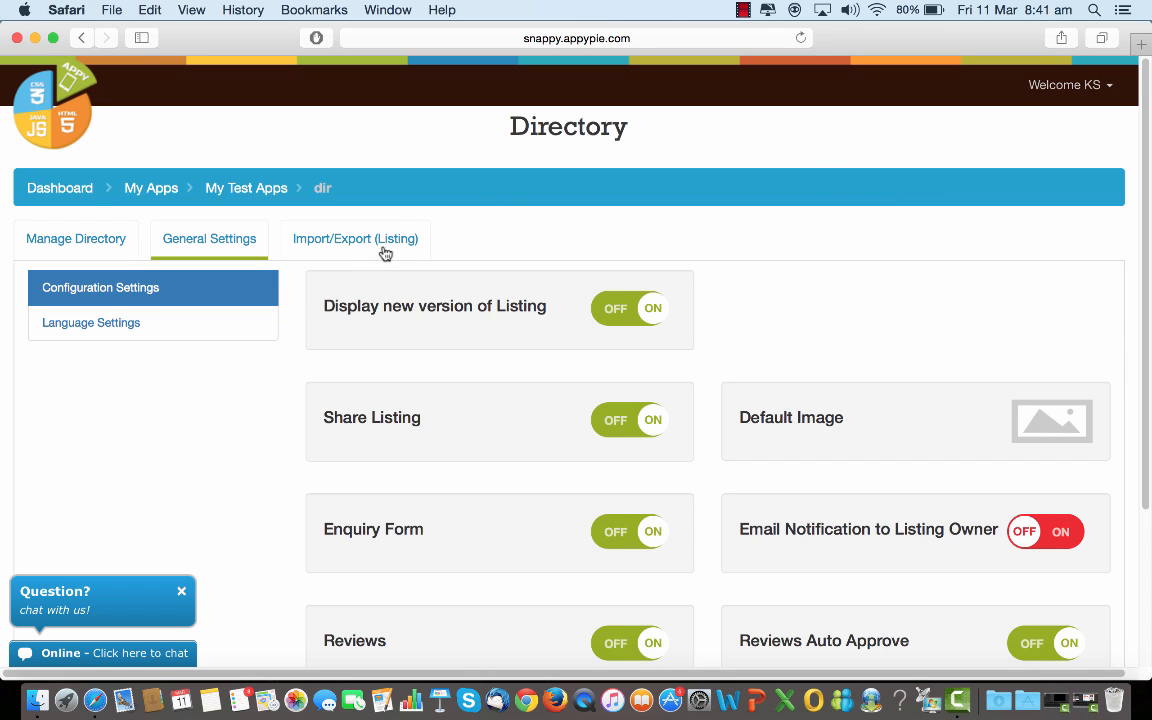
mouse_move(360, 252)
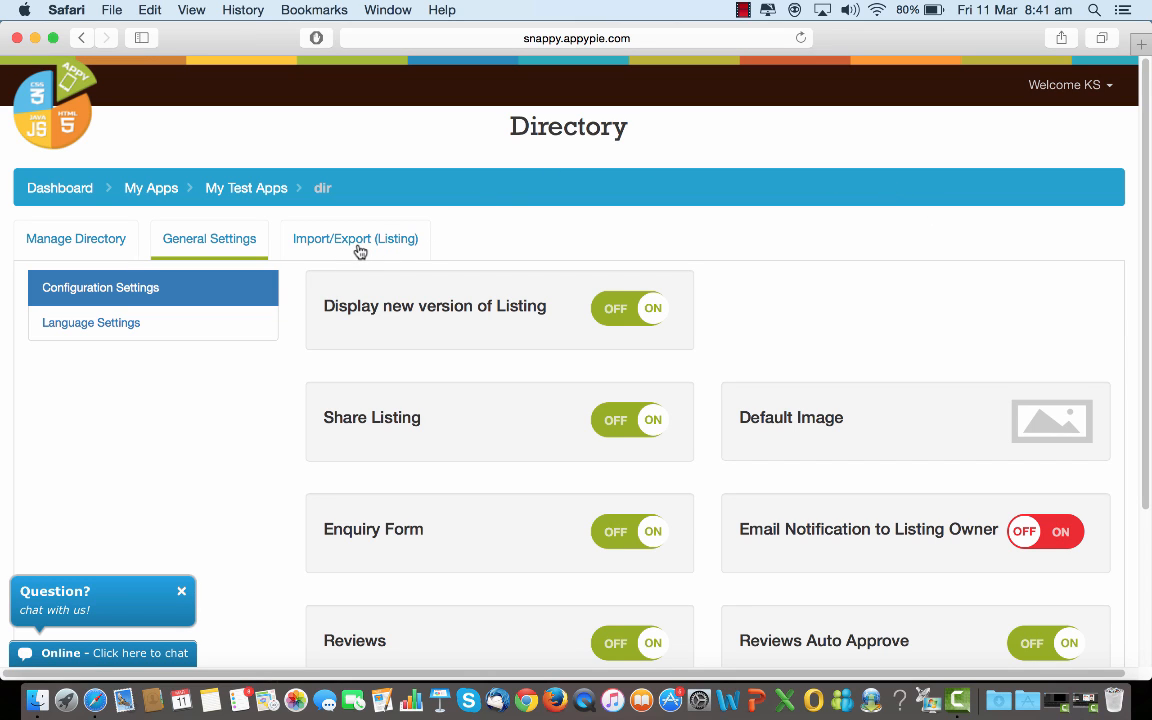
Review the CSV upload instructions under Import/Export (Listing), then close them
click(356, 238)
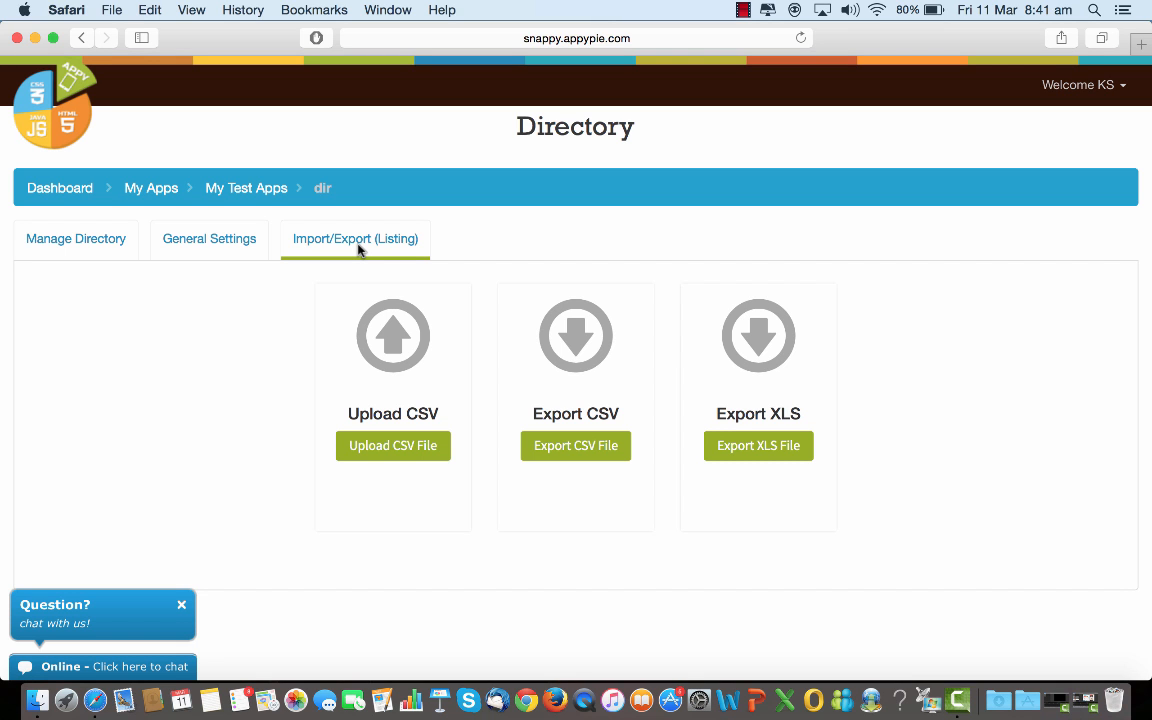
mouse_move(390, 446)
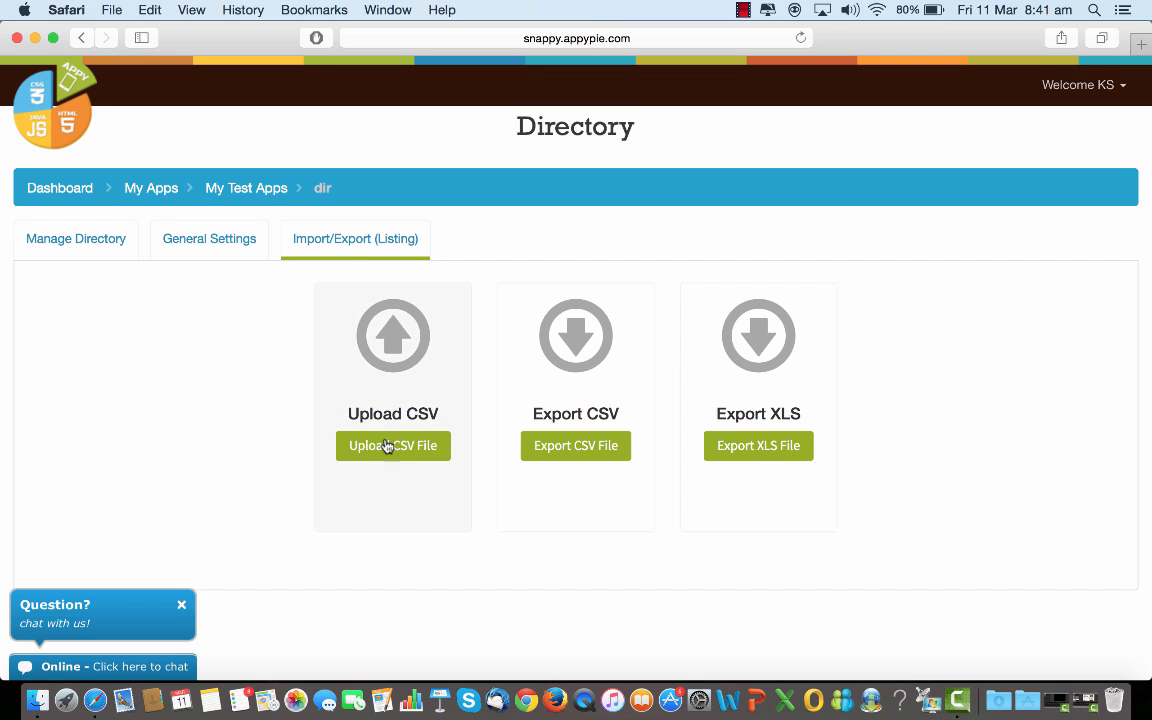
click(392, 446)
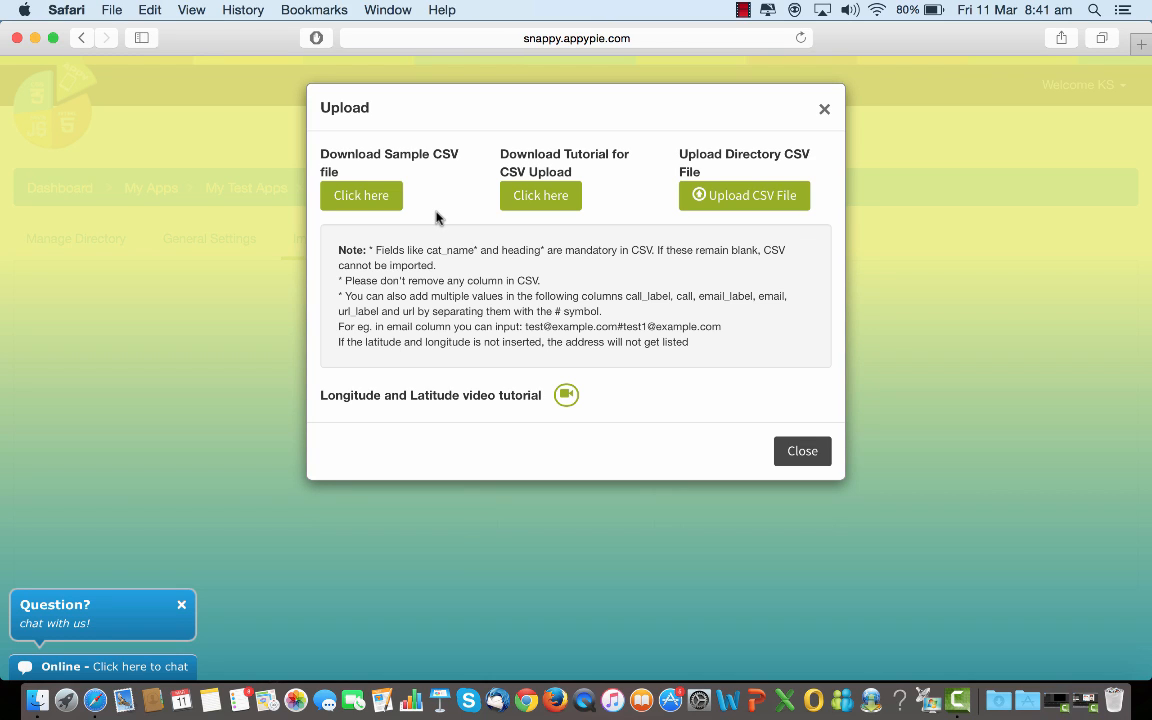
mouse_move(680, 290)
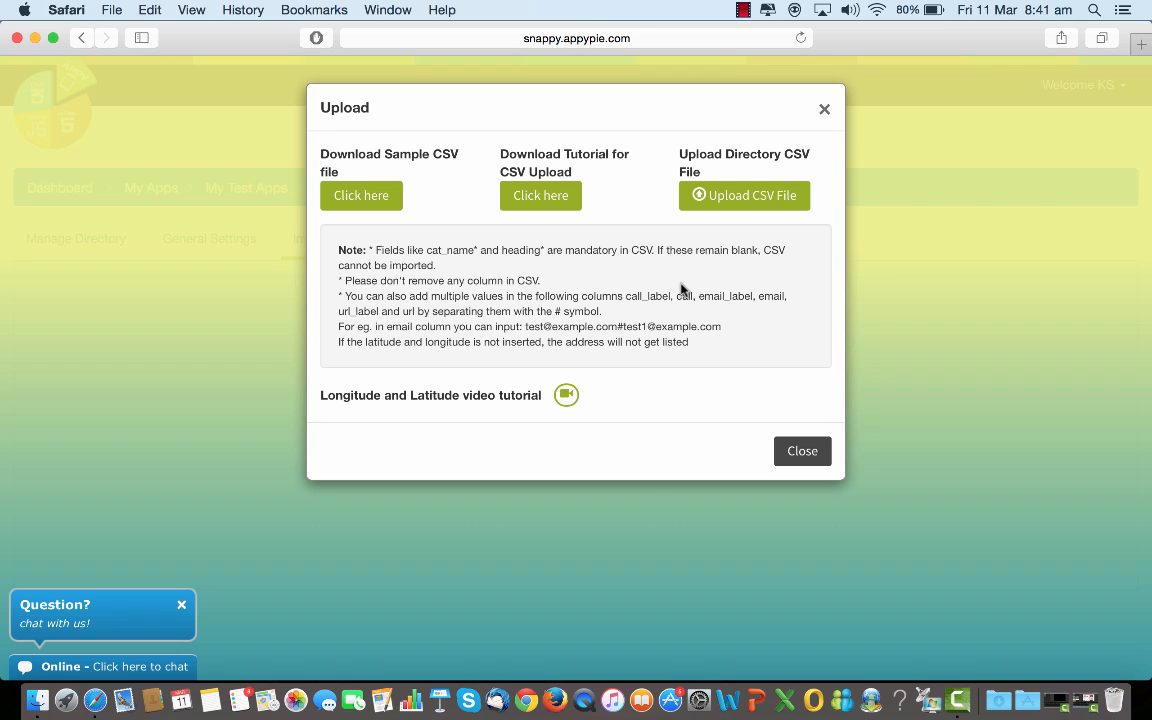
mouse_move(788, 424)
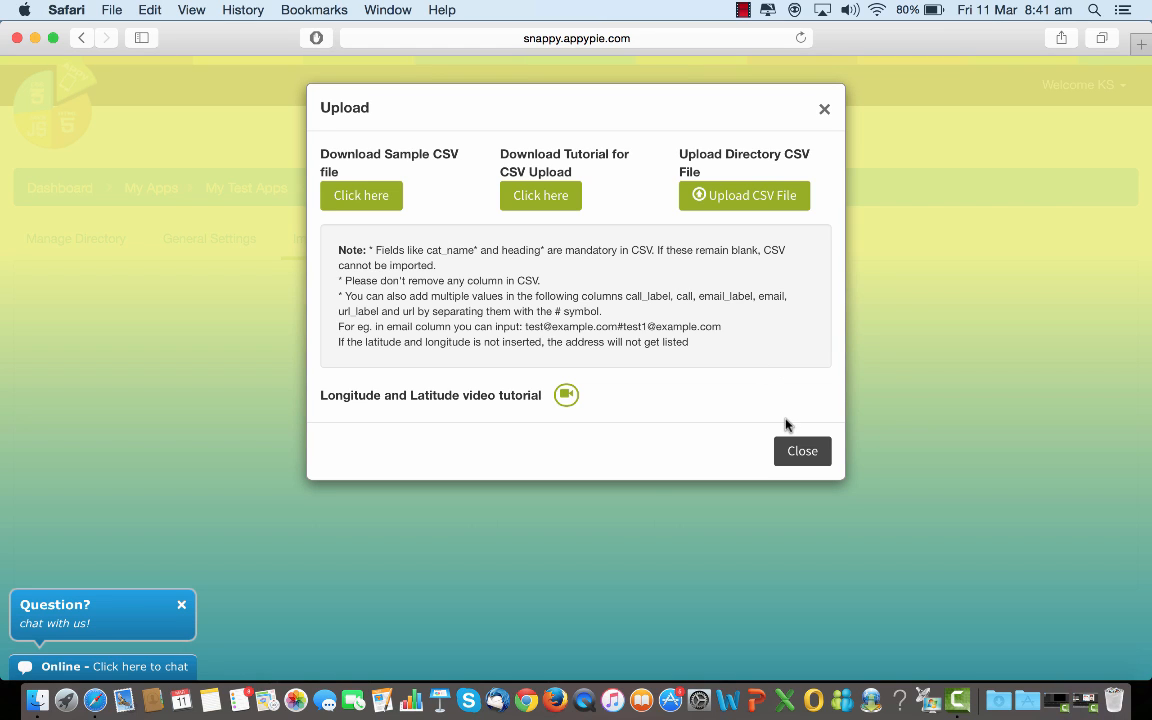
mouse_move(764, 208)
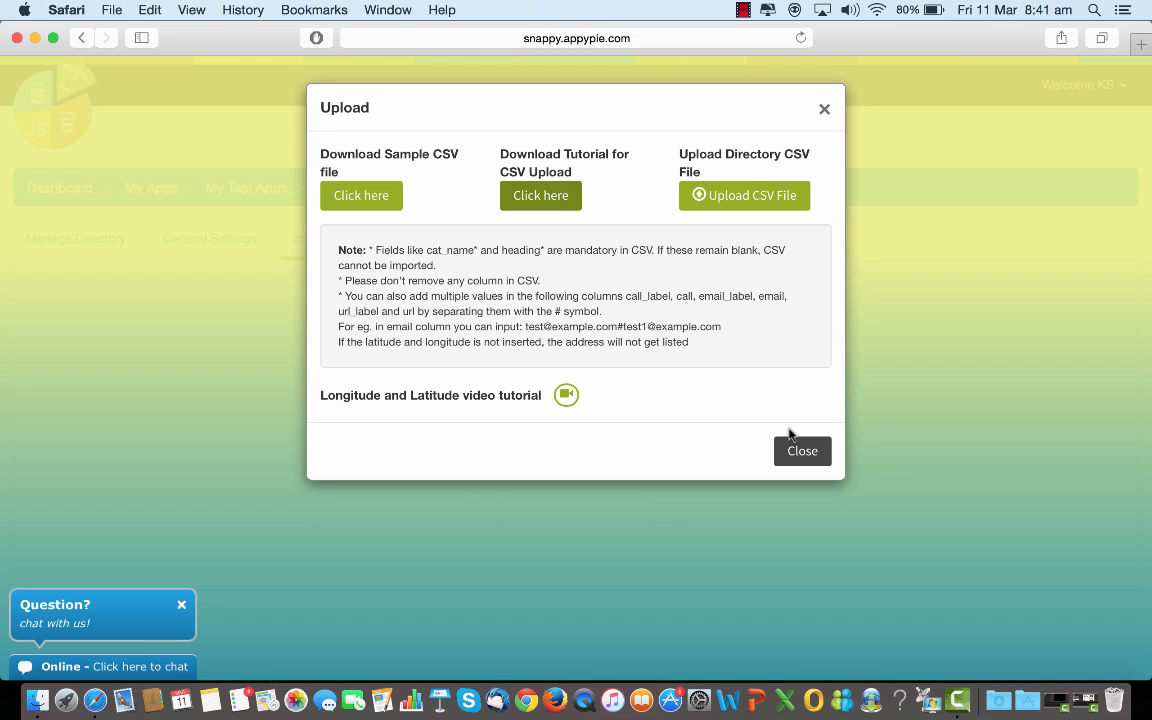
click(802, 450)
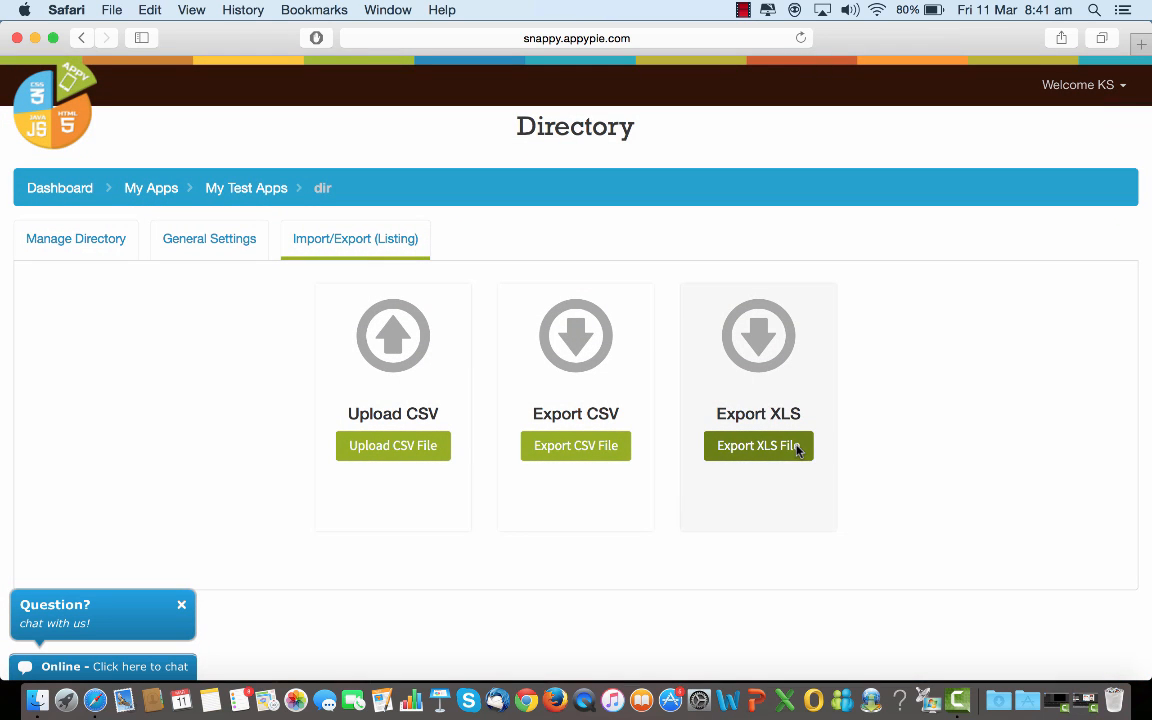
click(758, 444)
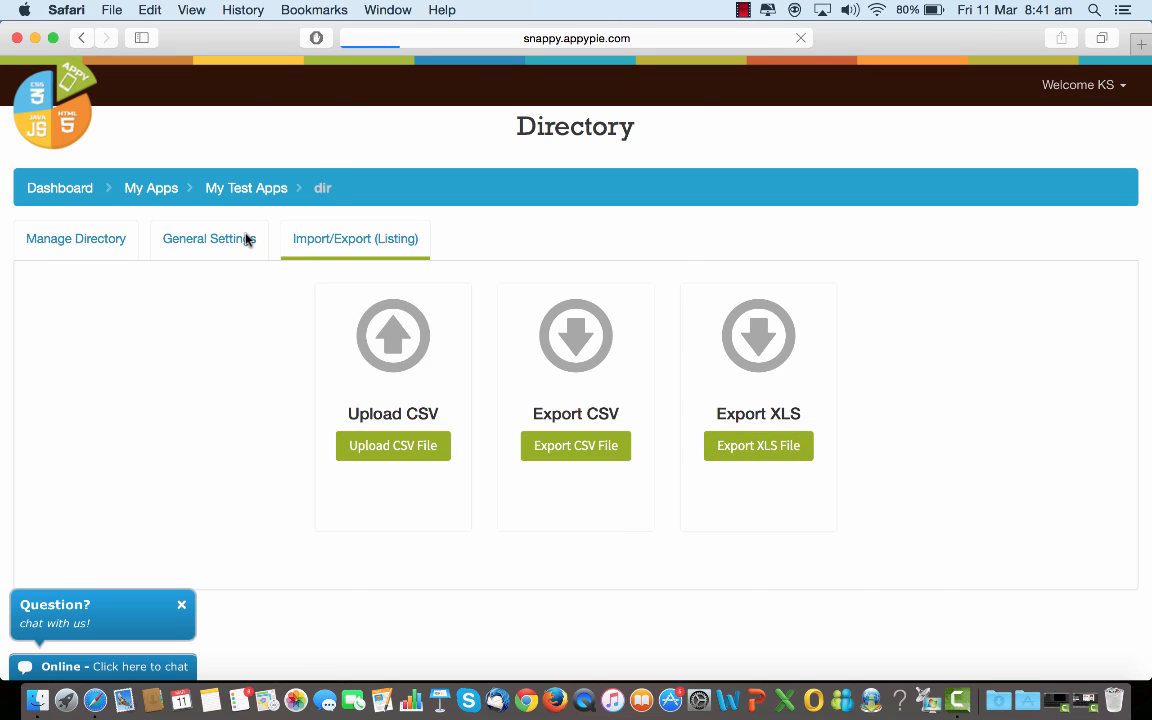
Show the Language Settings labels and scroll to the open table URL prompt field
click(208, 238)
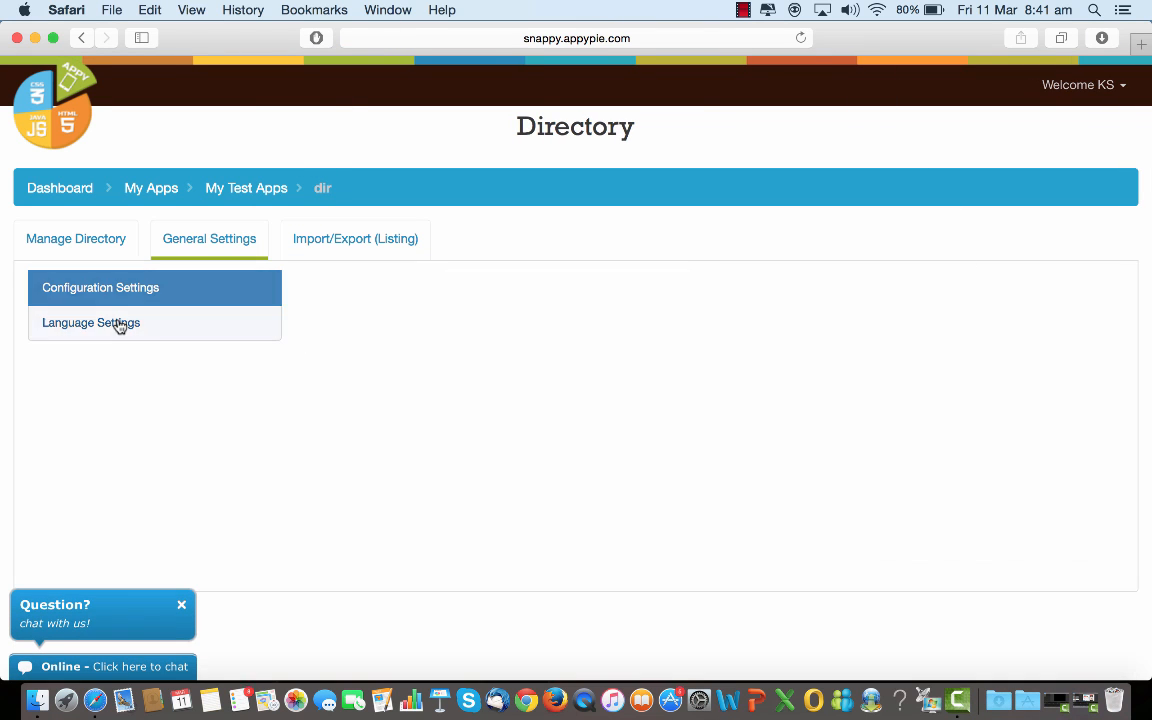
click(90, 322)
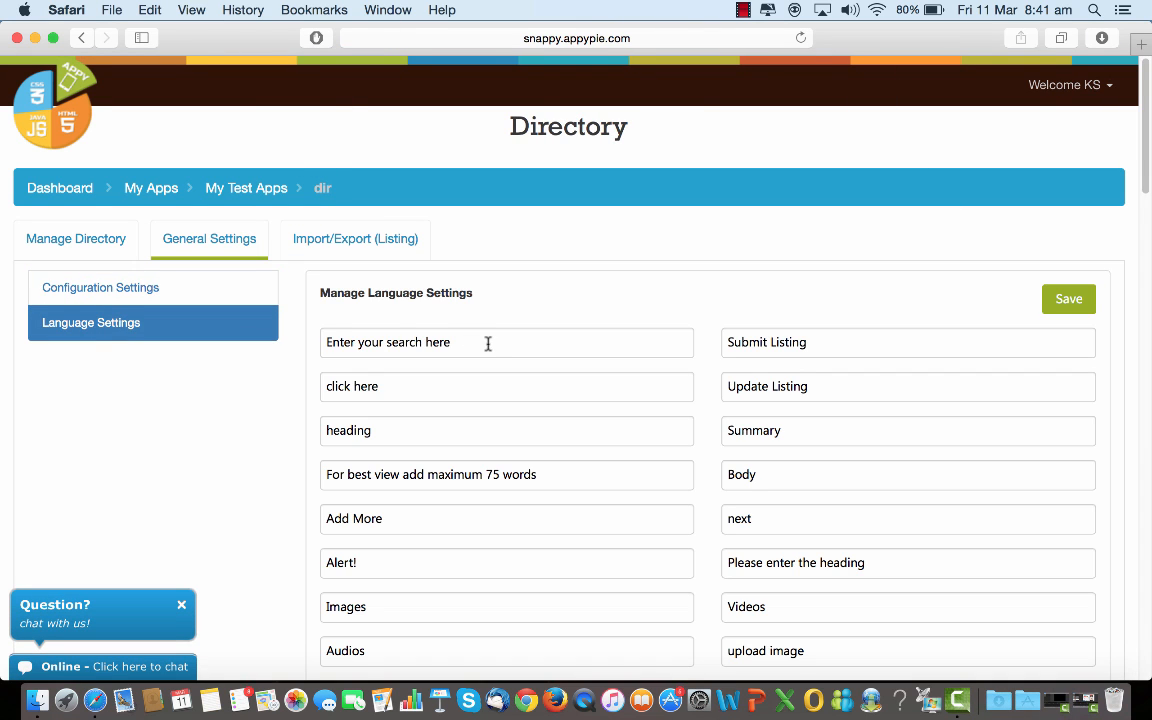
scroll(down, 3)
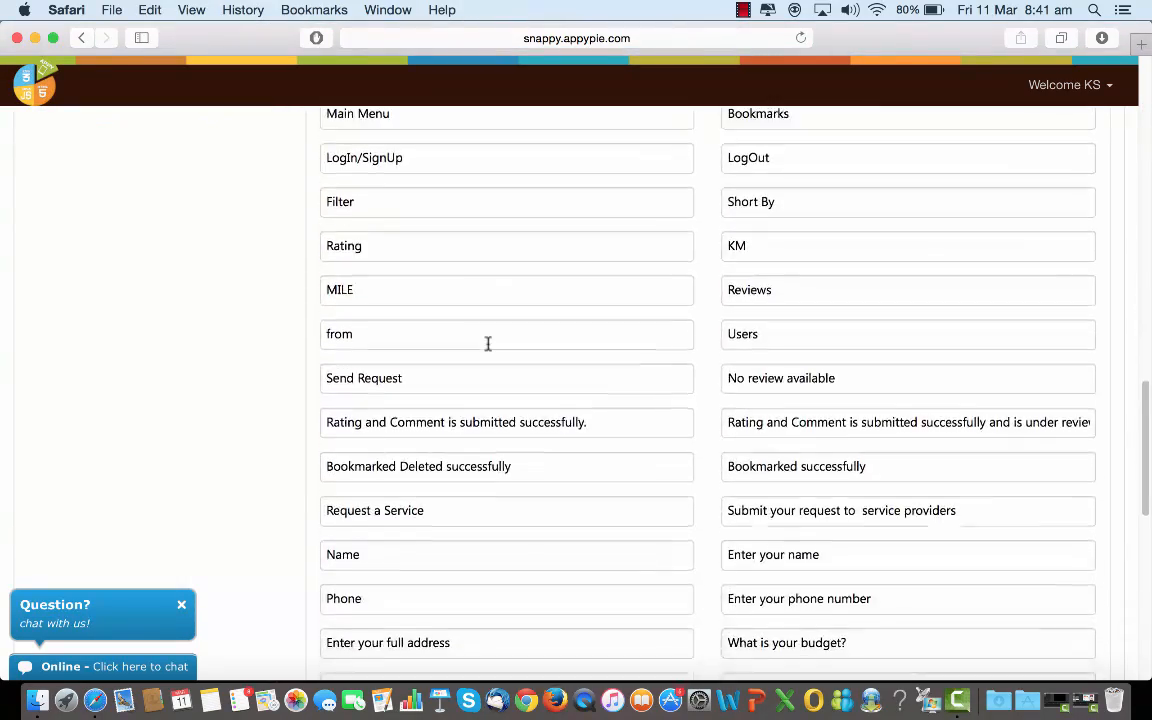
scroll(down, 3)
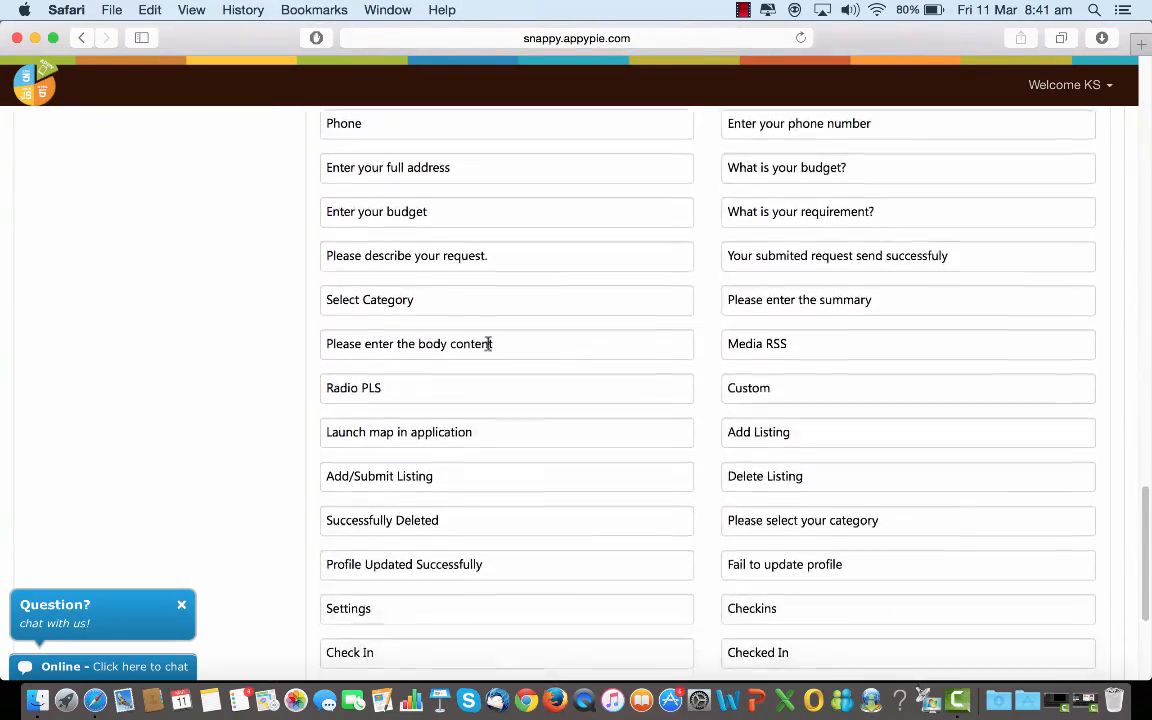
scroll(down, 3)
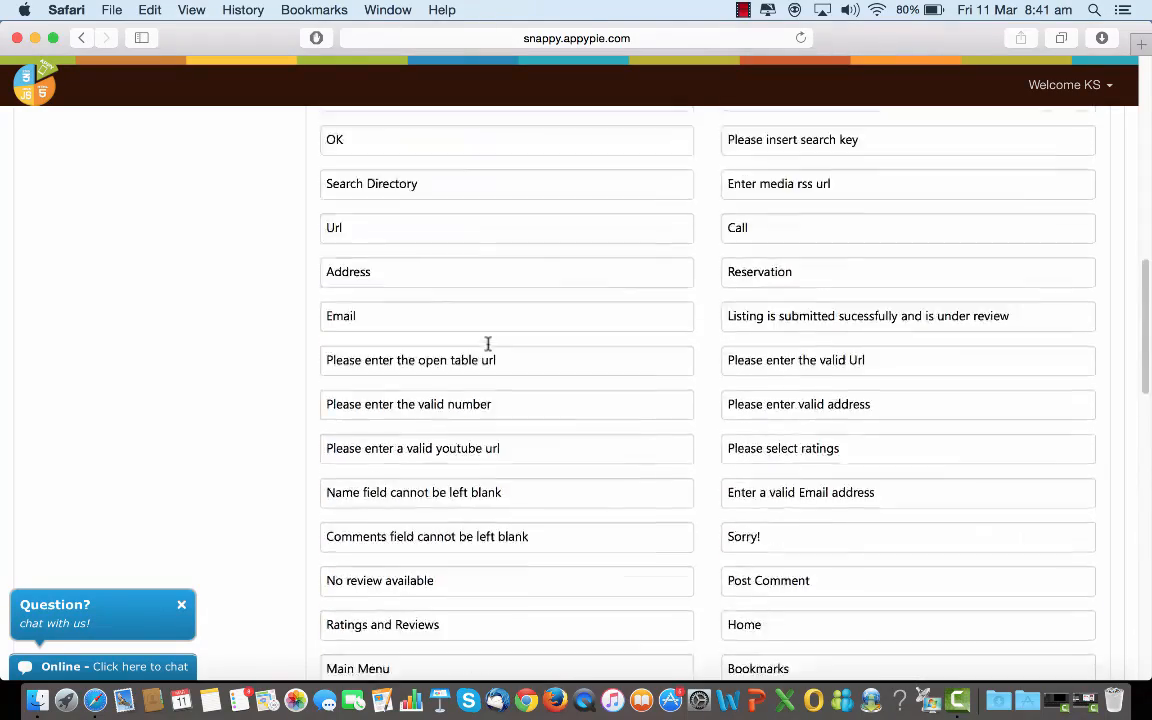
scroll(up, 3)
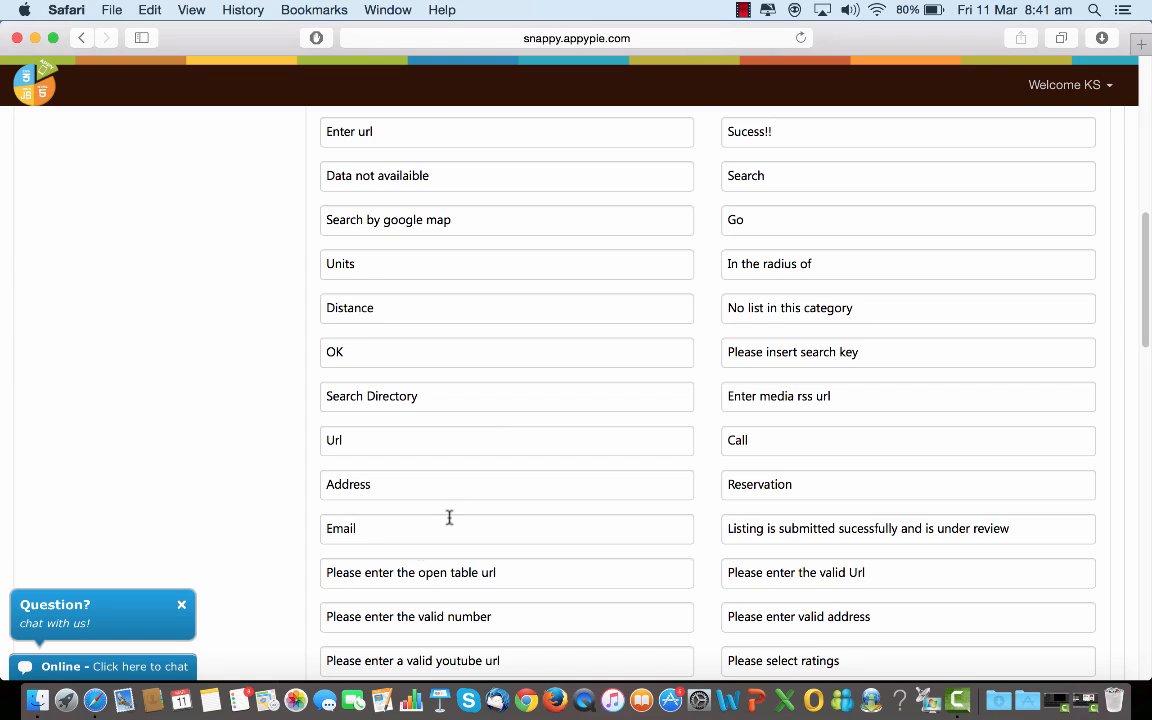
mouse_move(416, 572)
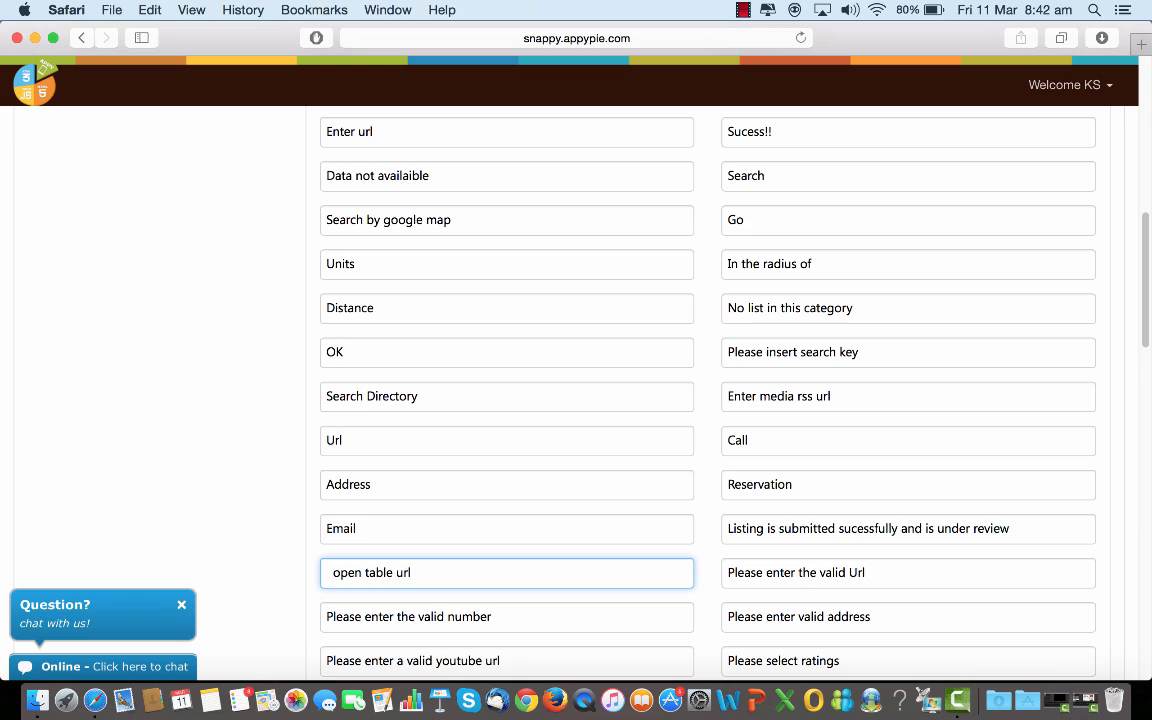
mouse_move(316, 584)
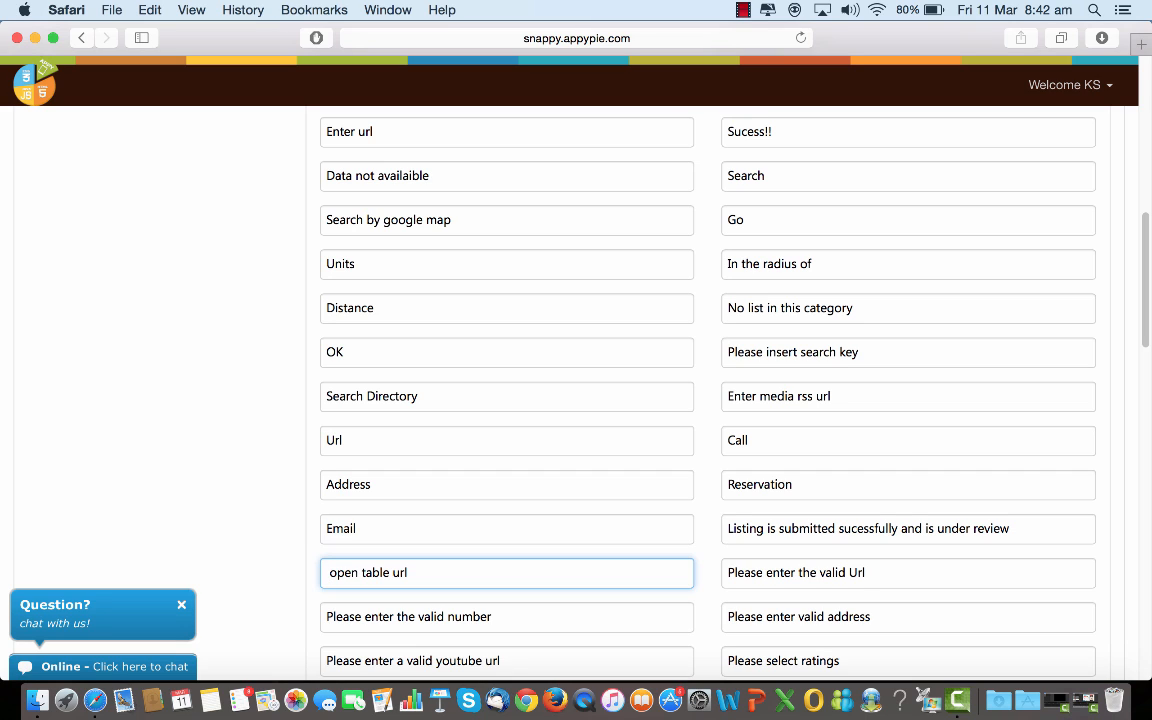
mouse_move(380, 390)
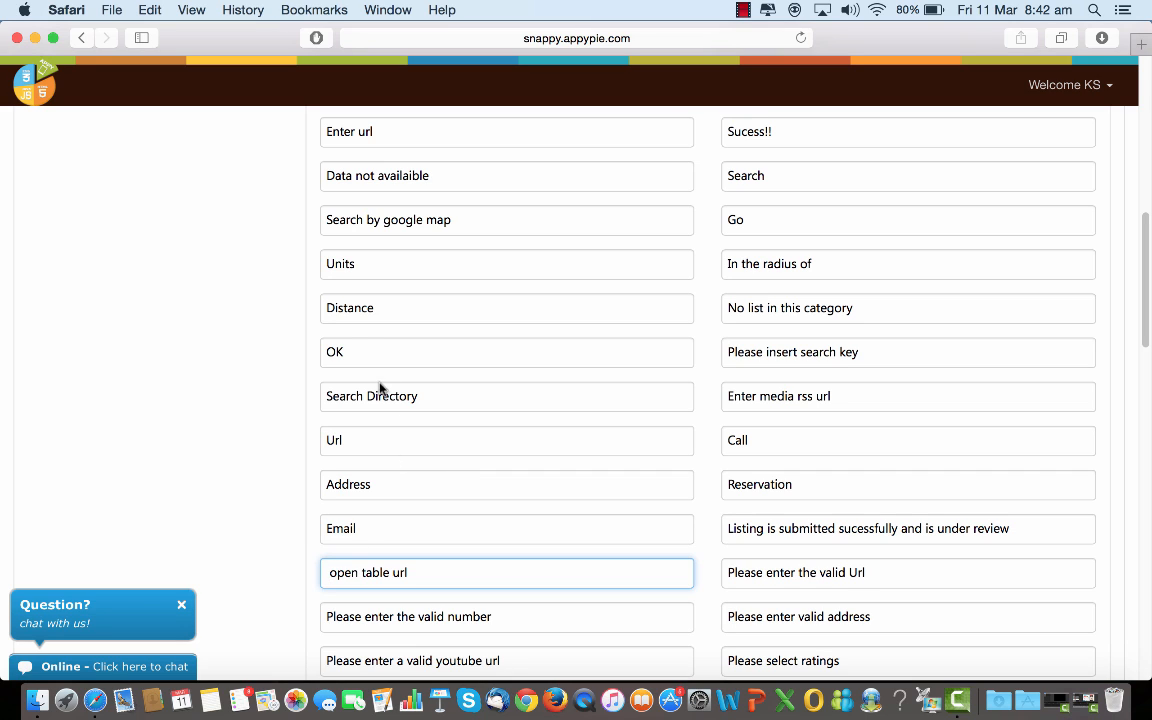
Change the OK label to 'Yes' and review the remaining language labels list
click(504, 352)
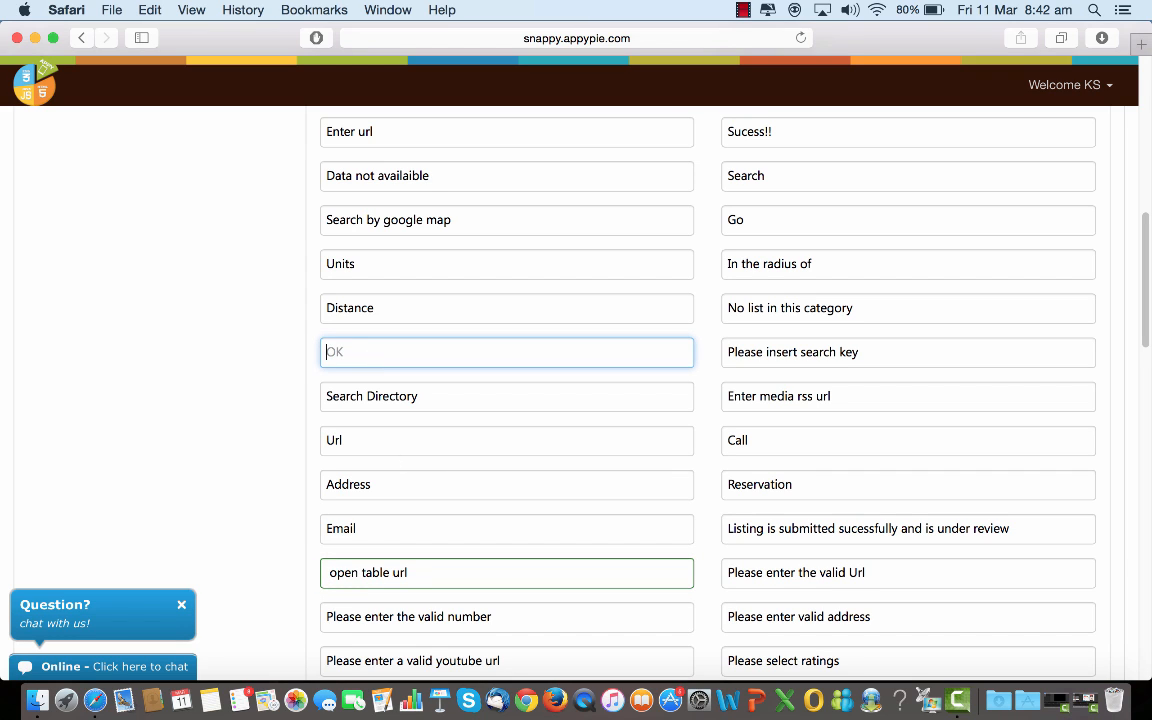
text(Yes)
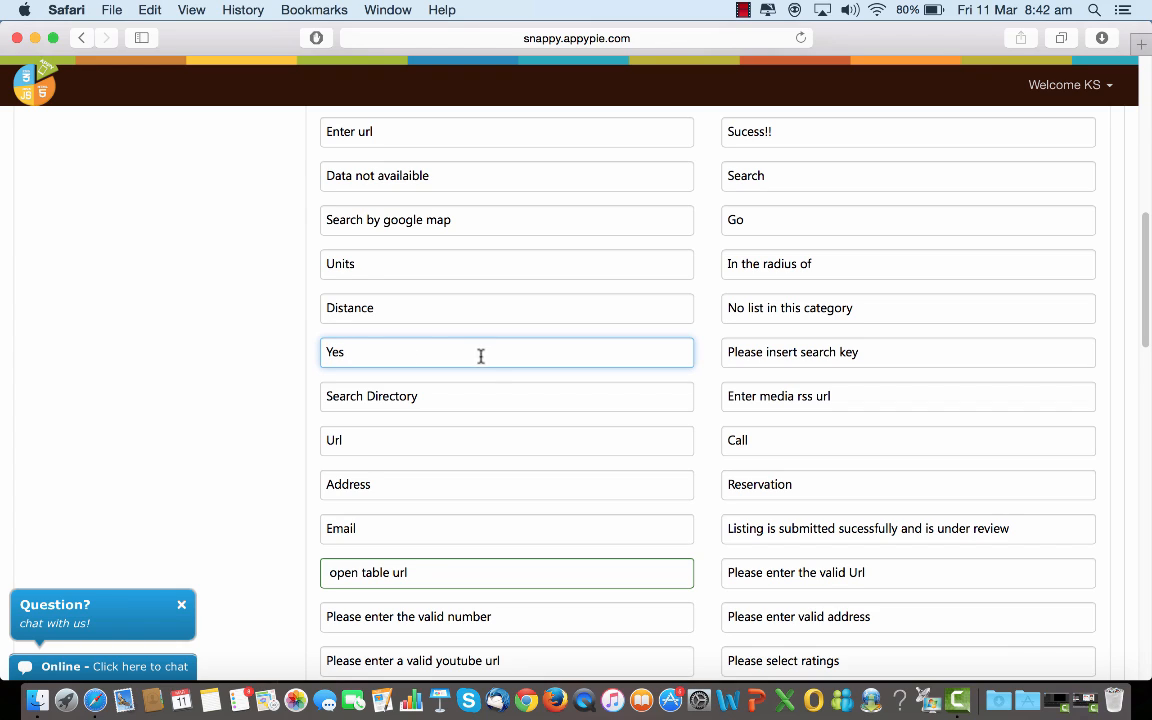
scroll(down, 3)
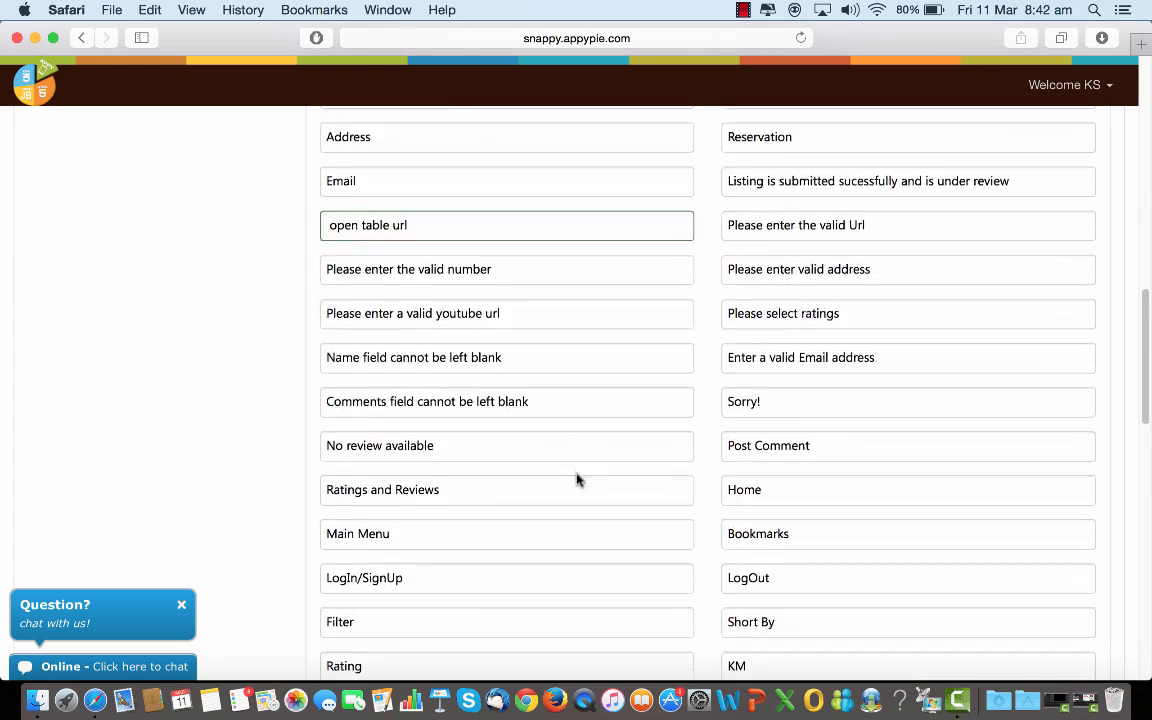
scroll(down, 3)
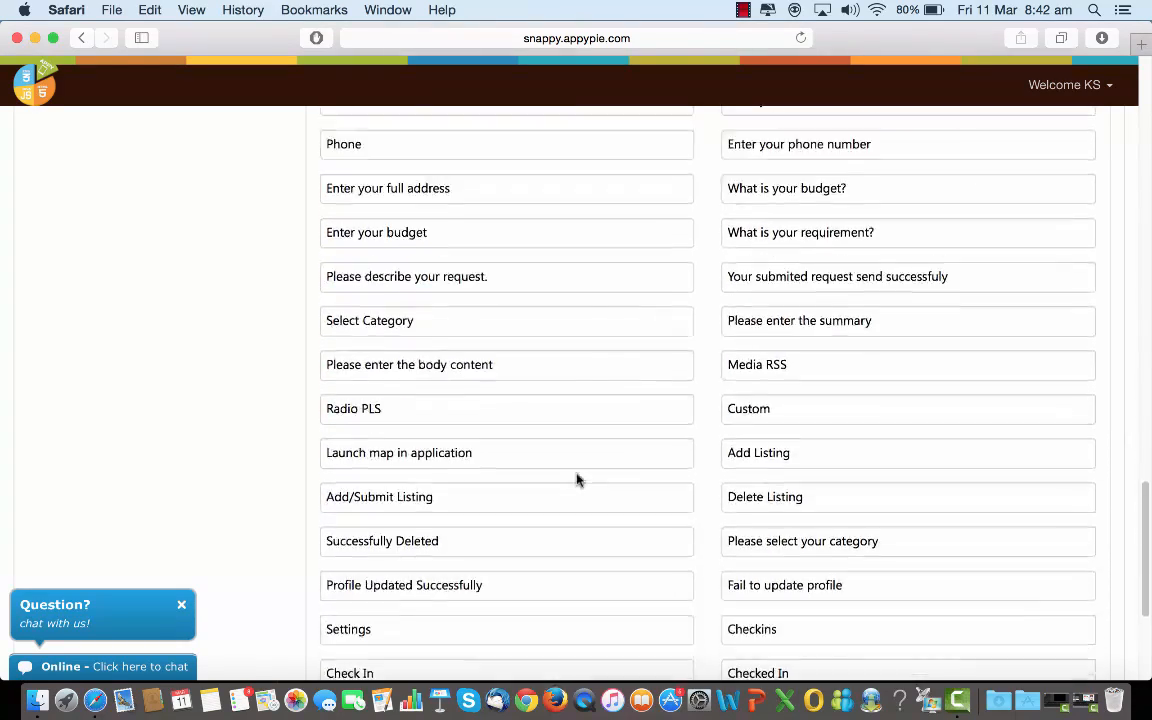
scroll(down, 3)
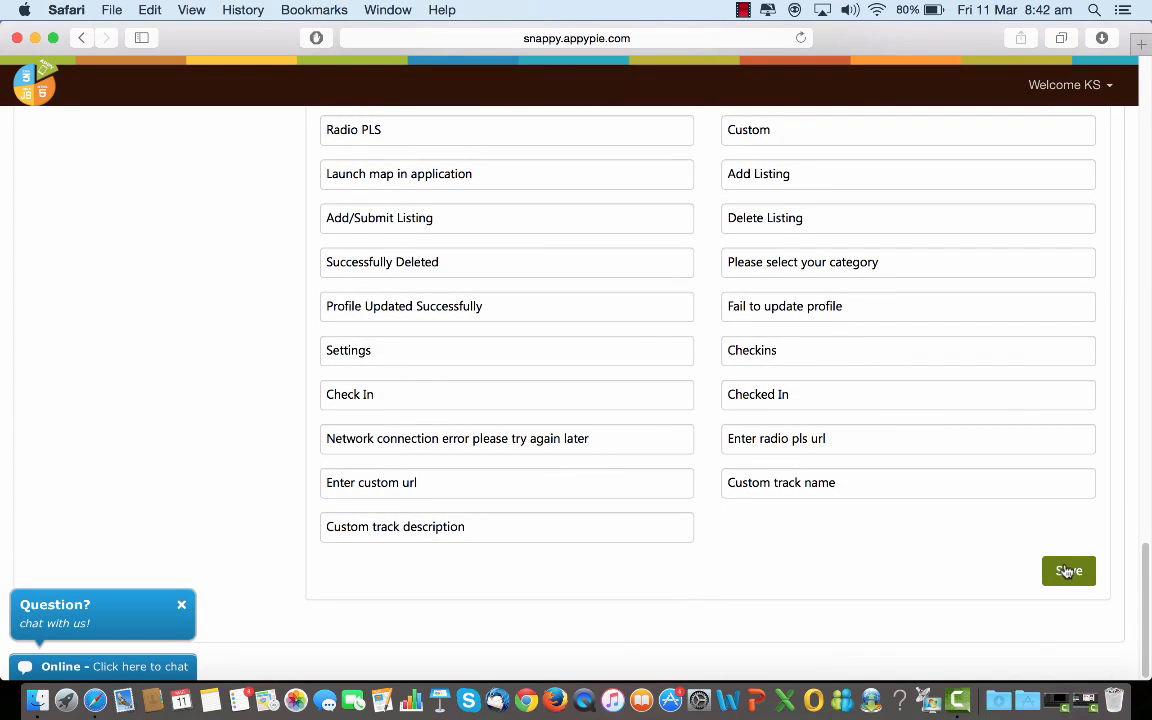
scroll(up, 3)
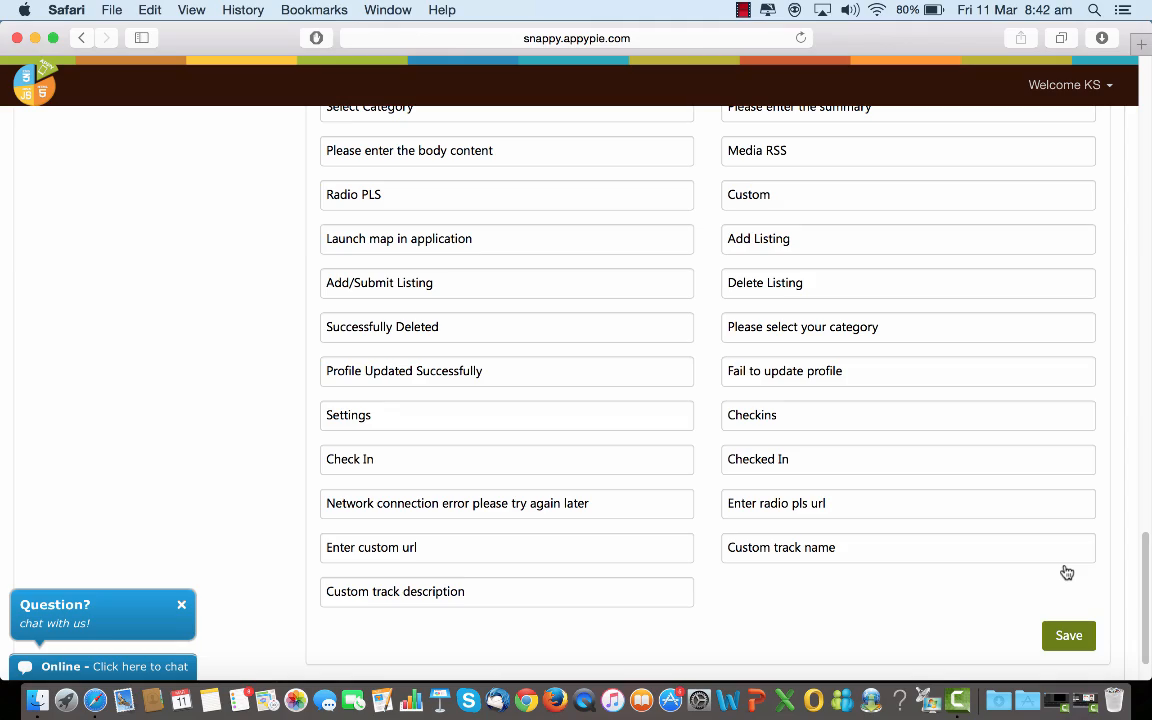
scroll(up, 3)
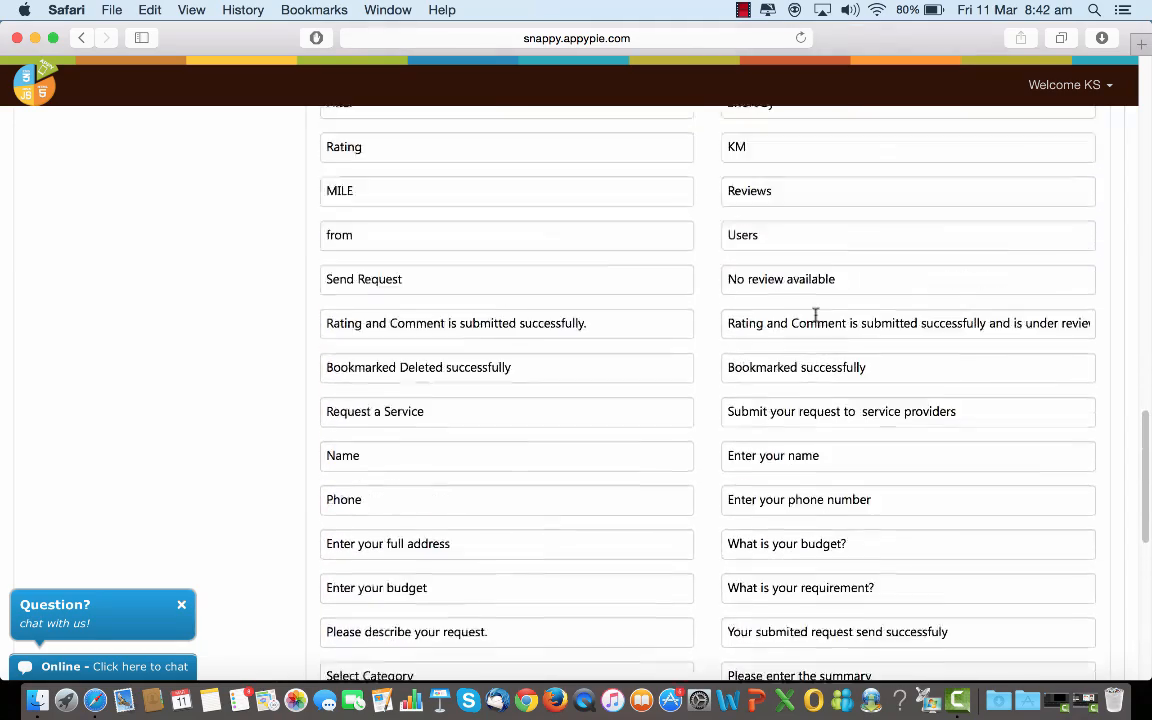
scroll(up, 3)
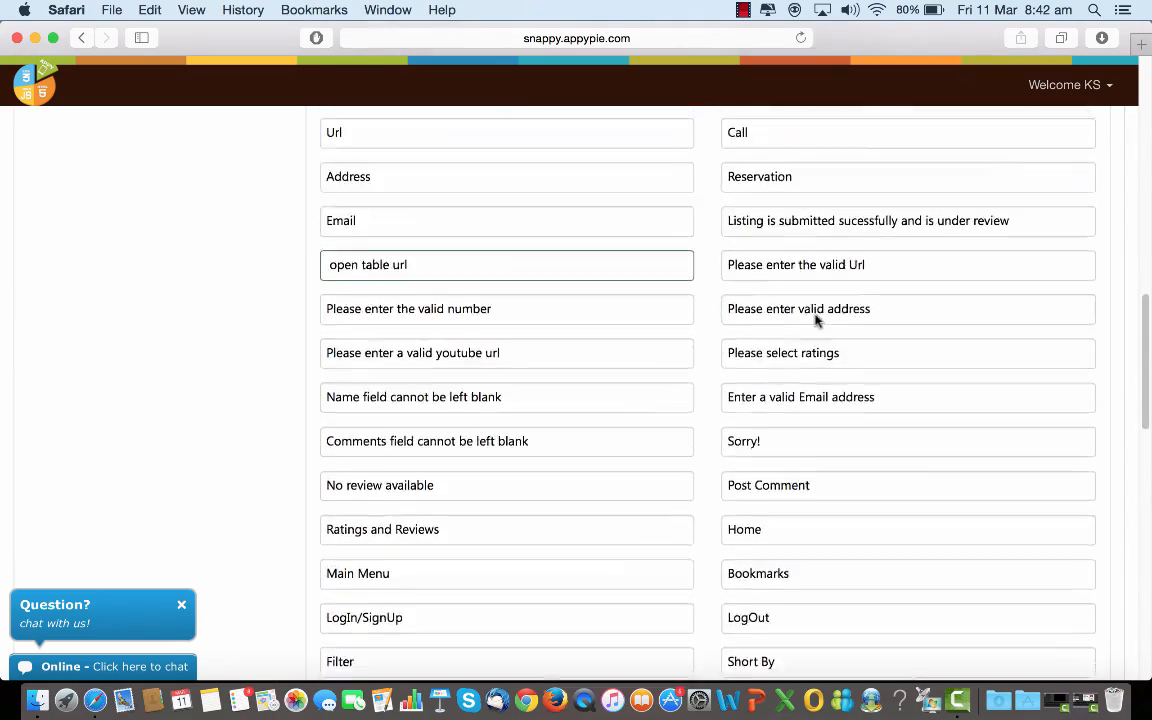
scroll(up, 3)
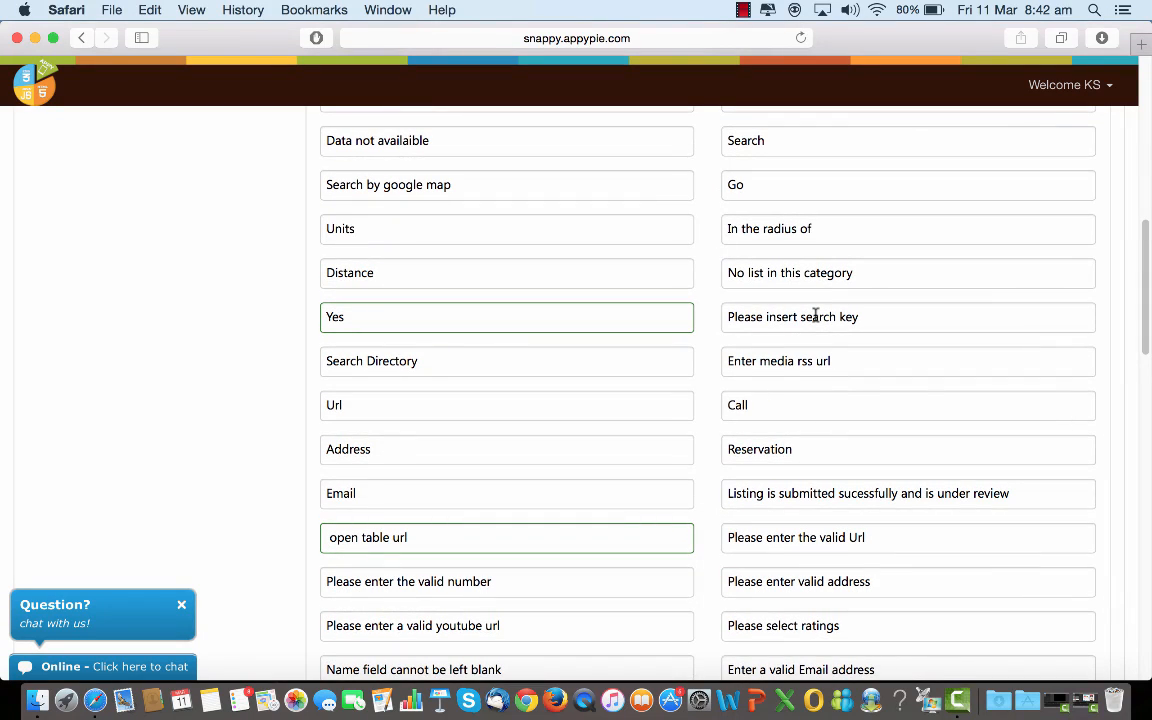